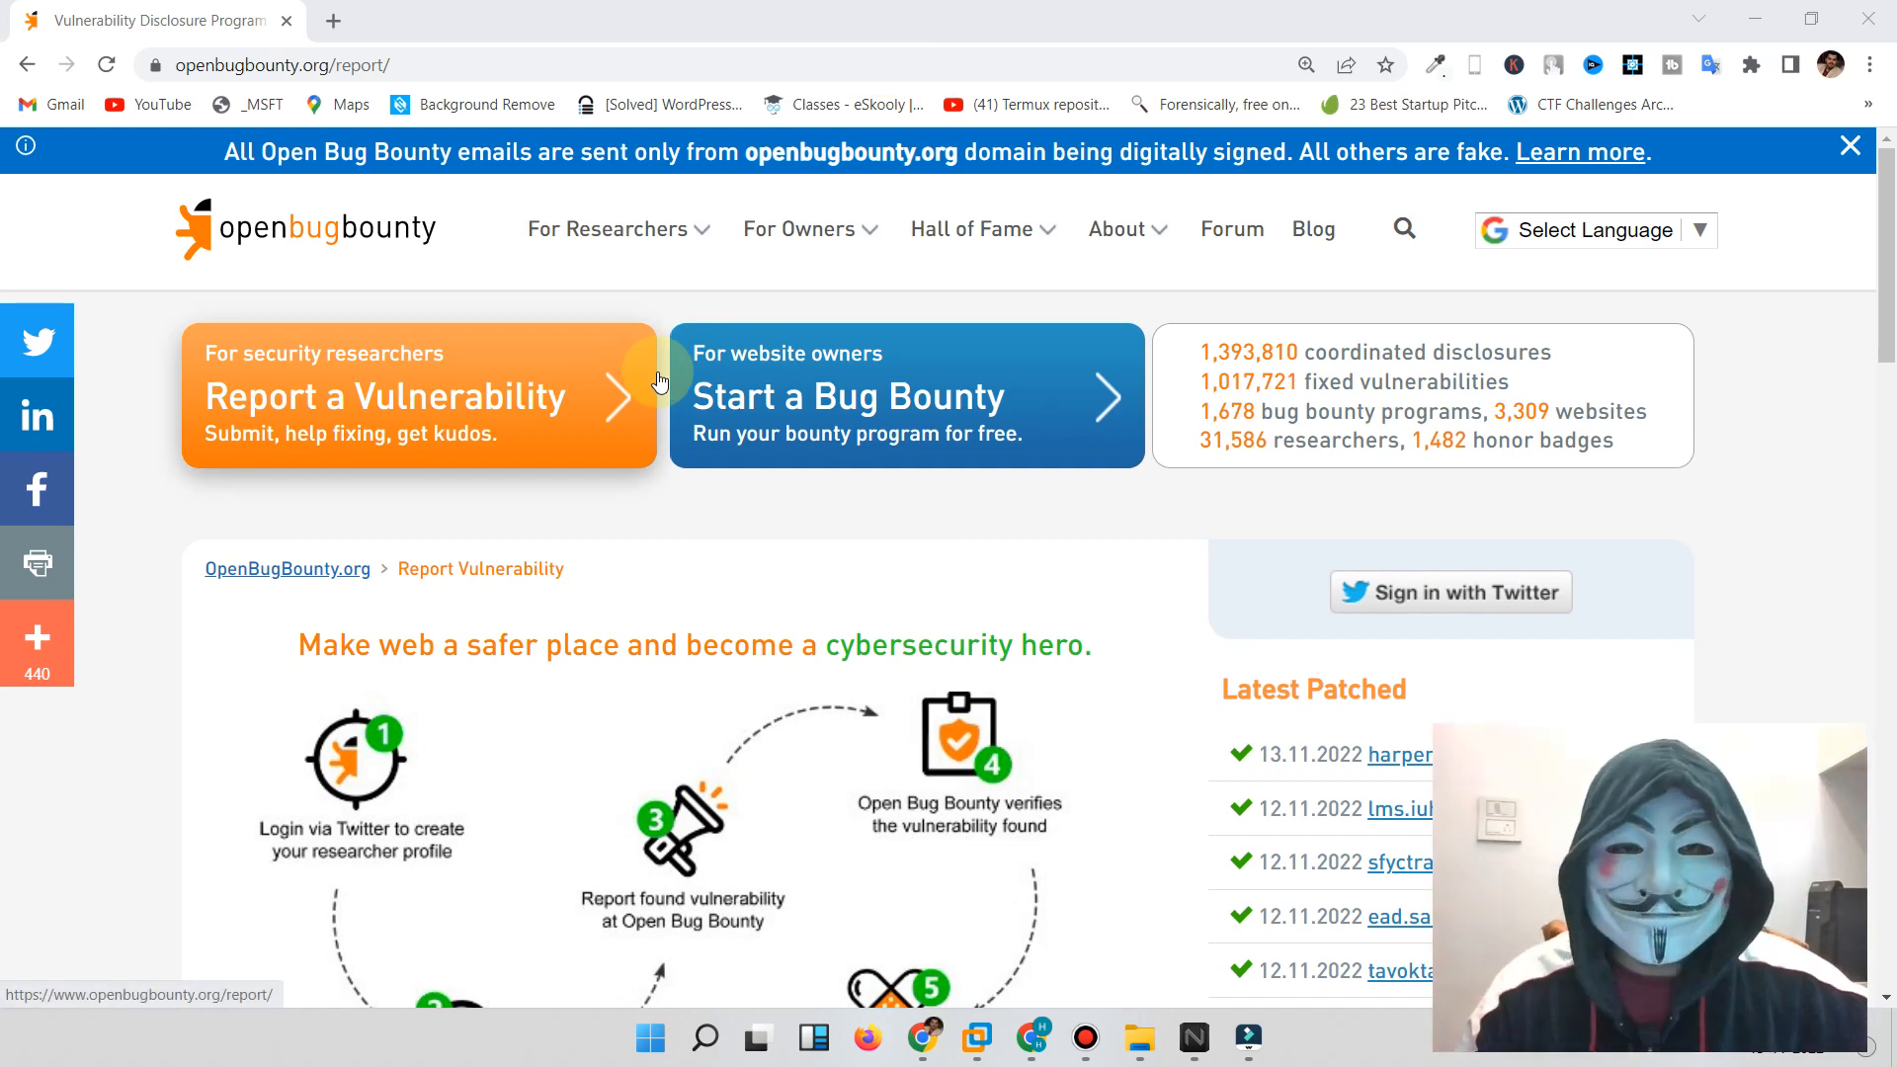
pyautogui.moveTo(662, 675)
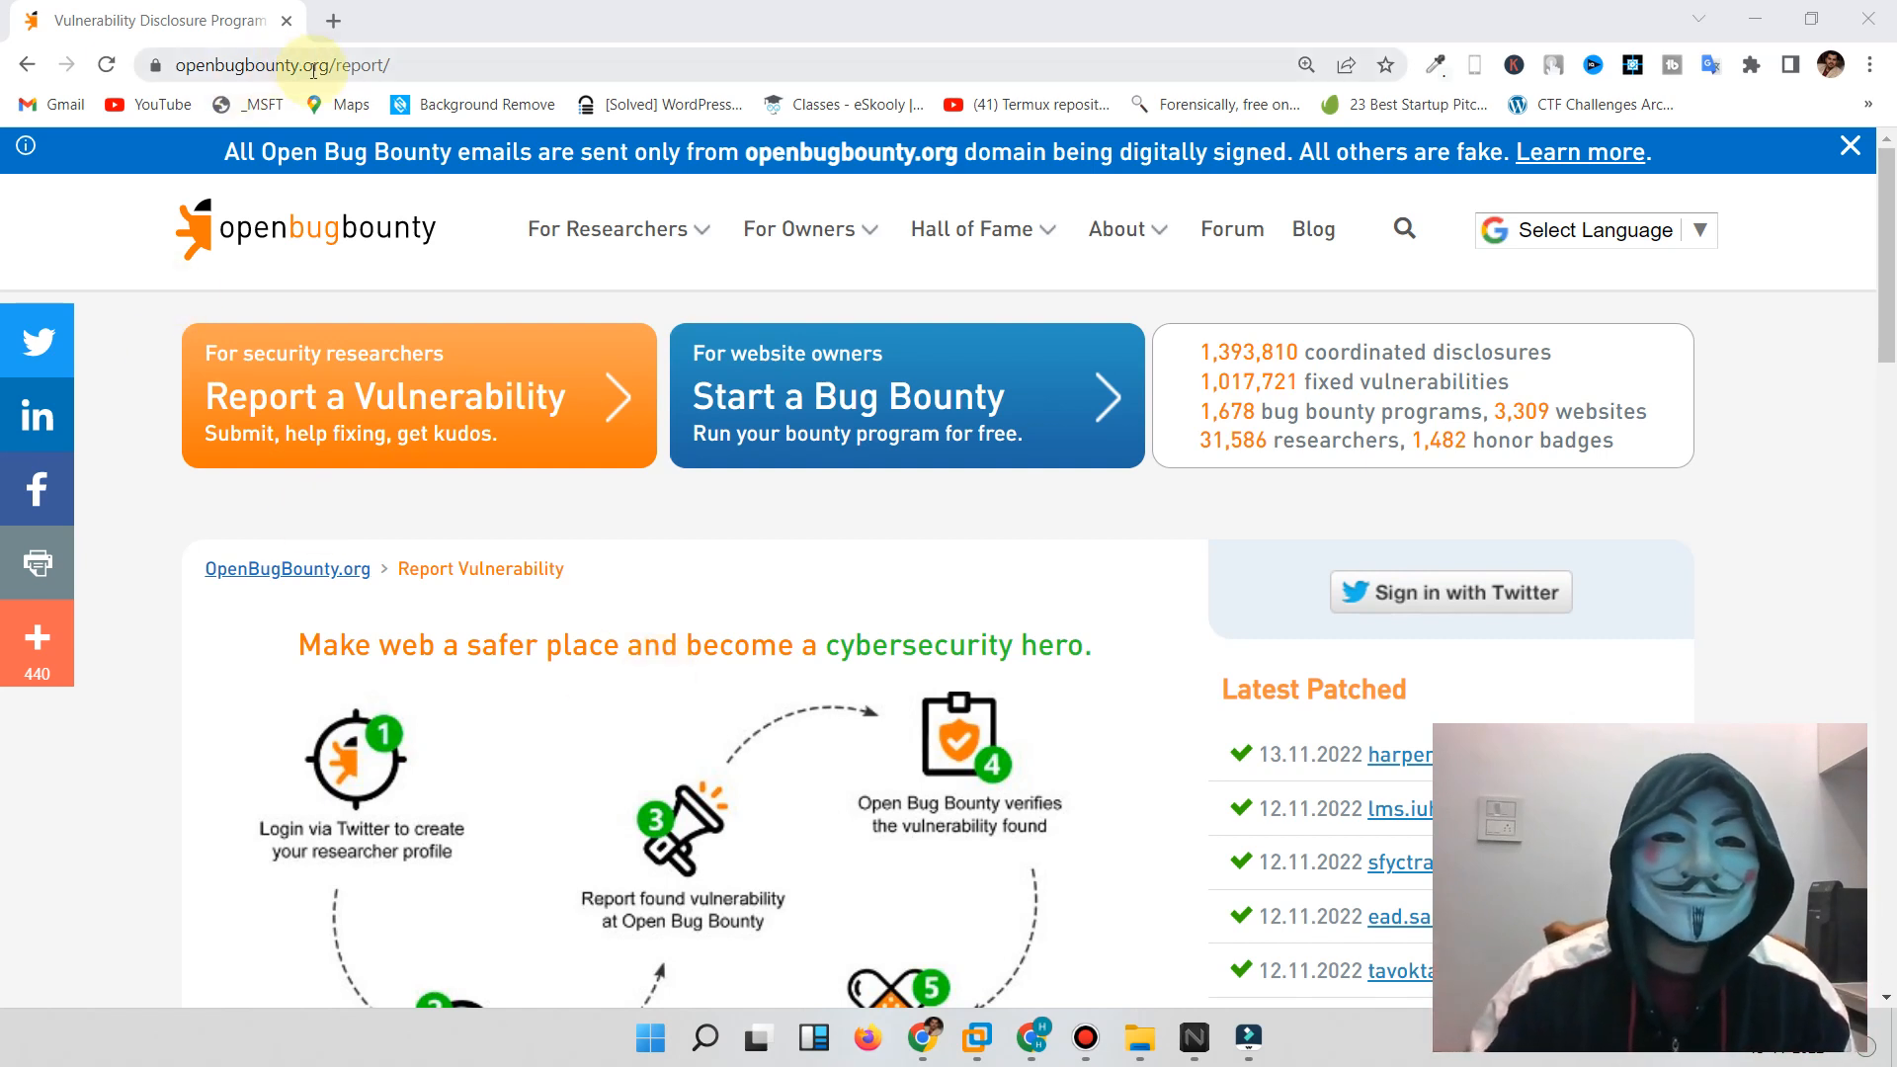
pyautogui.moveTo(1412, 597)
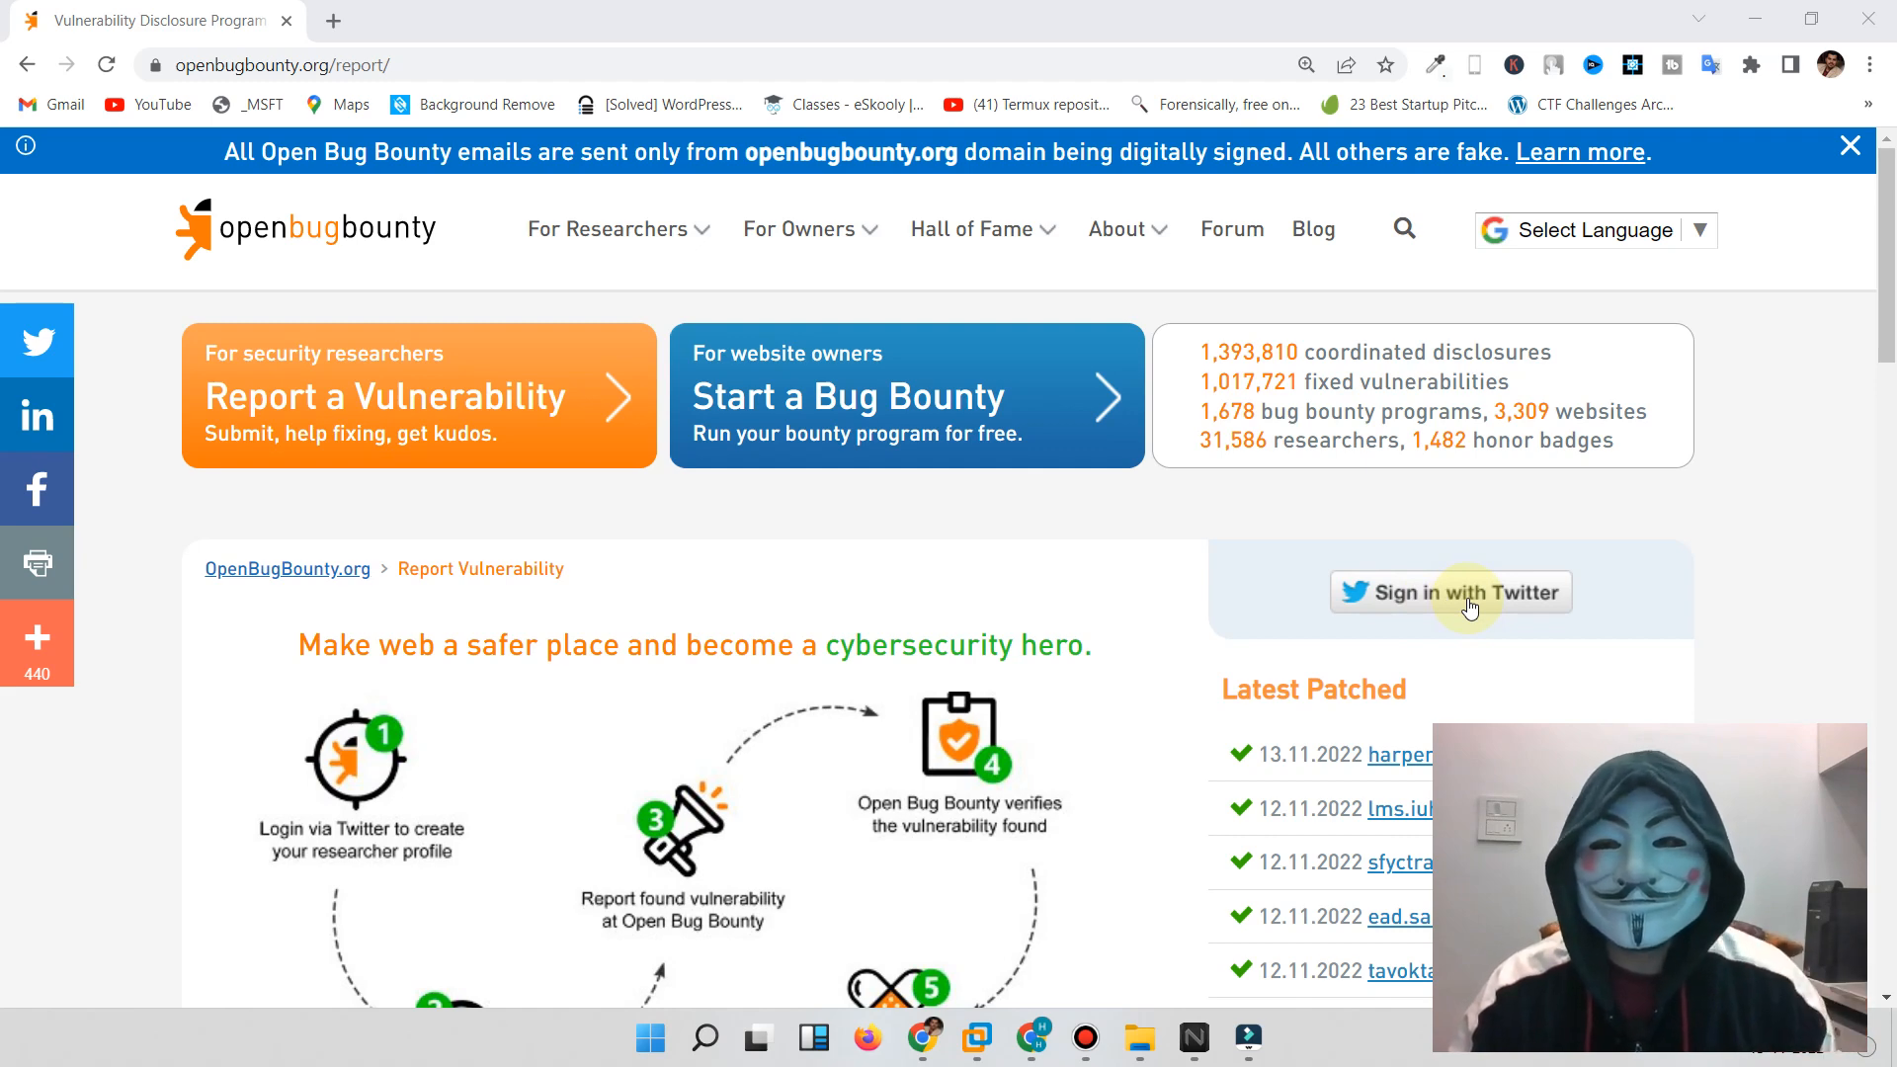
# Sign in to Open Bug Bounty with Twitter and authorize the app.
pyautogui.click(1468, 594)
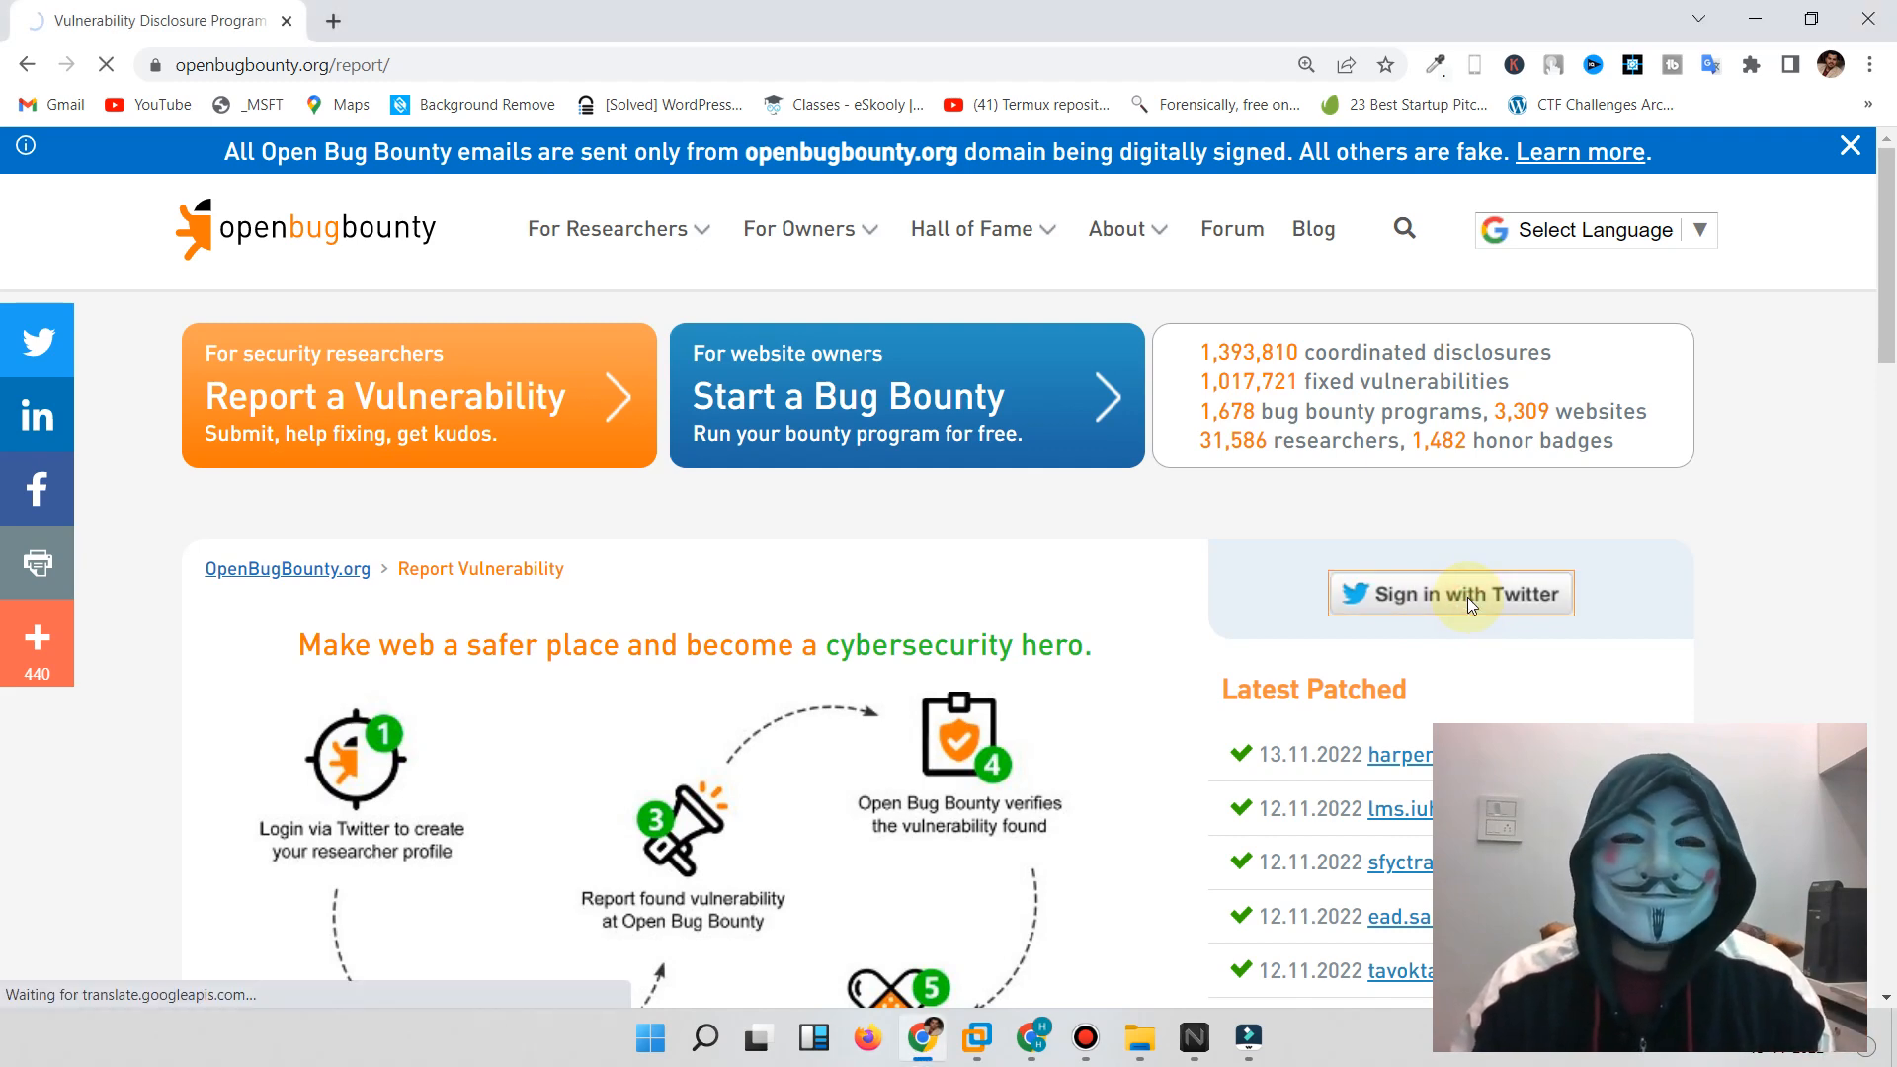
pyautogui.click(1450, 594)
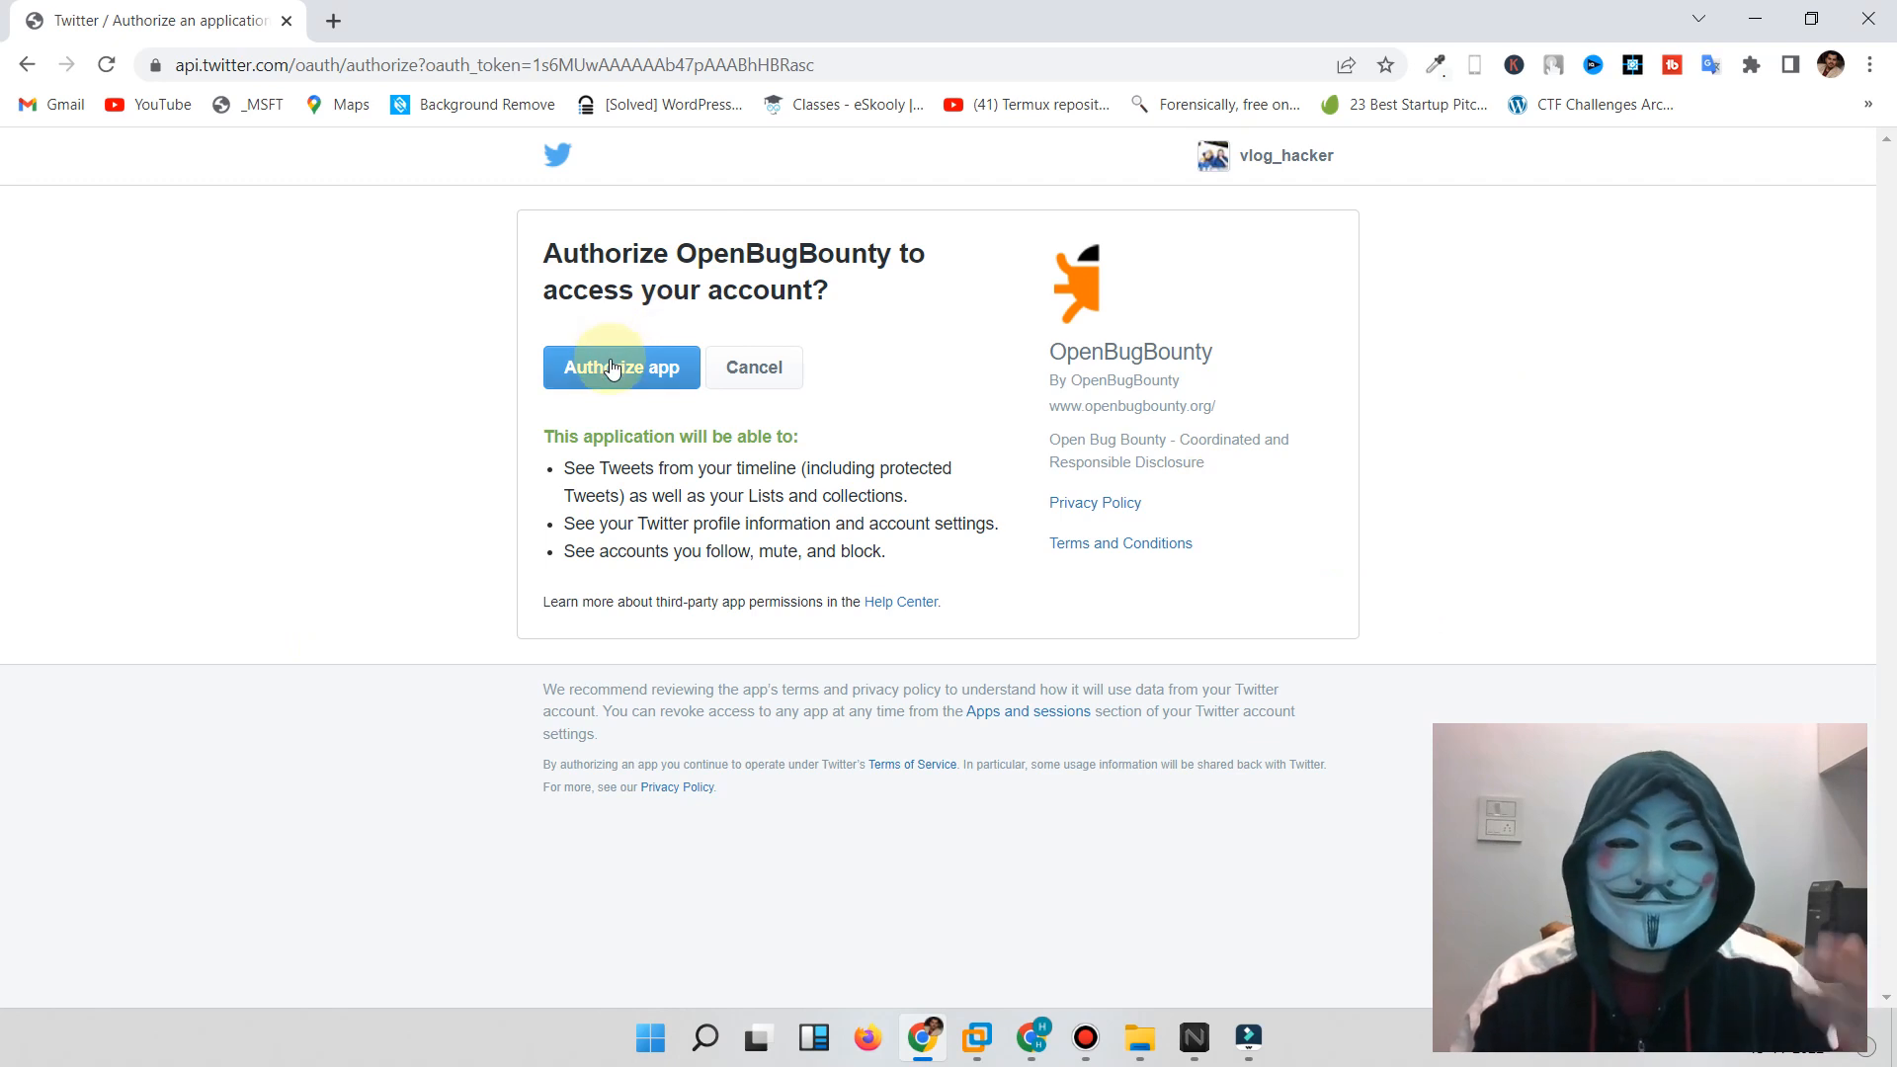
pyautogui.click(620, 368)
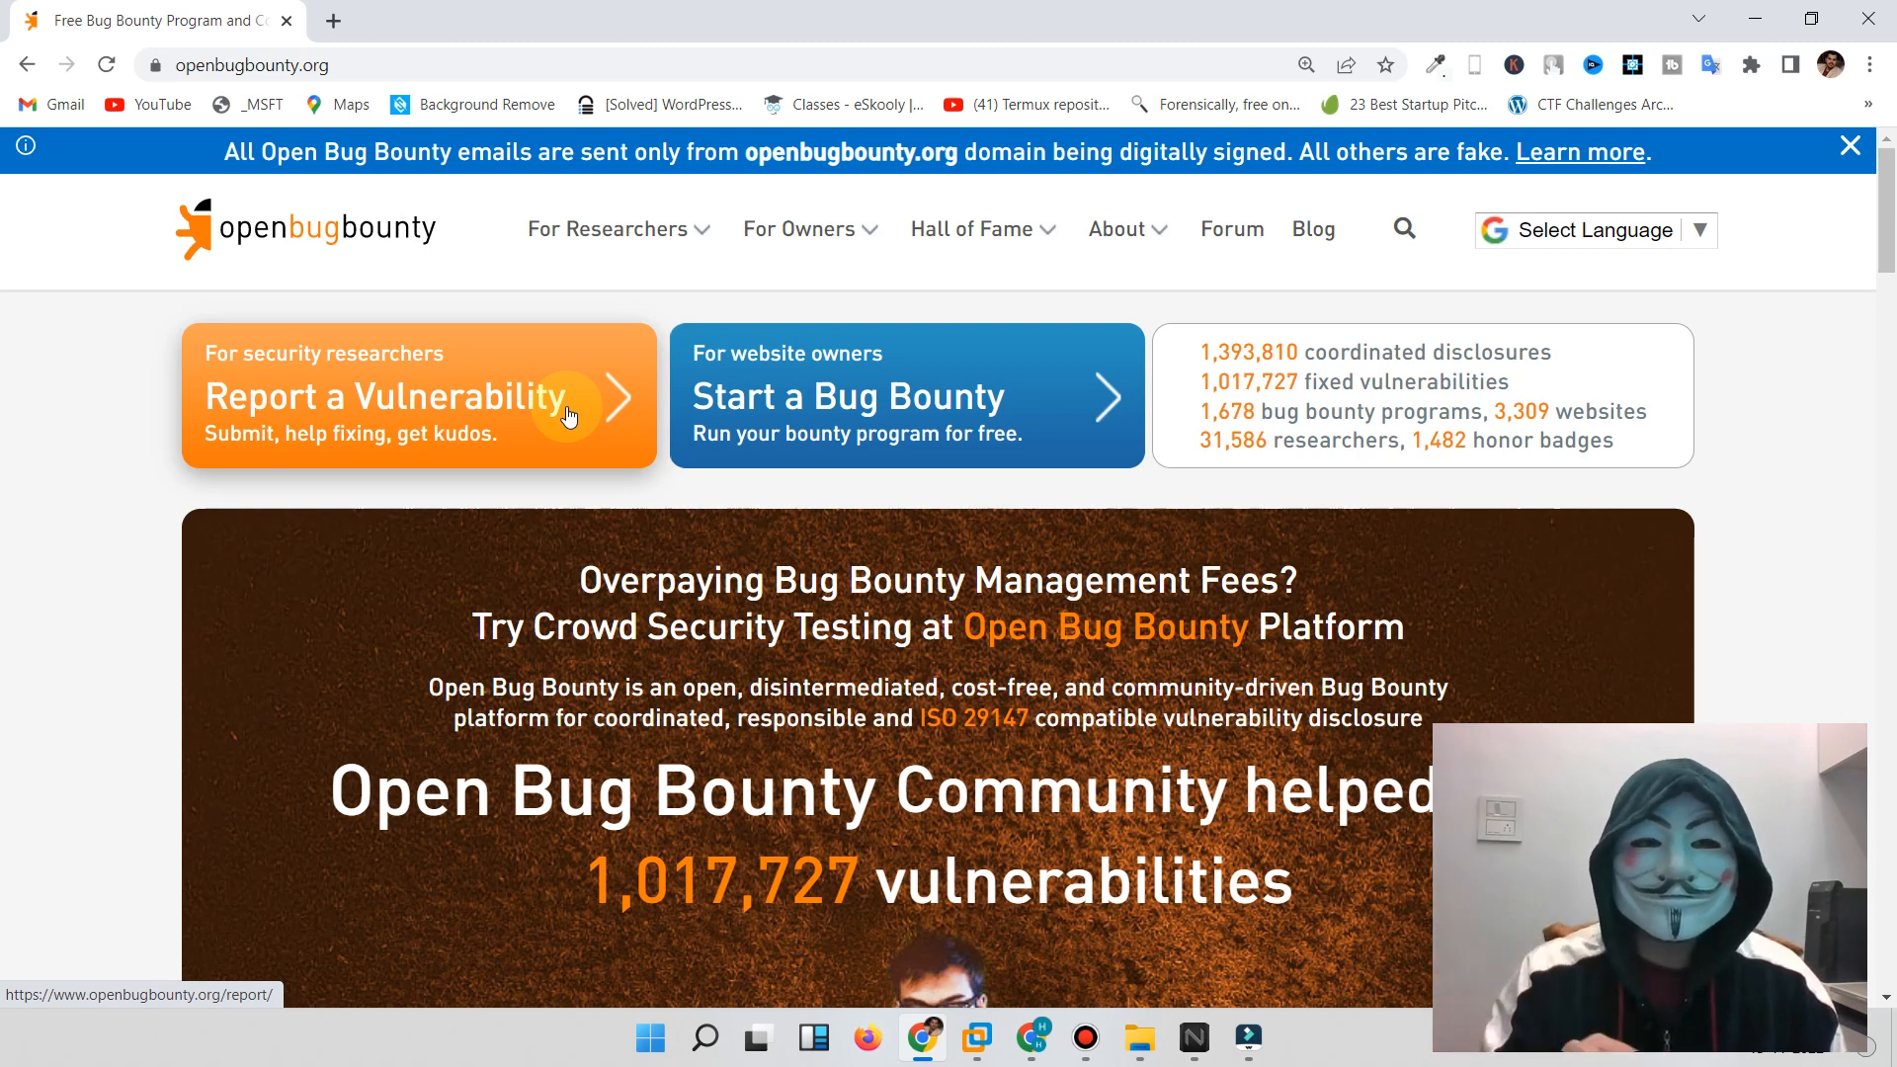
# Start a new vulnerability report via 'Report a Vulnerability'.
pyautogui.click(568, 412)
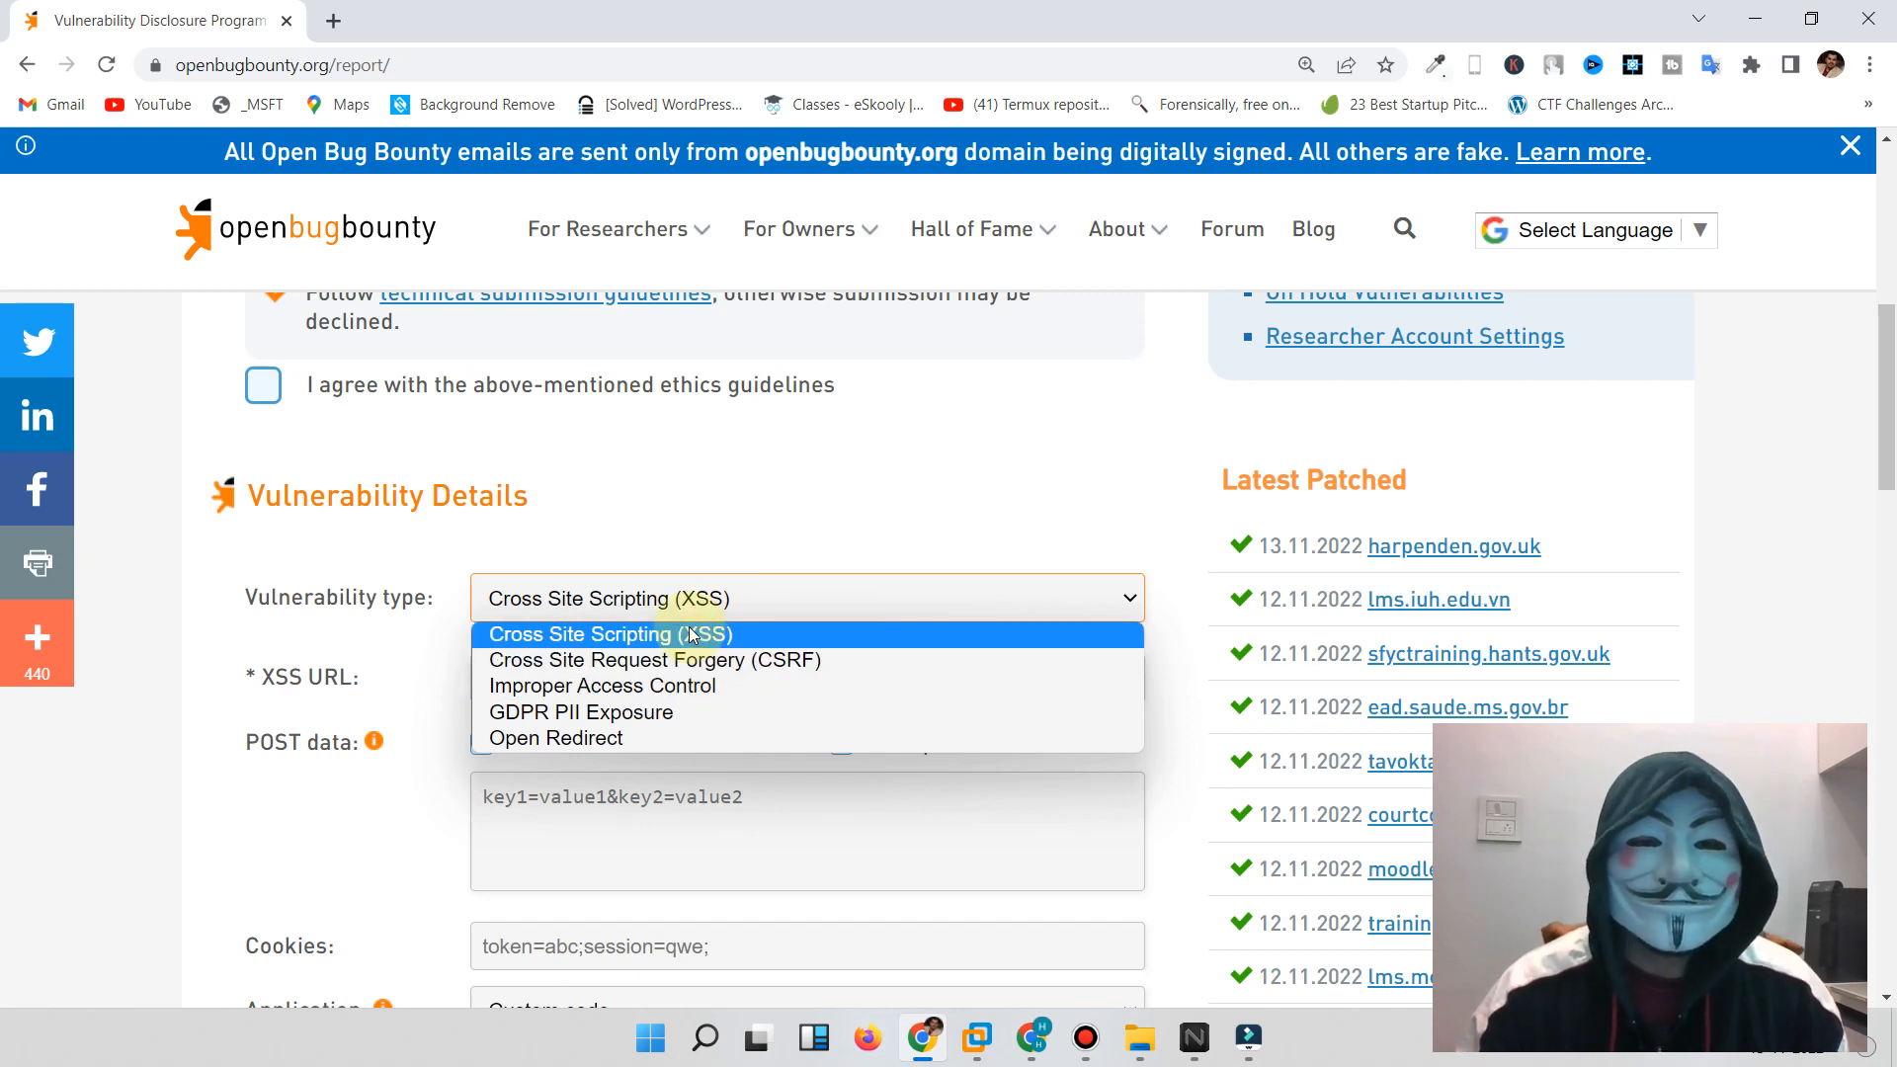
pyautogui.moveTo(679, 698)
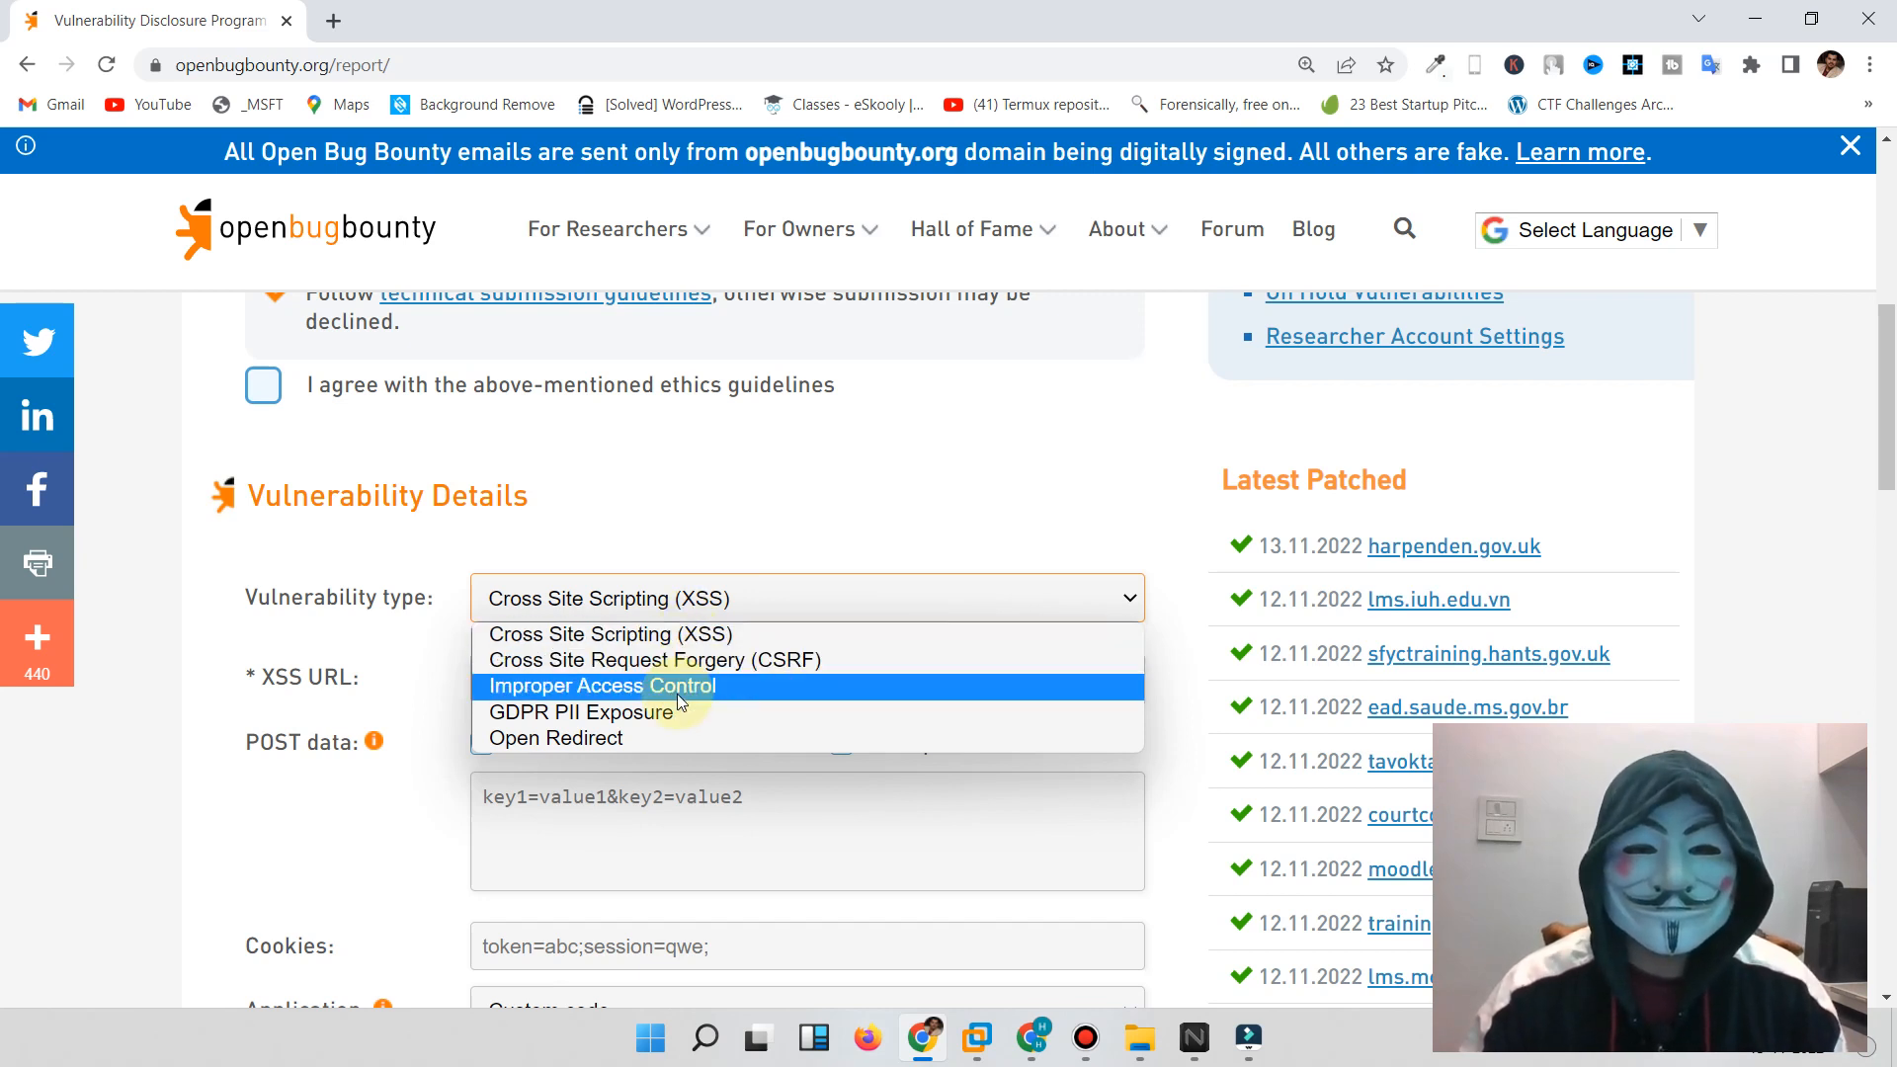
pyautogui.moveTo(661, 723)
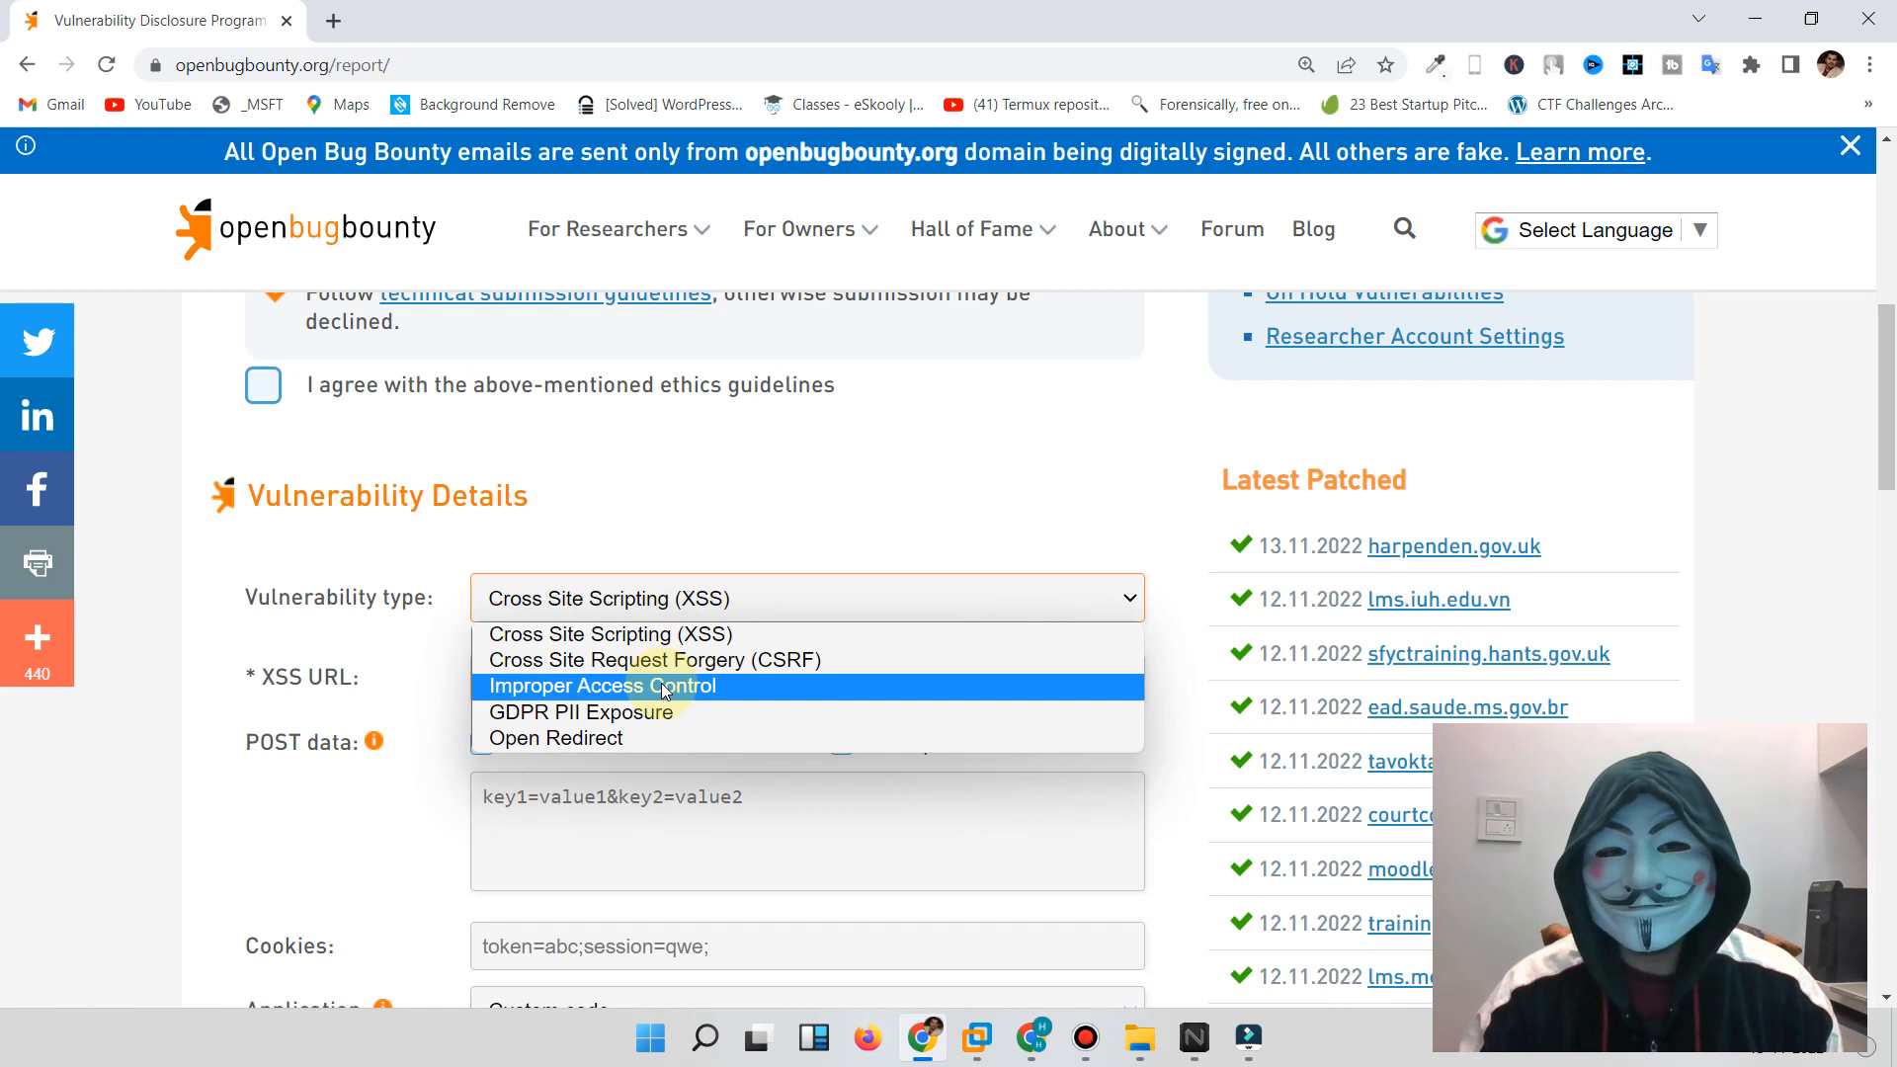
# Choose Improper Access Control as the report's vulnerability type.
pyautogui.click(600, 686)
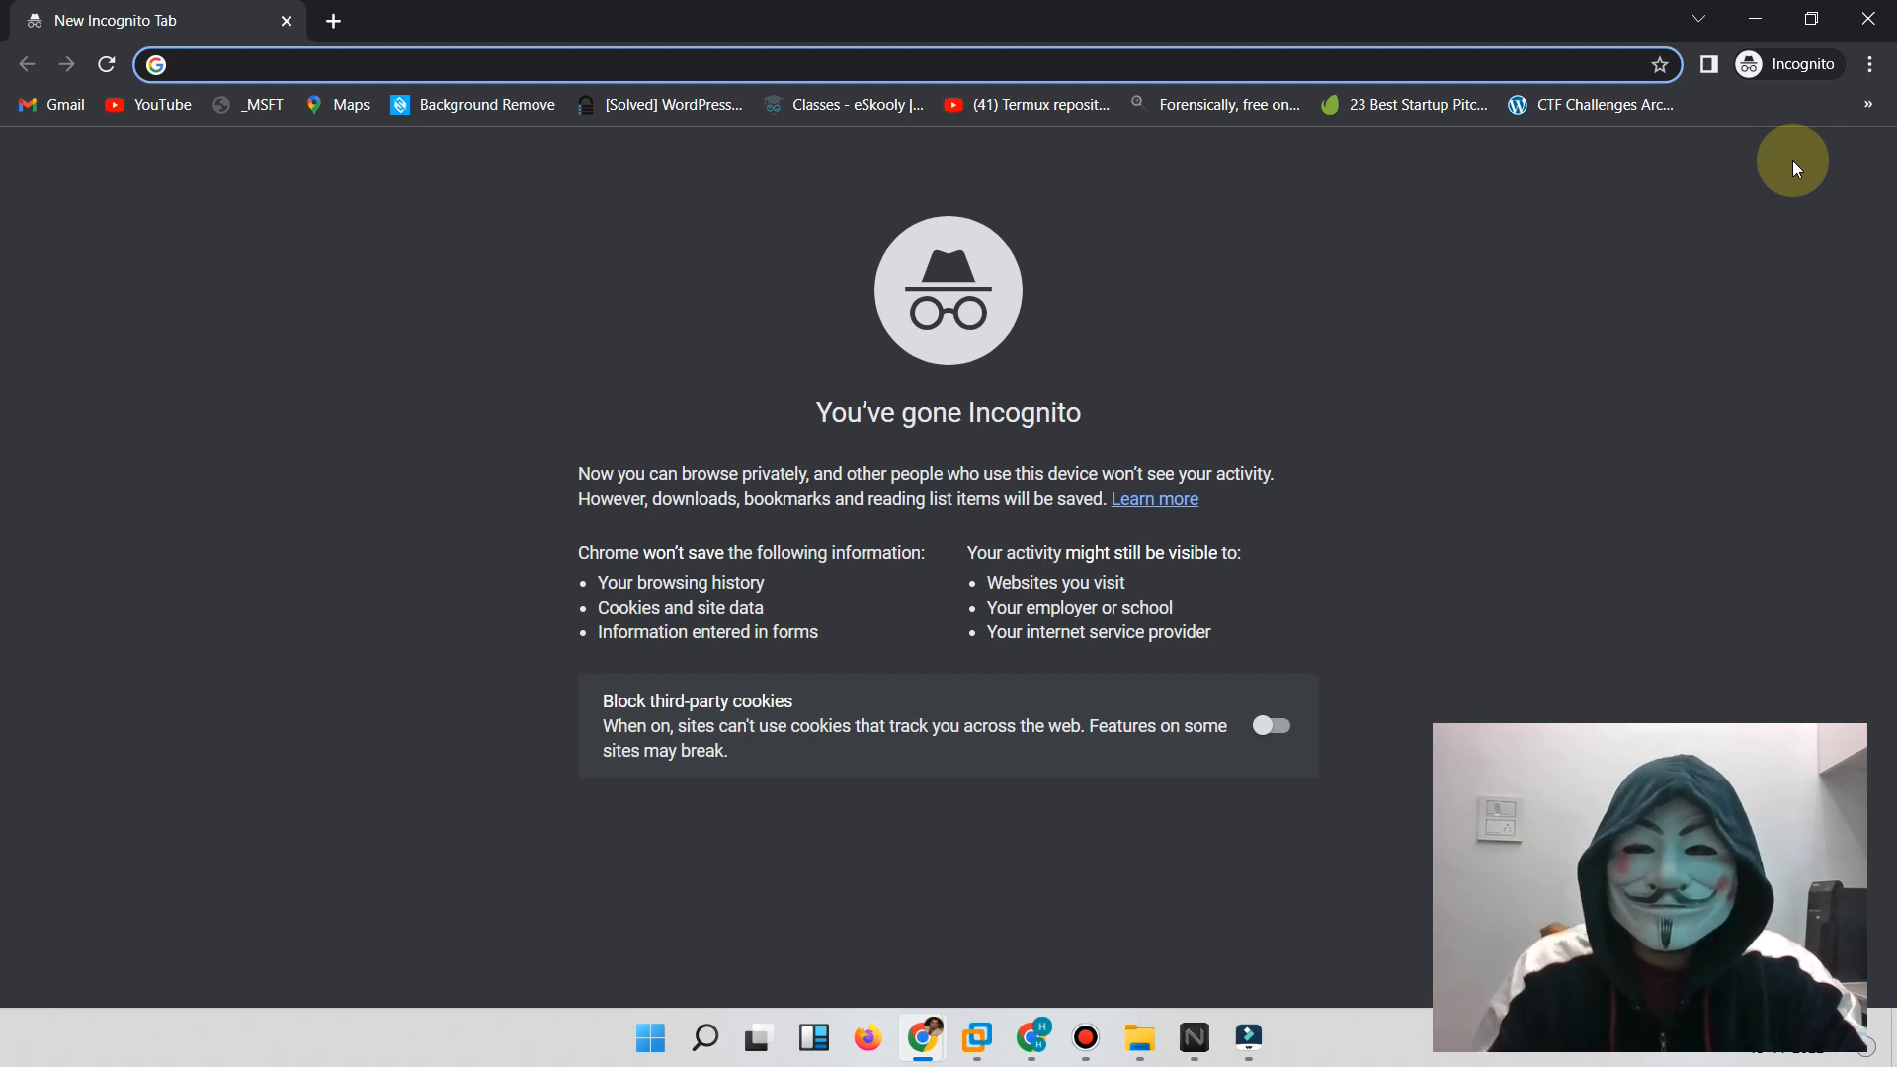
# Navigate the incognito tab to exploit-db.com.
pyautogui.write('exploit-db.com')
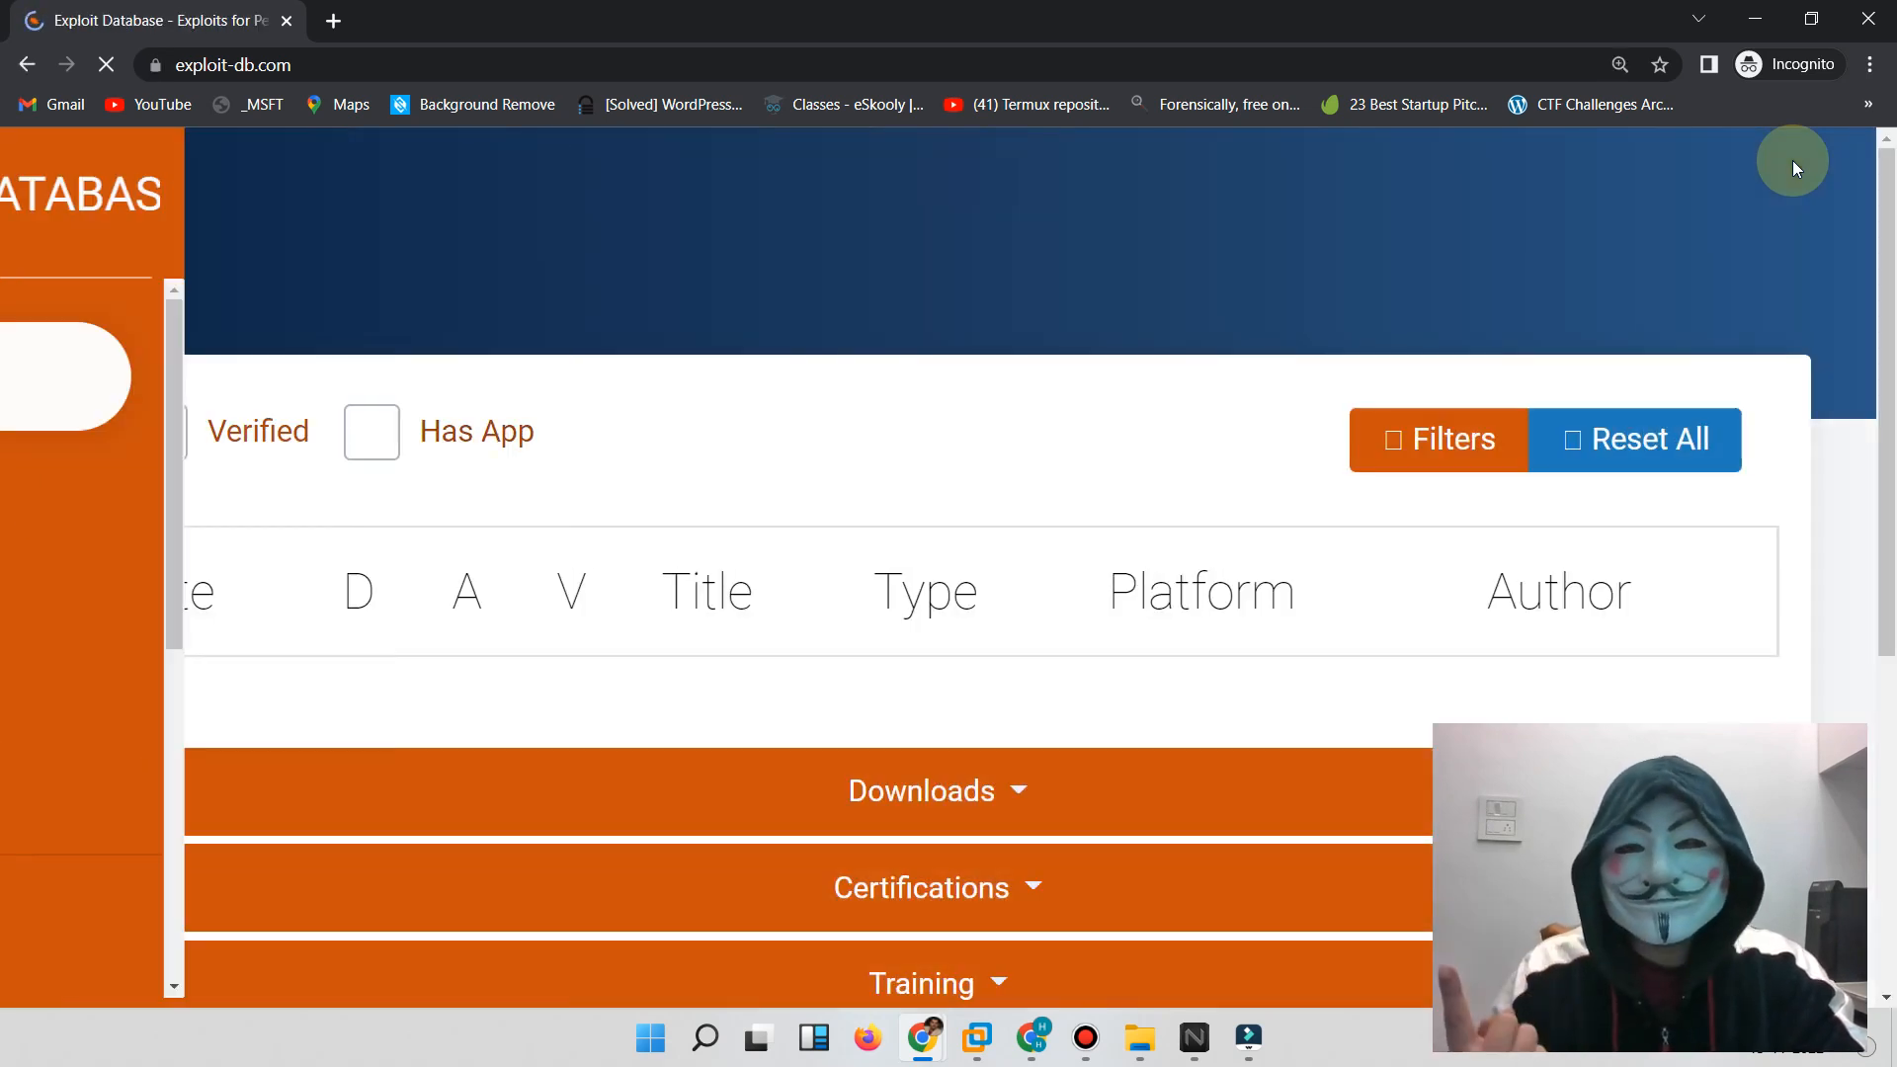
pyautogui.click(103, 65)
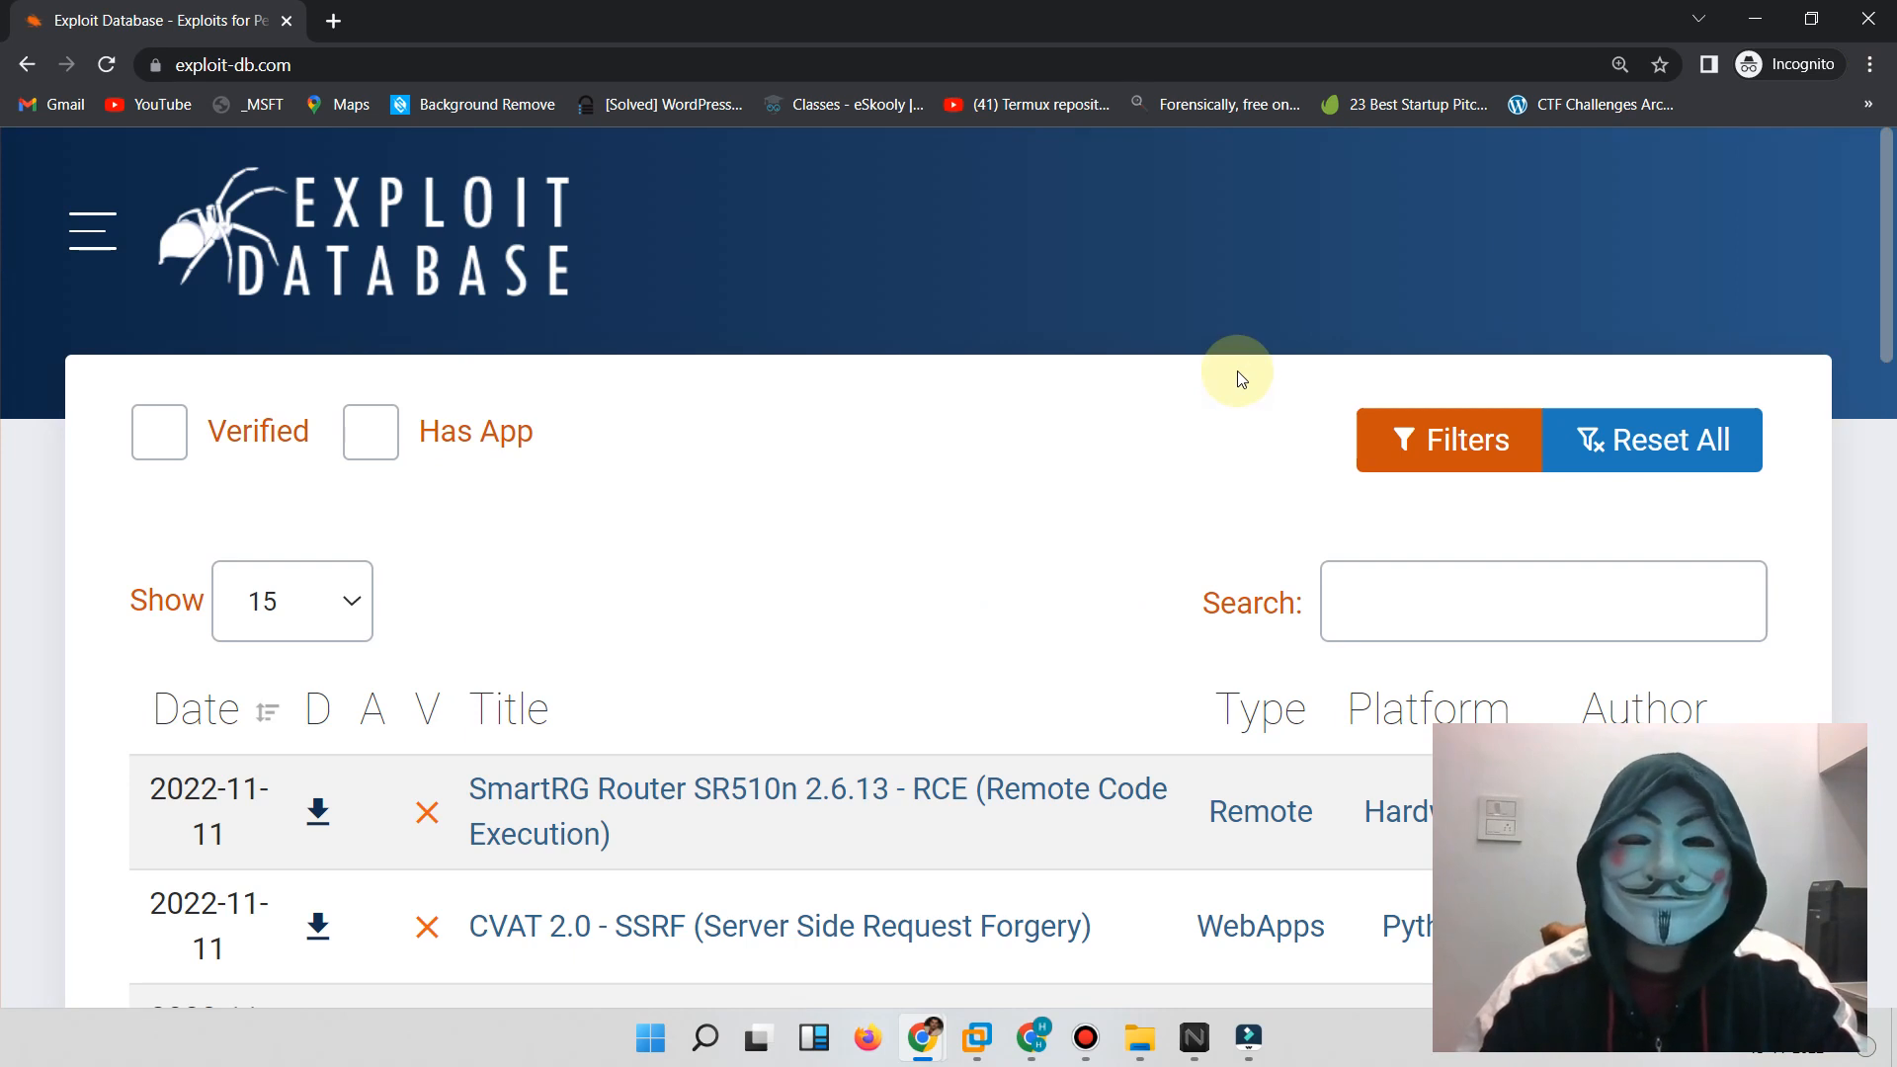
# Browse the recent exploits table and expand the site's sidebar menu.
pyautogui.scroll(-3)
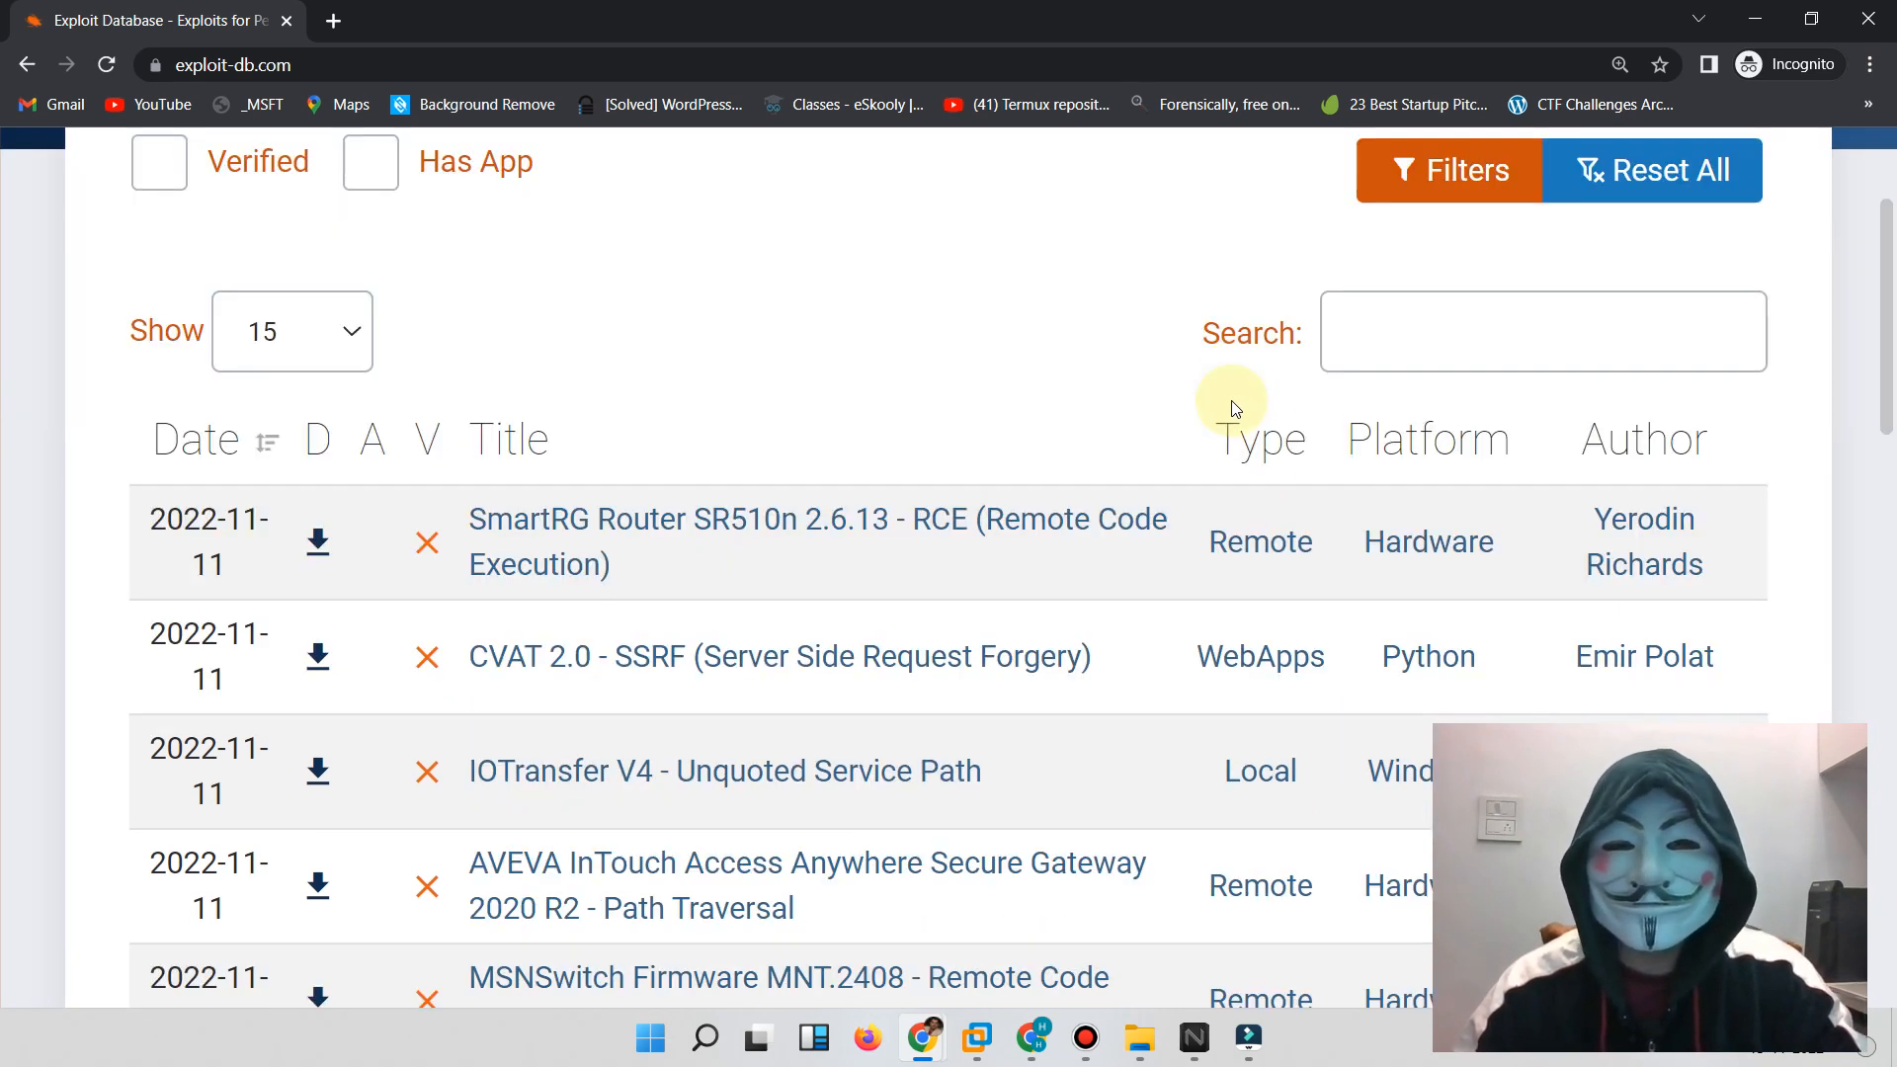
pyautogui.click(1619, 64)
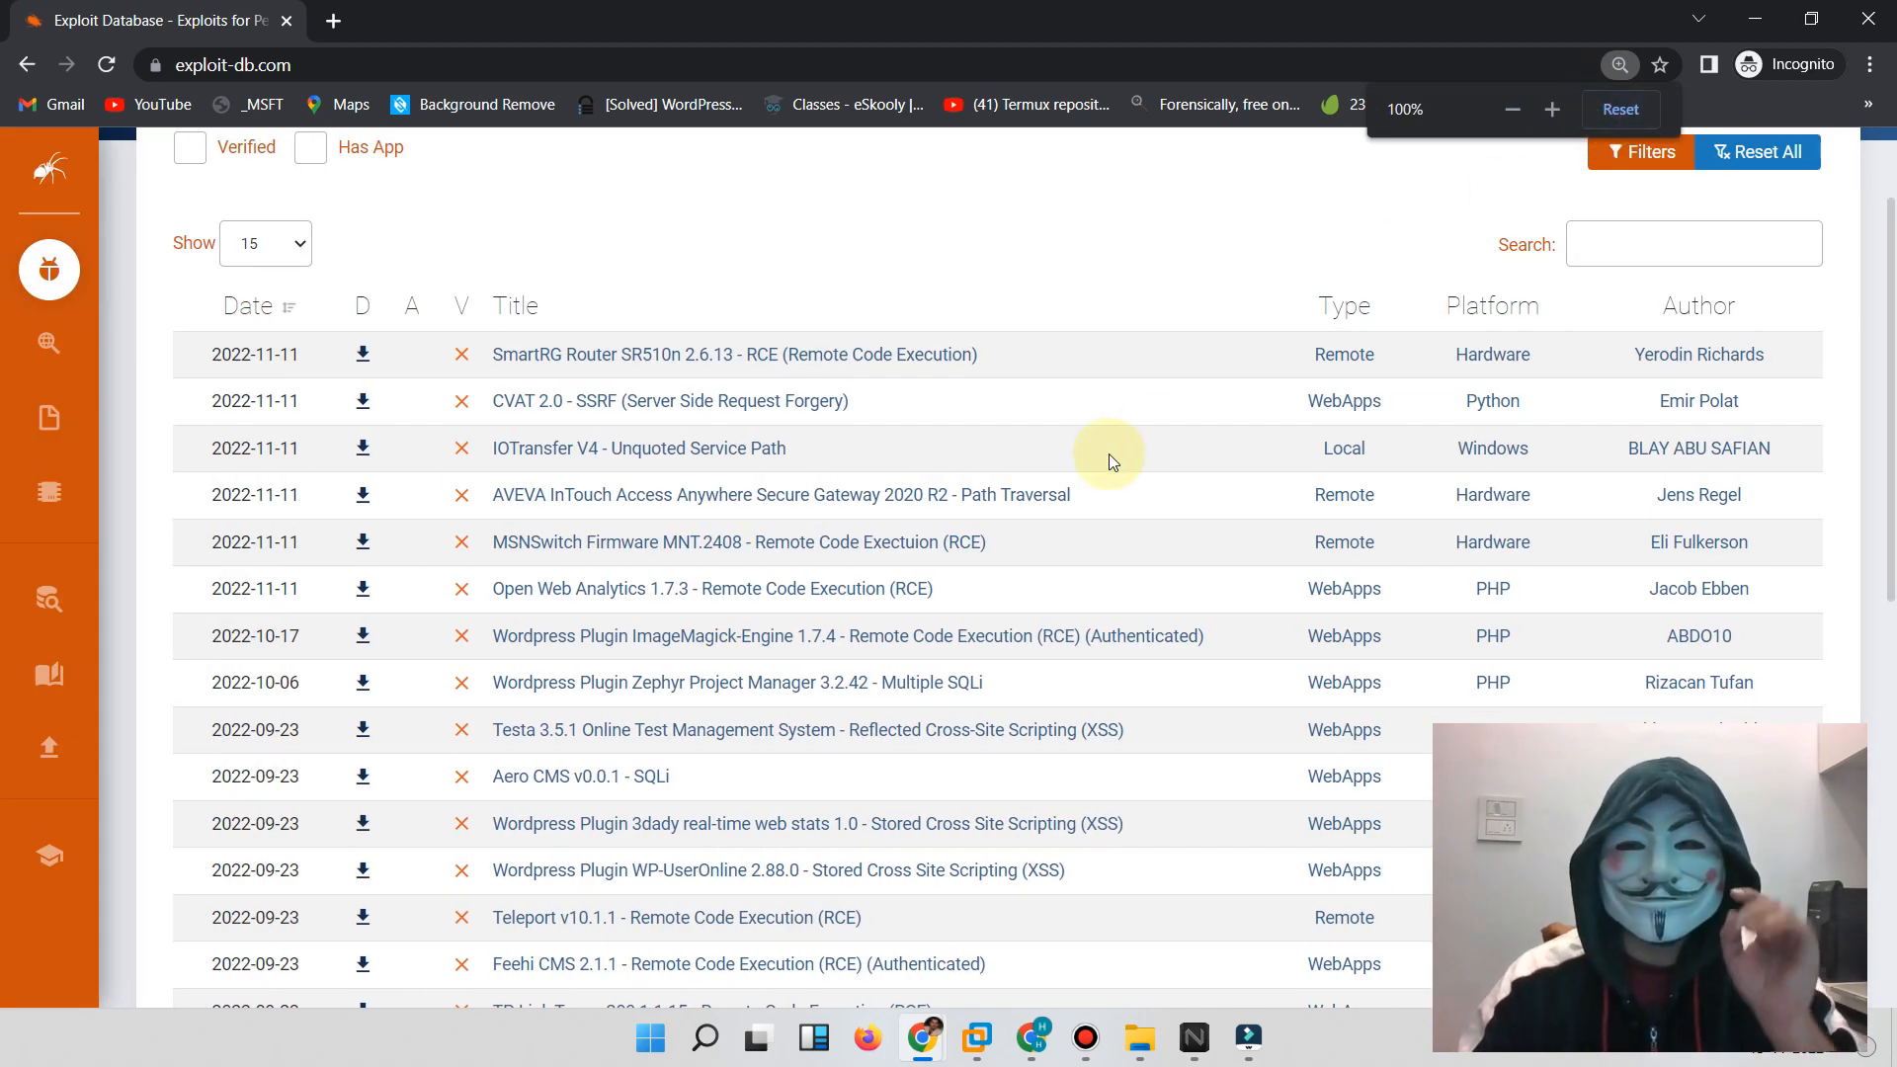
pyautogui.moveTo(643, 324)
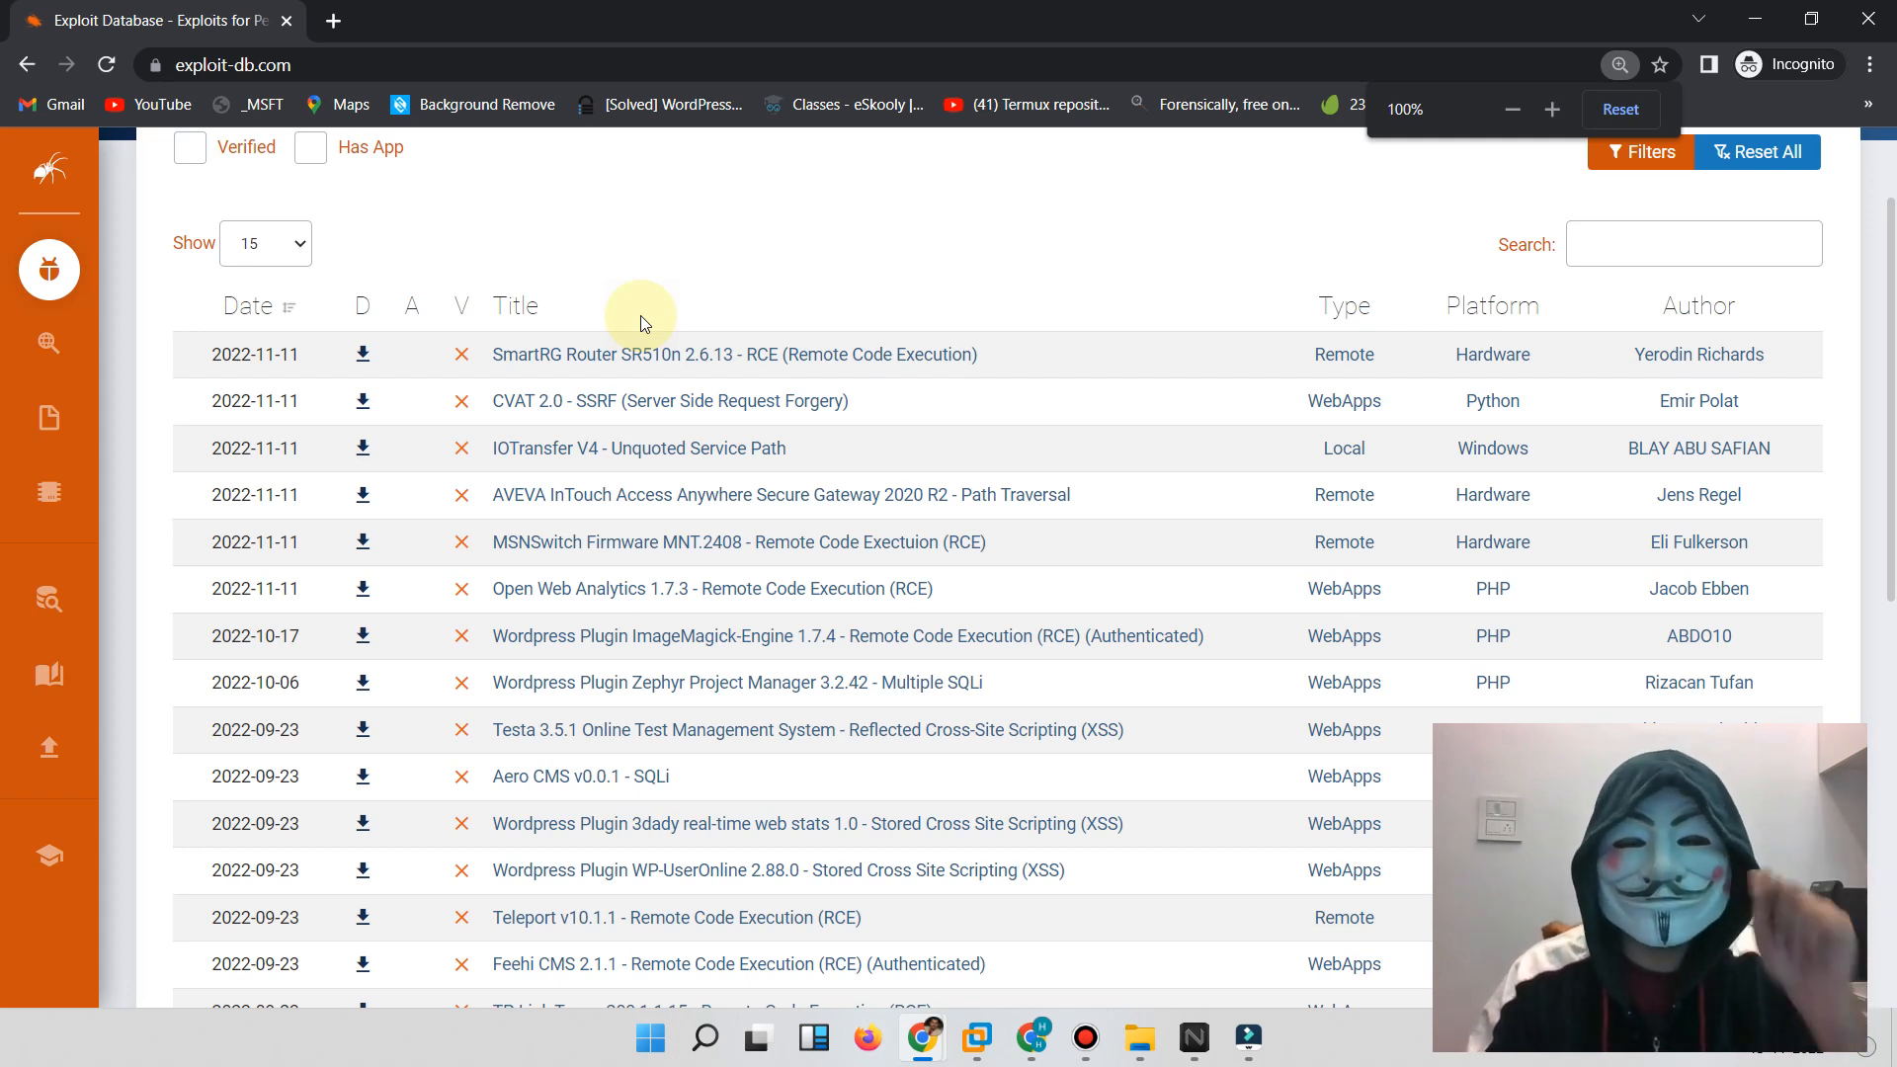
pyautogui.moveTo(1042, 394)
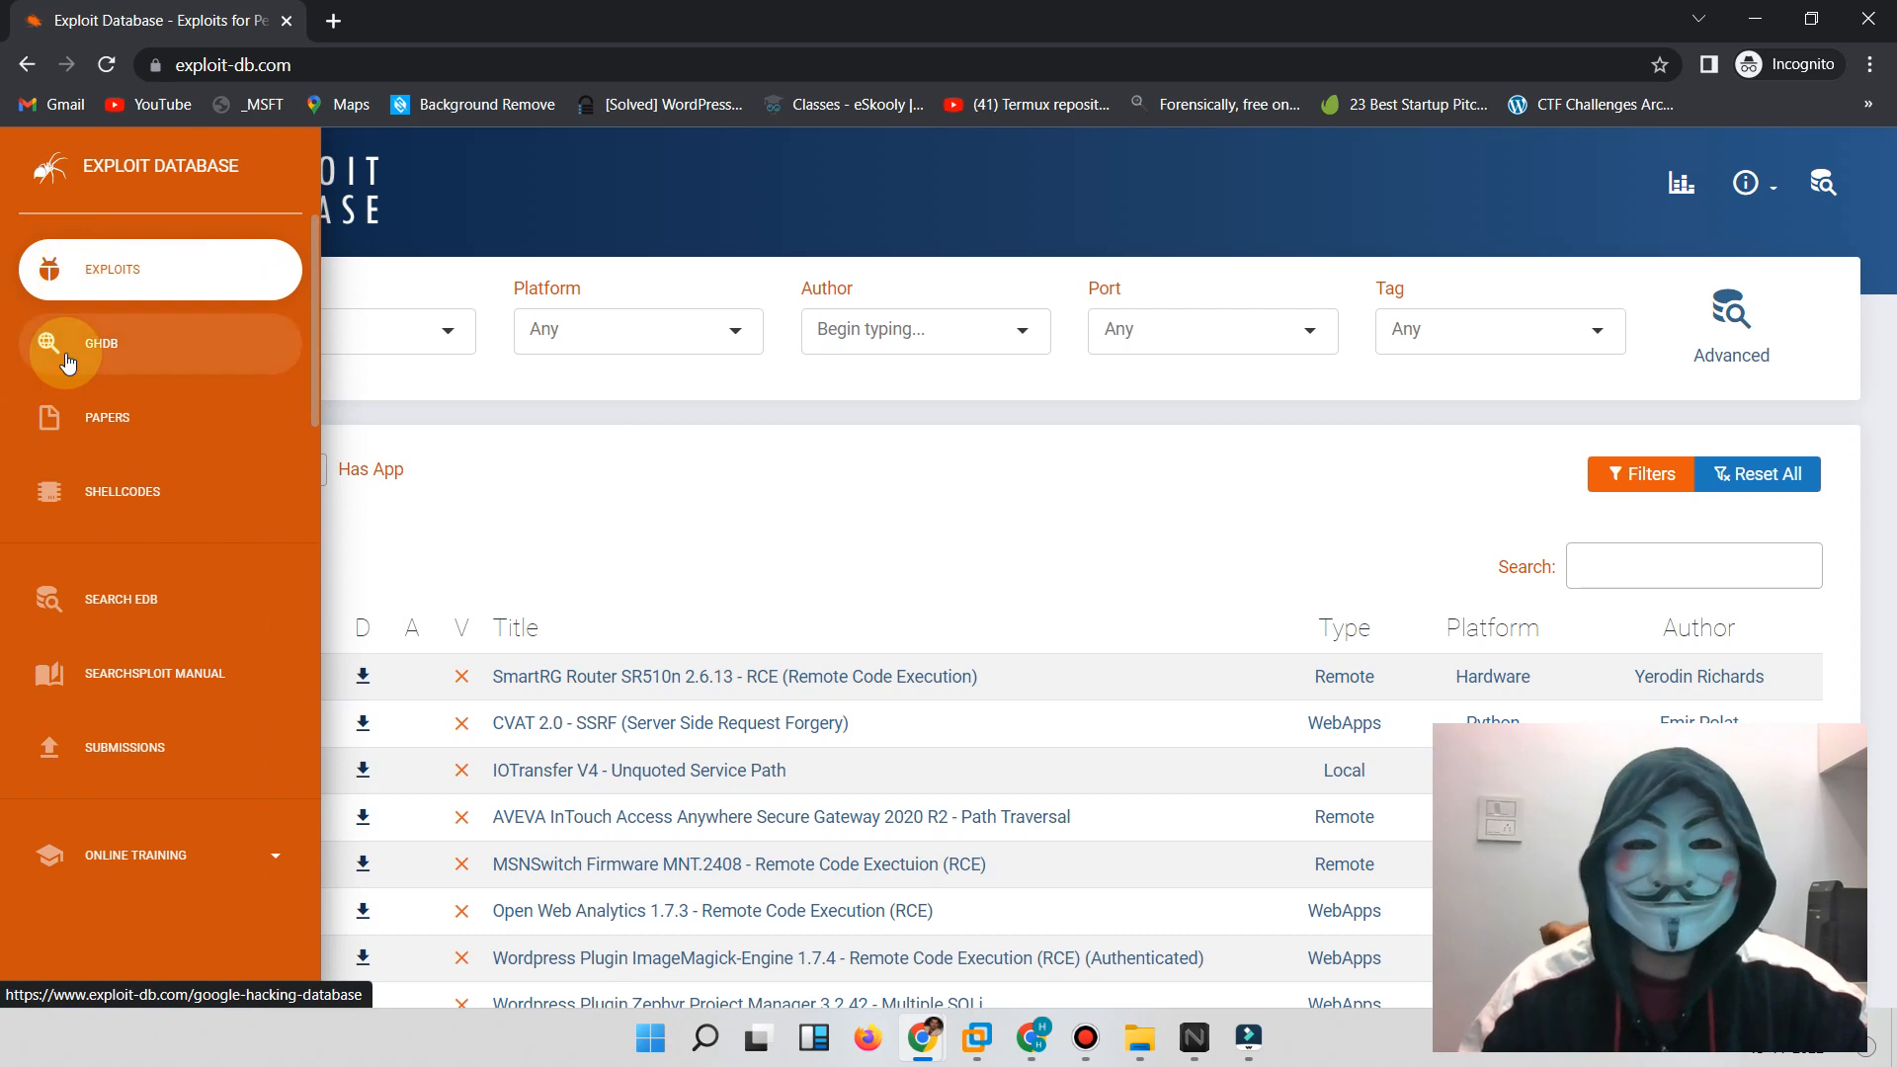
pyautogui.moveTo(66, 362)
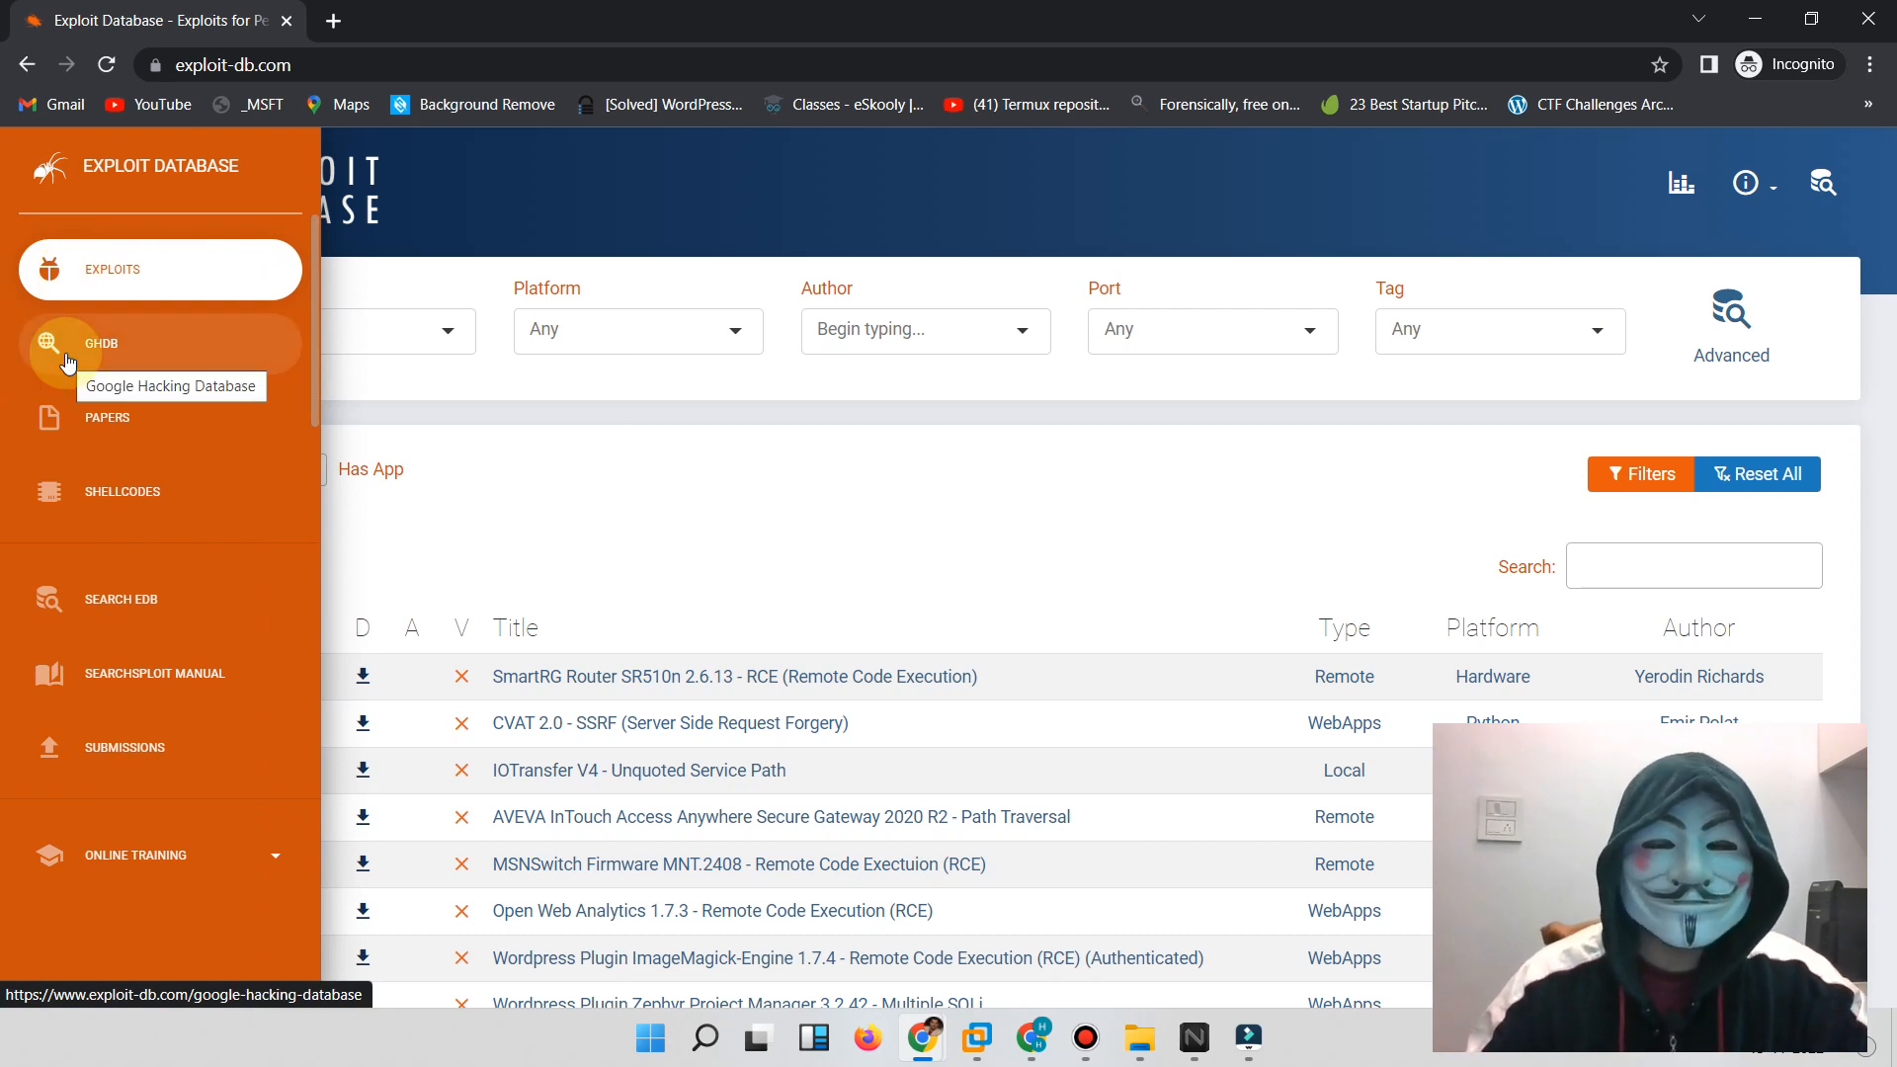
# Go to the GHDB section listing Google dorks.
pyautogui.click(99, 344)
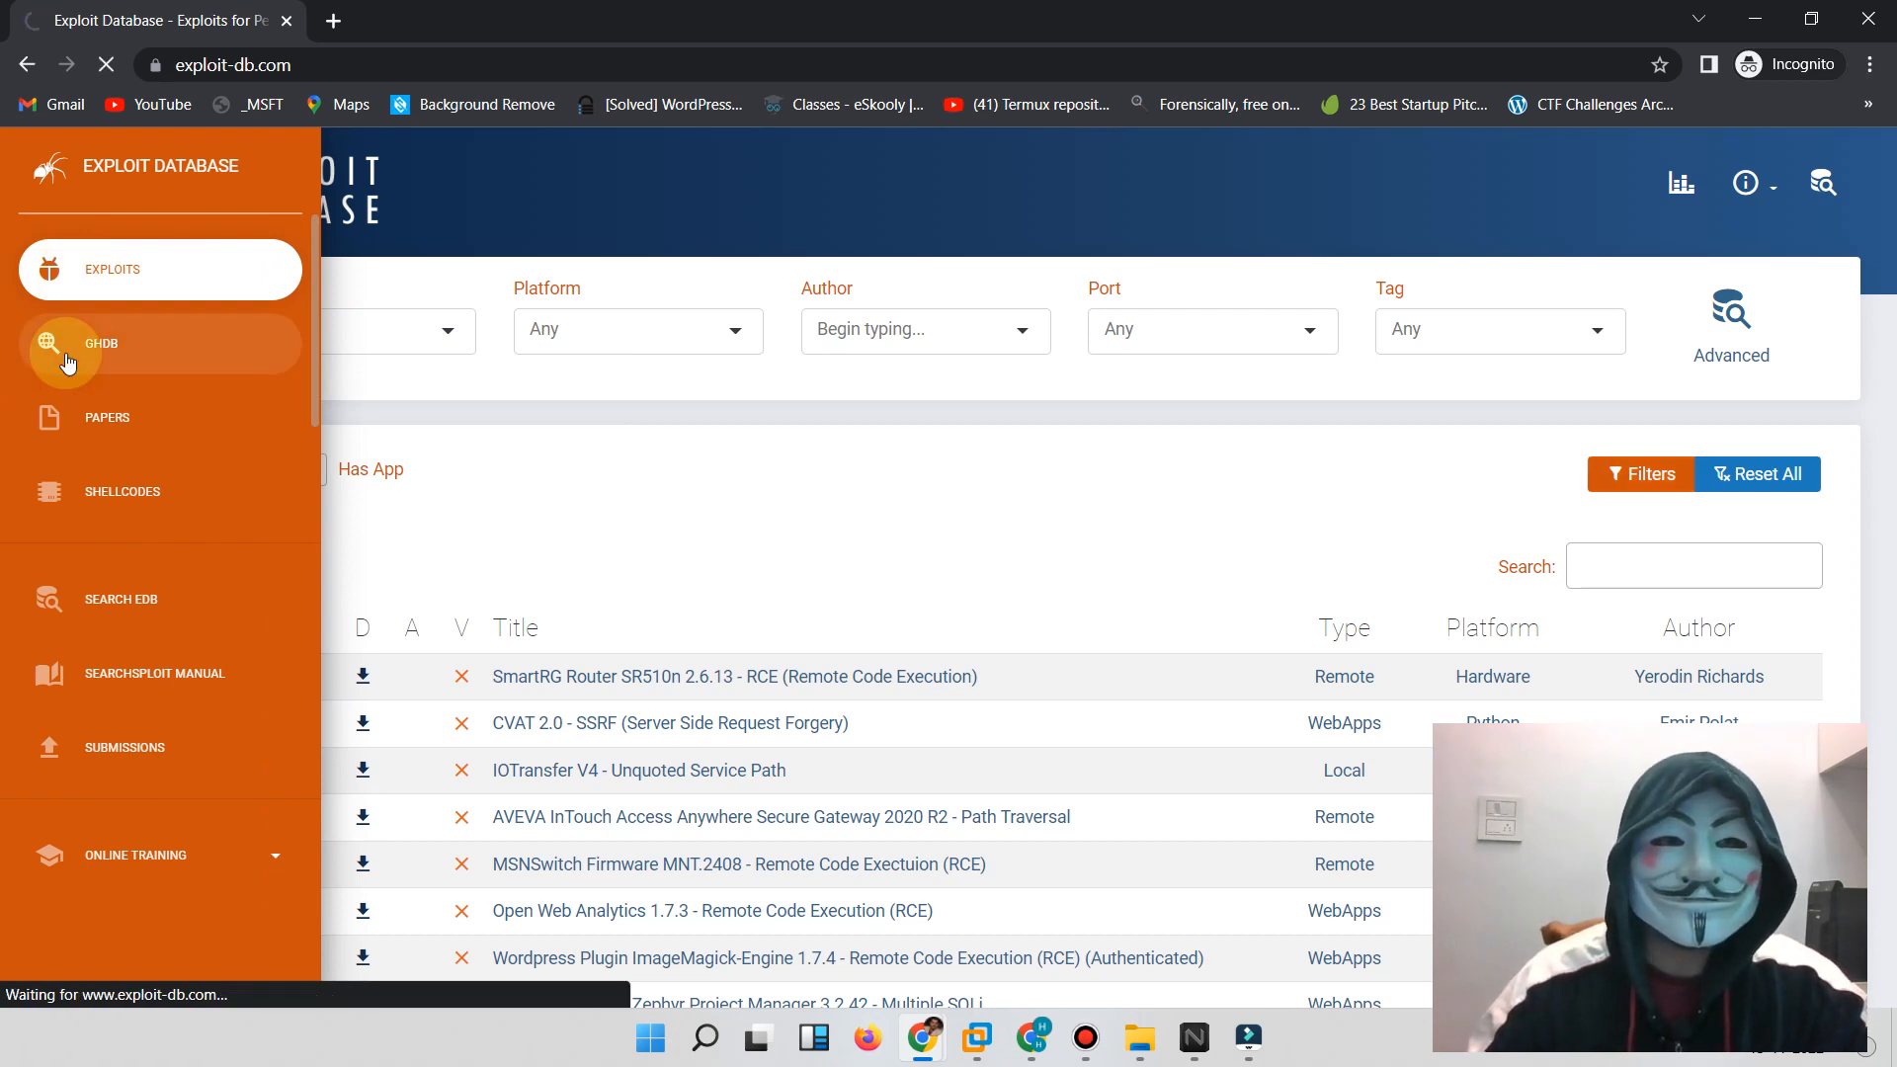
pyautogui.click(99, 344)
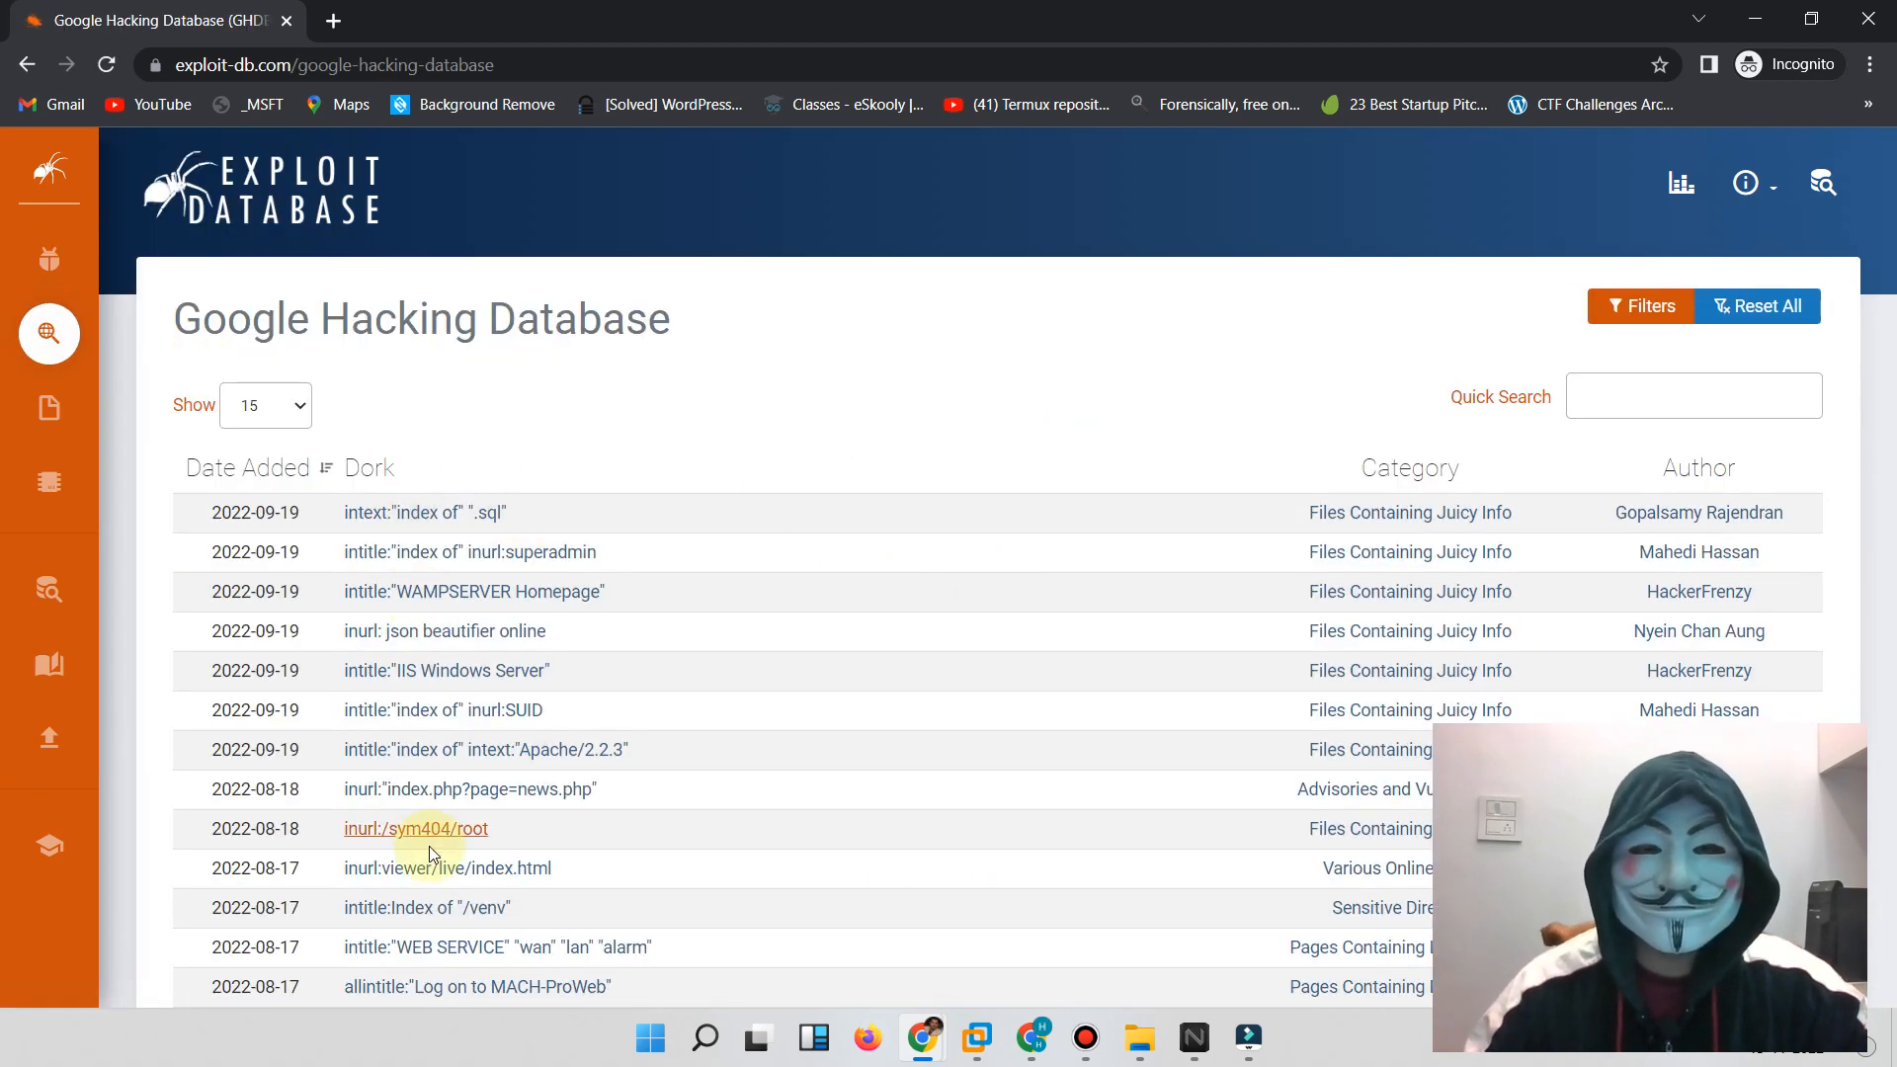
pyautogui.moveTo(469, 933)
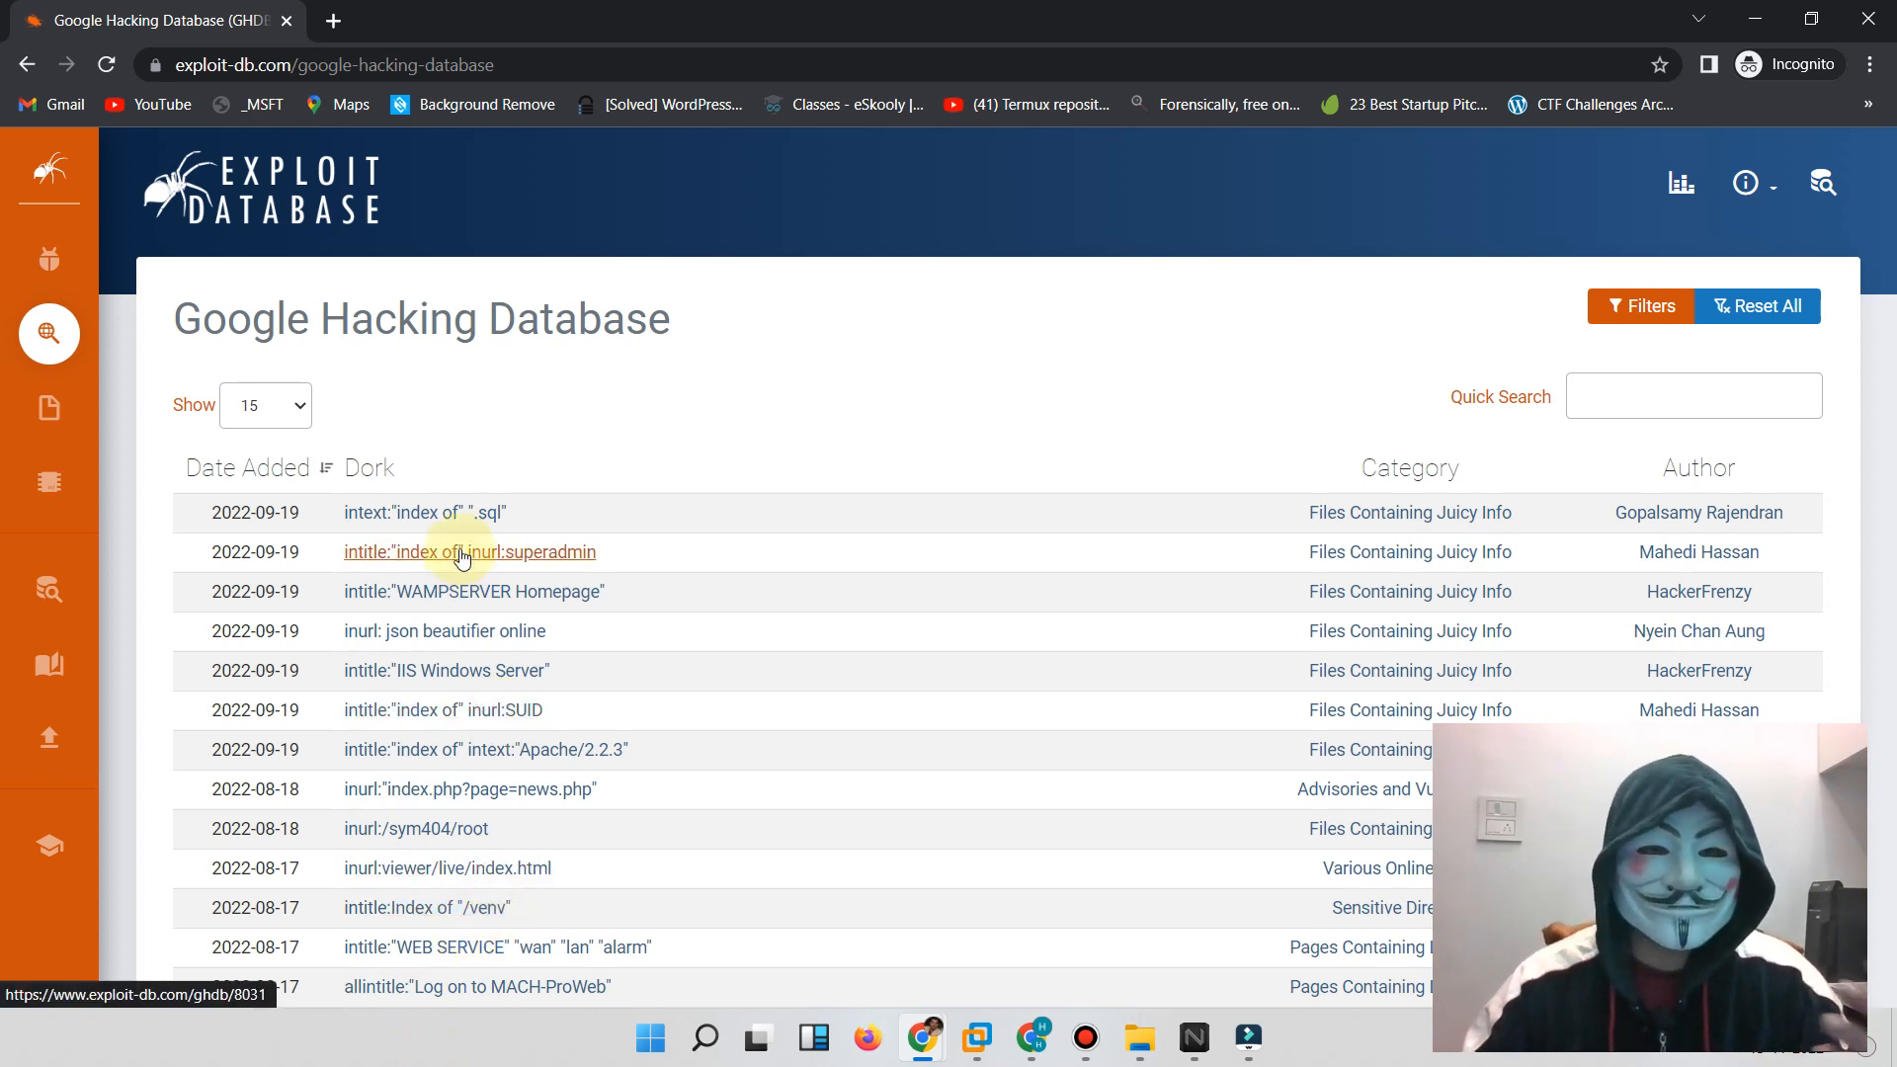
pyautogui.moveTo(479, 519)
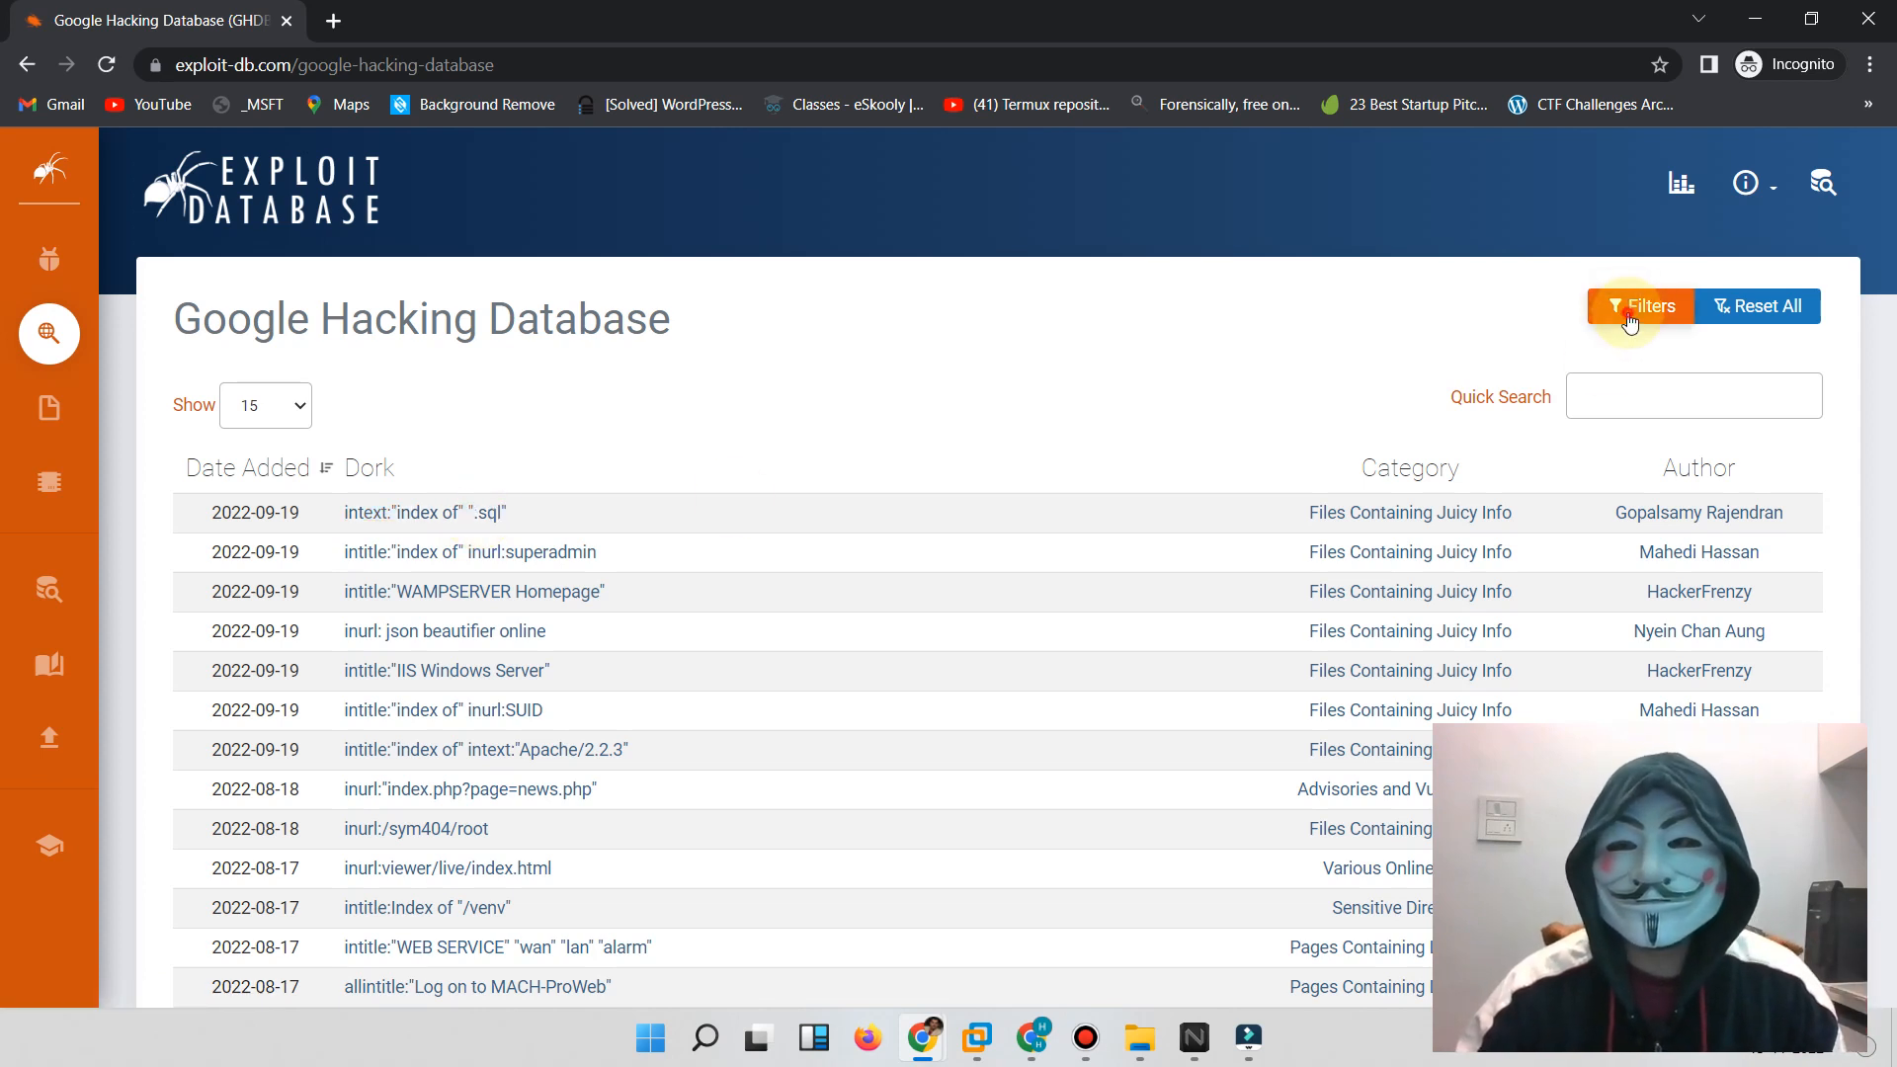
# Filter the GHDB dorks to the Sensitive Directories category (448 results).
pyautogui.click(1639, 306)
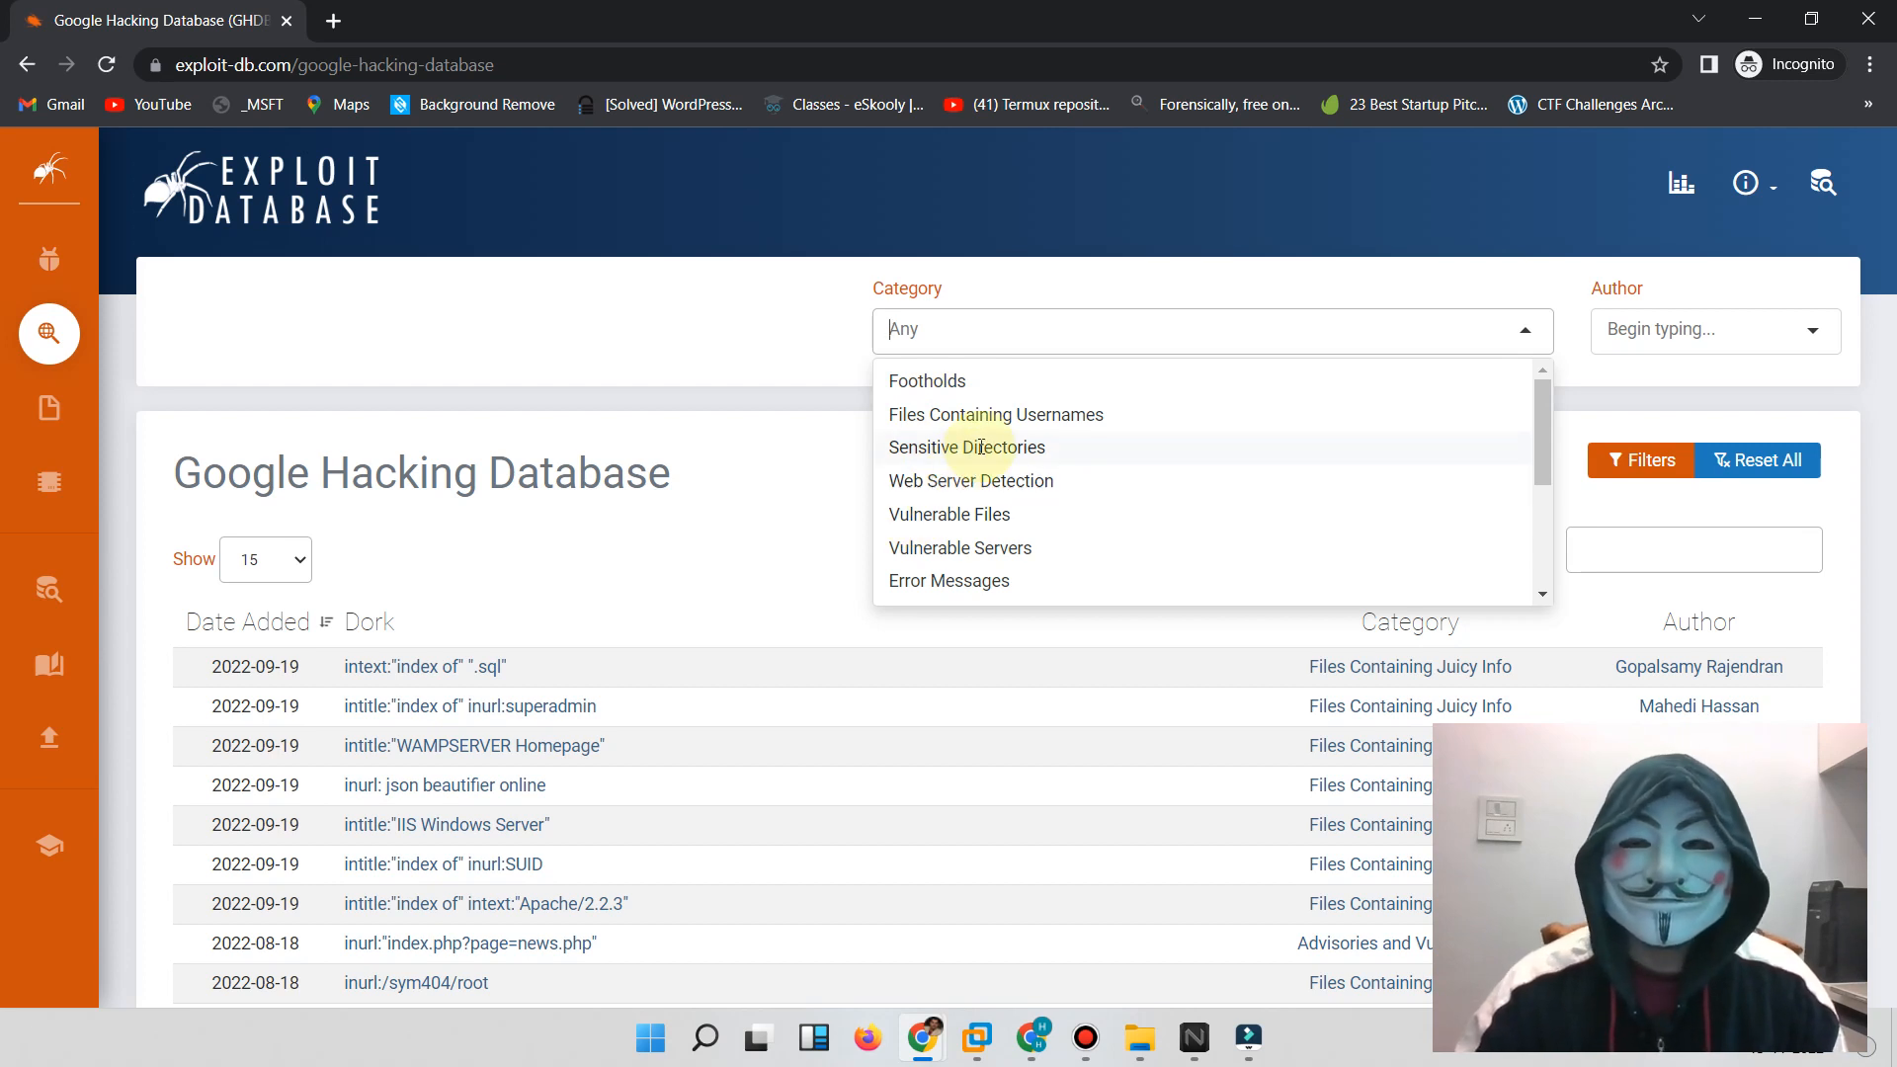
pyautogui.click(967, 447)
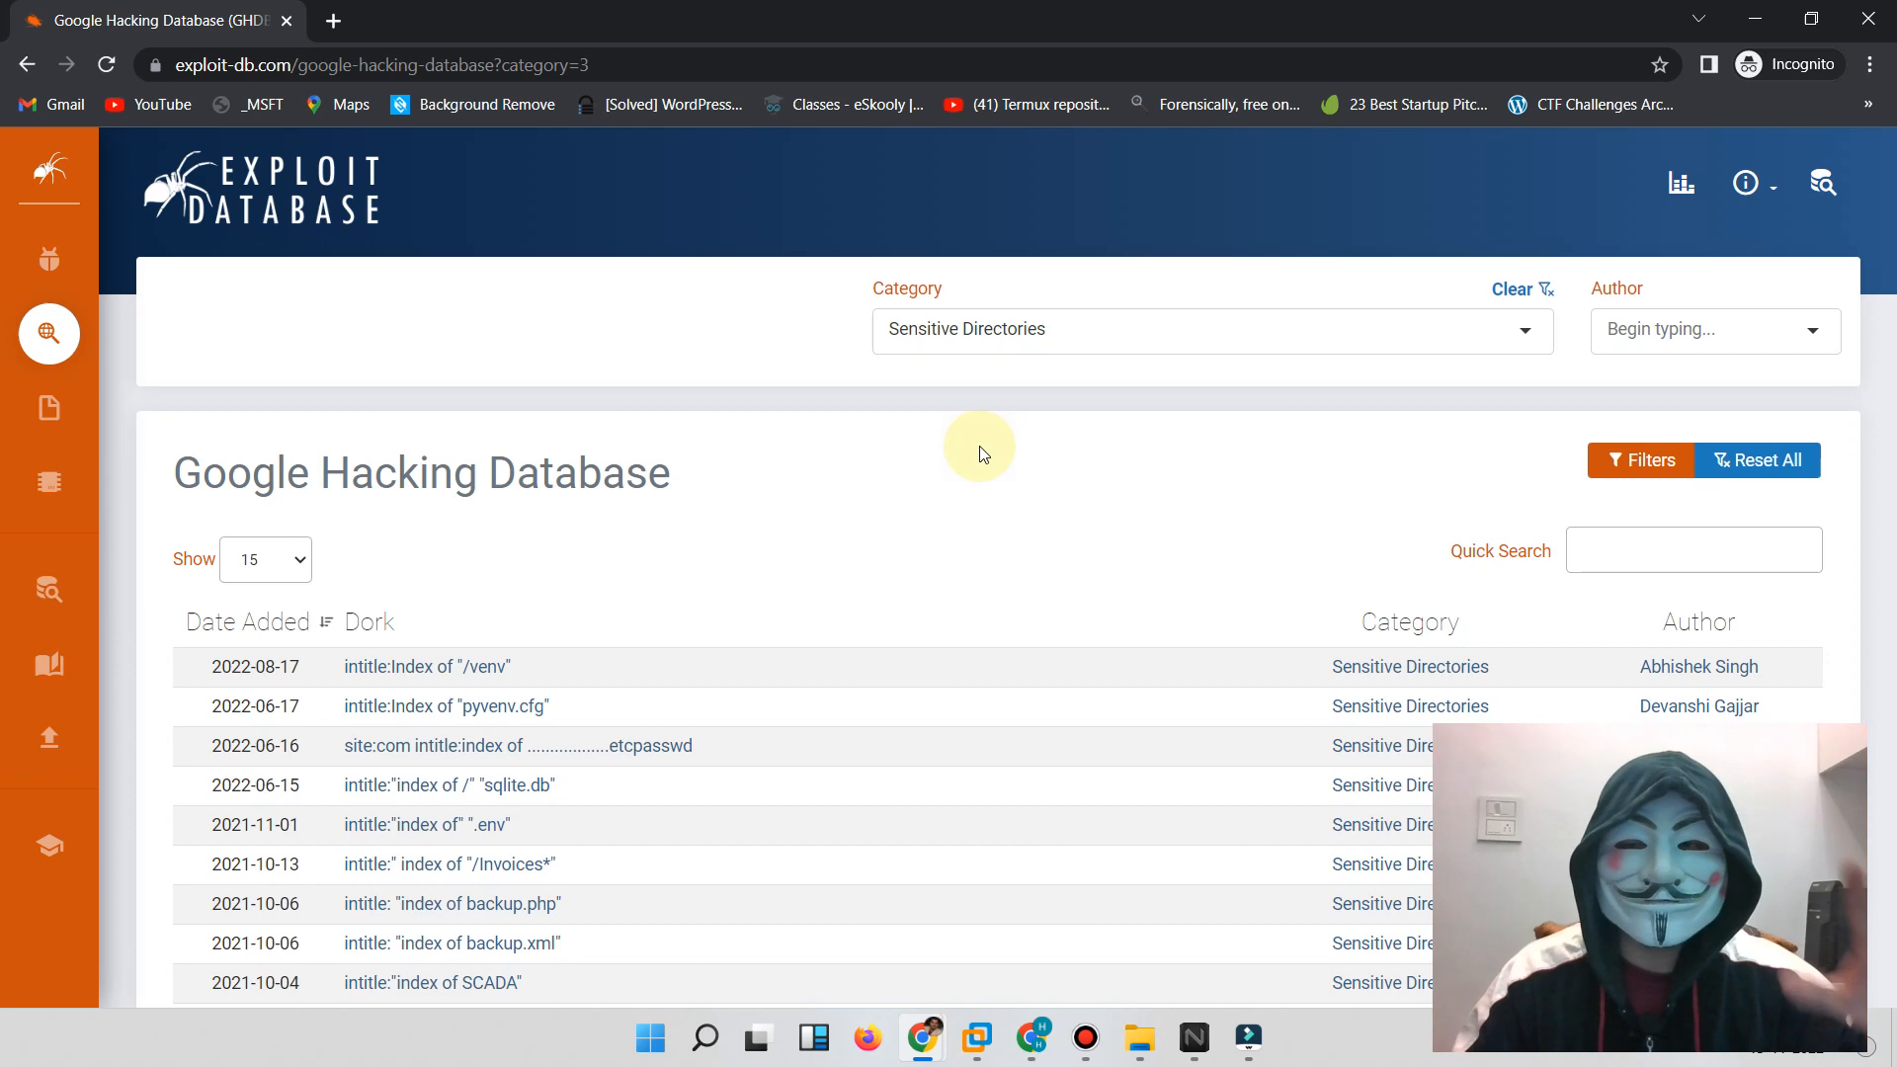
pyautogui.moveTo(616, 682)
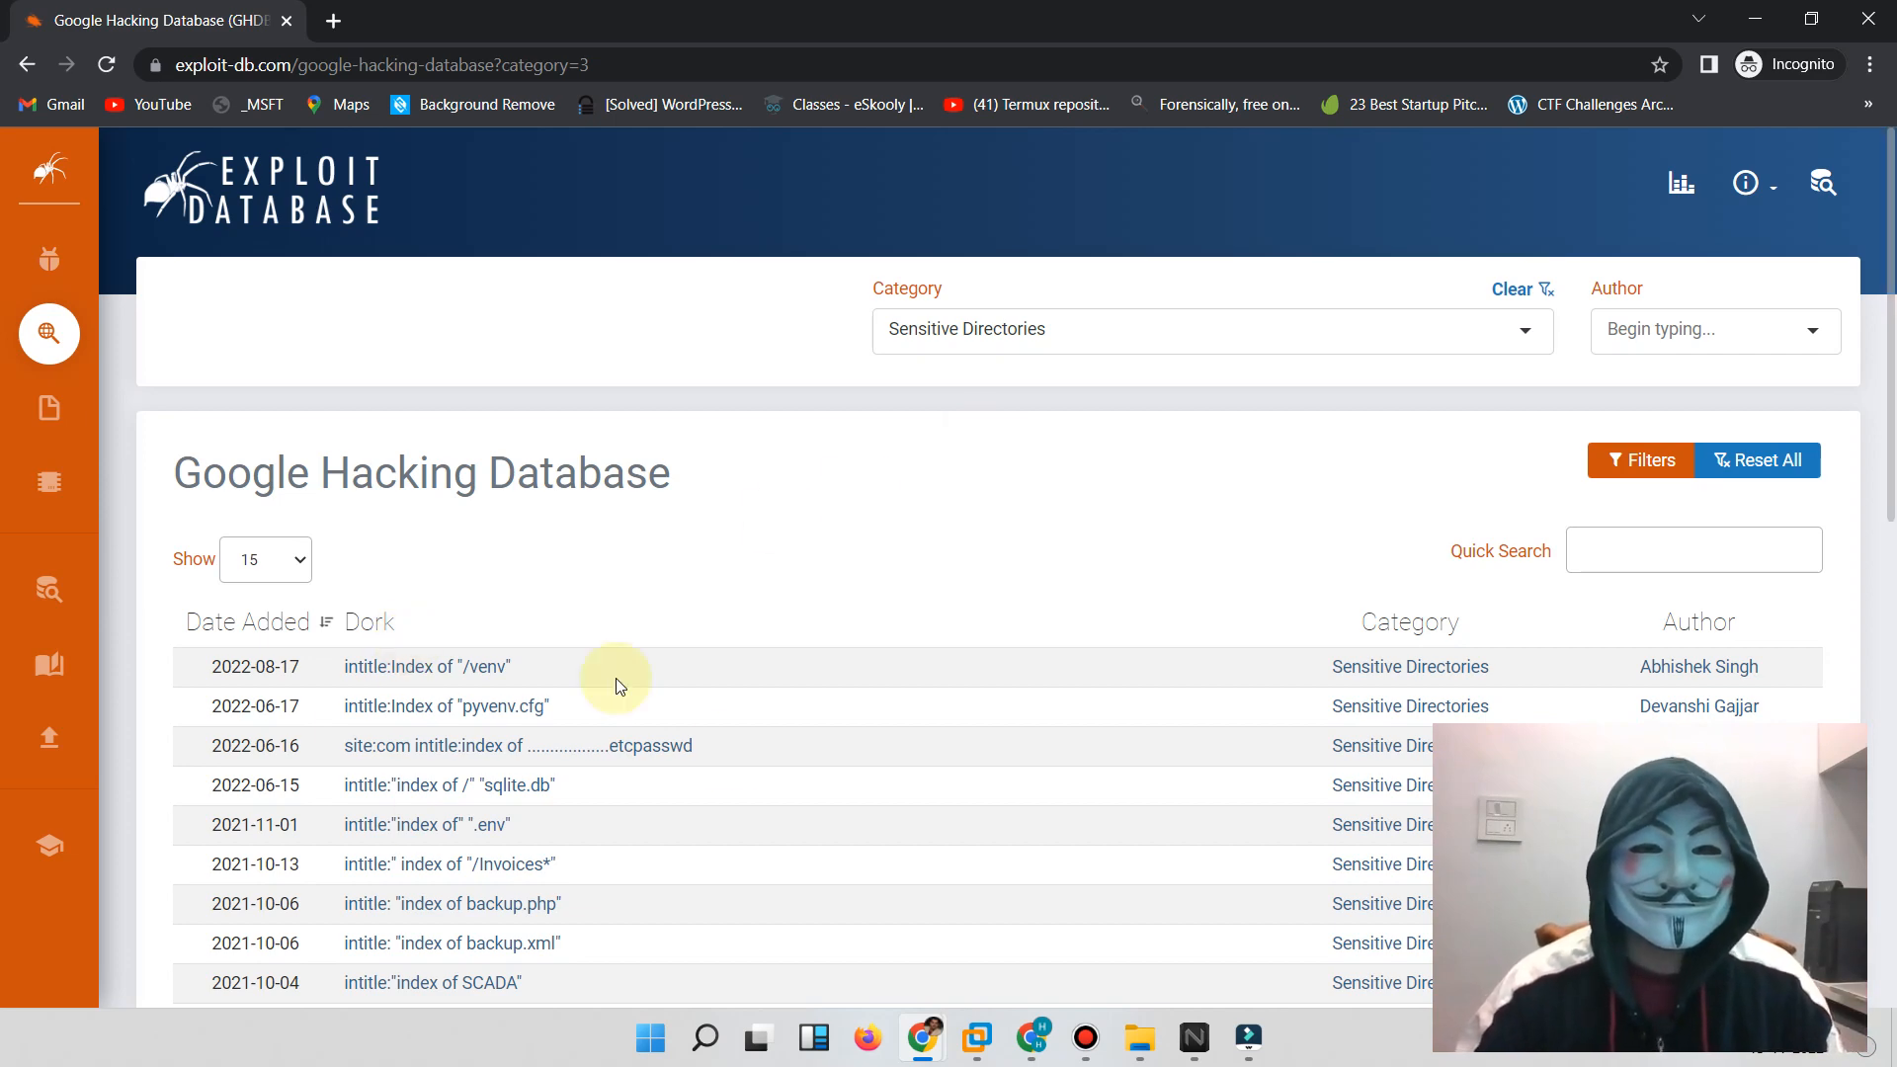
pyautogui.scroll(-3)
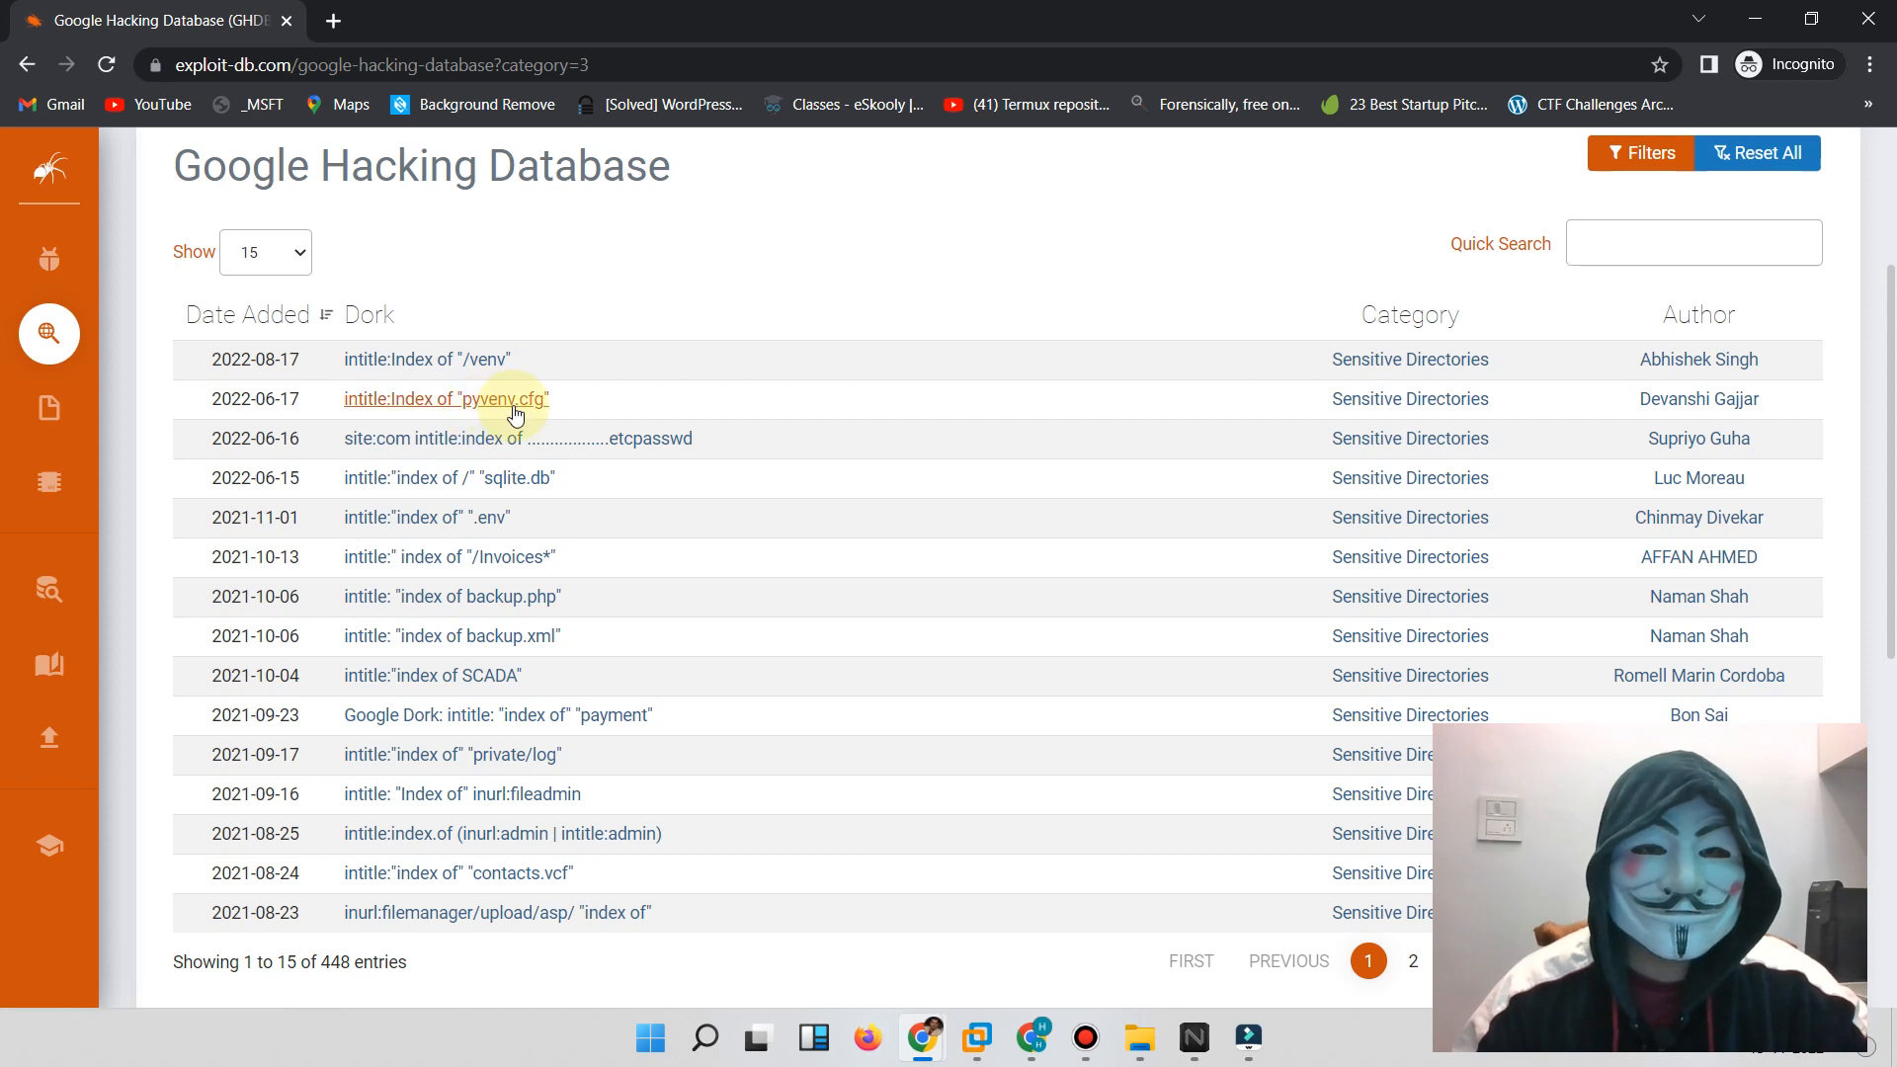
pyautogui.moveTo(526, 415)
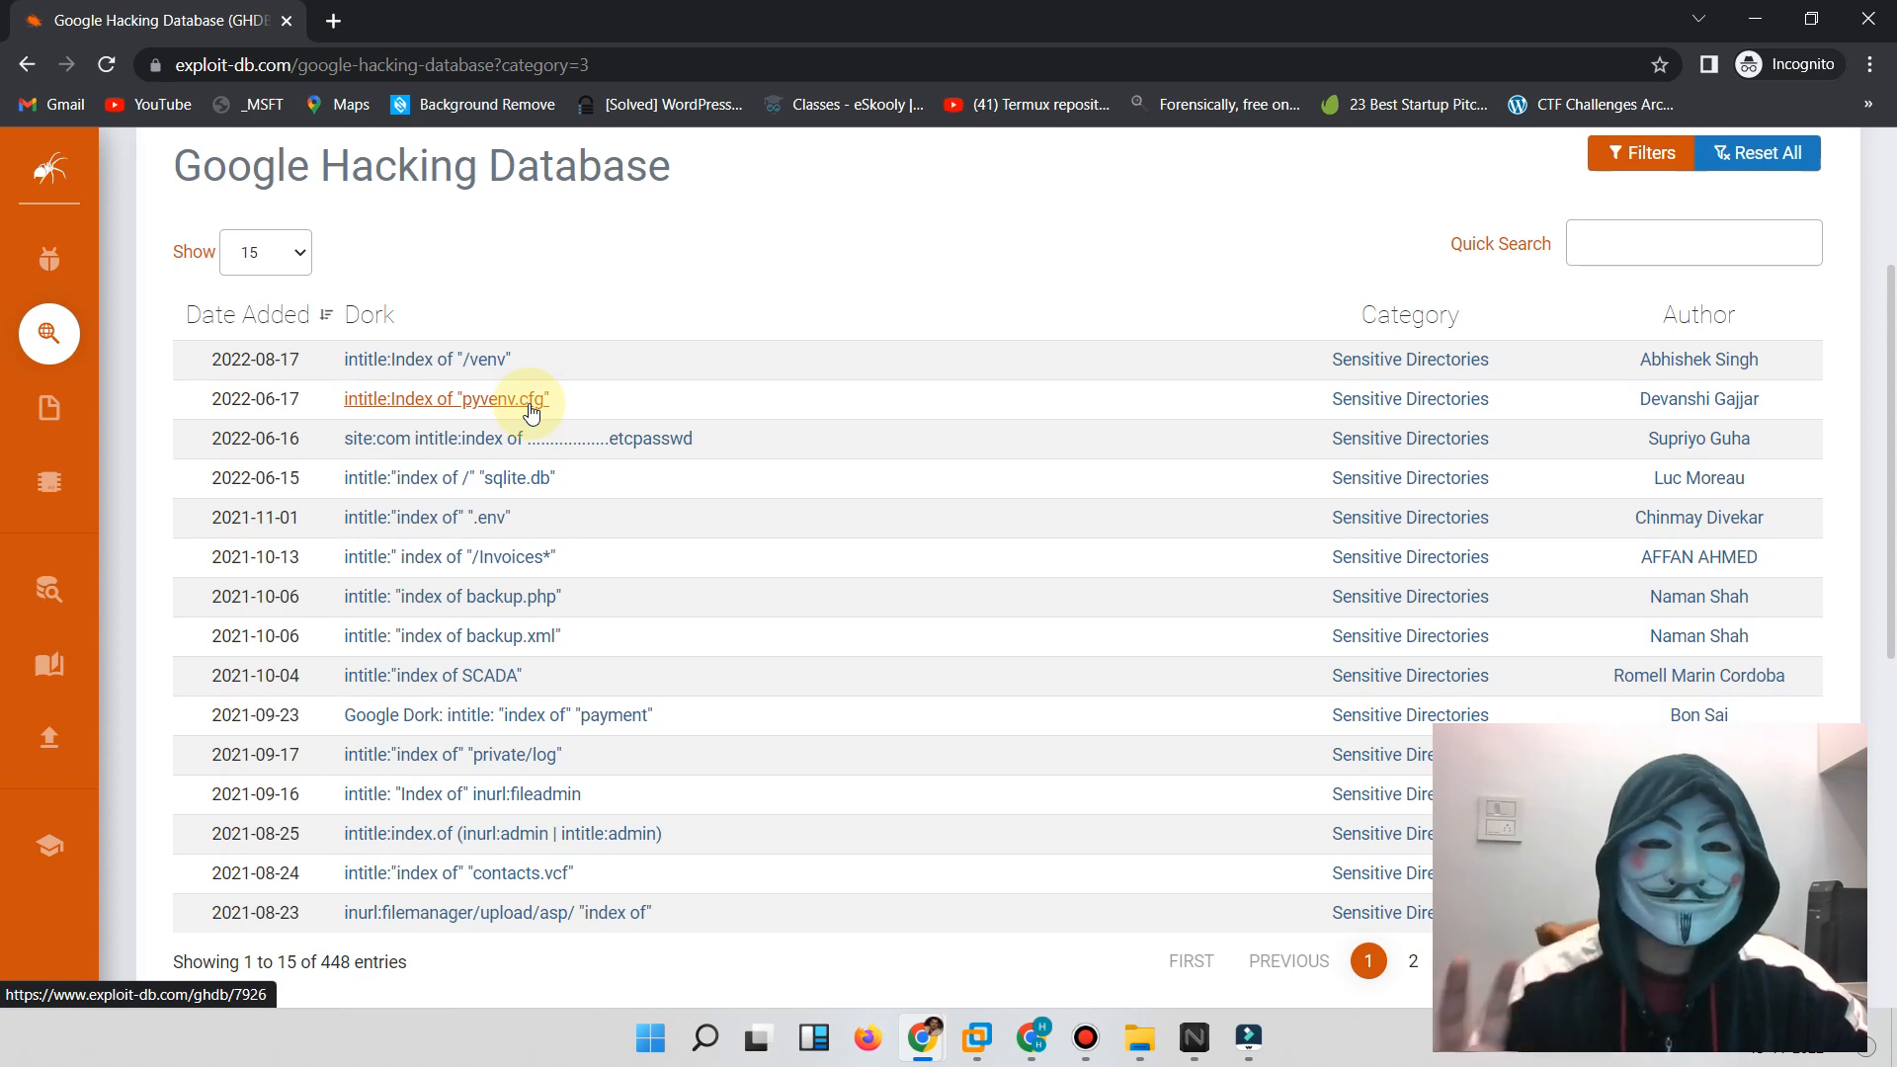
pyautogui.moveTo(534, 494)
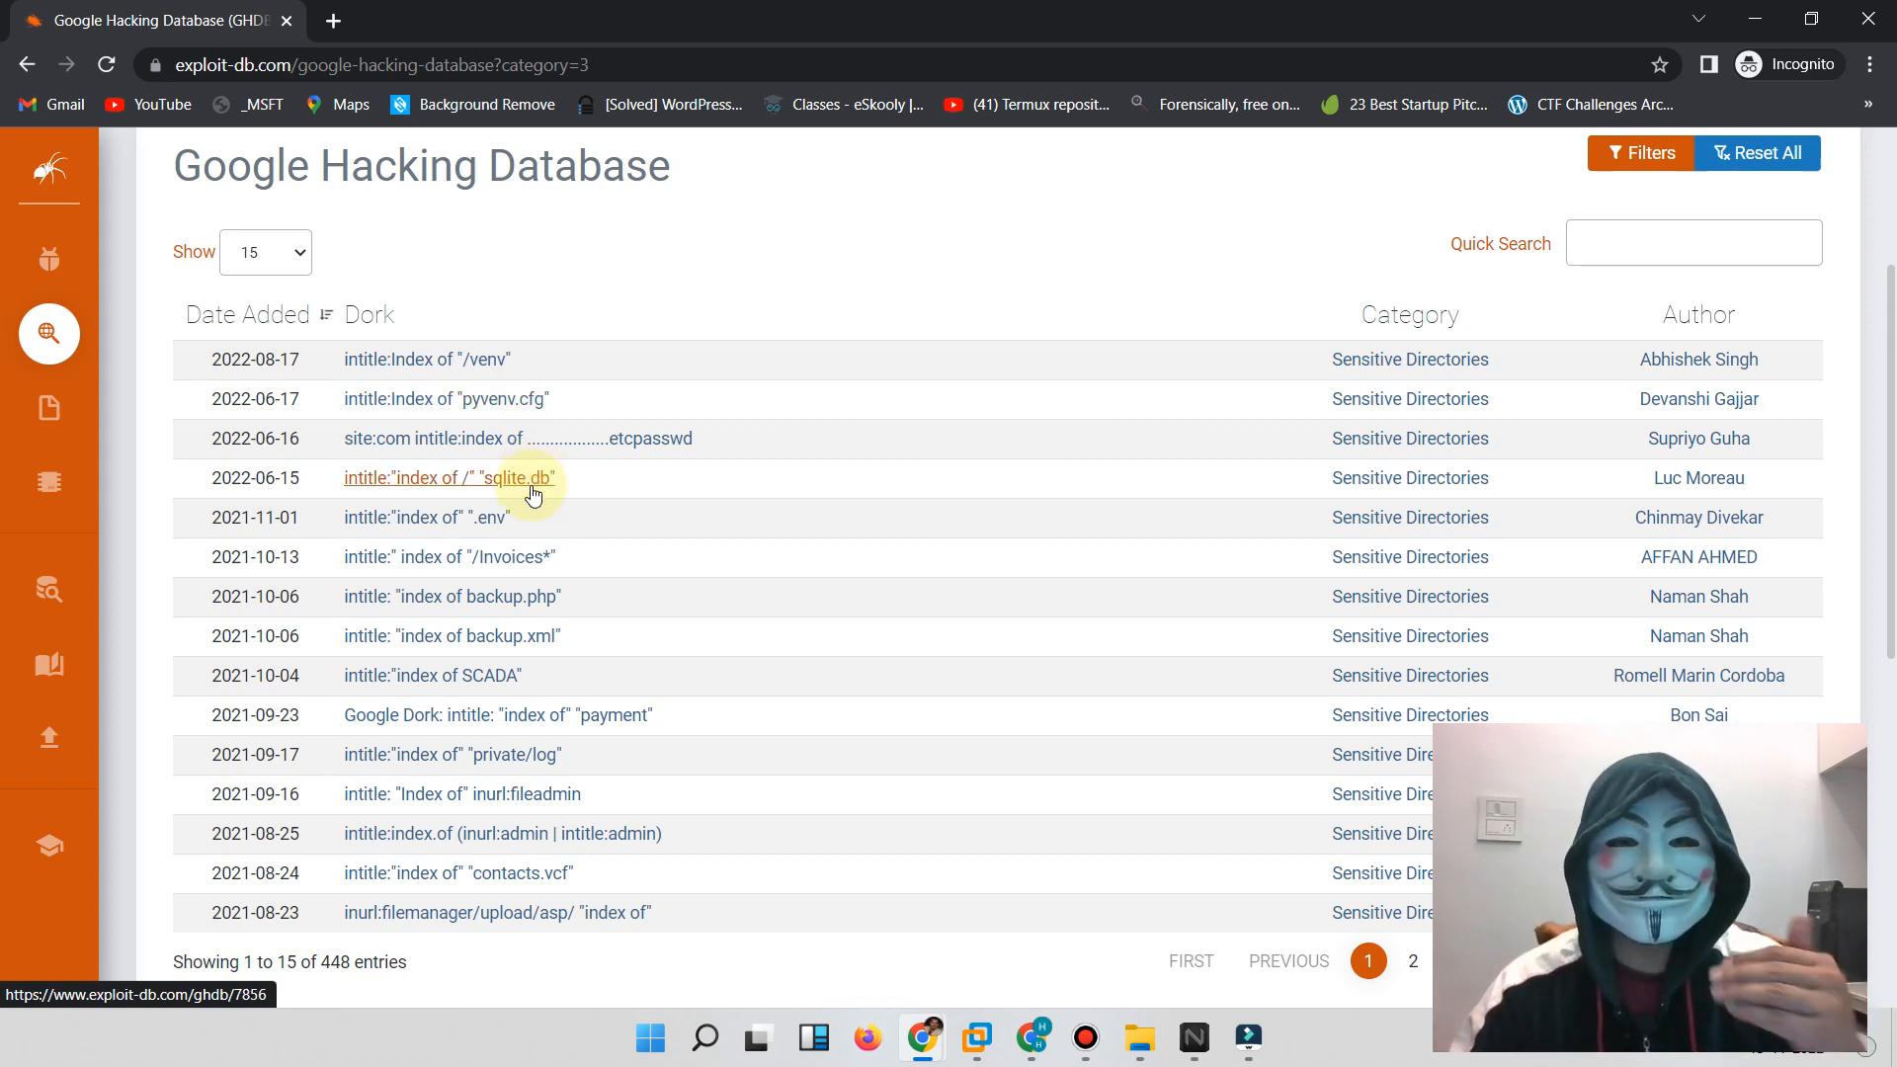
pyautogui.moveTo(505, 556)
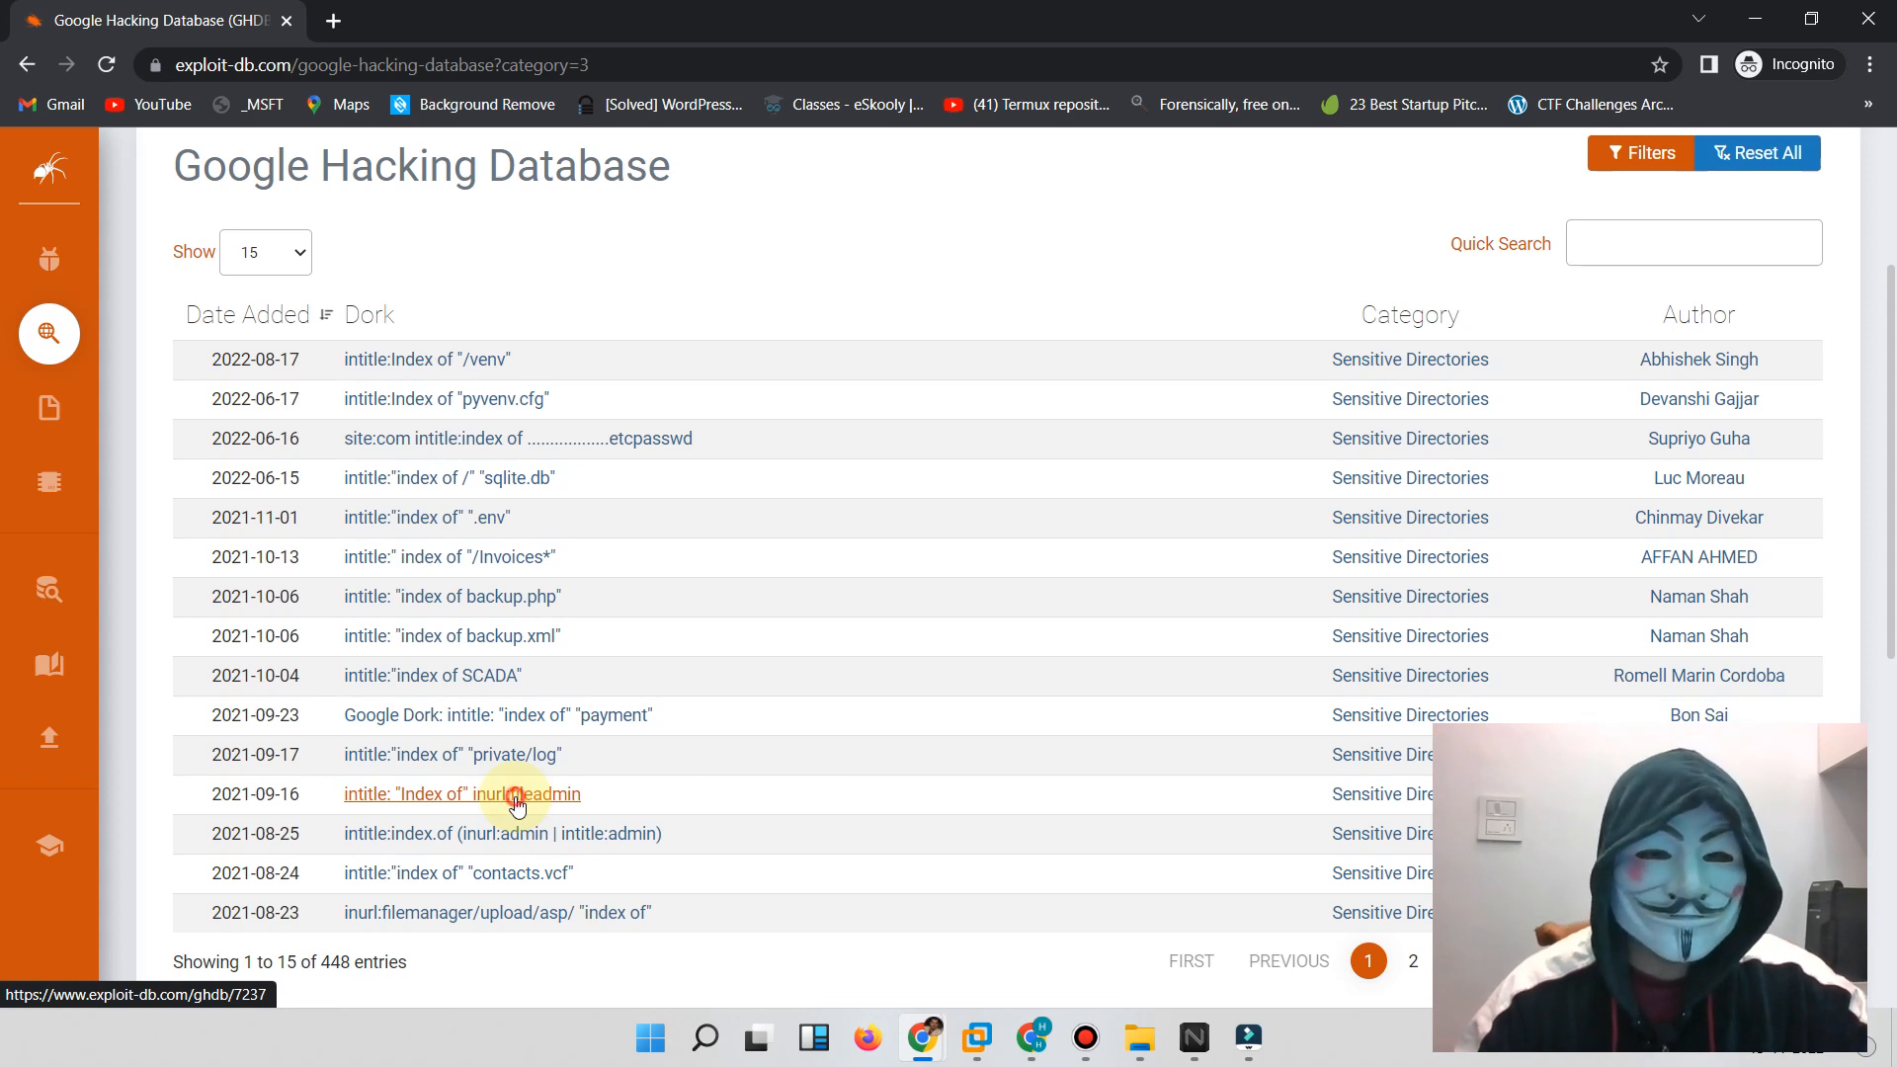
# Open the intitle:"Index of" inurl:fileadmin dork in a new tab.
pyautogui.click(515, 795)
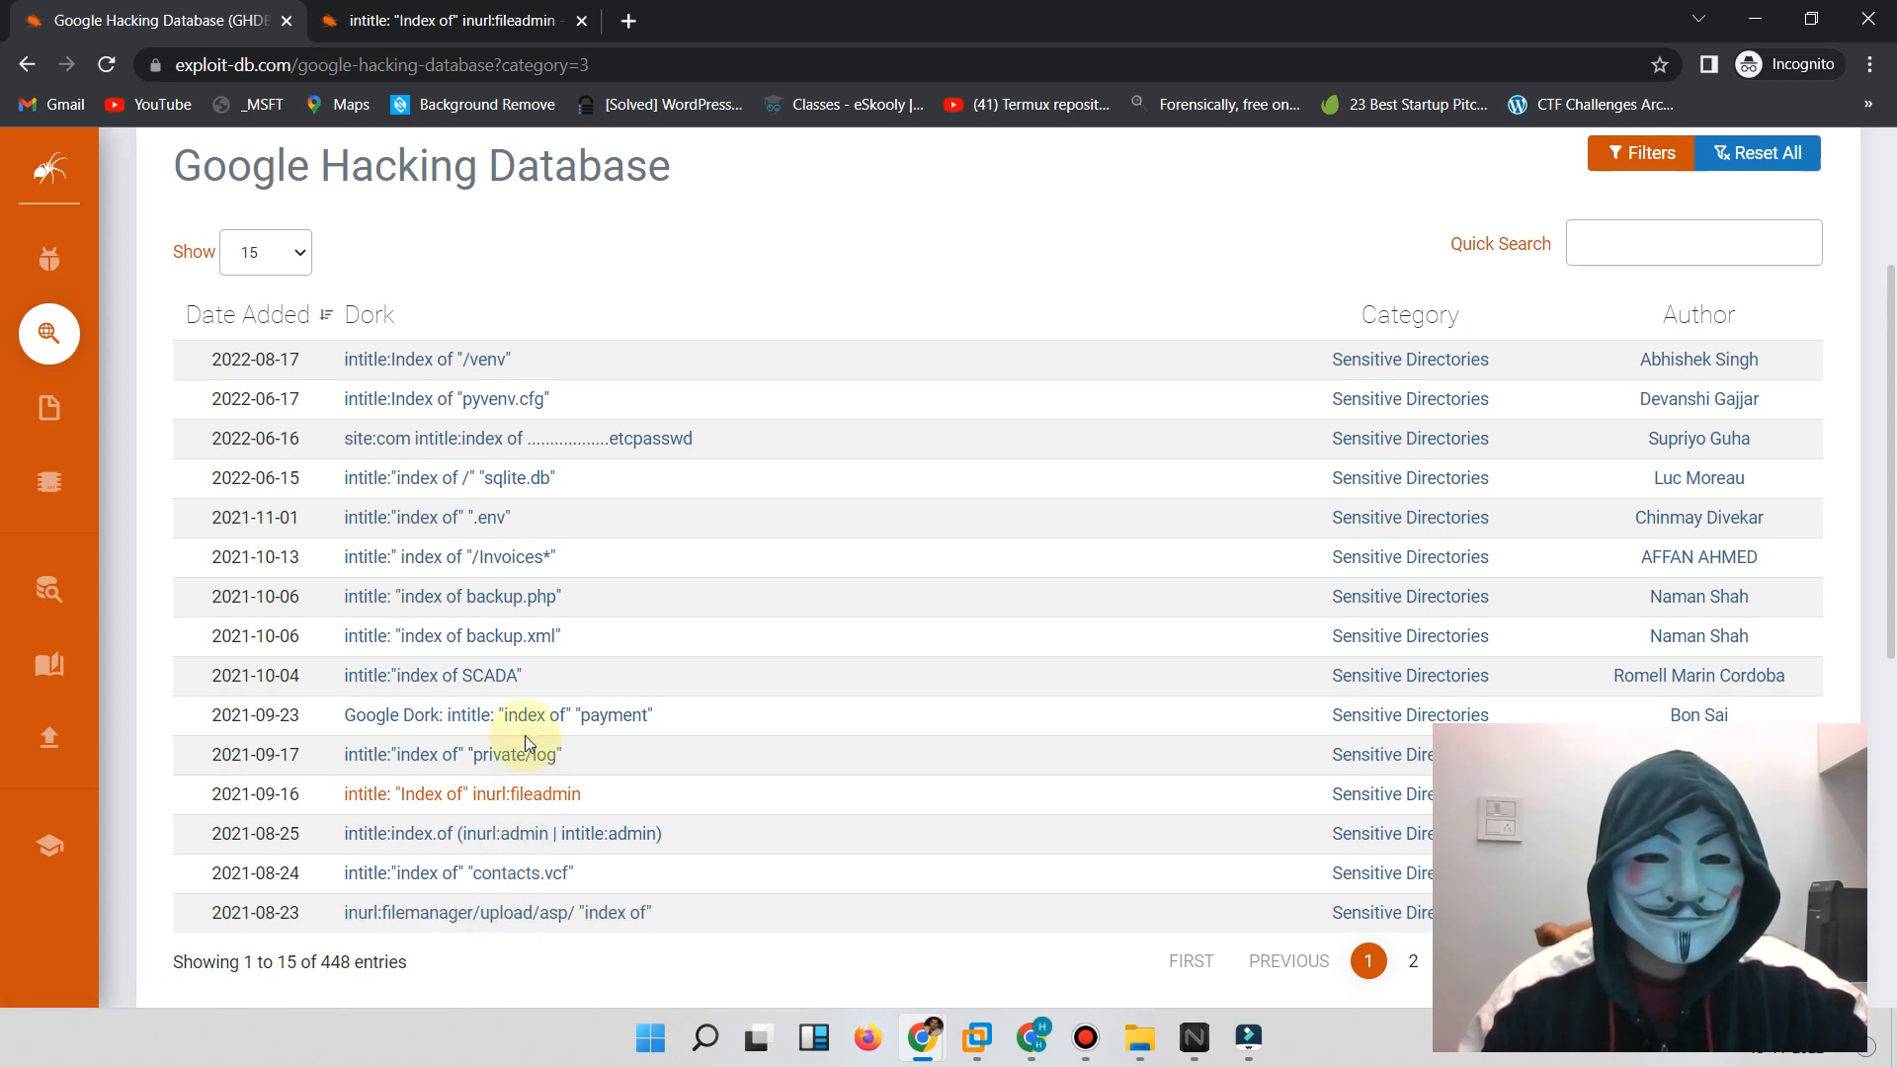
pyautogui.moveTo(526, 721)
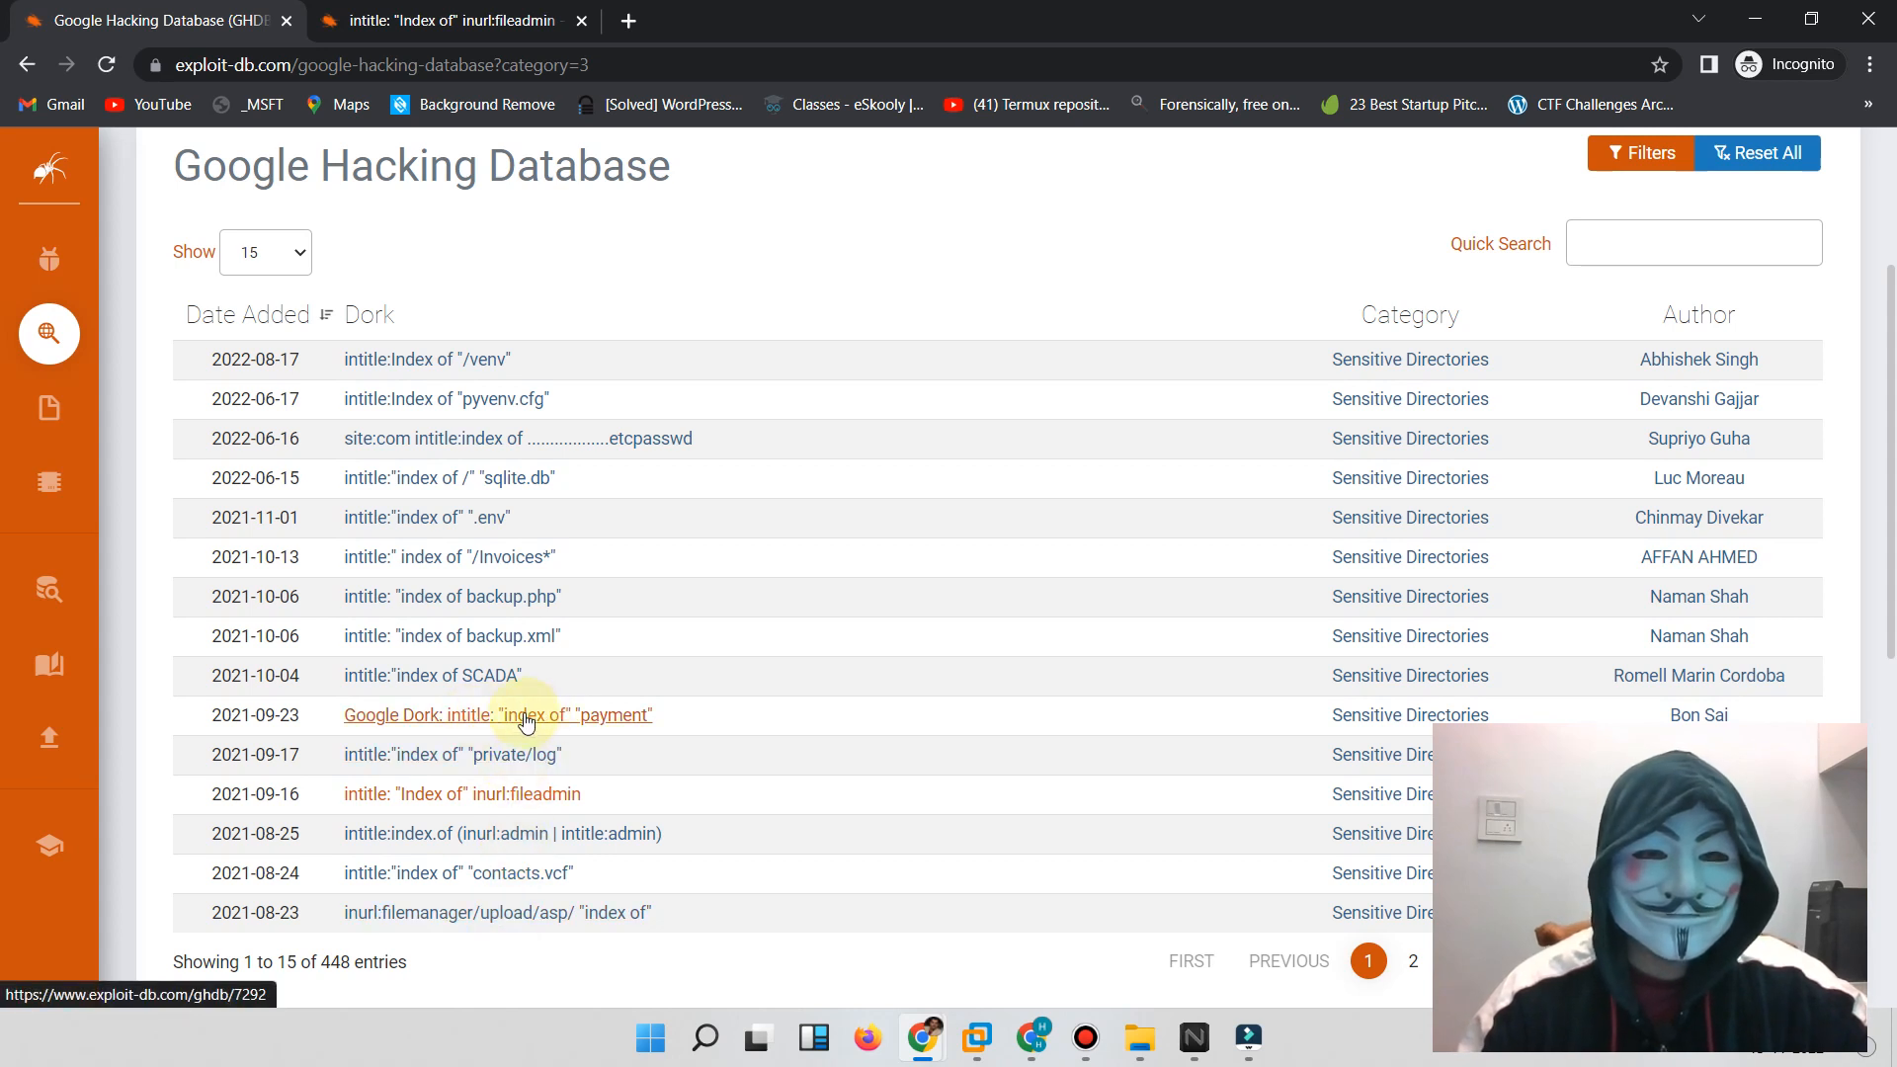
pyautogui.moveTo(478, 564)
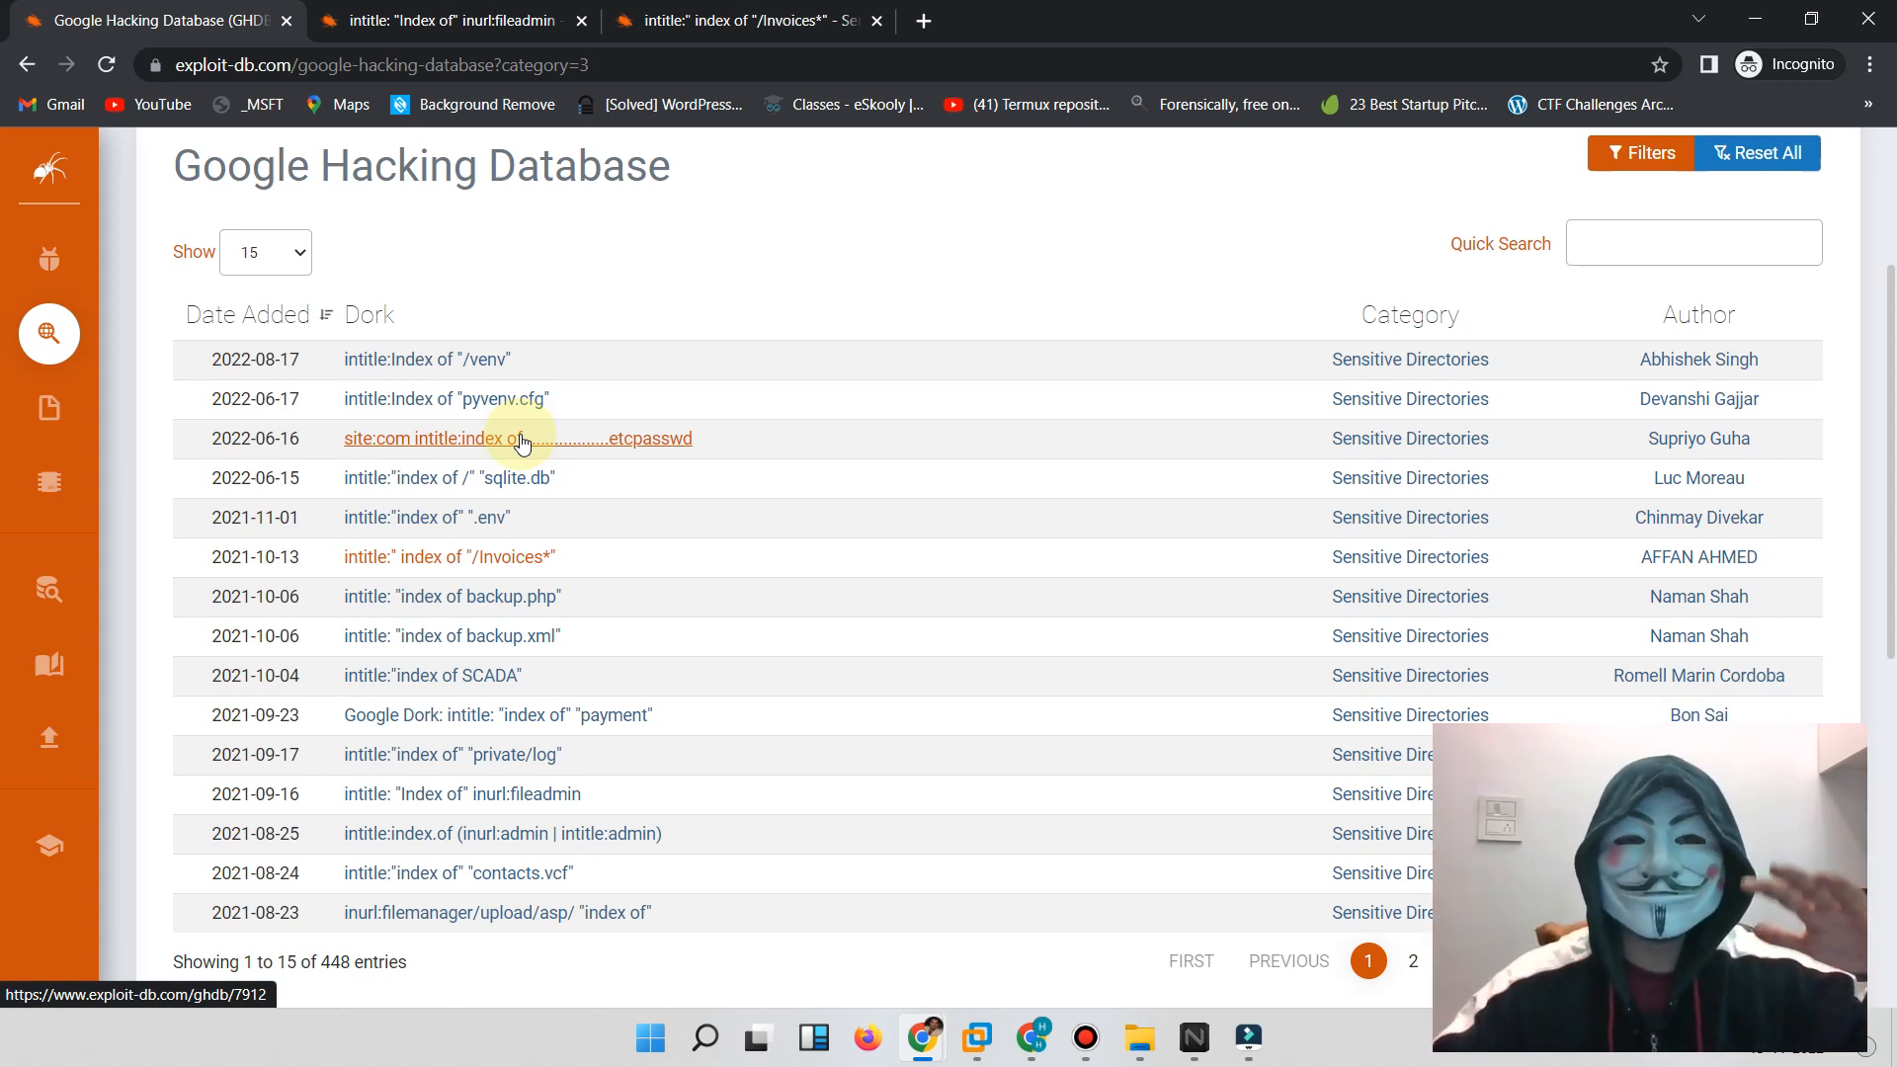
pyautogui.moveTo(480, 346)
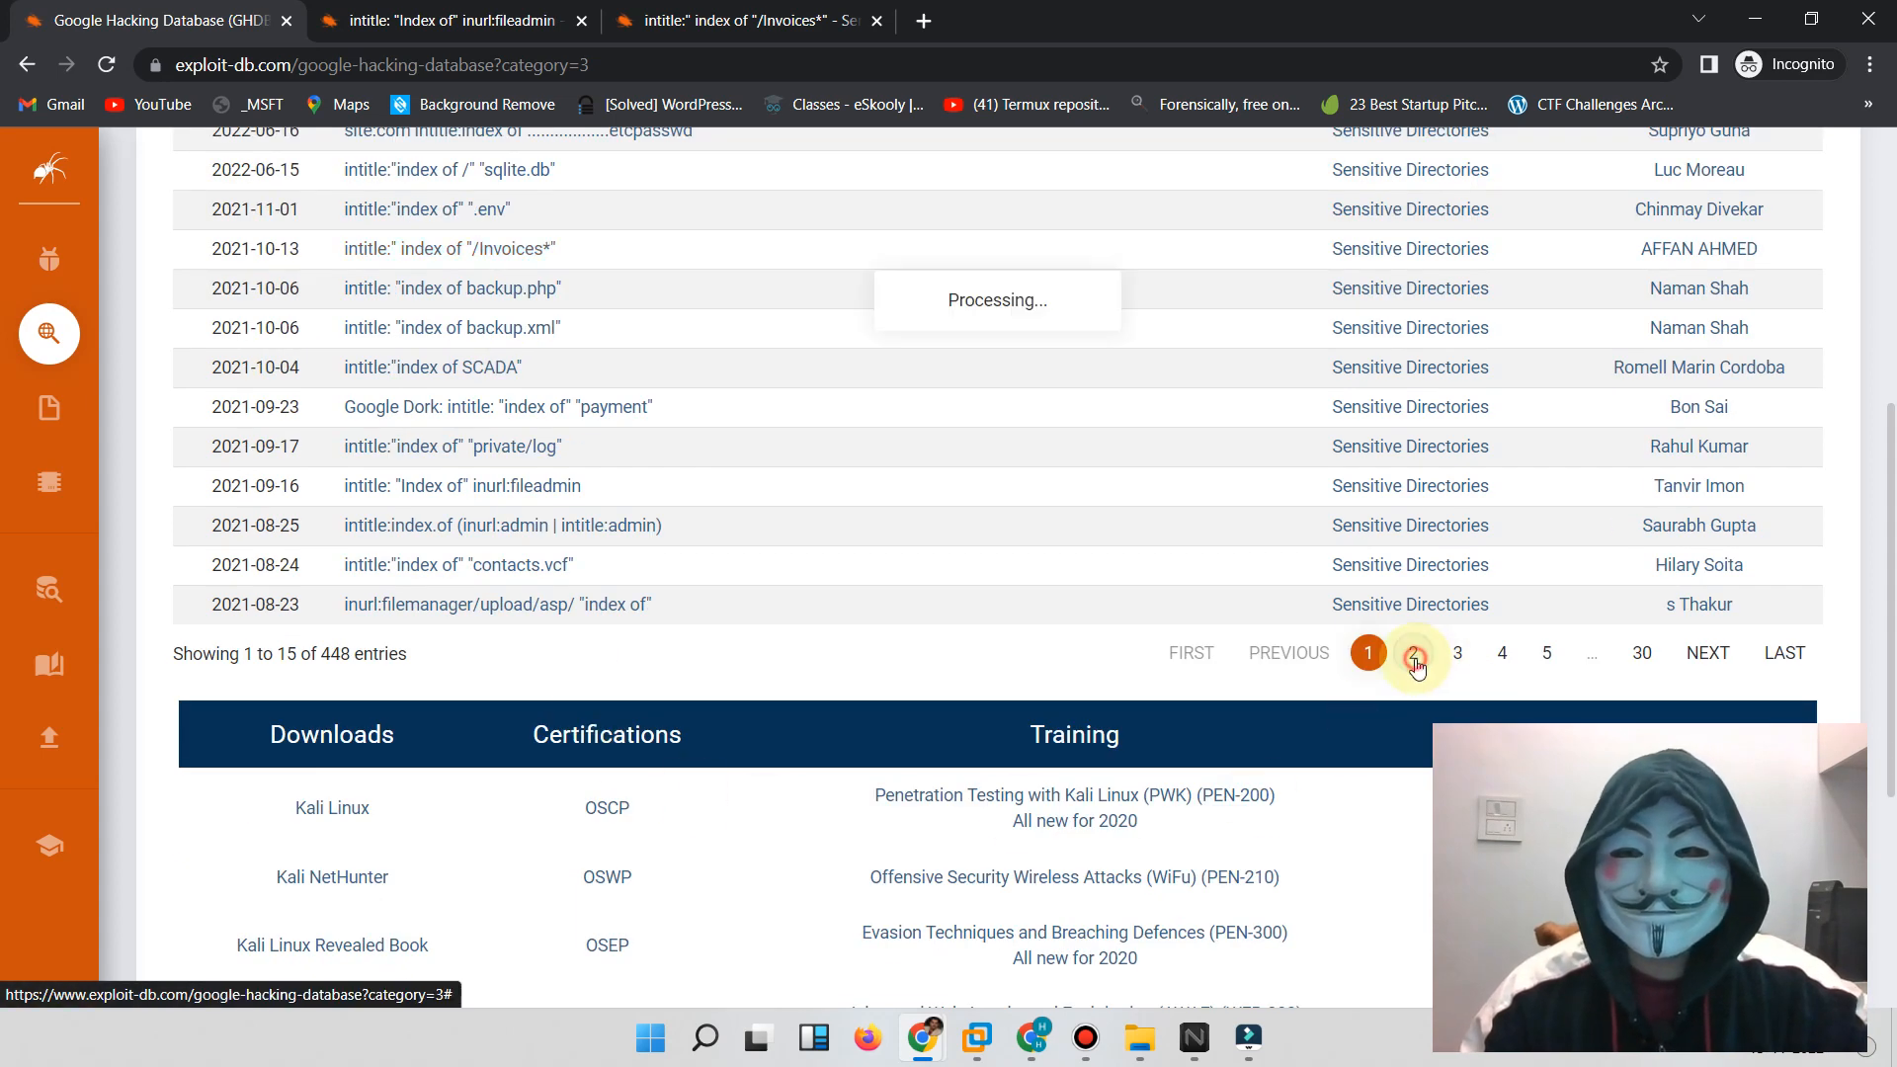
# Page through the Sensitive Directories dorks to pages 2 and 3.
pyautogui.click(1412, 653)
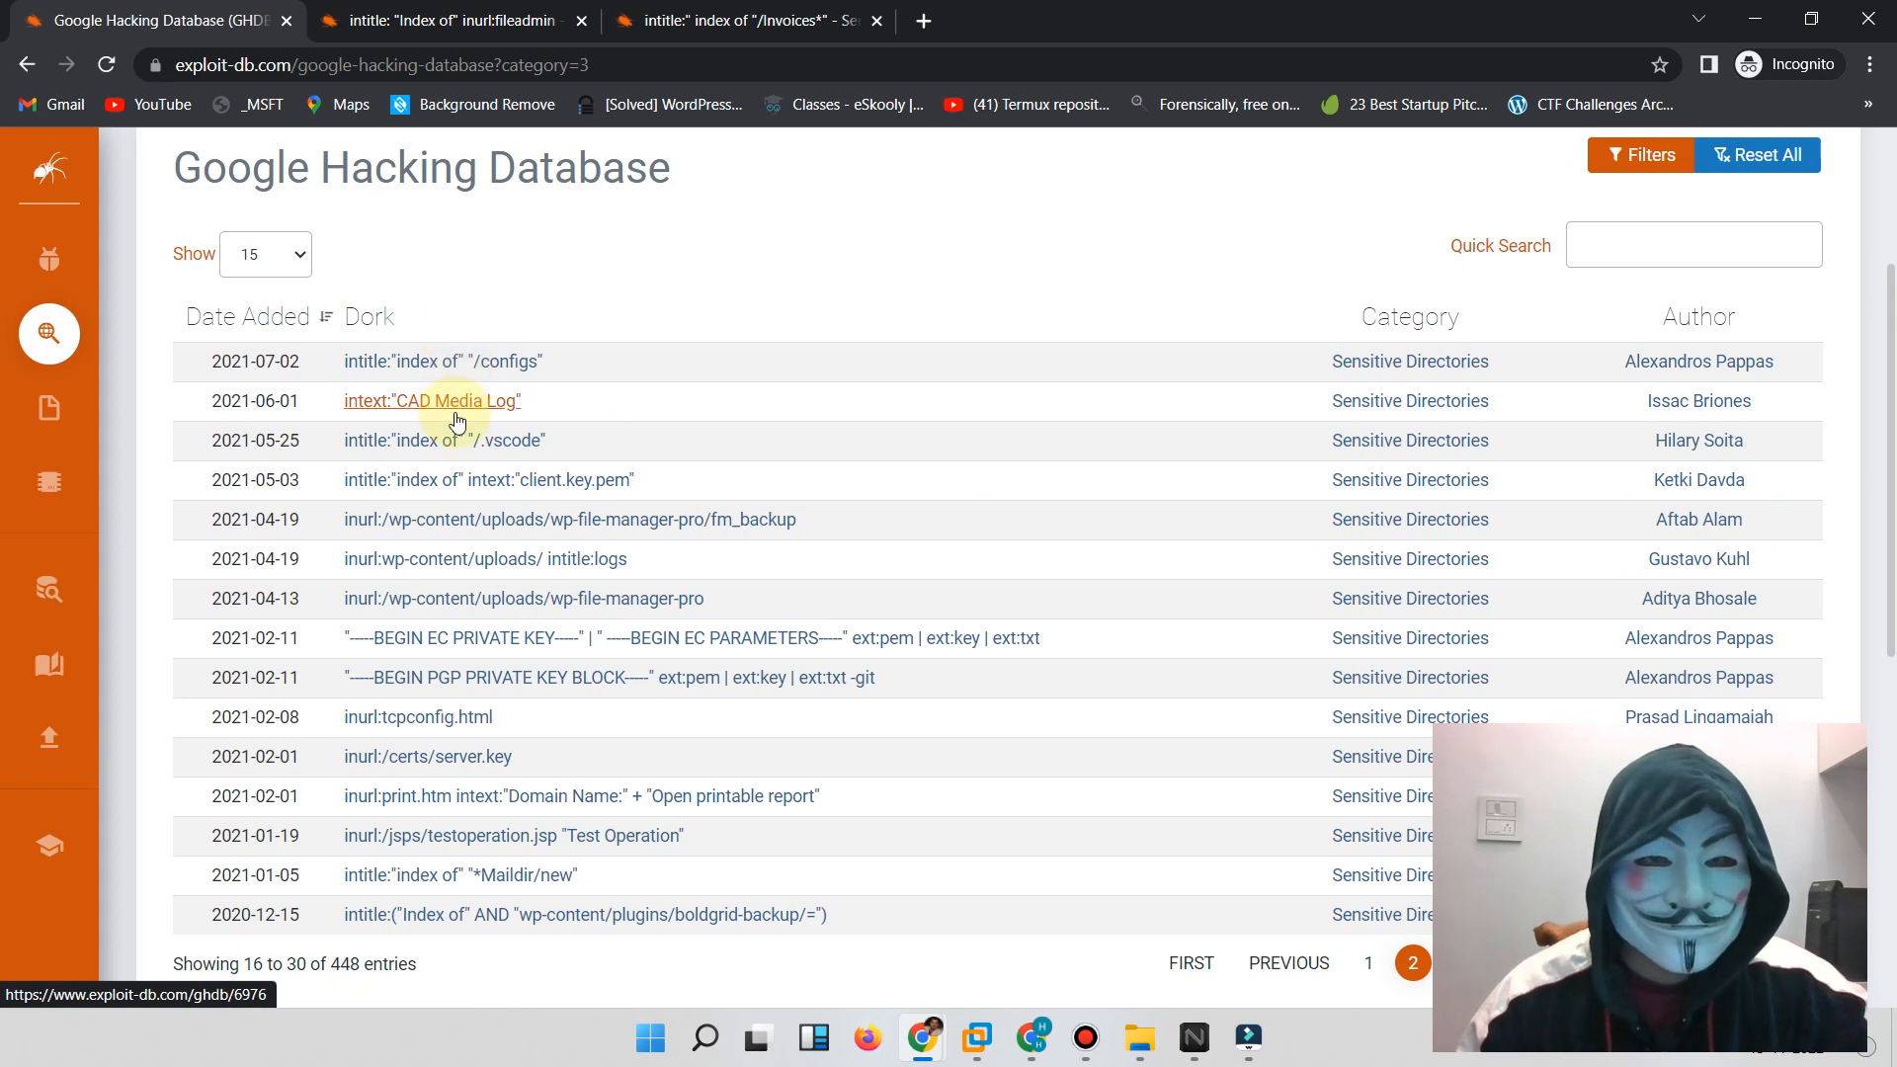
pyautogui.moveTo(498, 554)
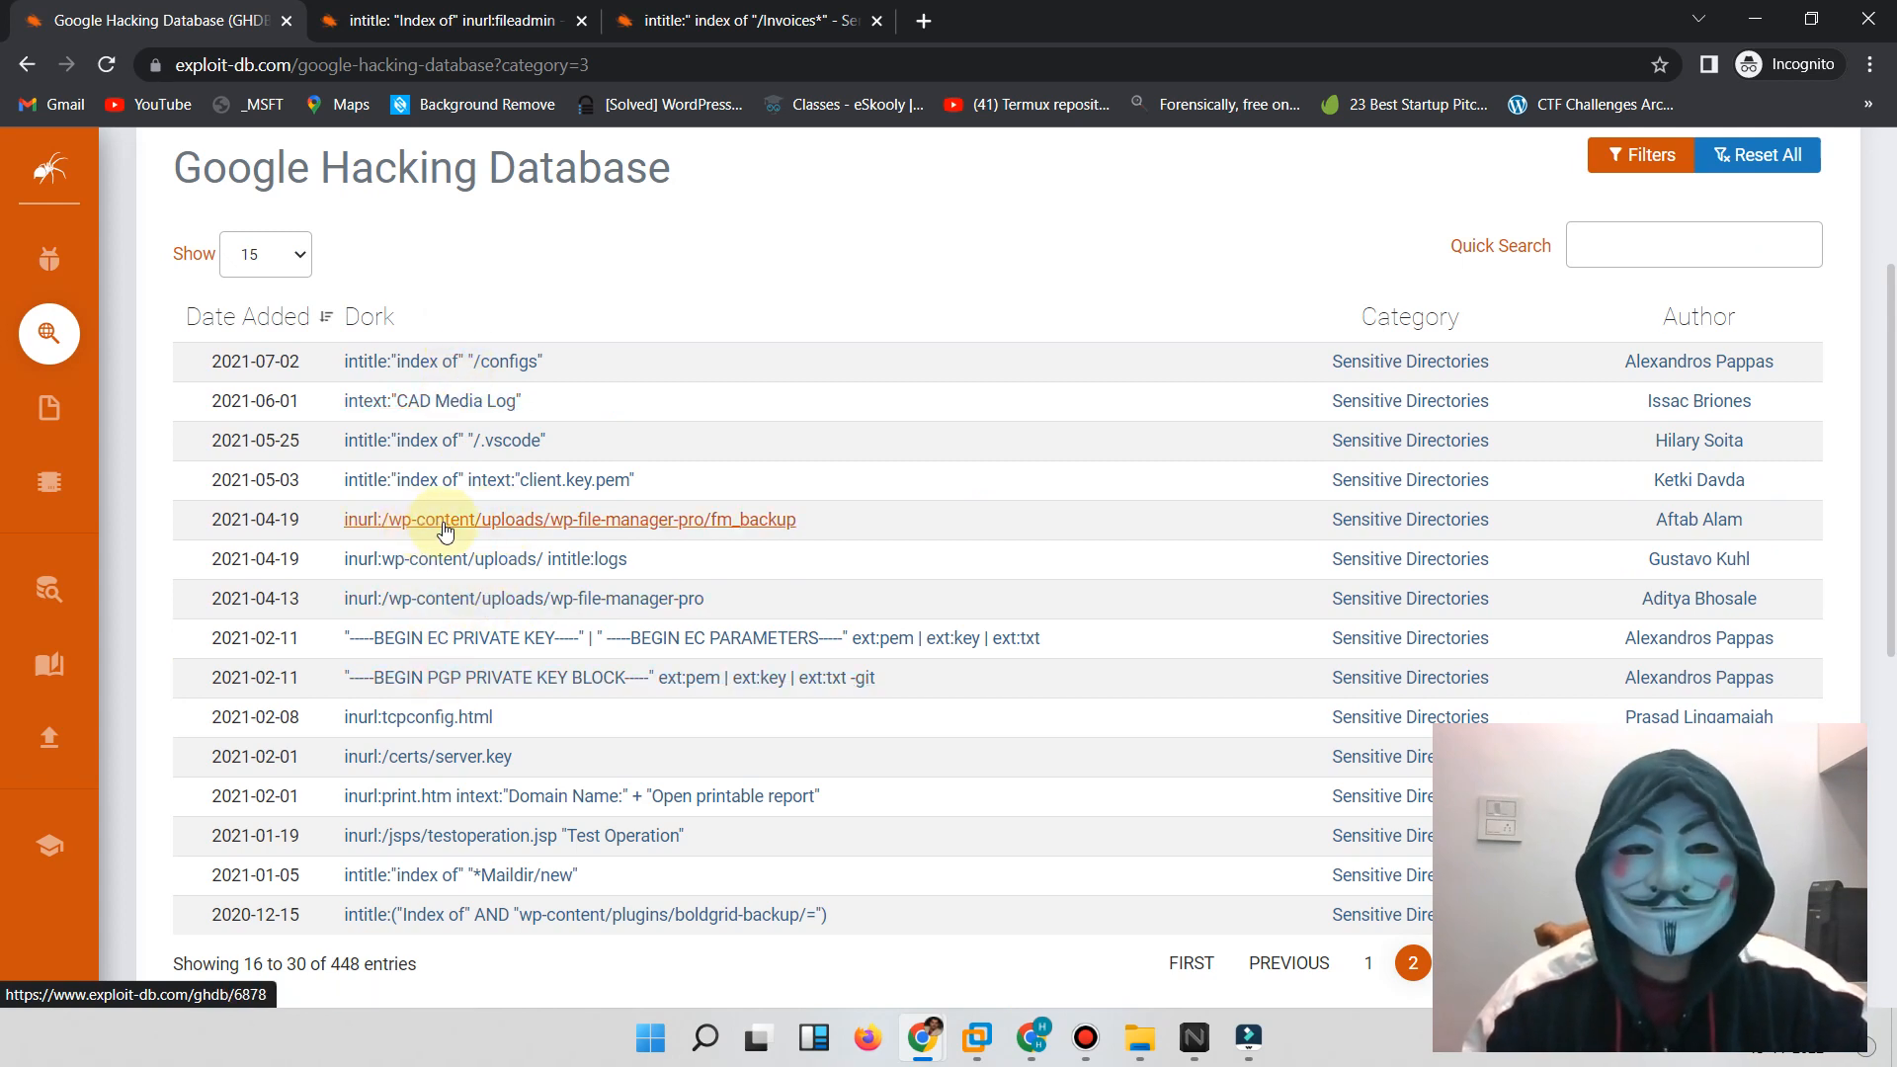
pyautogui.moveTo(489, 450)
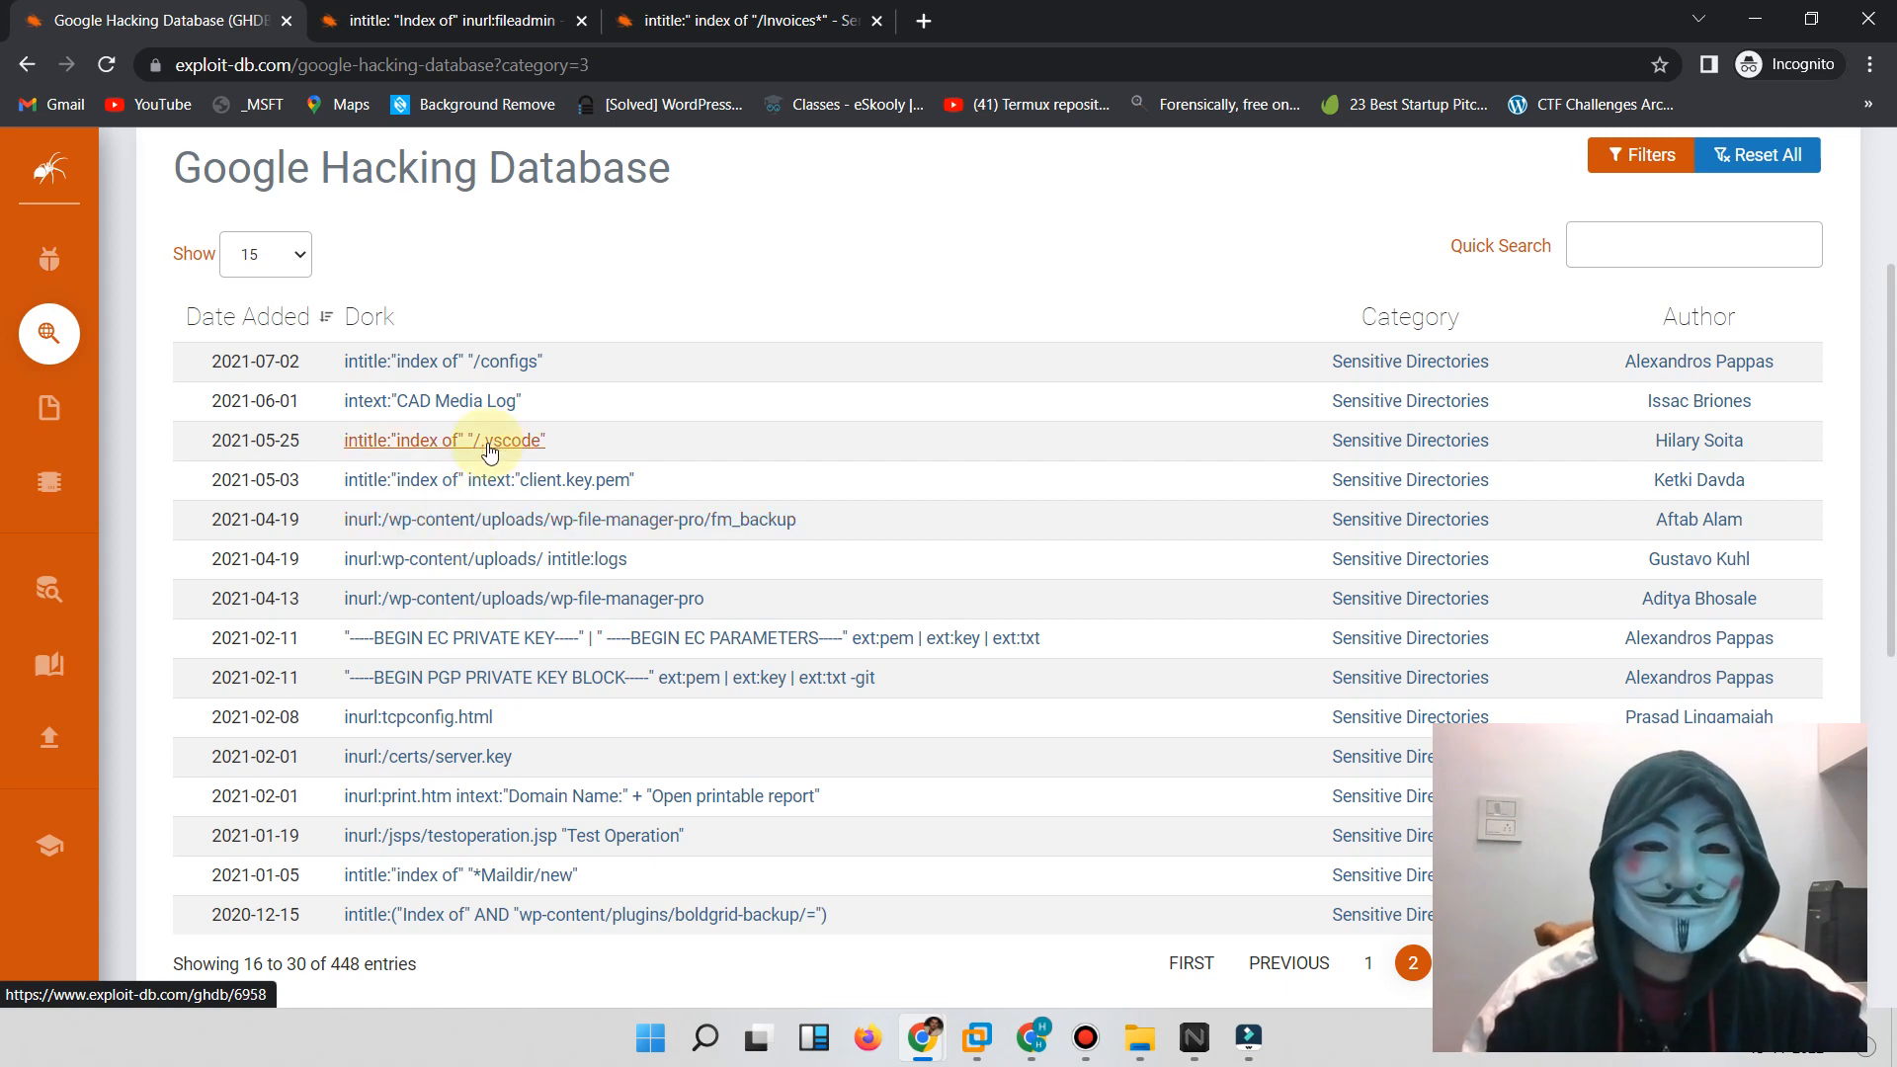
pyautogui.scroll(-3)
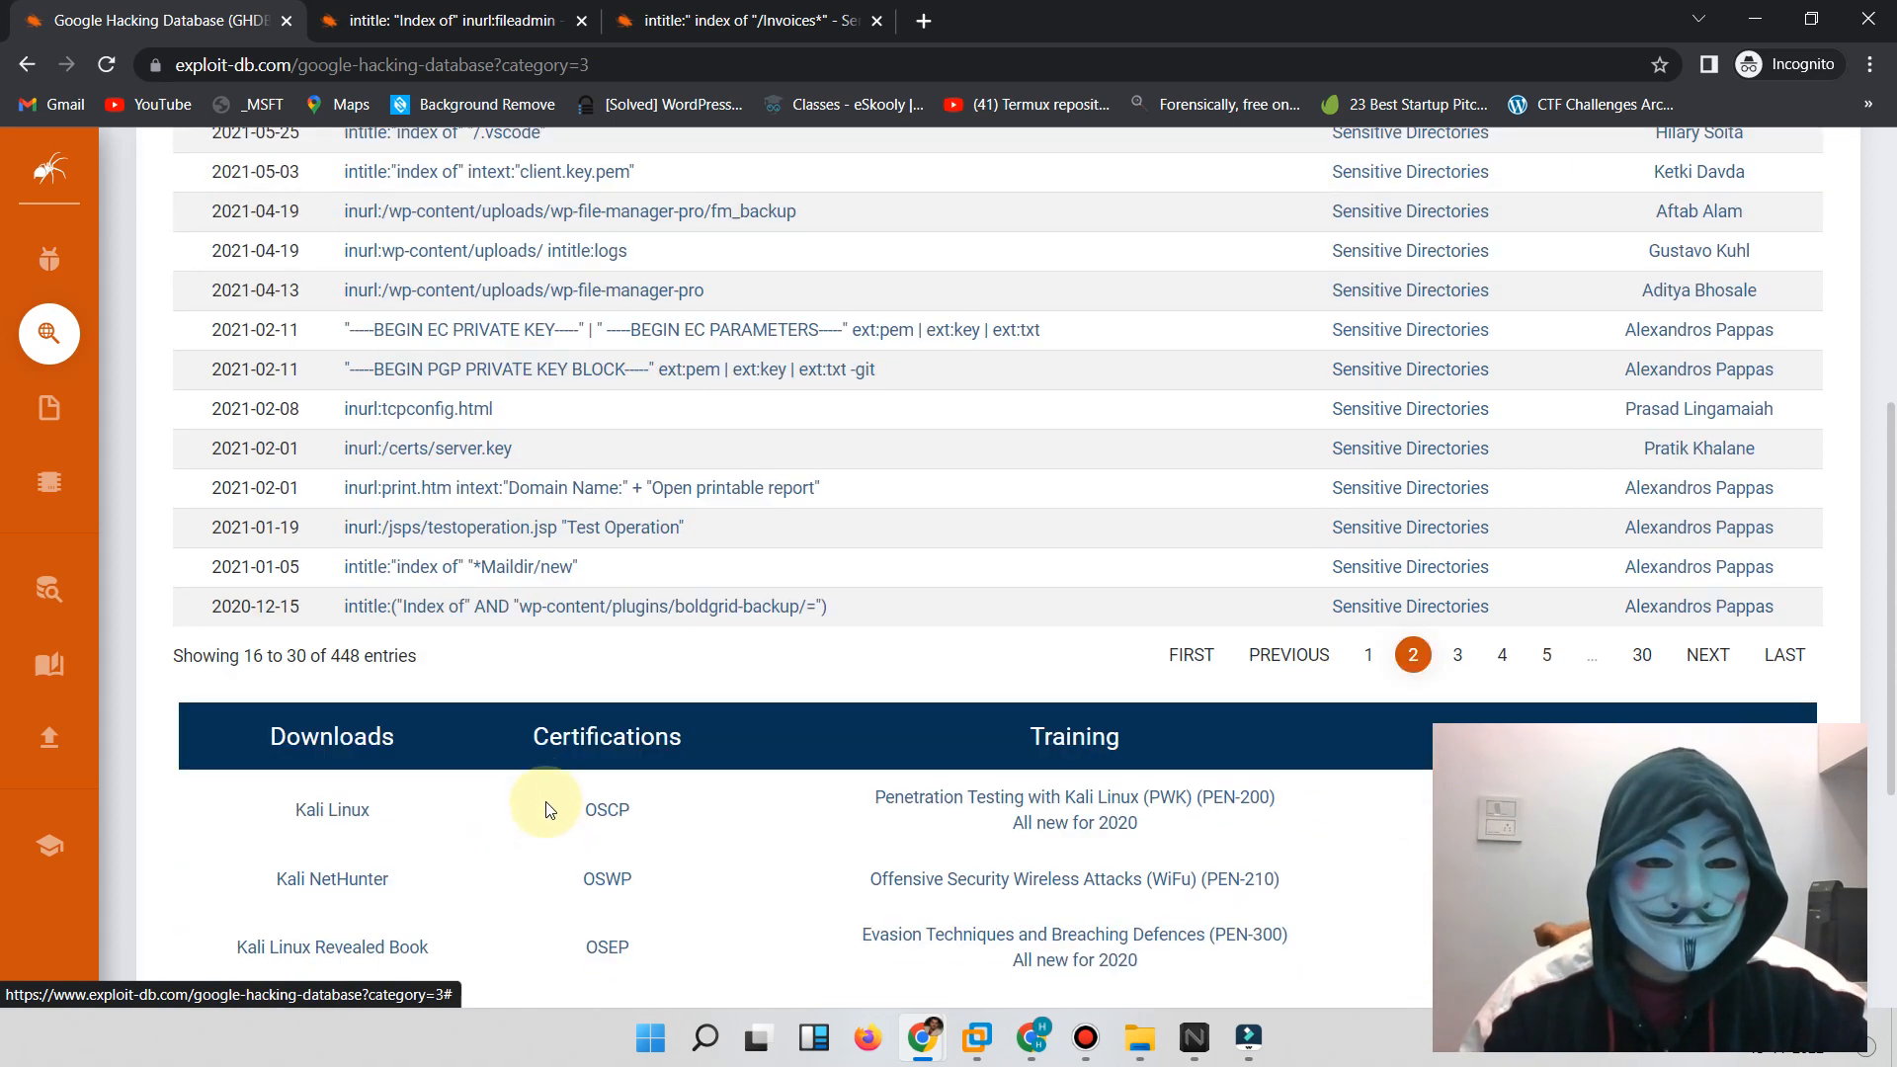
pyautogui.click(1457, 655)
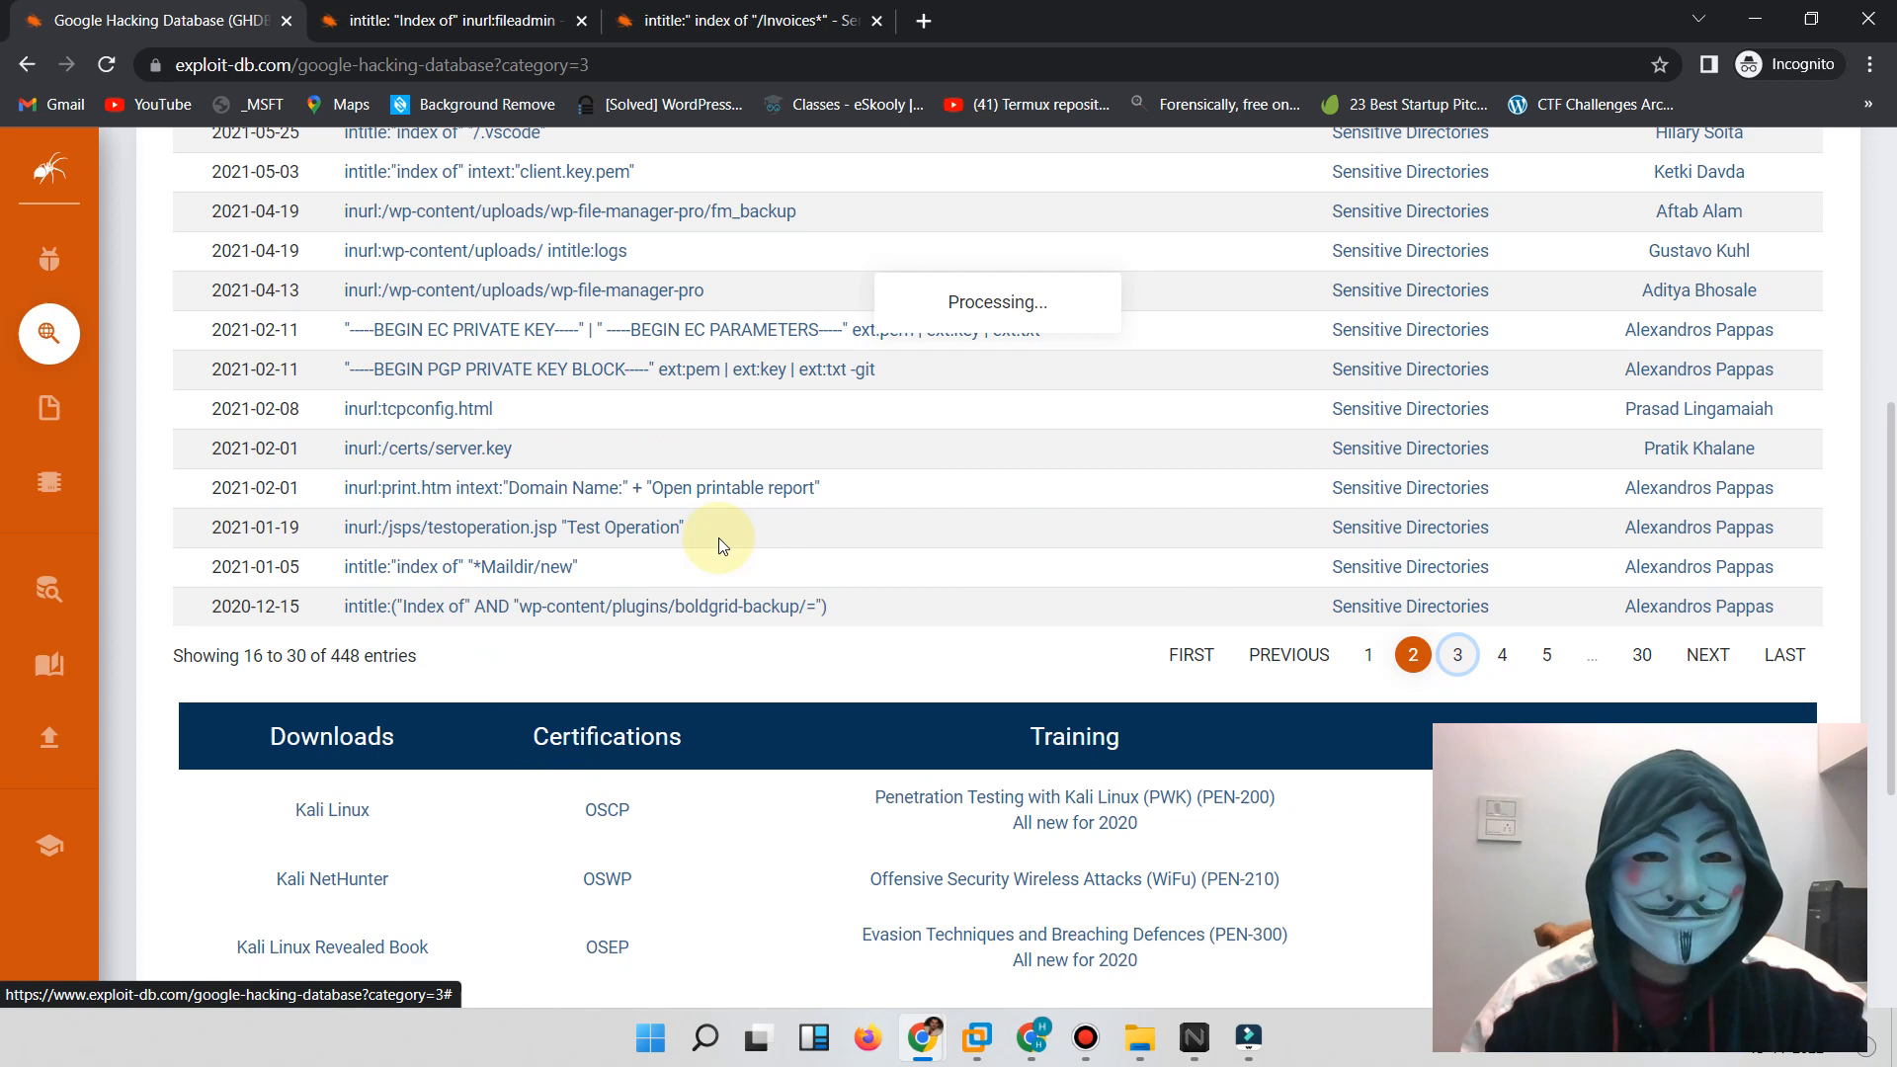
# Open the inurl:admin/download dork in a new tab and close the Invoices dork tab.
pyautogui.click(1457, 655)
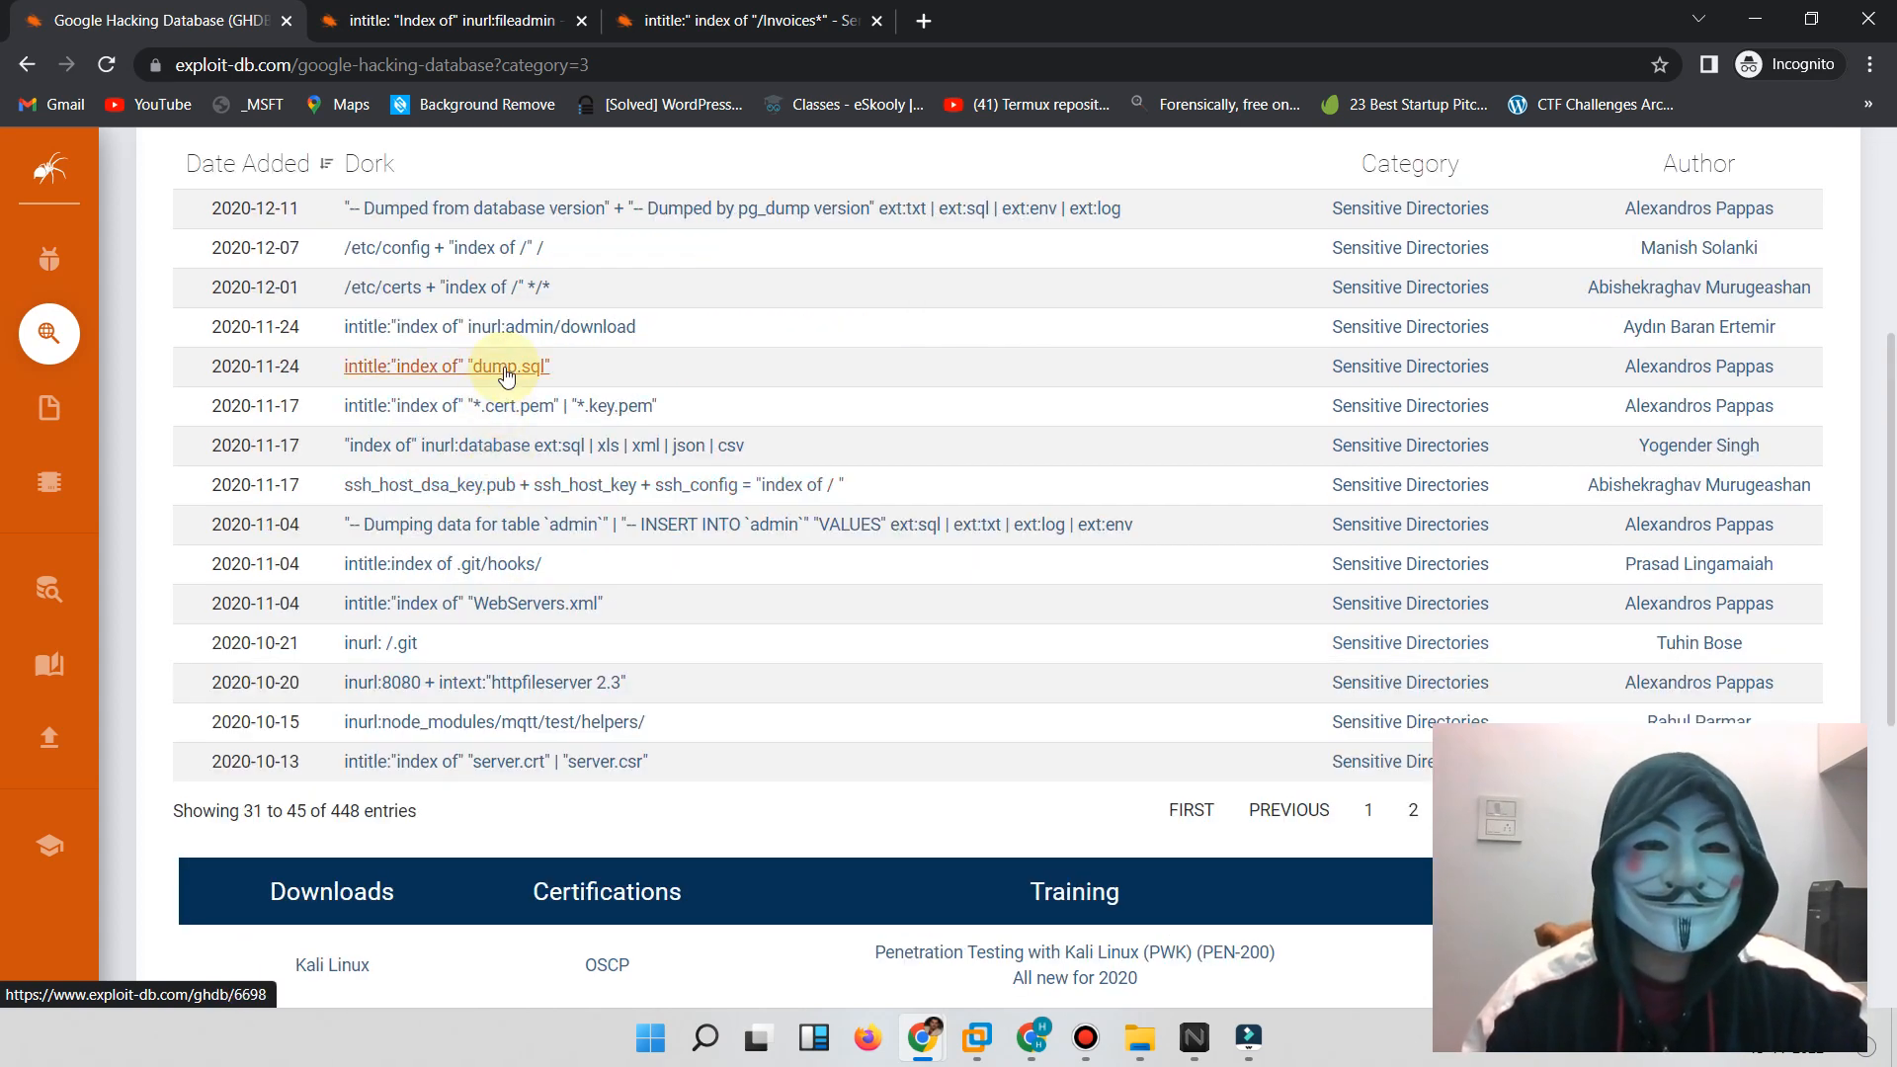
pyautogui.moveTo(500, 331)
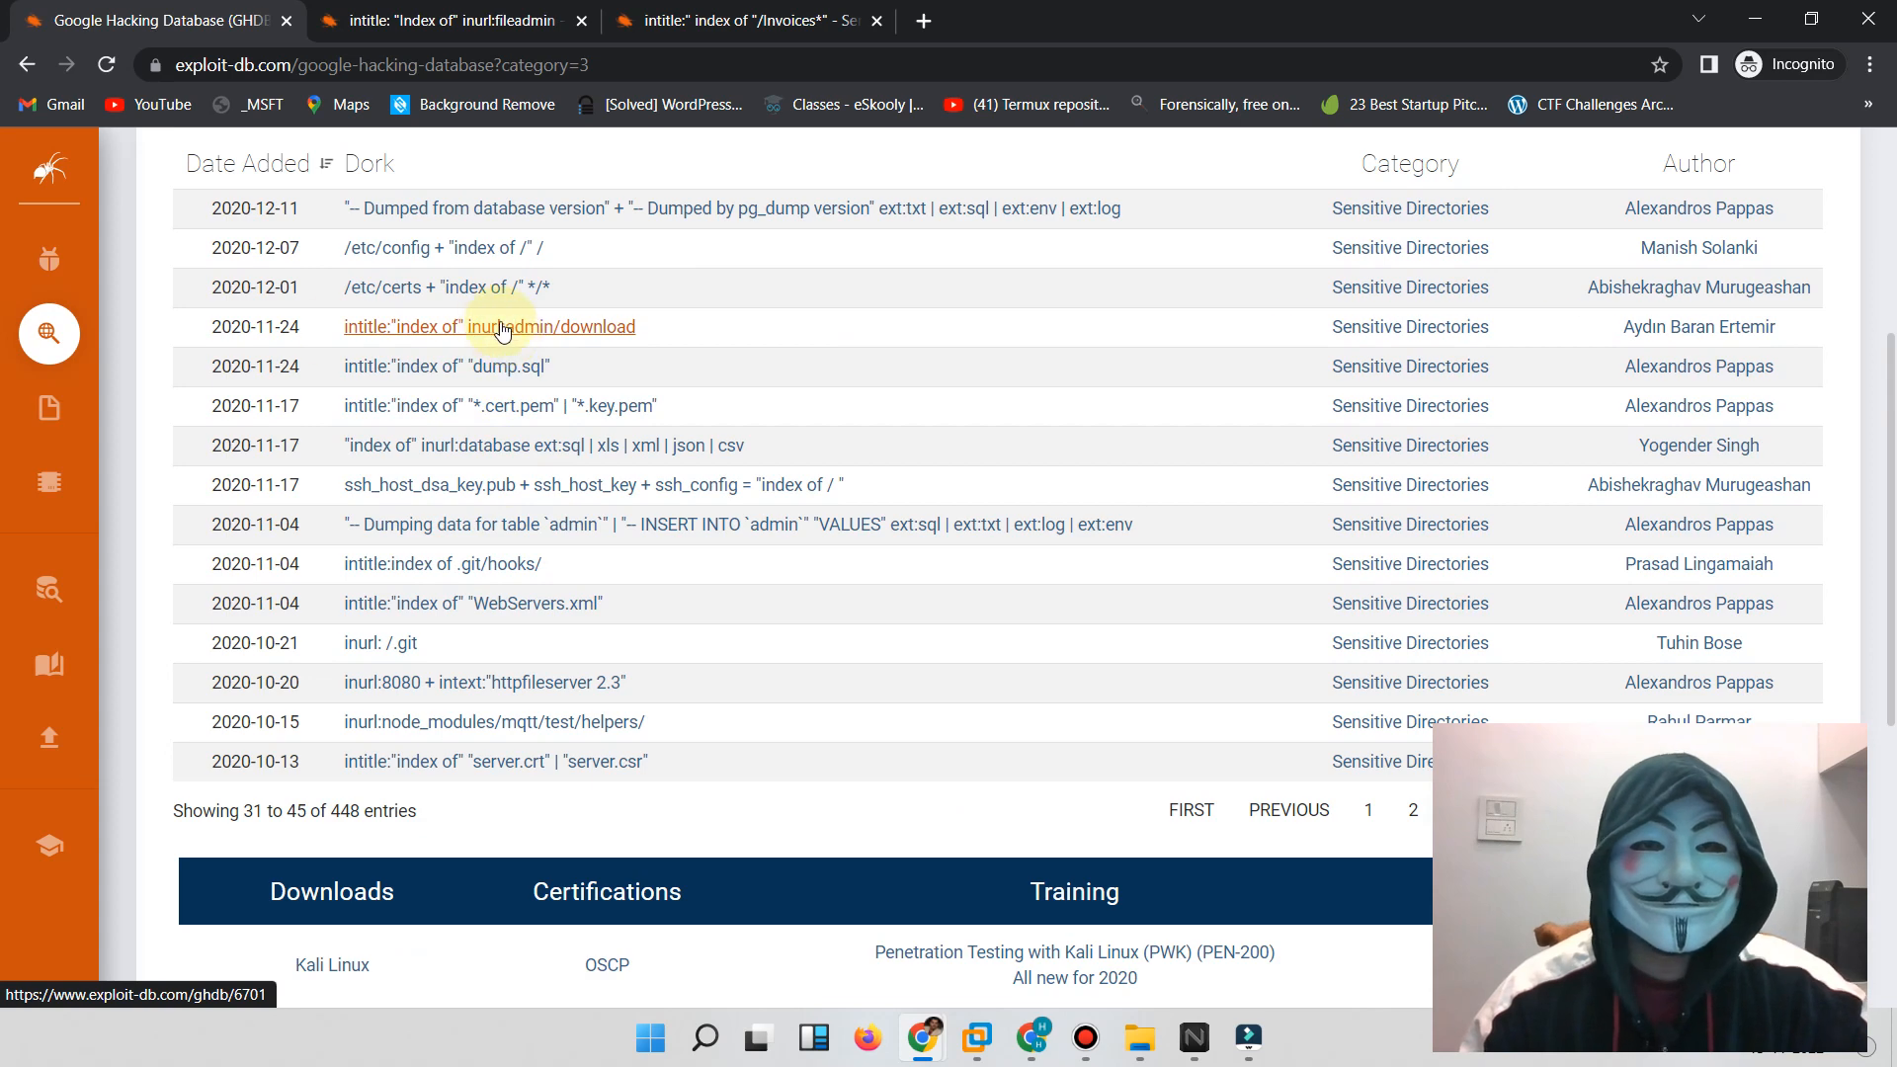
pyautogui.click(501, 326)
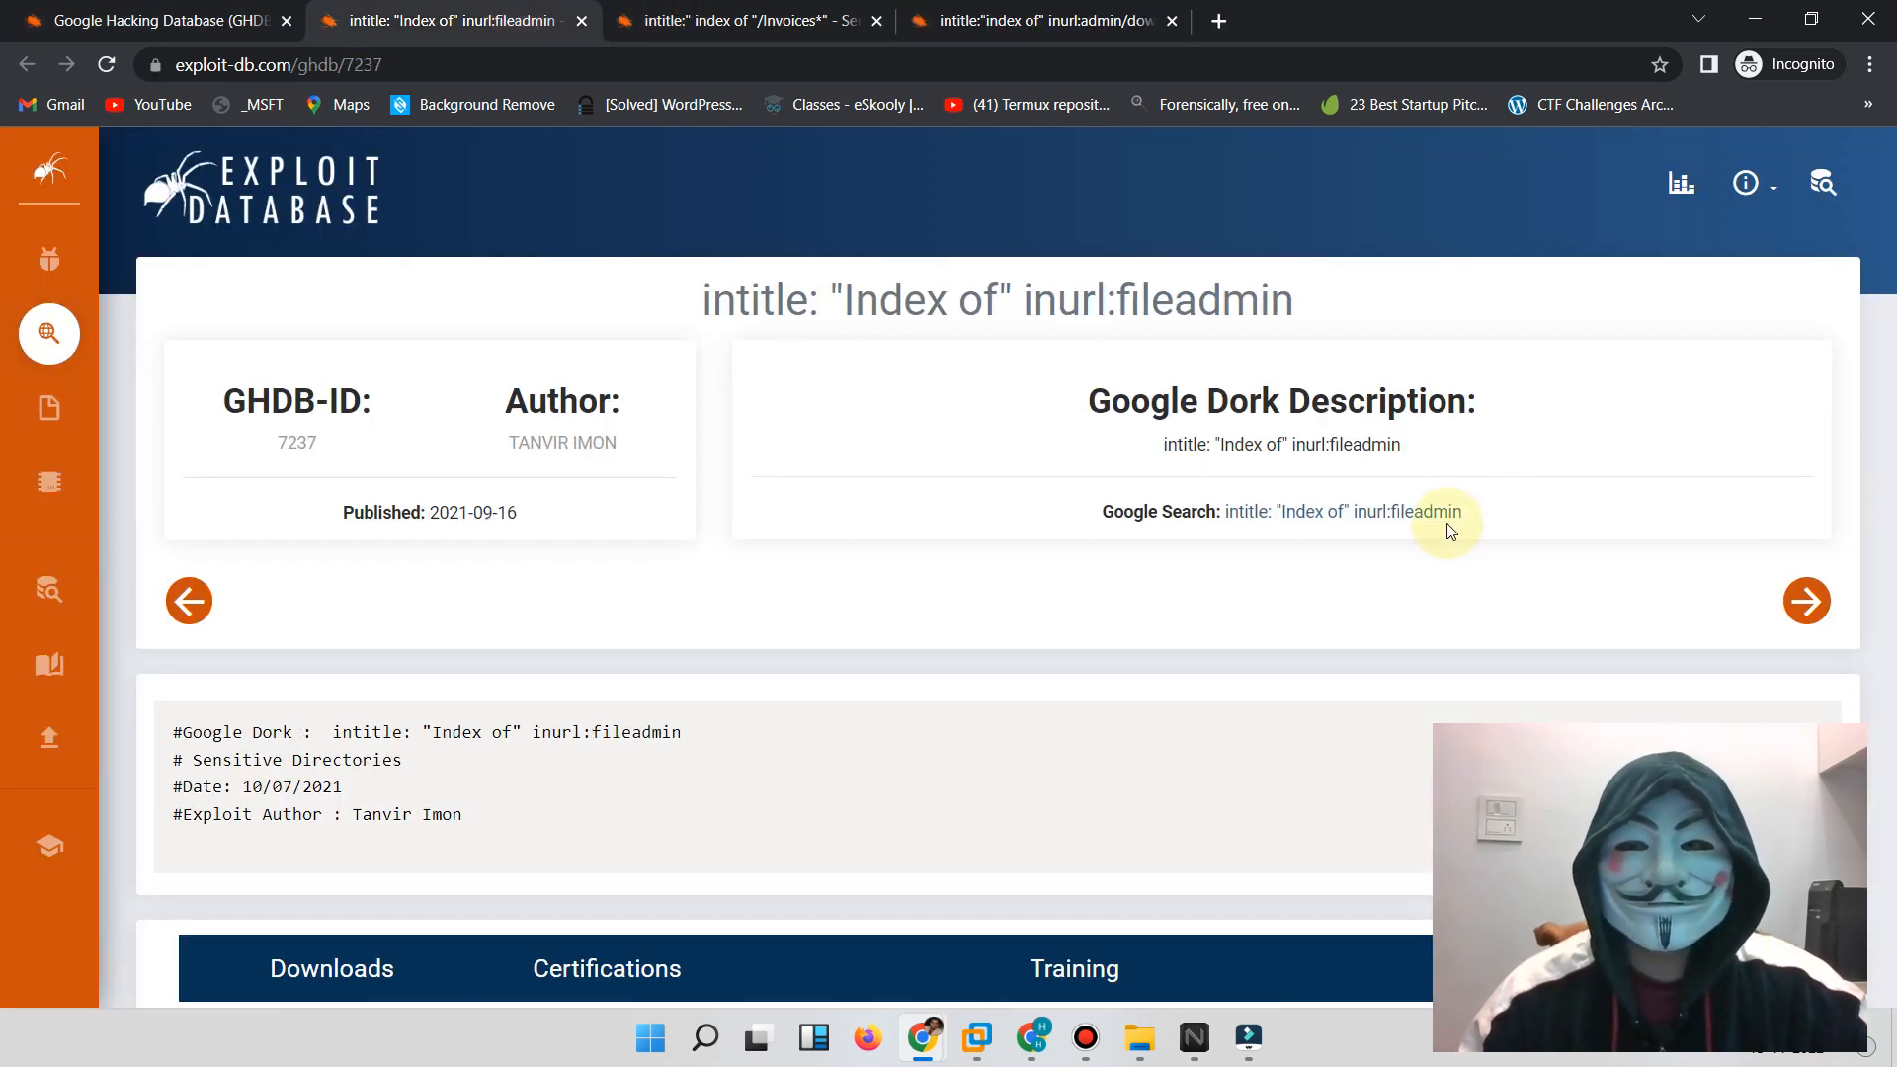
pyautogui.moveTo(1328, 517)
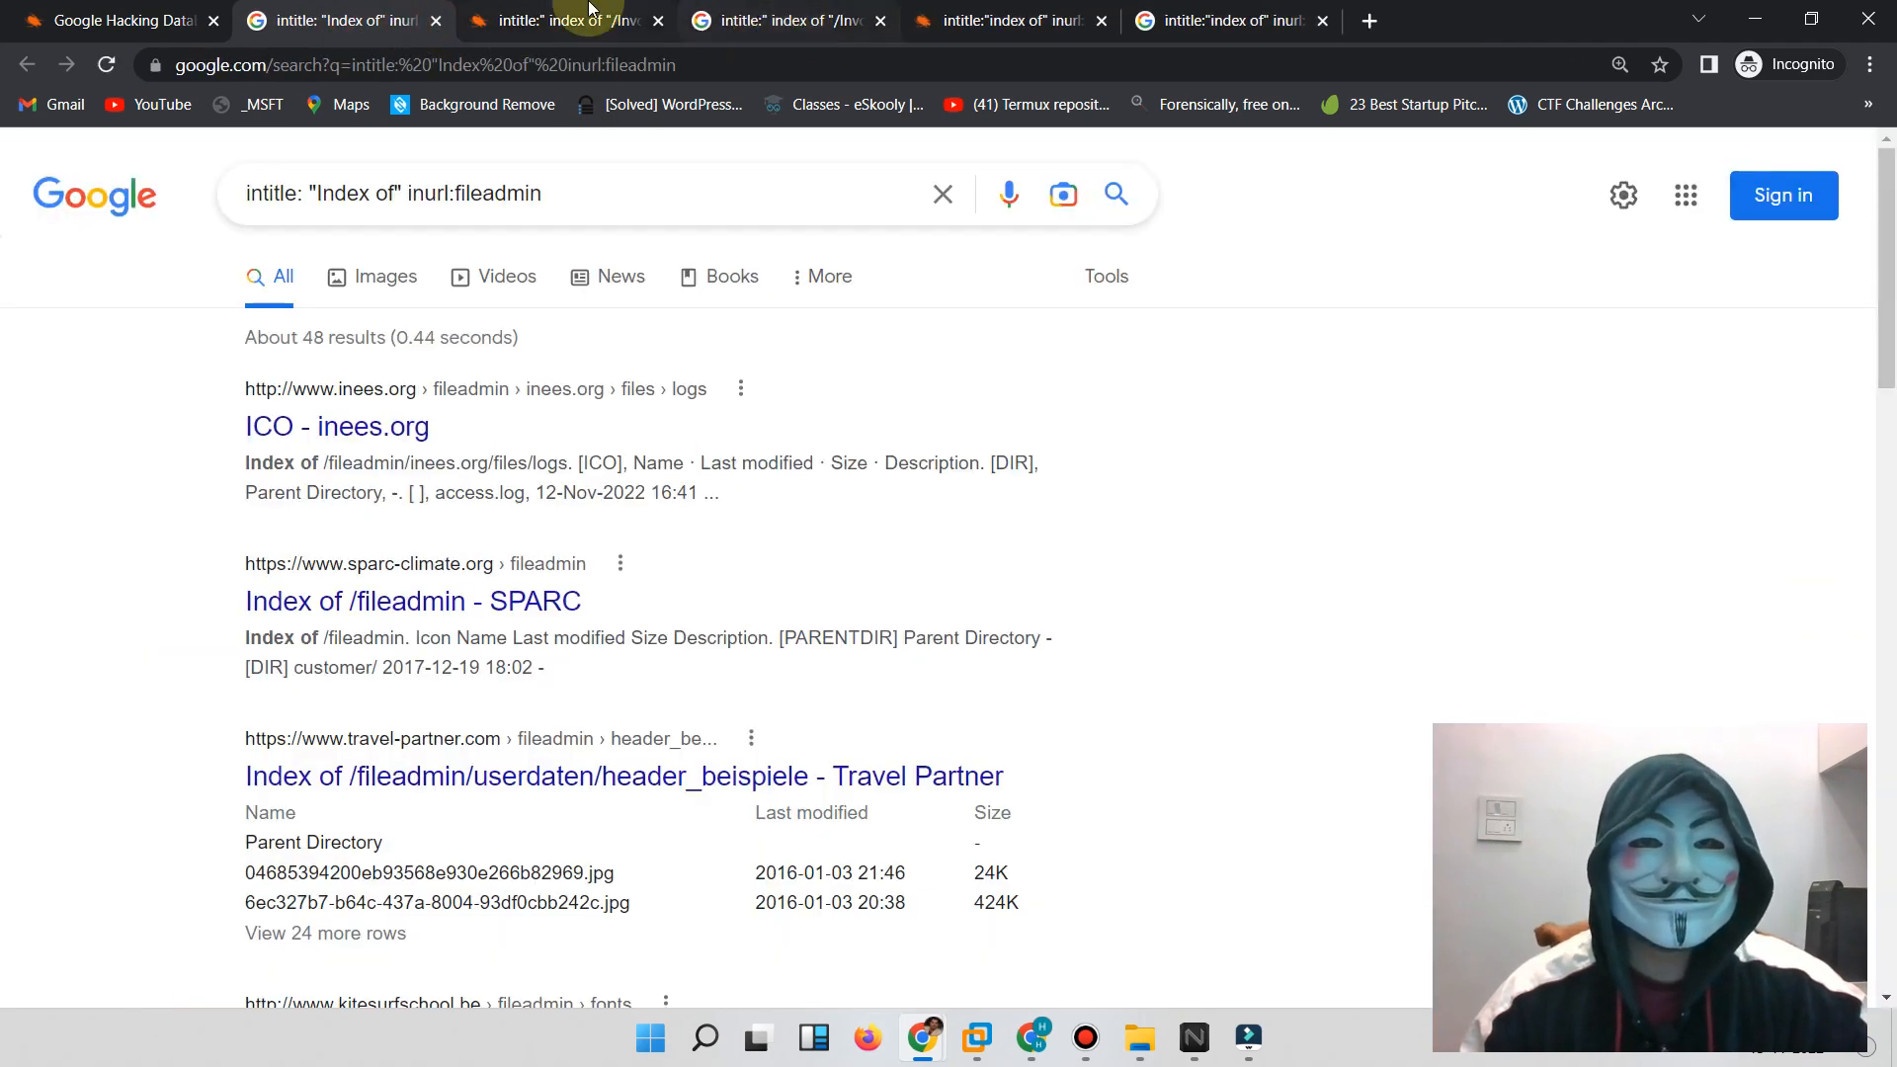
pyautogui.click(562, 20)
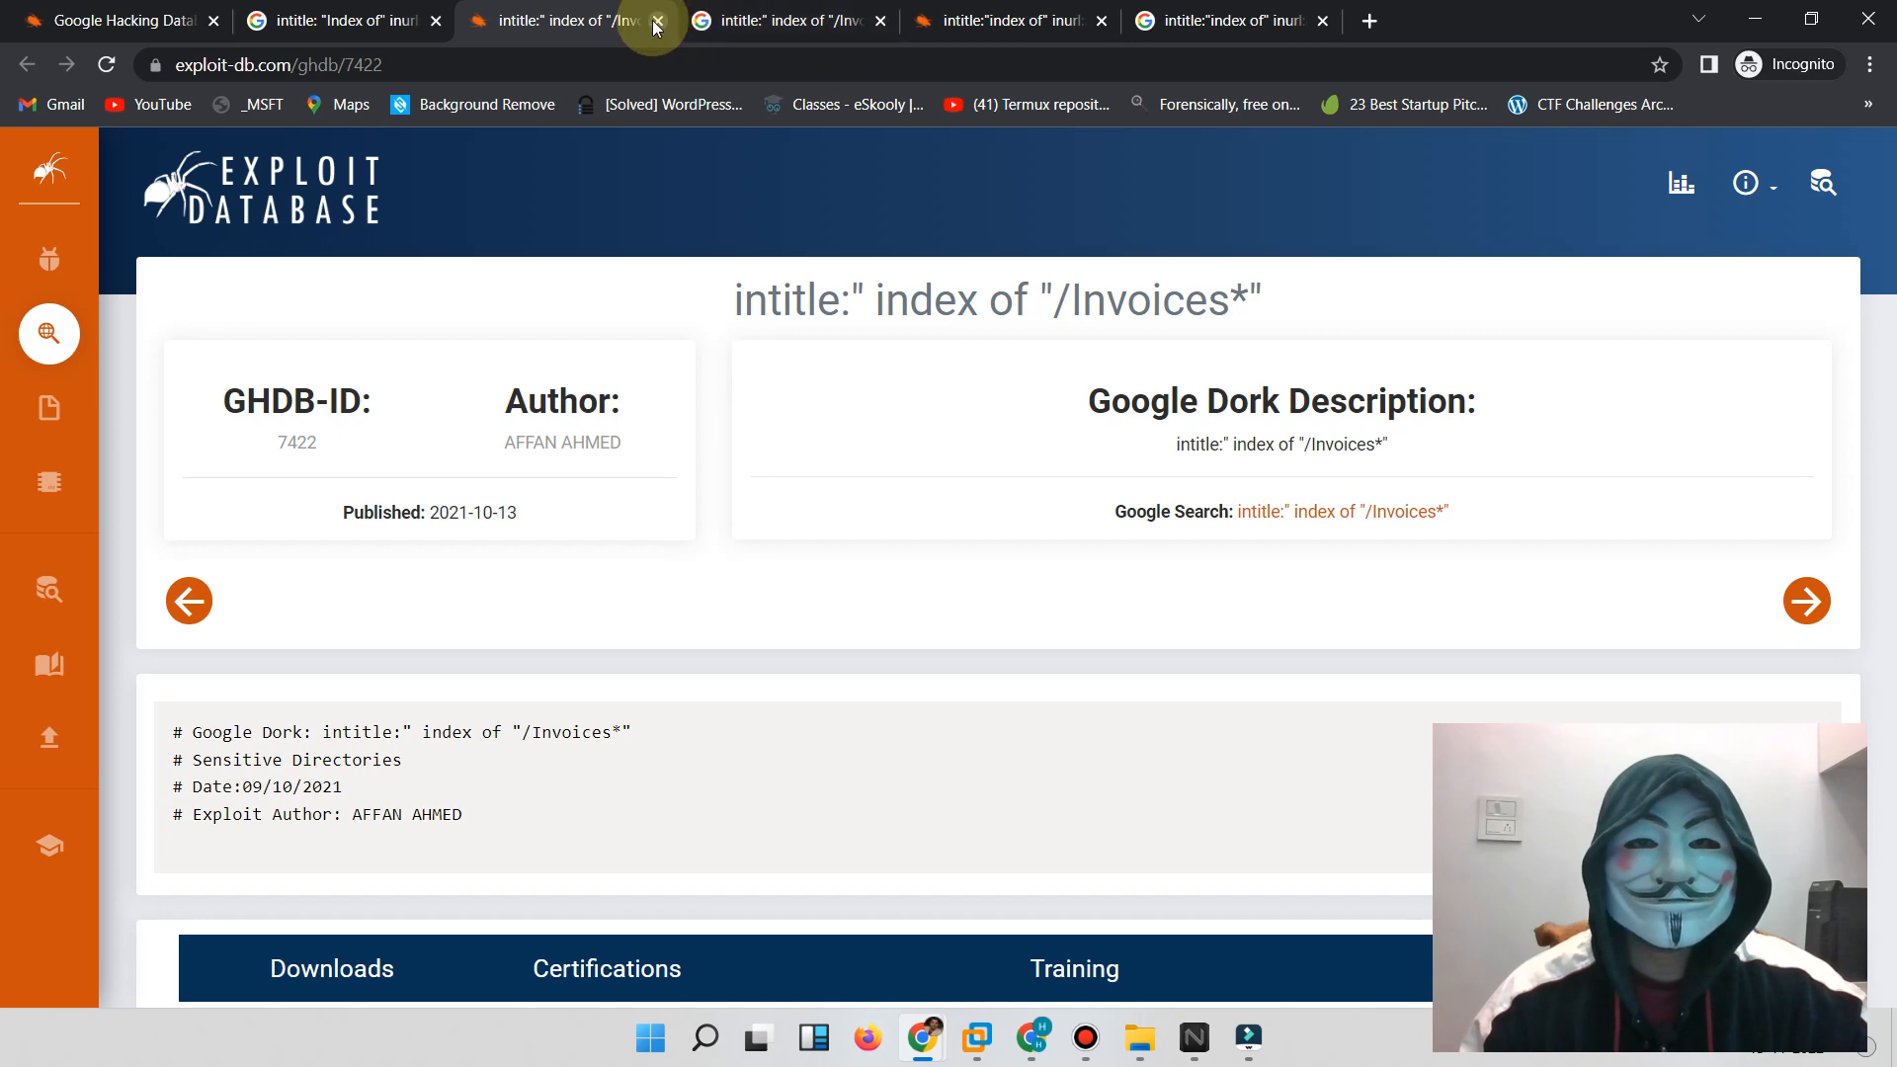
pyautogui.click(654, 20)
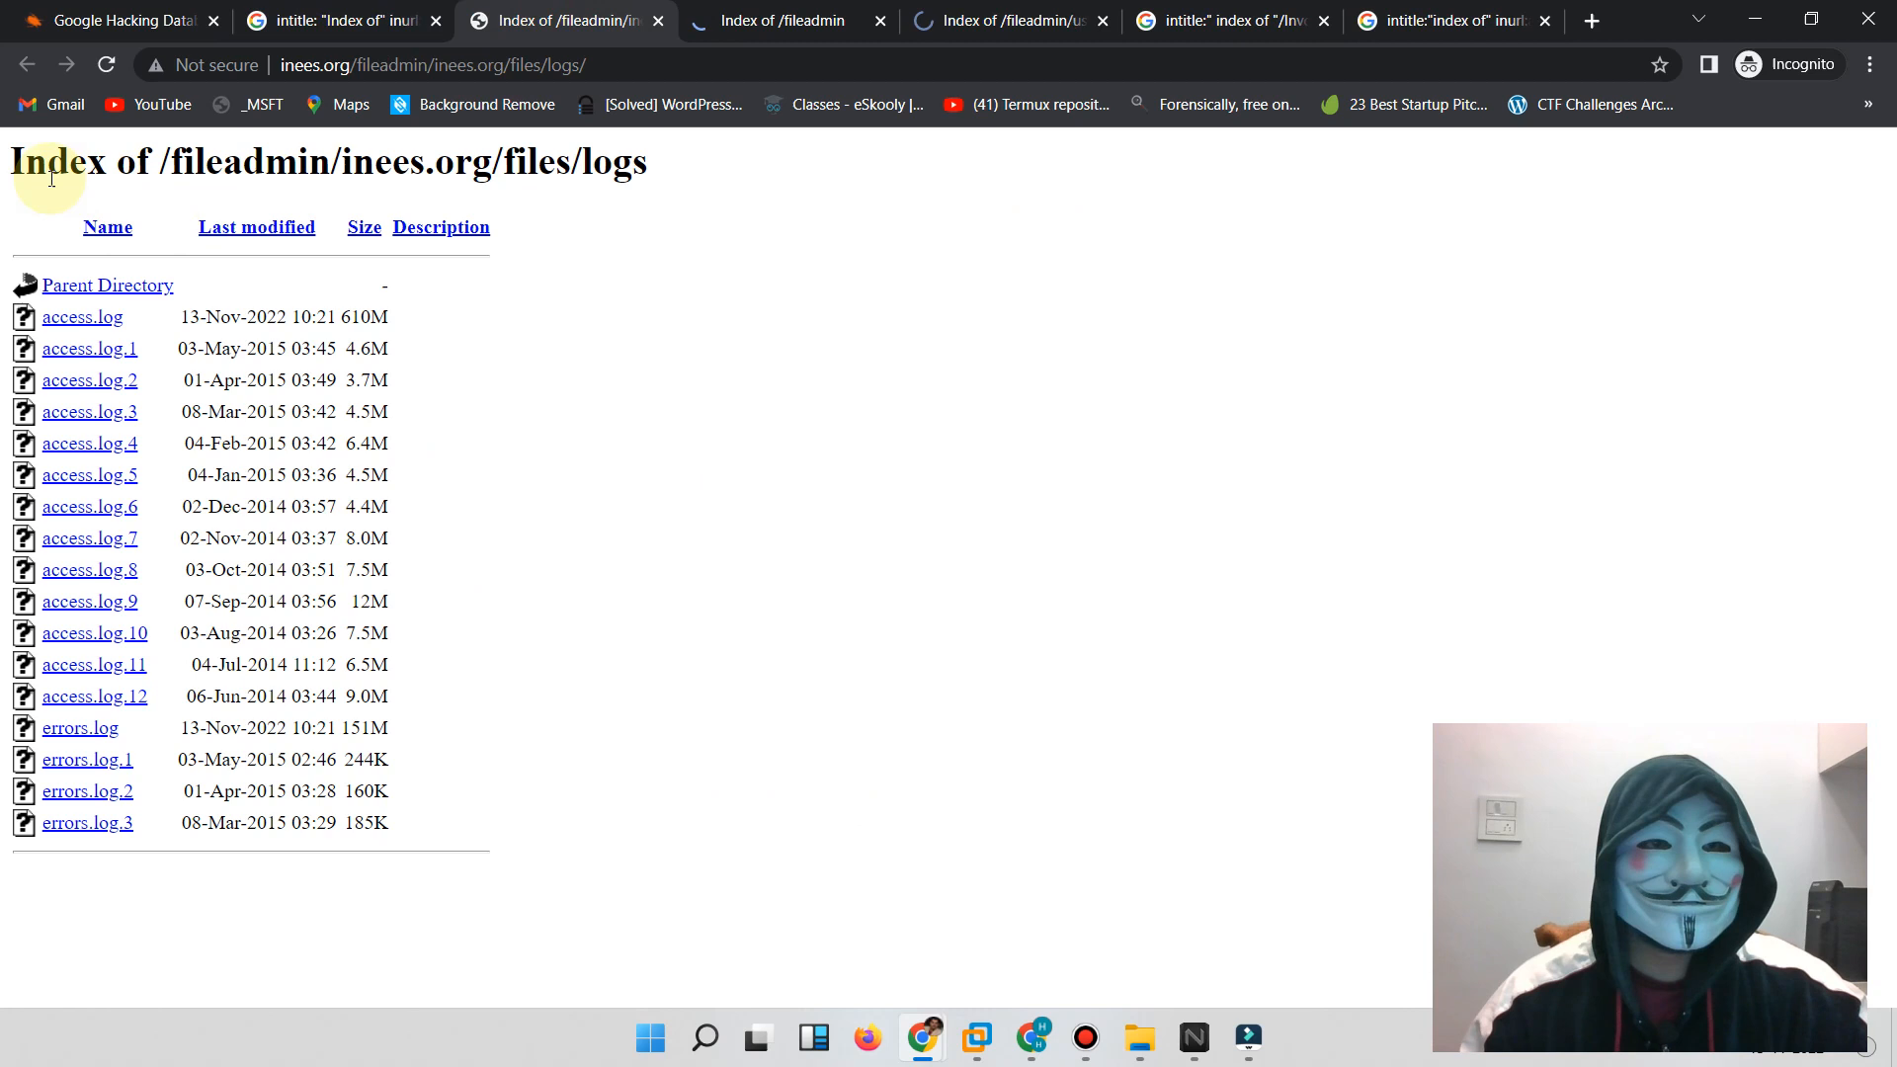
pyautogui.moveTo(11, 161); pyautogui.dragTo(155, 161)
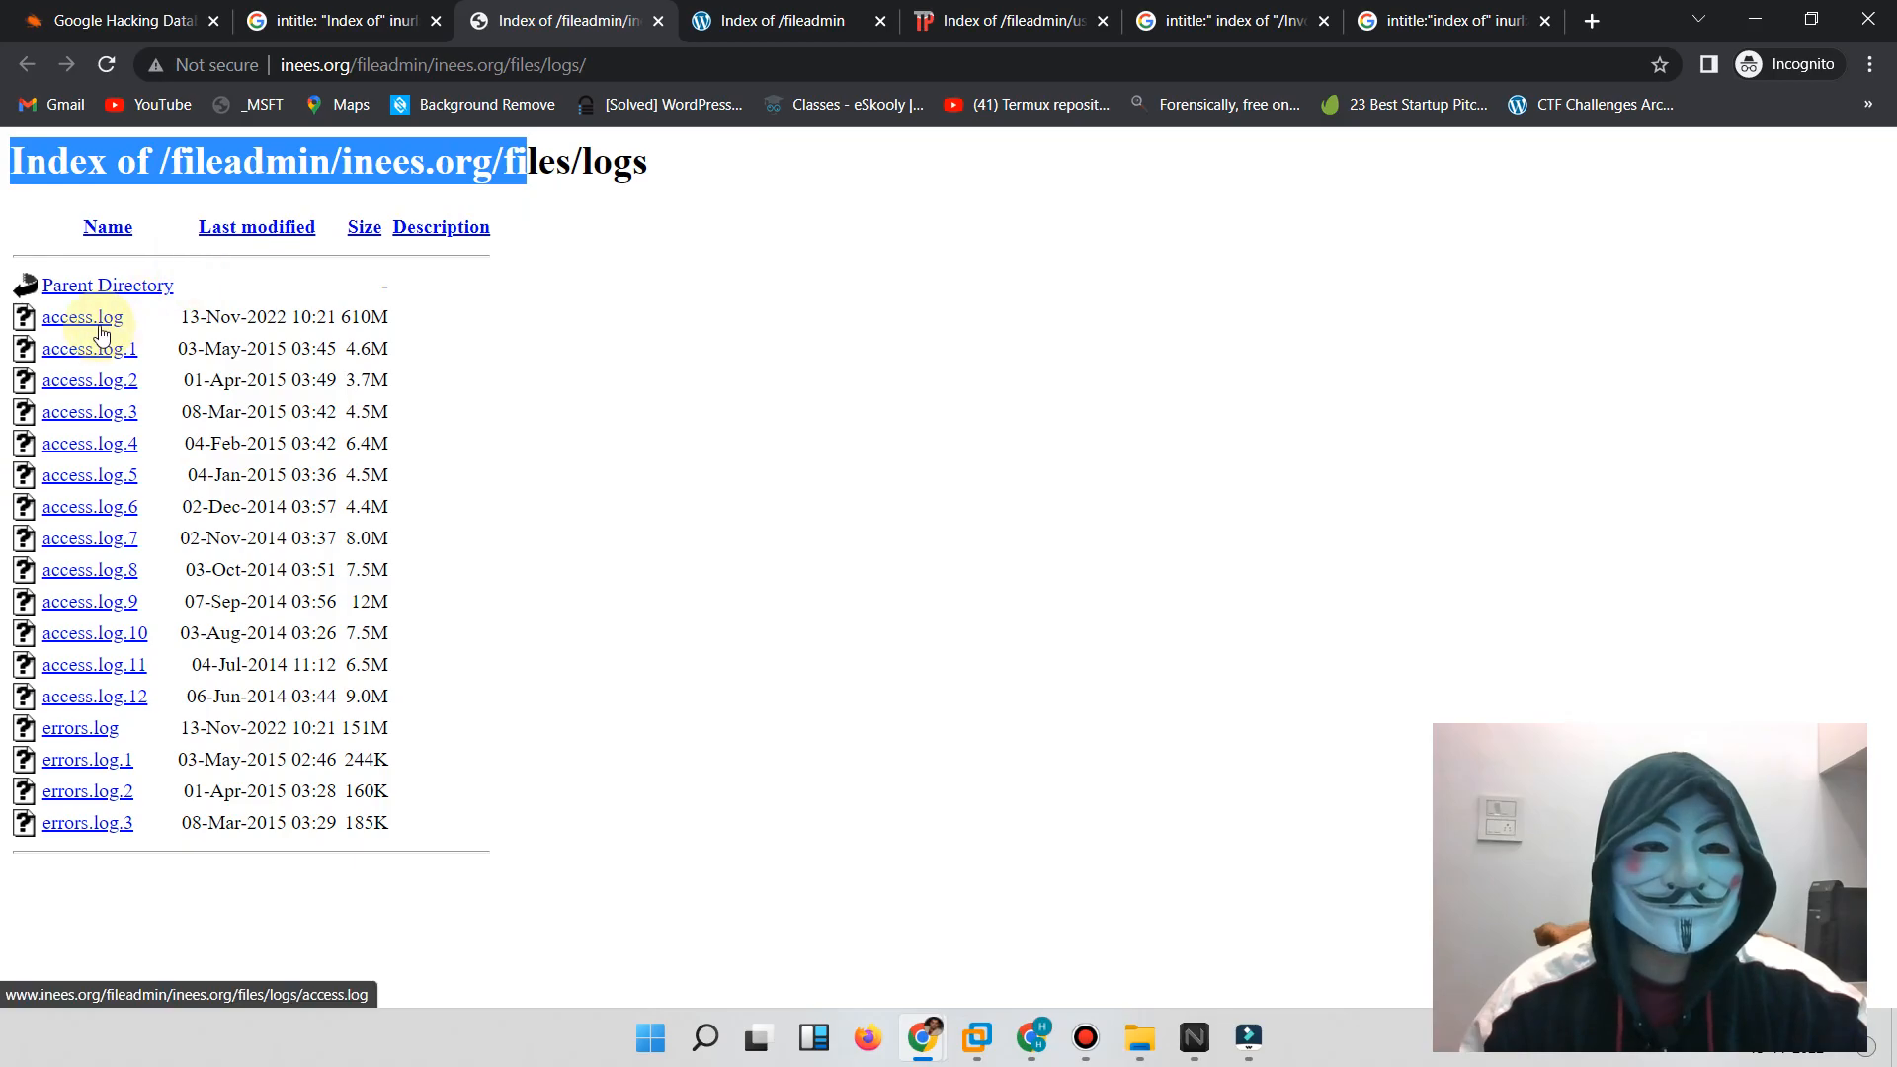
pyautogui.click(79, 319)
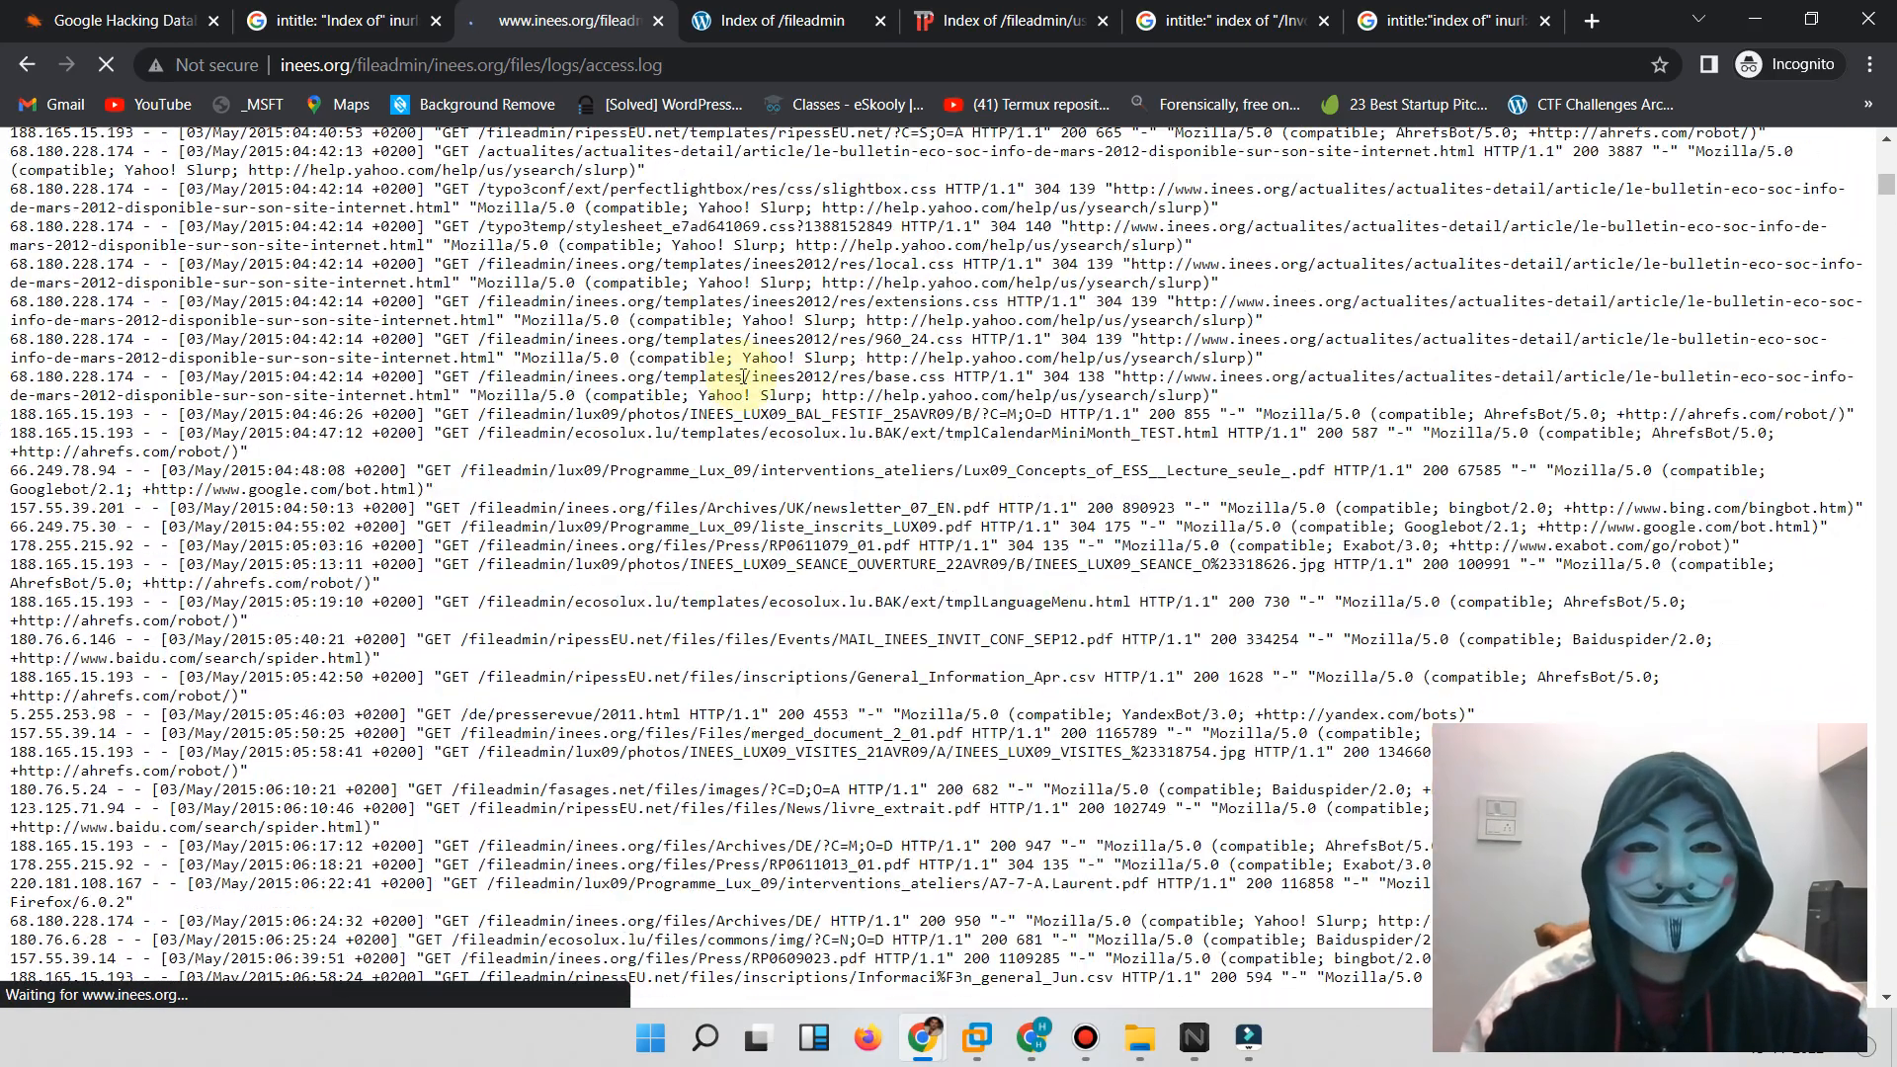
pyautogui.scroll(-3)
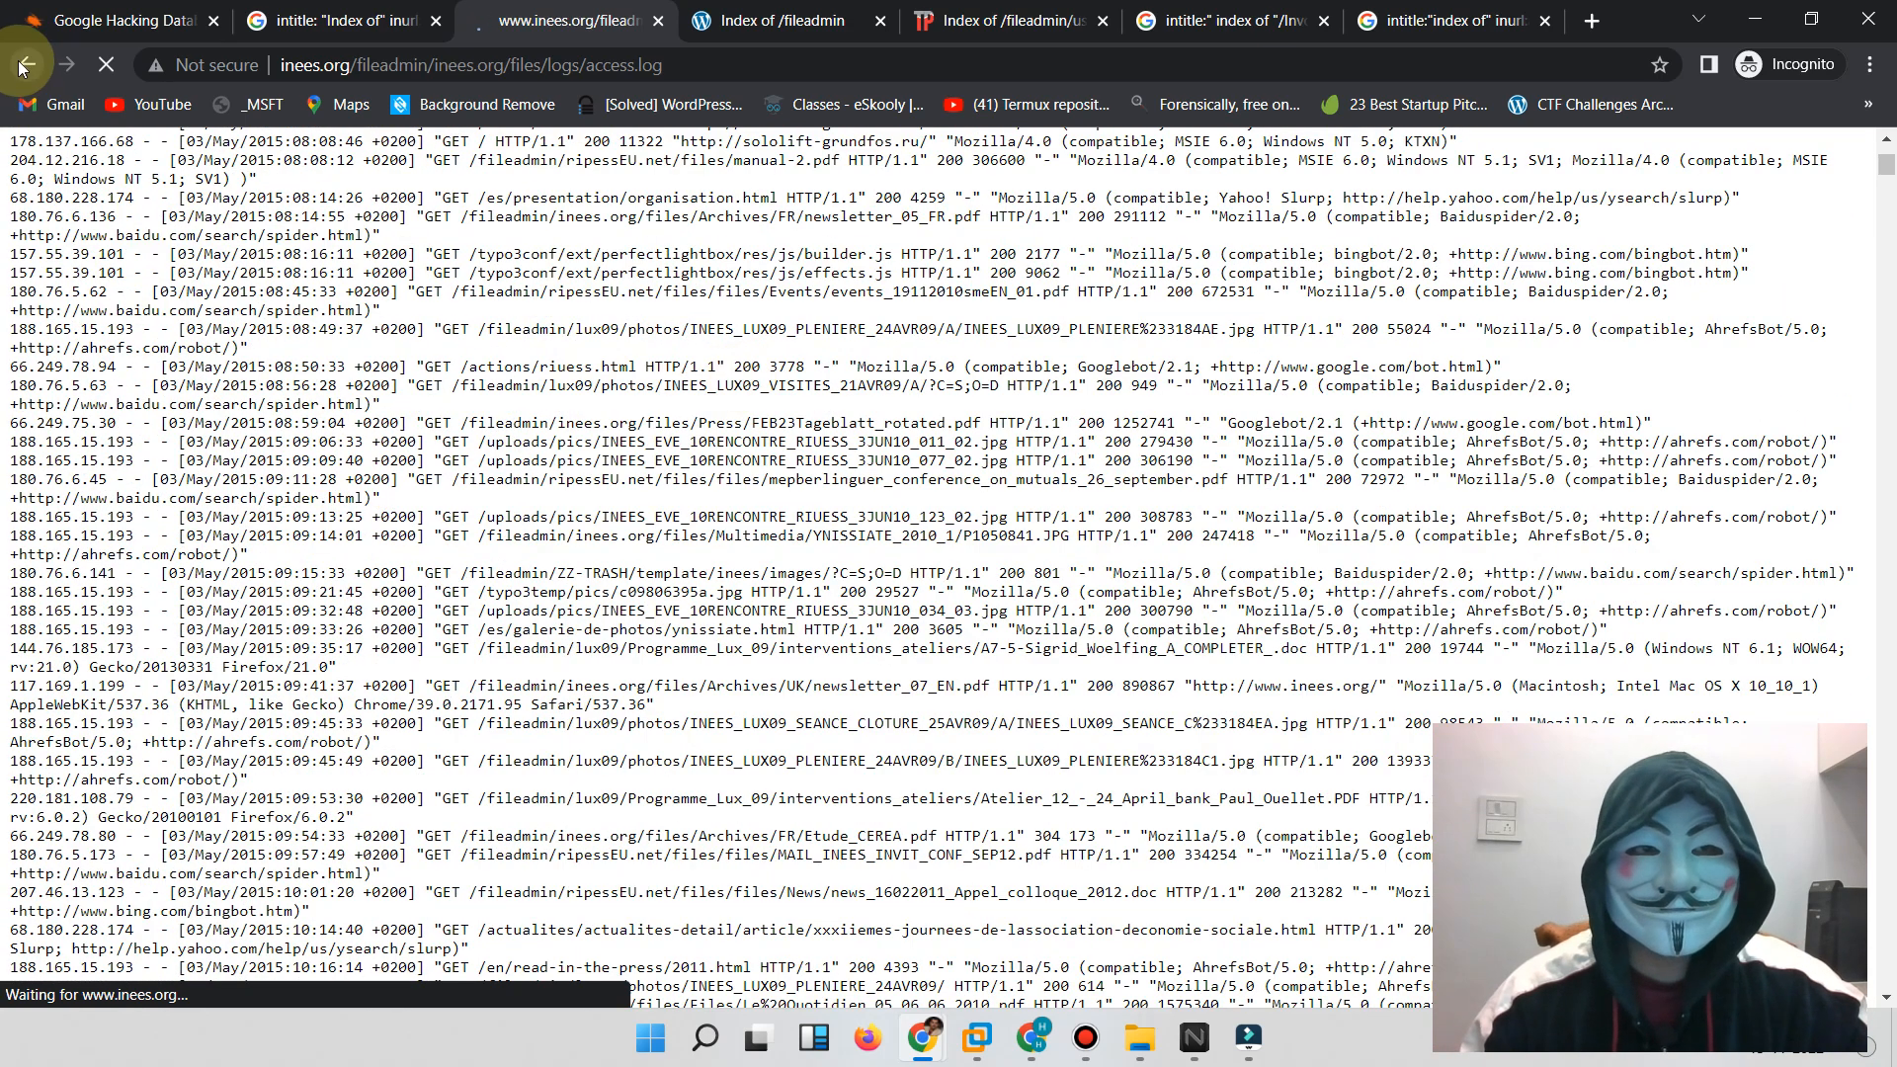
pyautogui.click(22, 65)
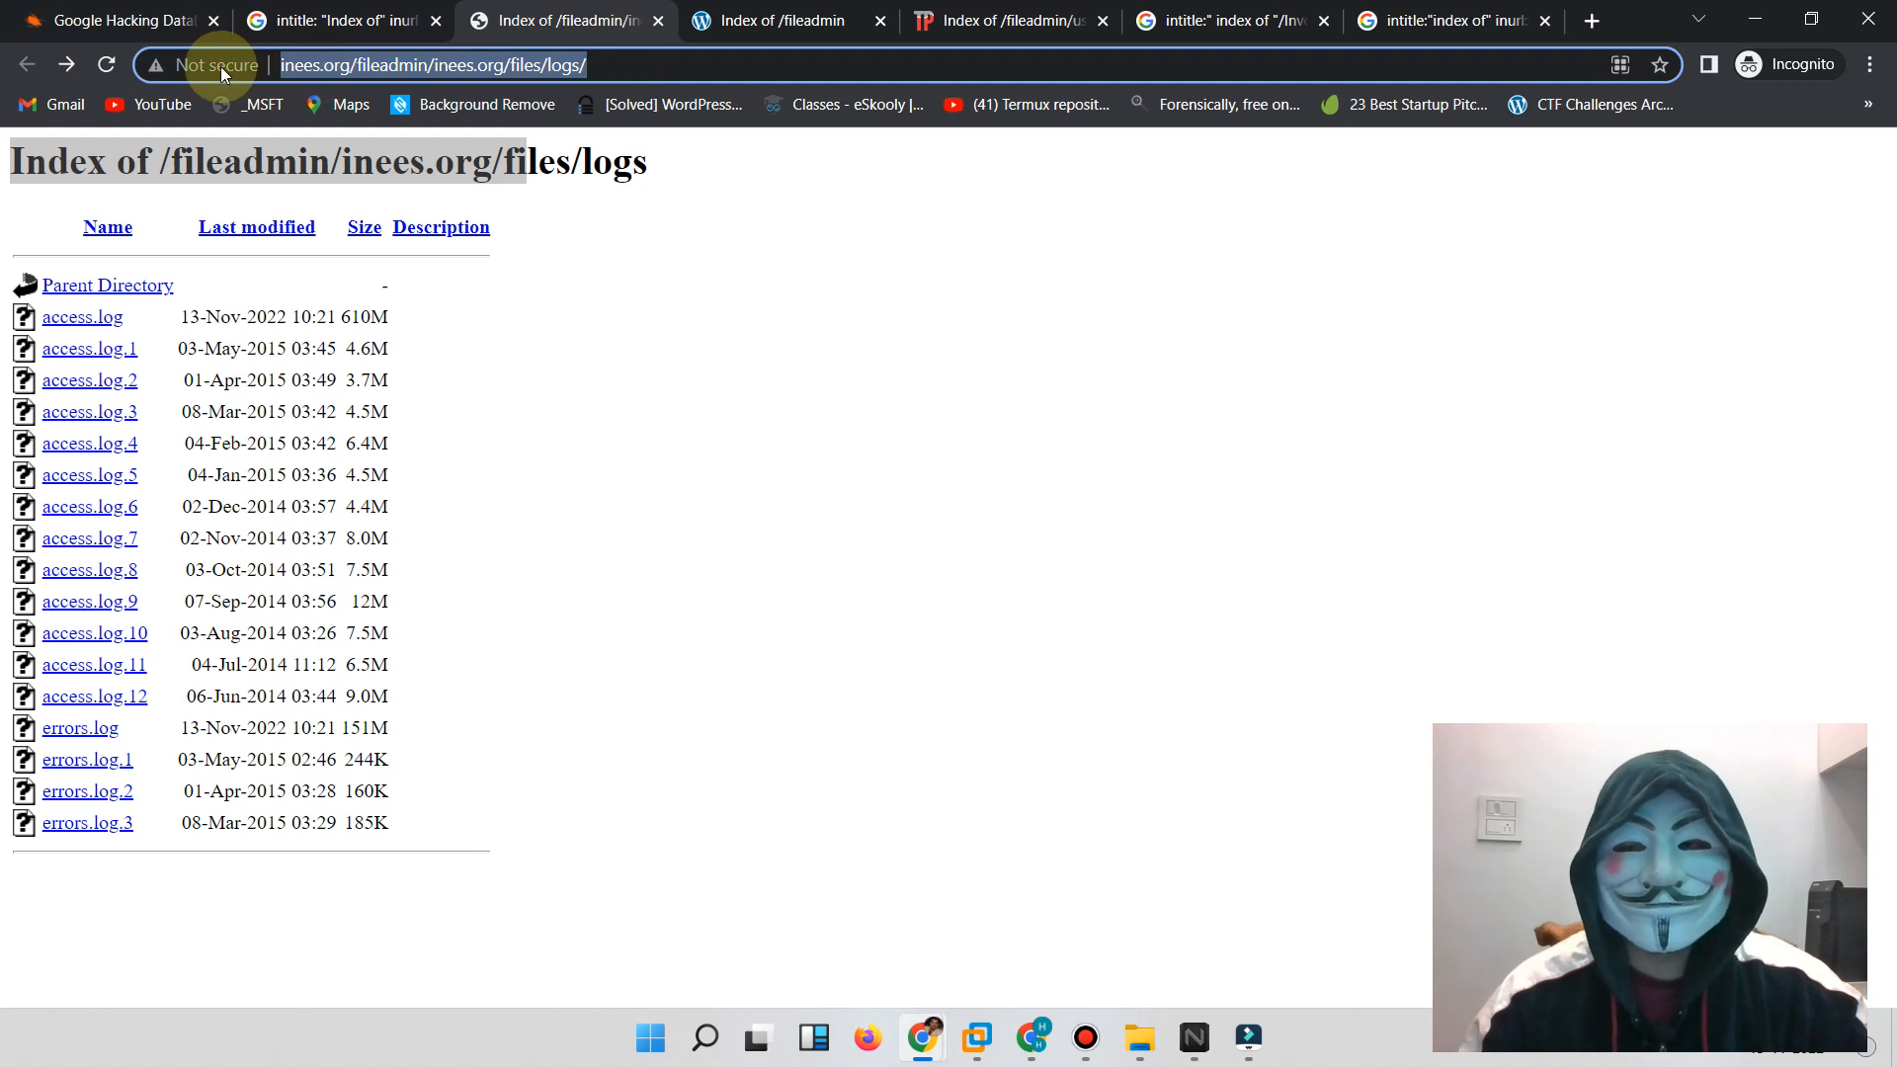
pyautogui.moveTo(474, 326)
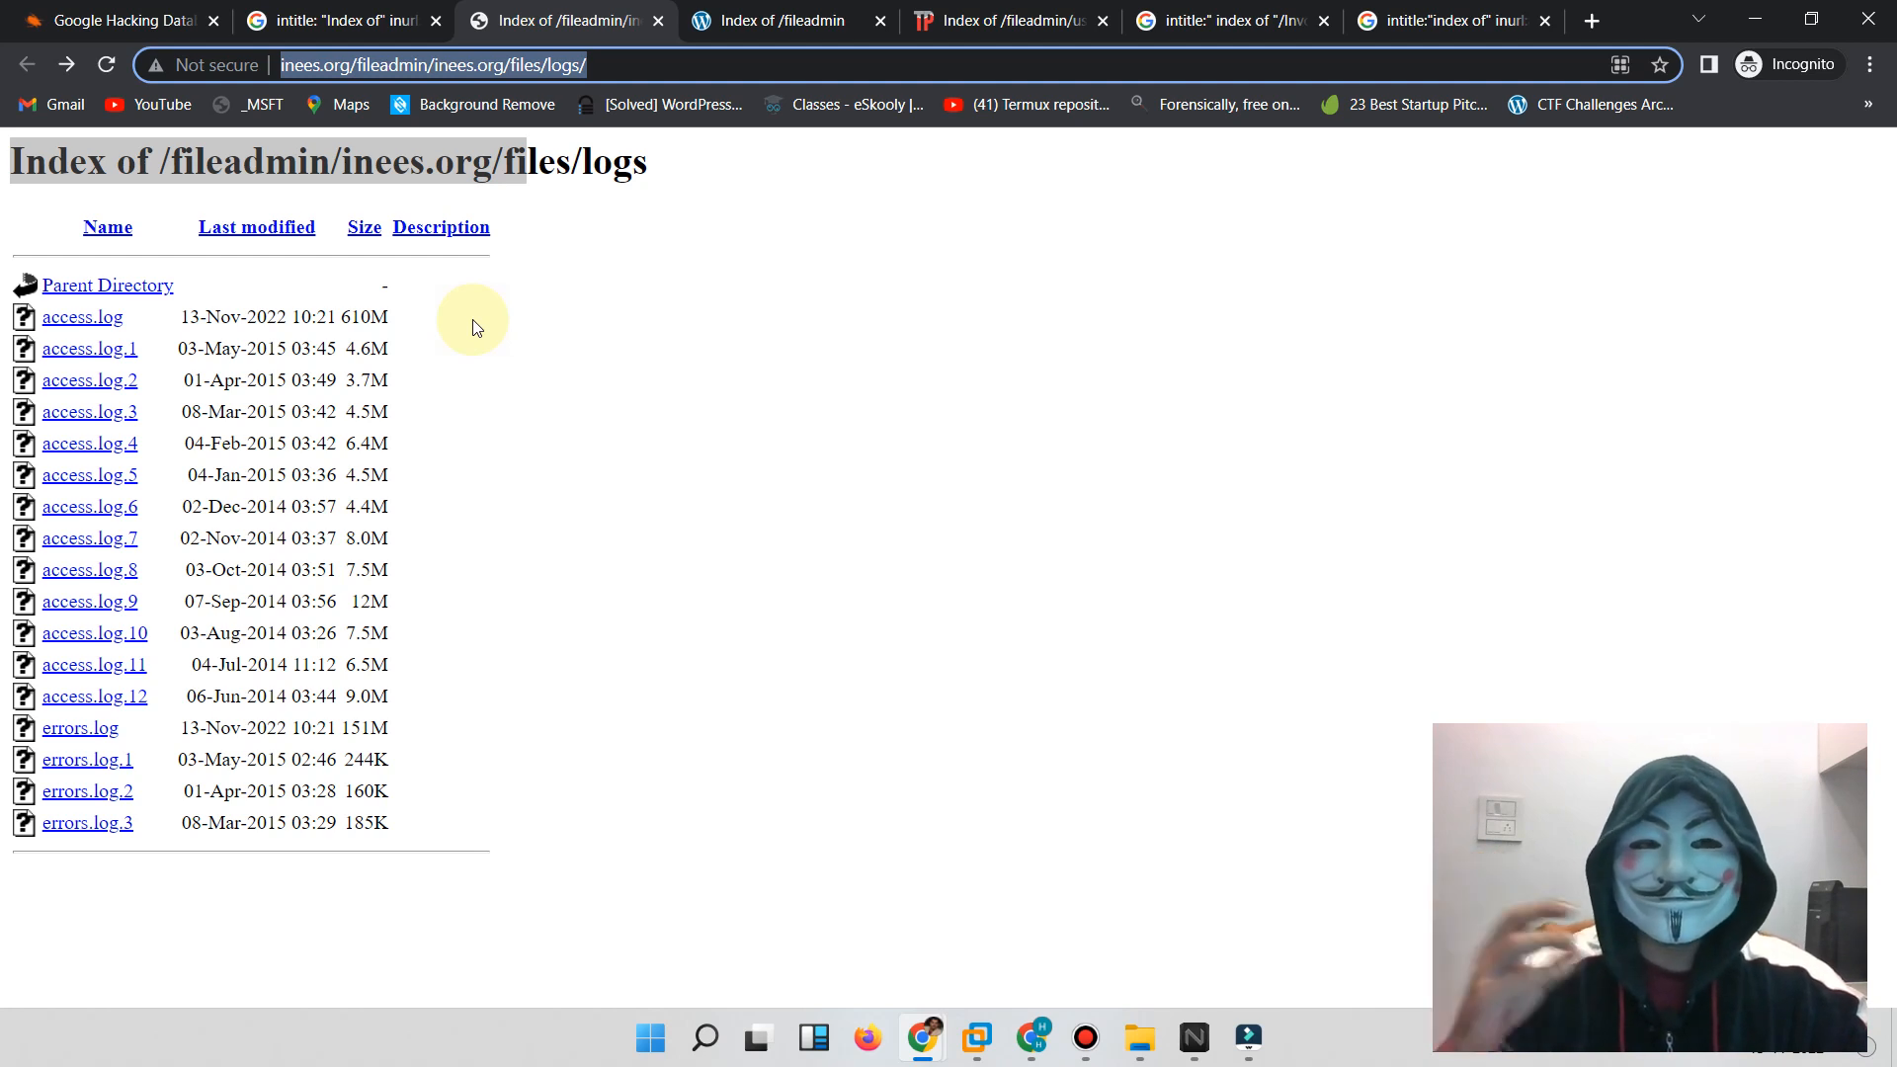
pyautogui.moveTo(835, 146)
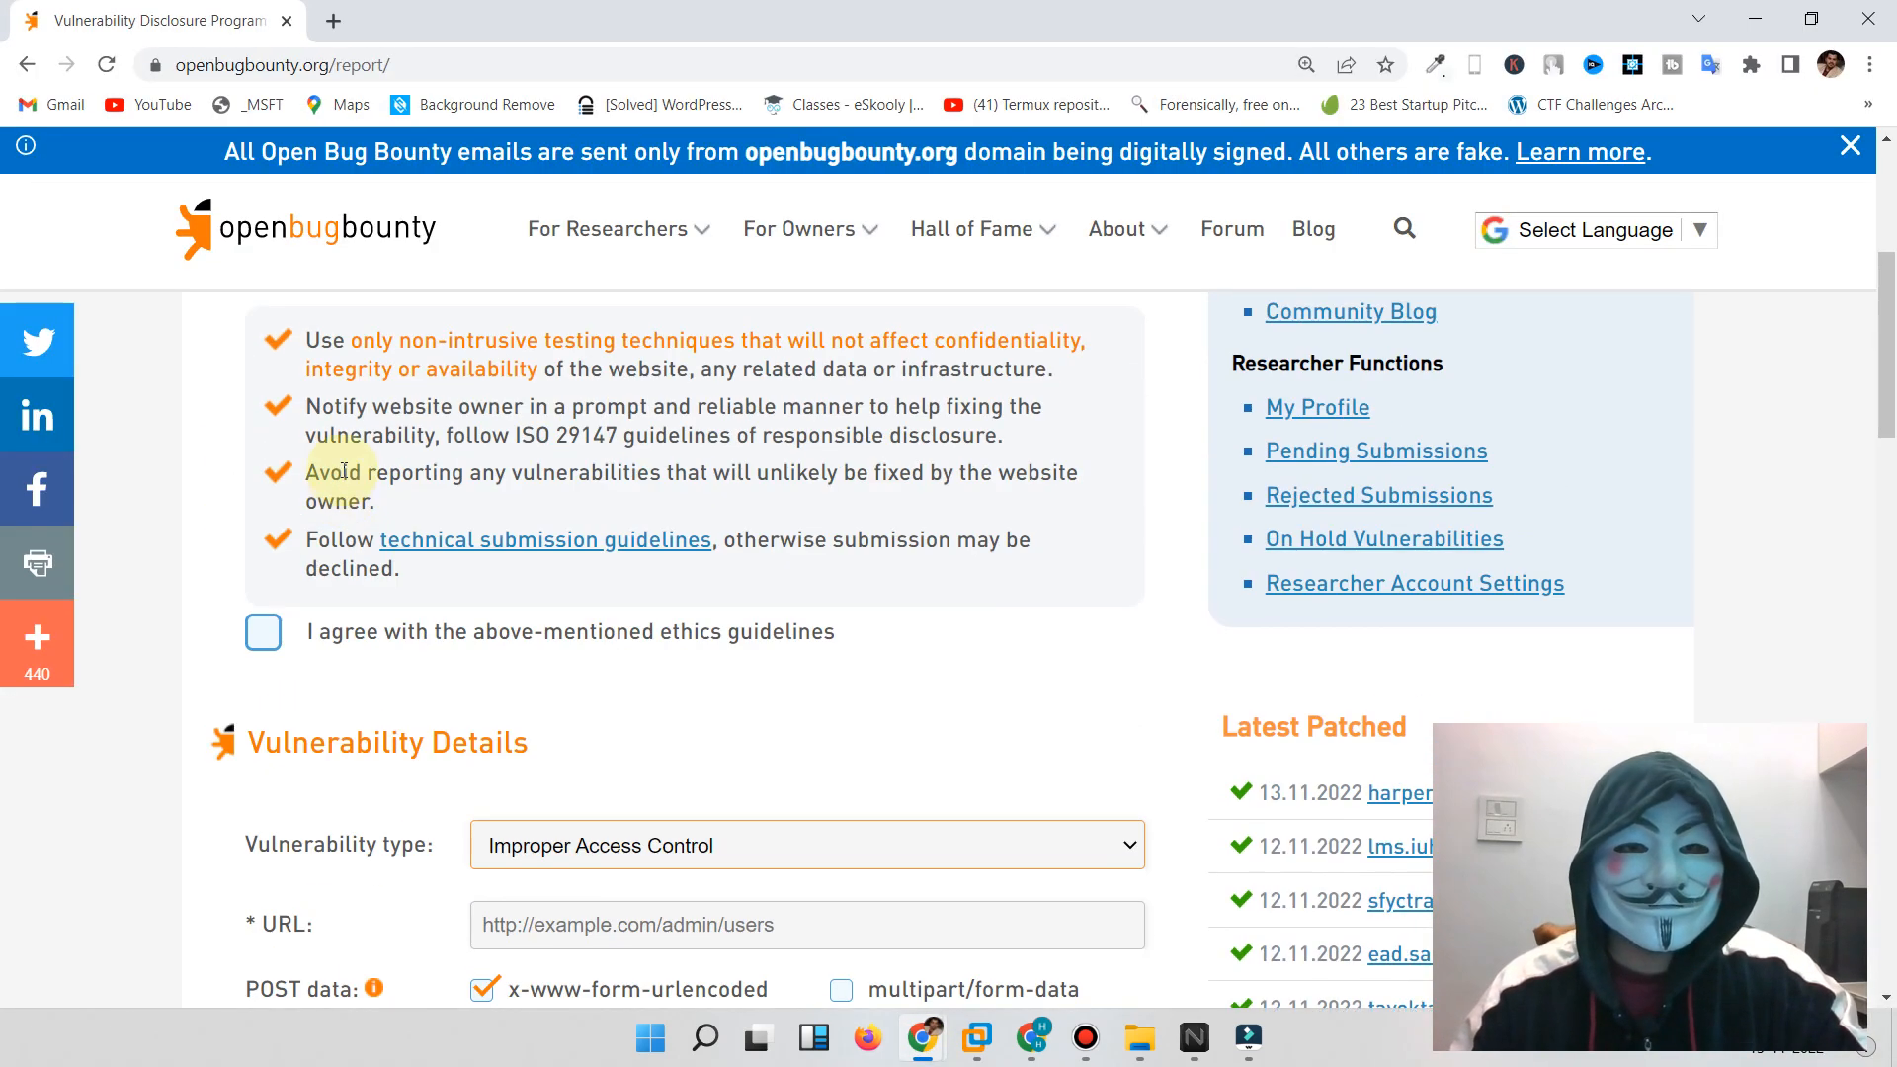
pyautogui.click(263, 633)
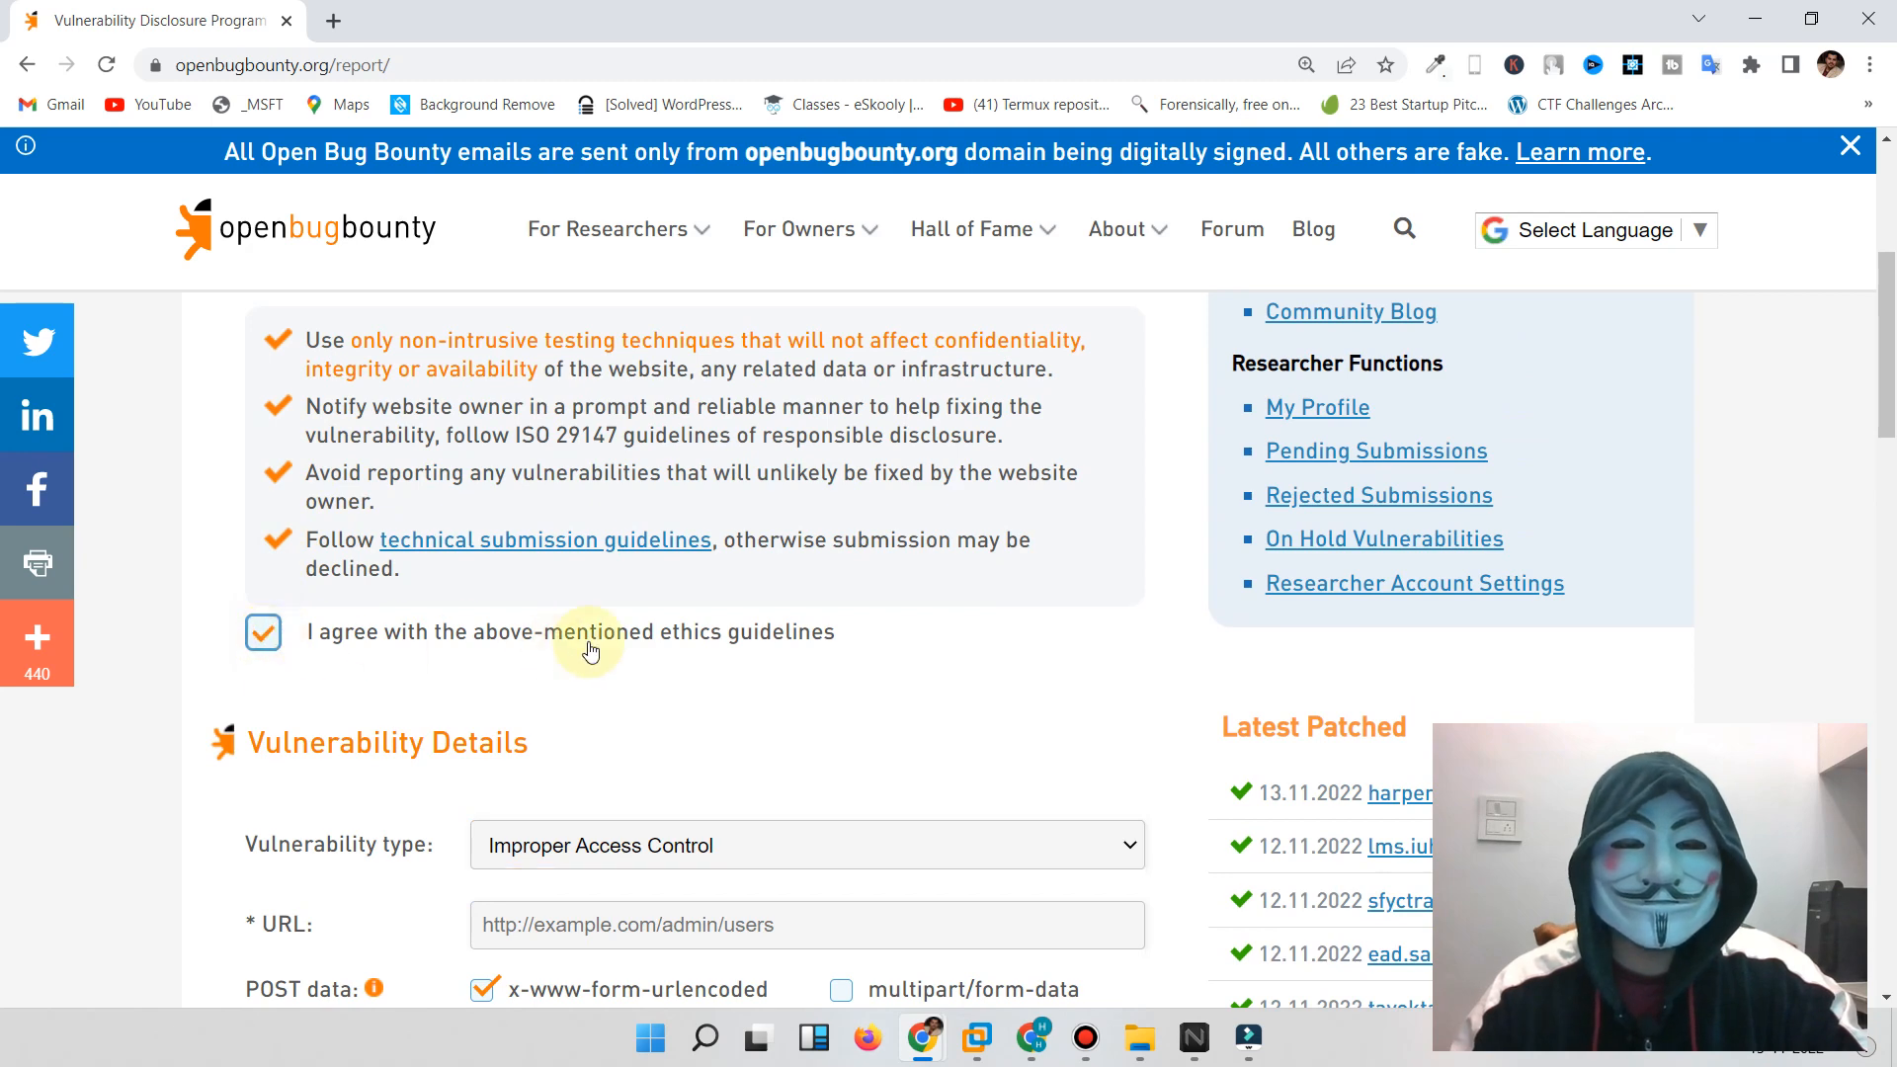
pyautogui.scroll(3)
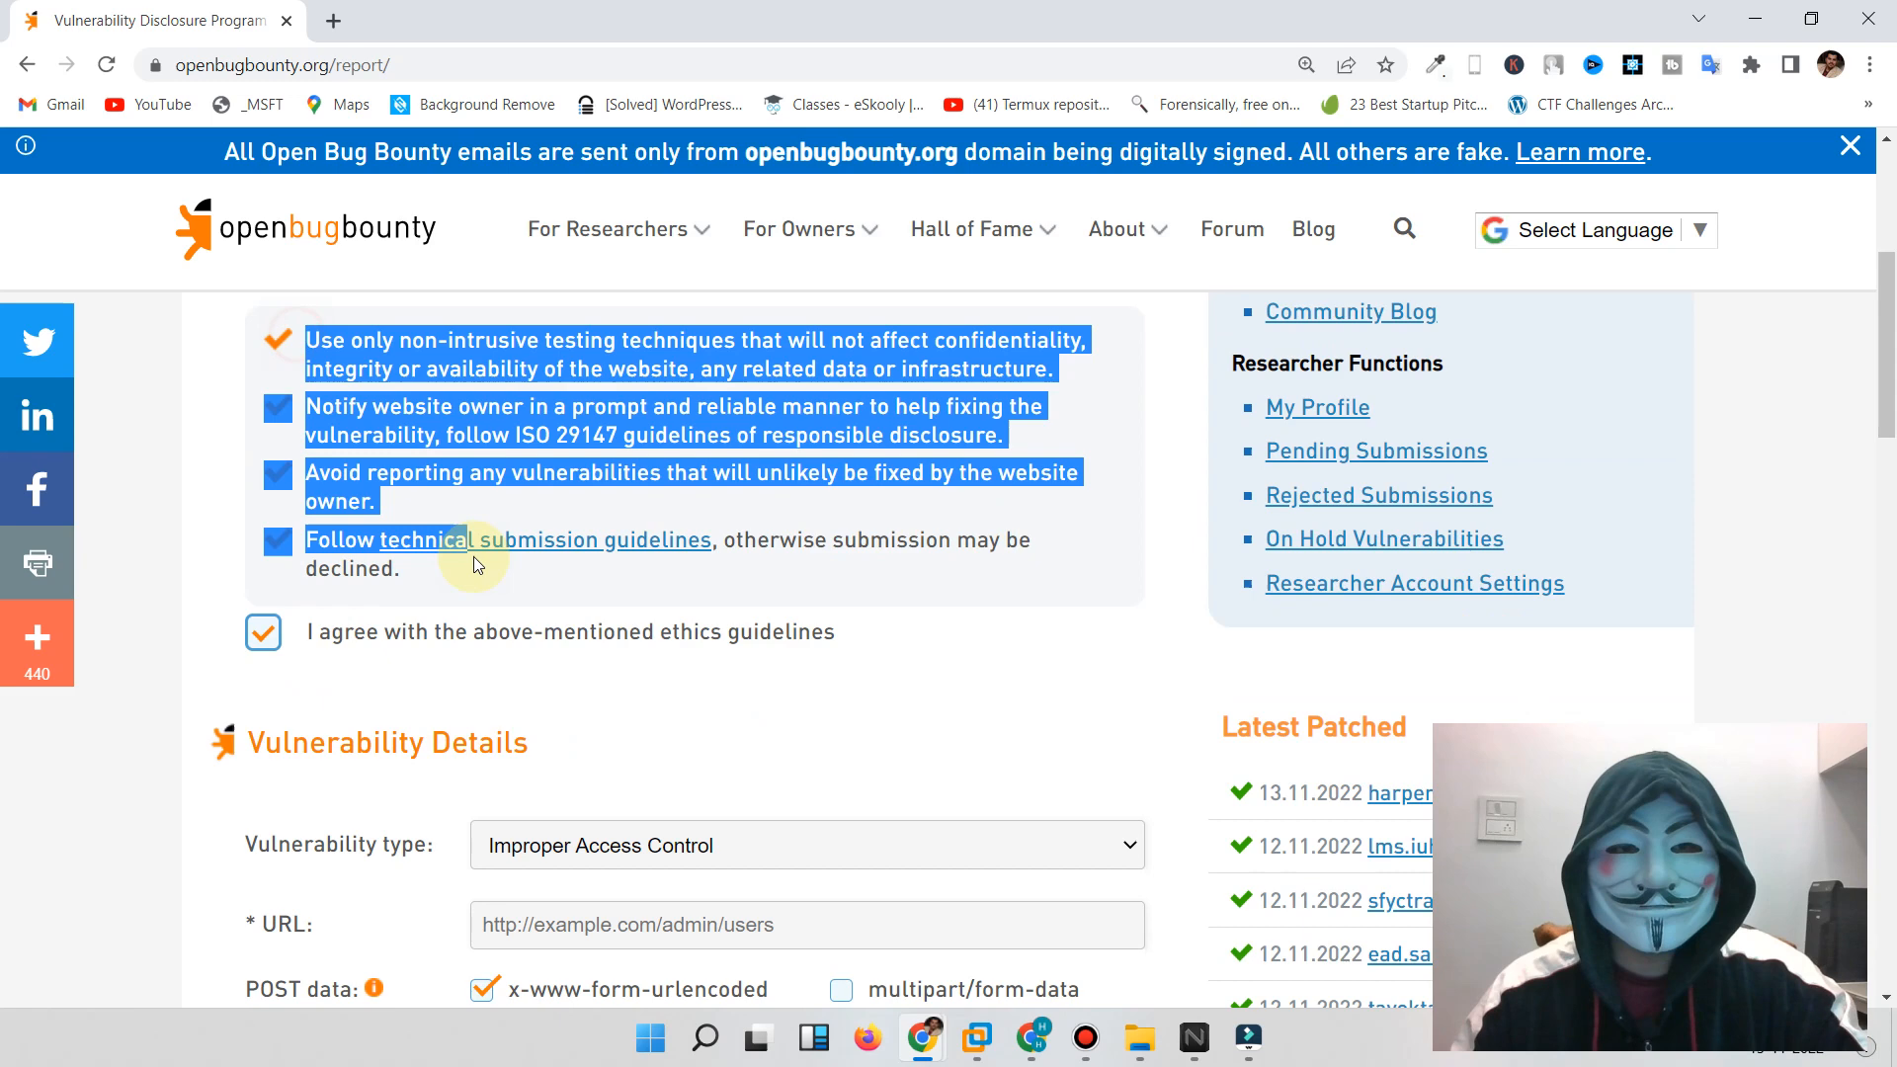
pyautogui.scroll(-3)
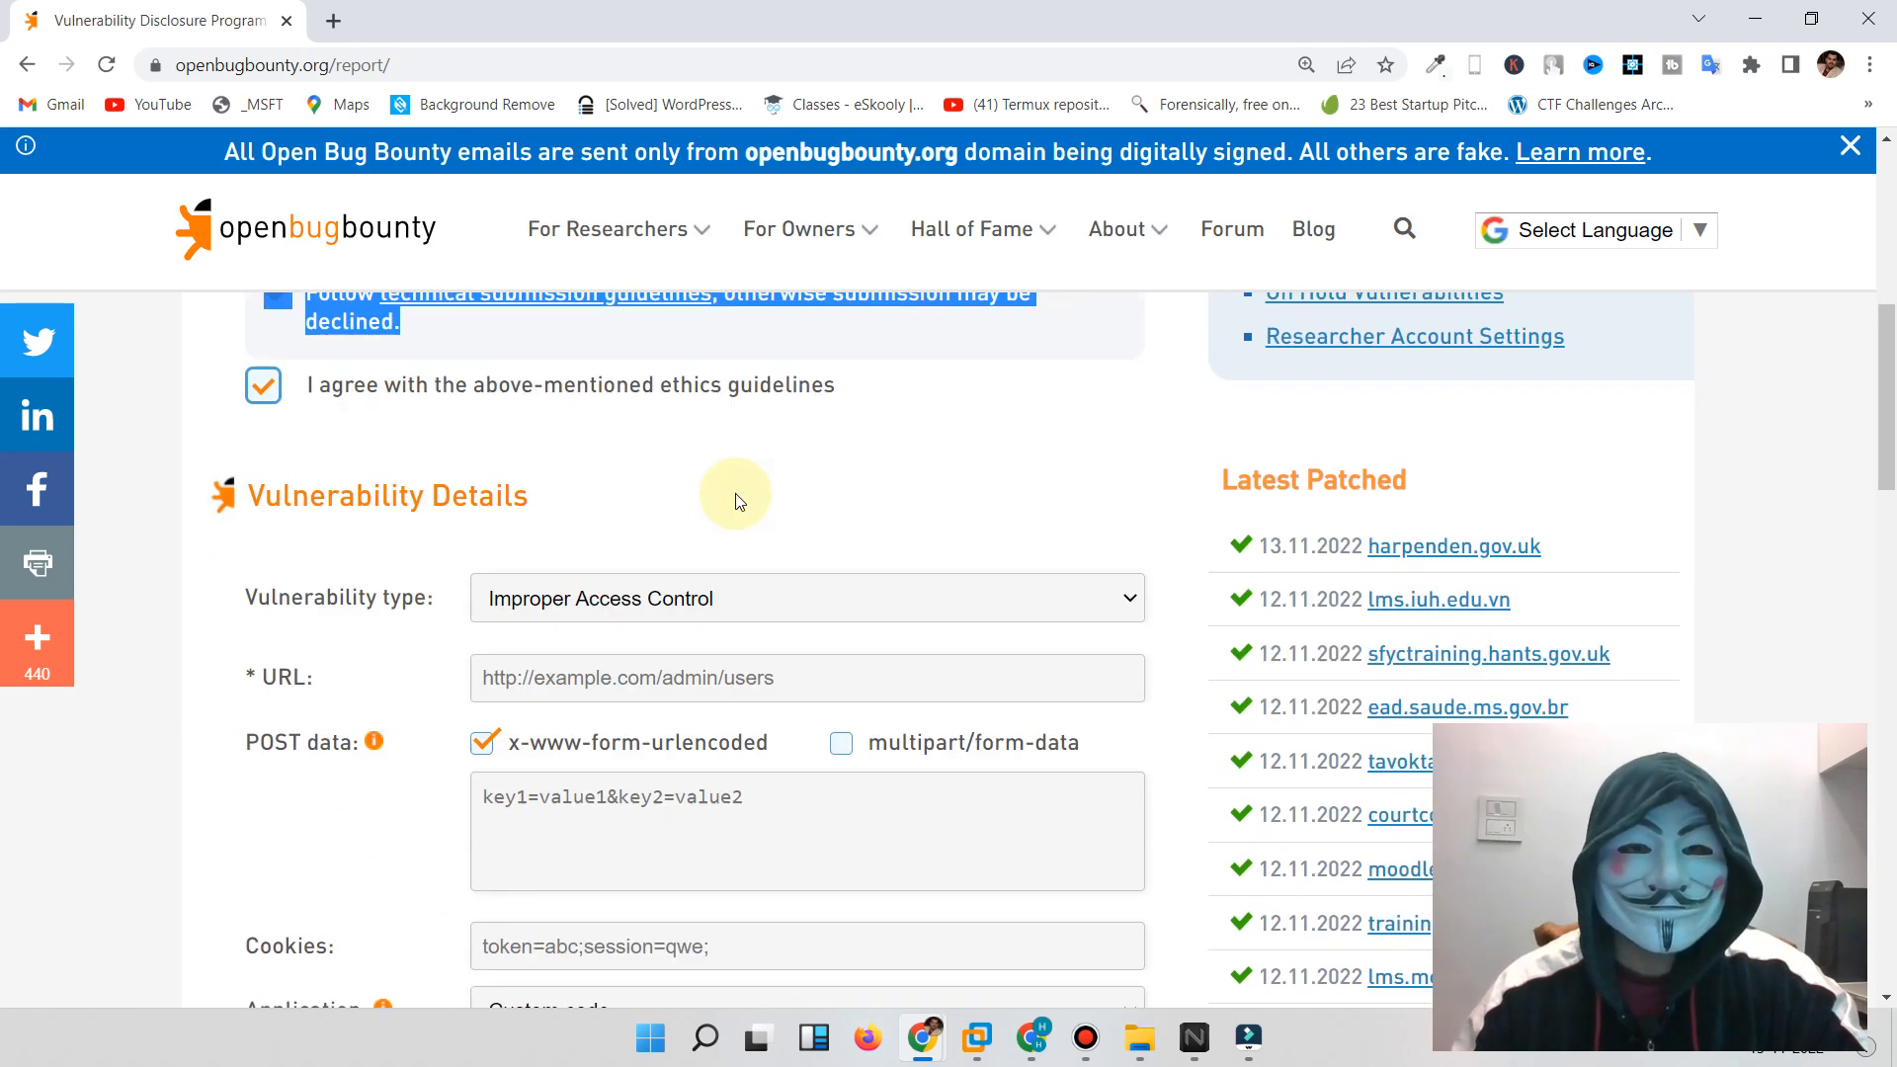
pyautogui.write('http://www.inees.org/fileadmin/inees.org/files/logs/')
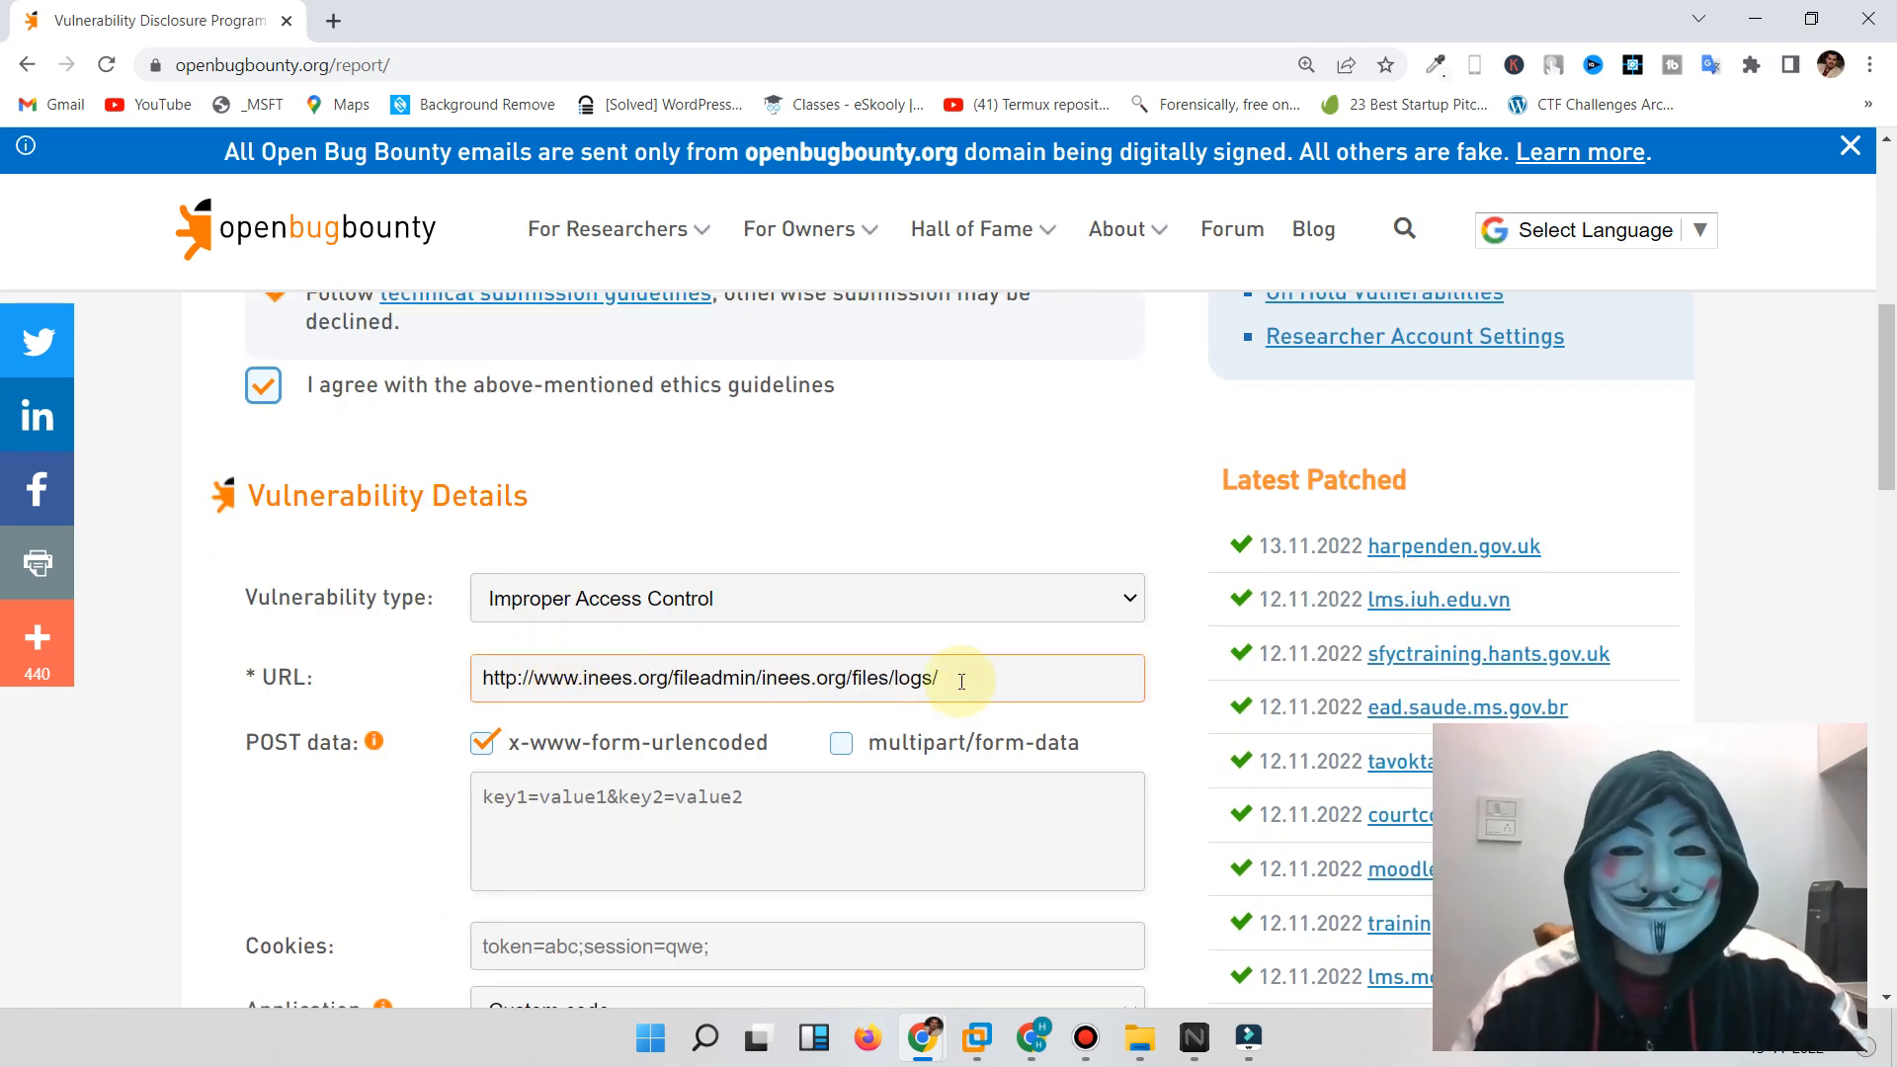
pyautogui.tripleClick(748, 678)
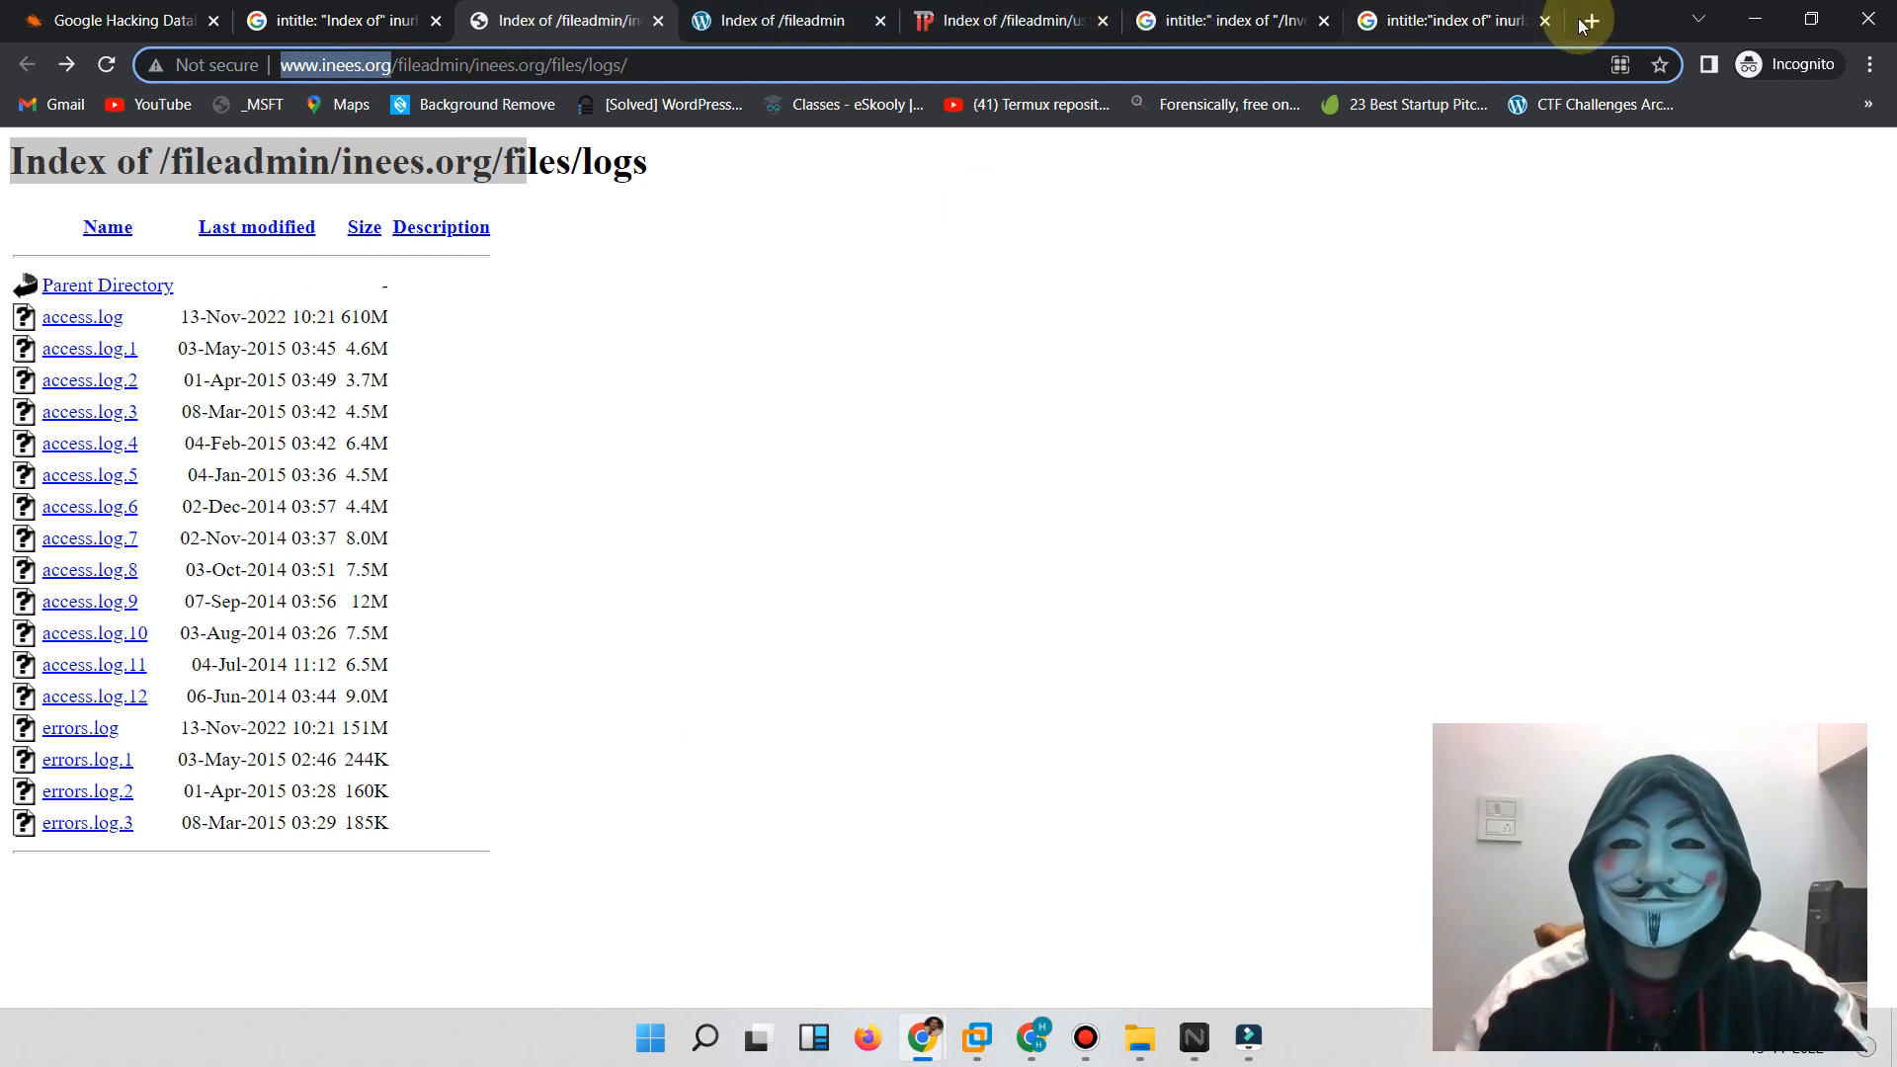
# Open the inees.org homepage in a new tab and translate it from French into English.
pyautogui.click(1589, 21)
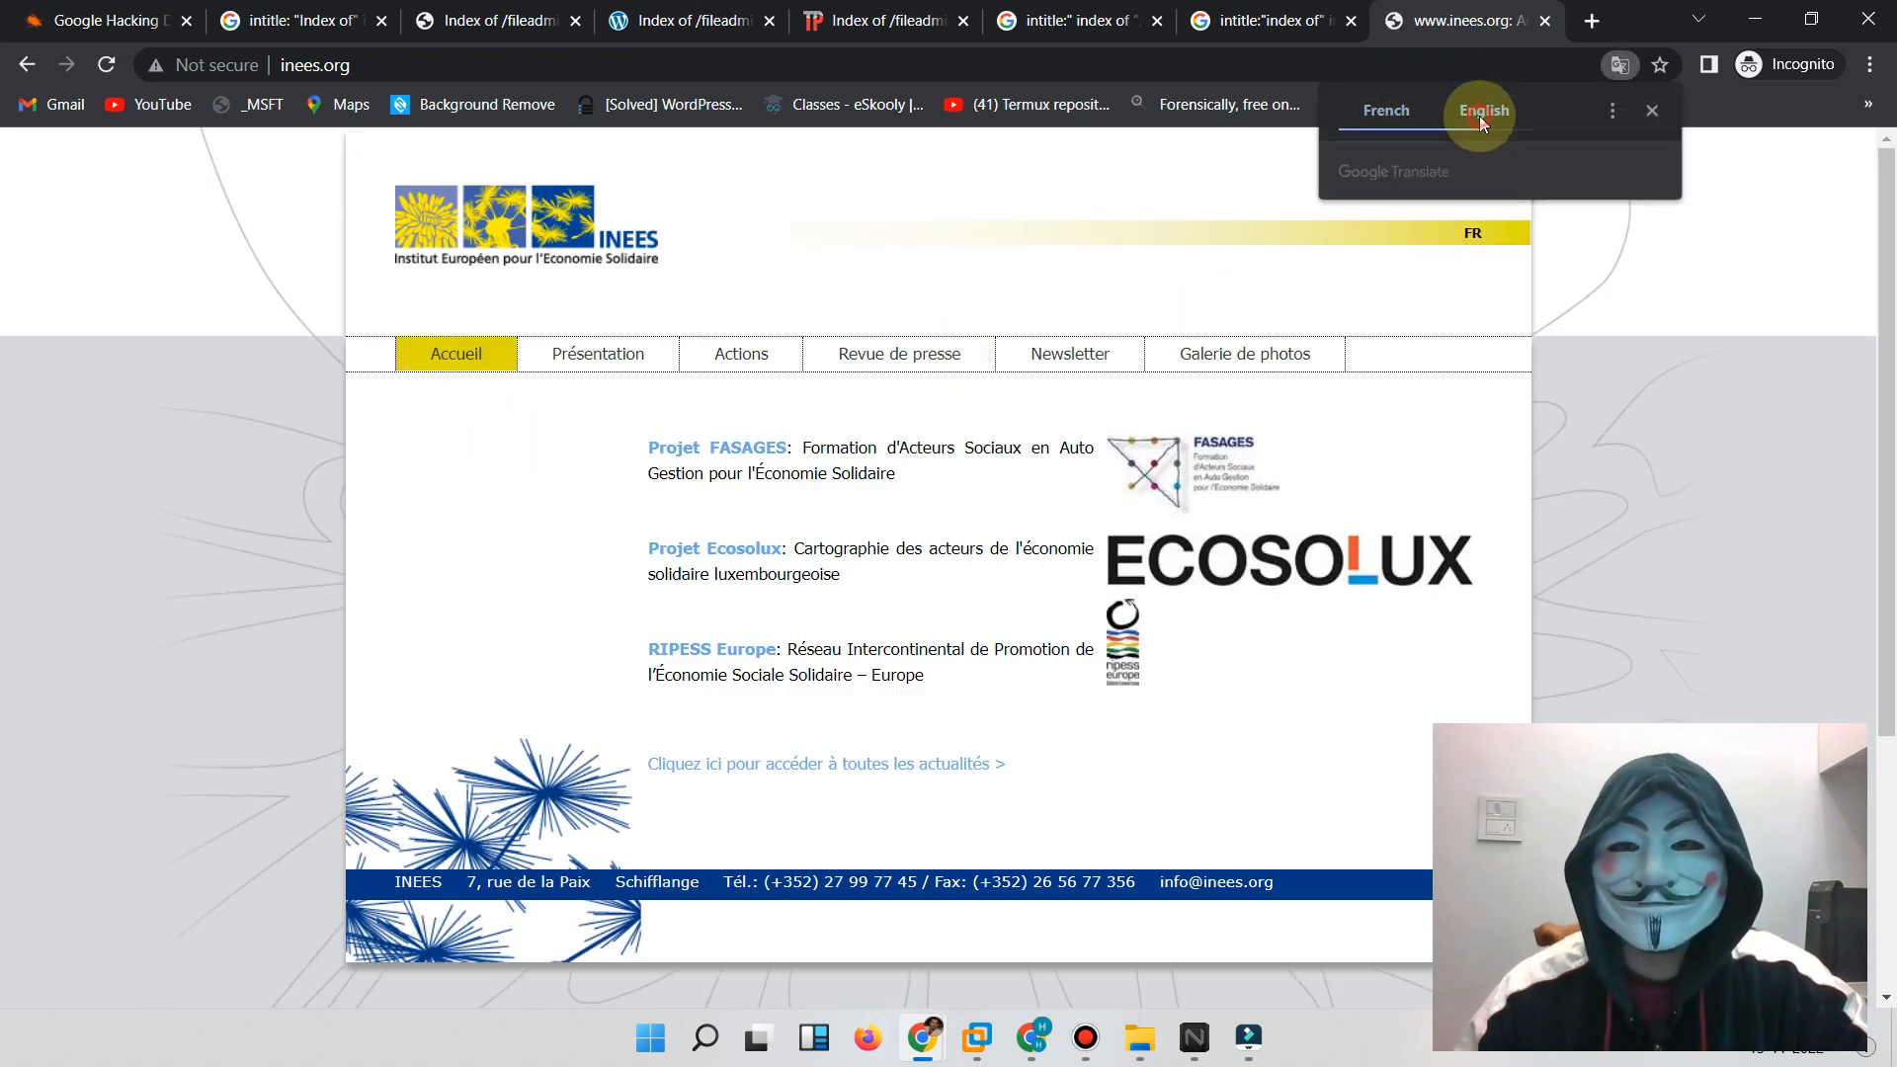
pyautogui.click(1483, 110)
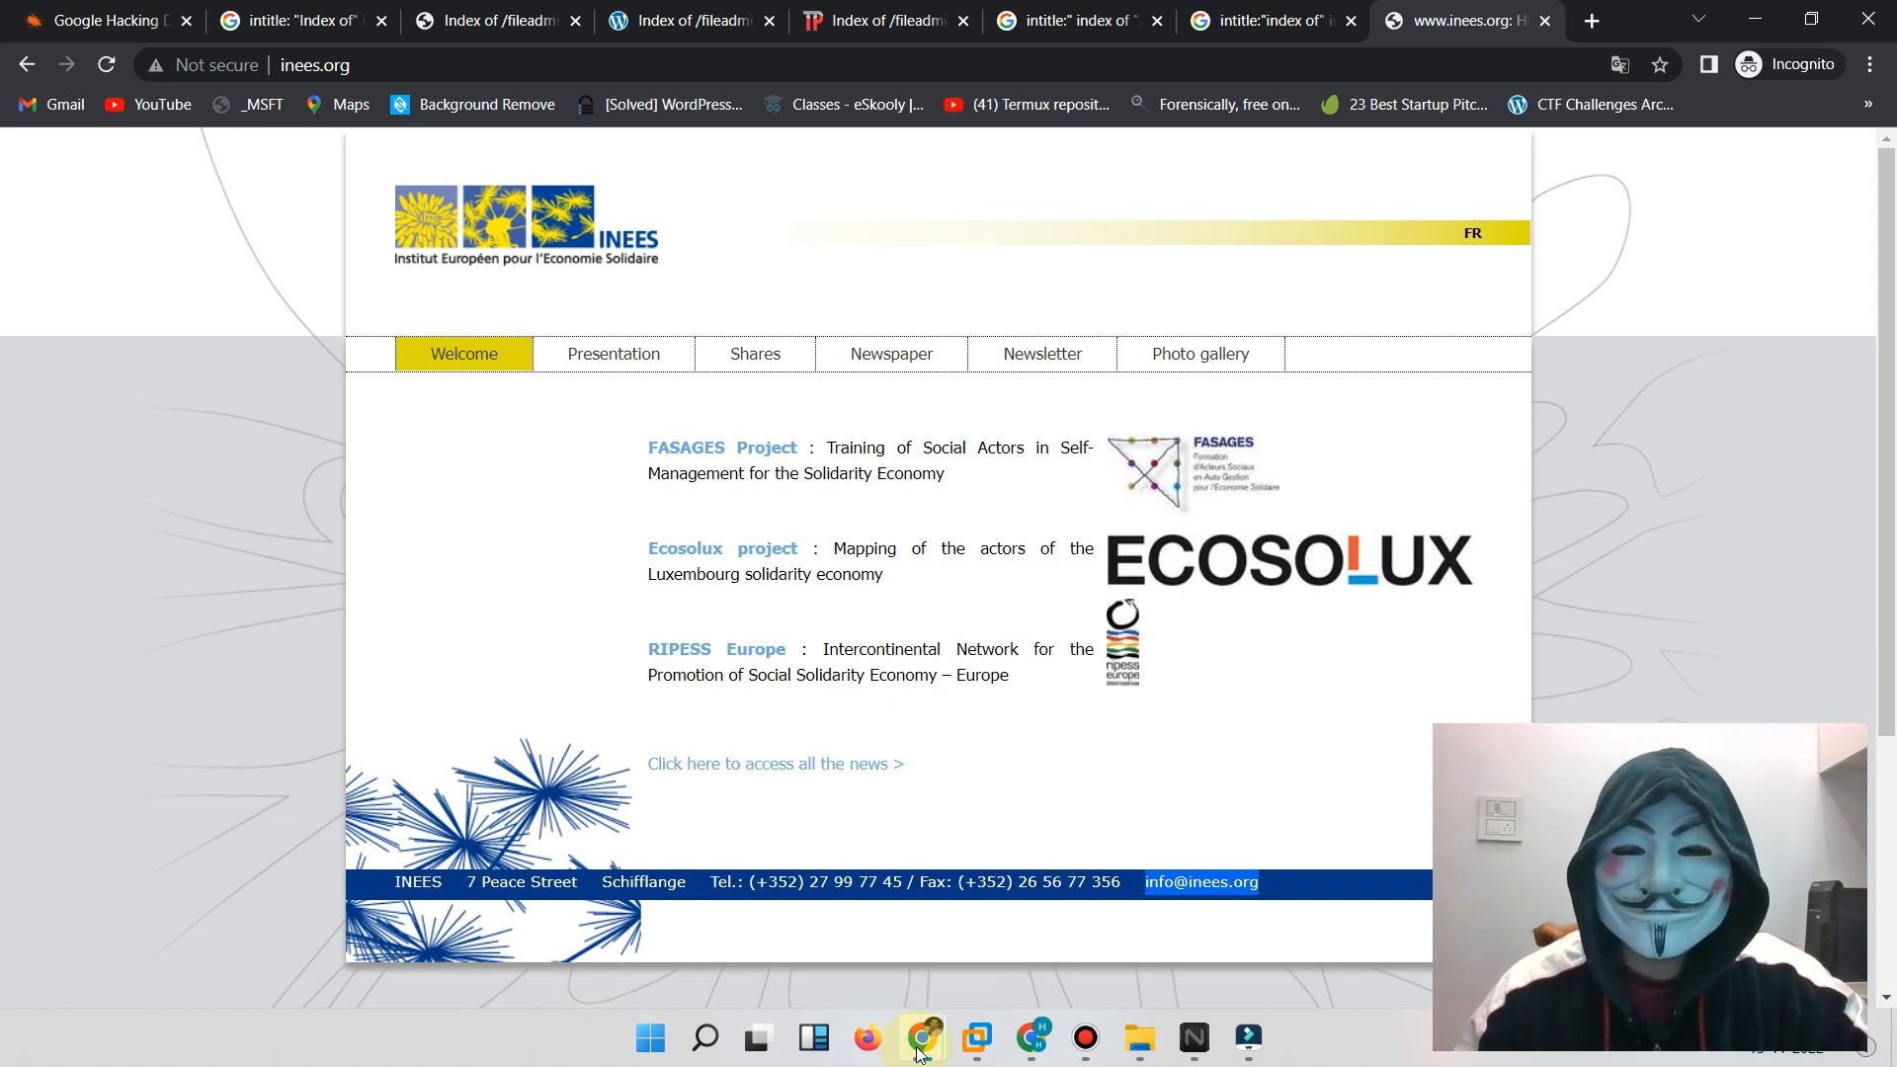
pyautogui.moveTo(922, 1036)
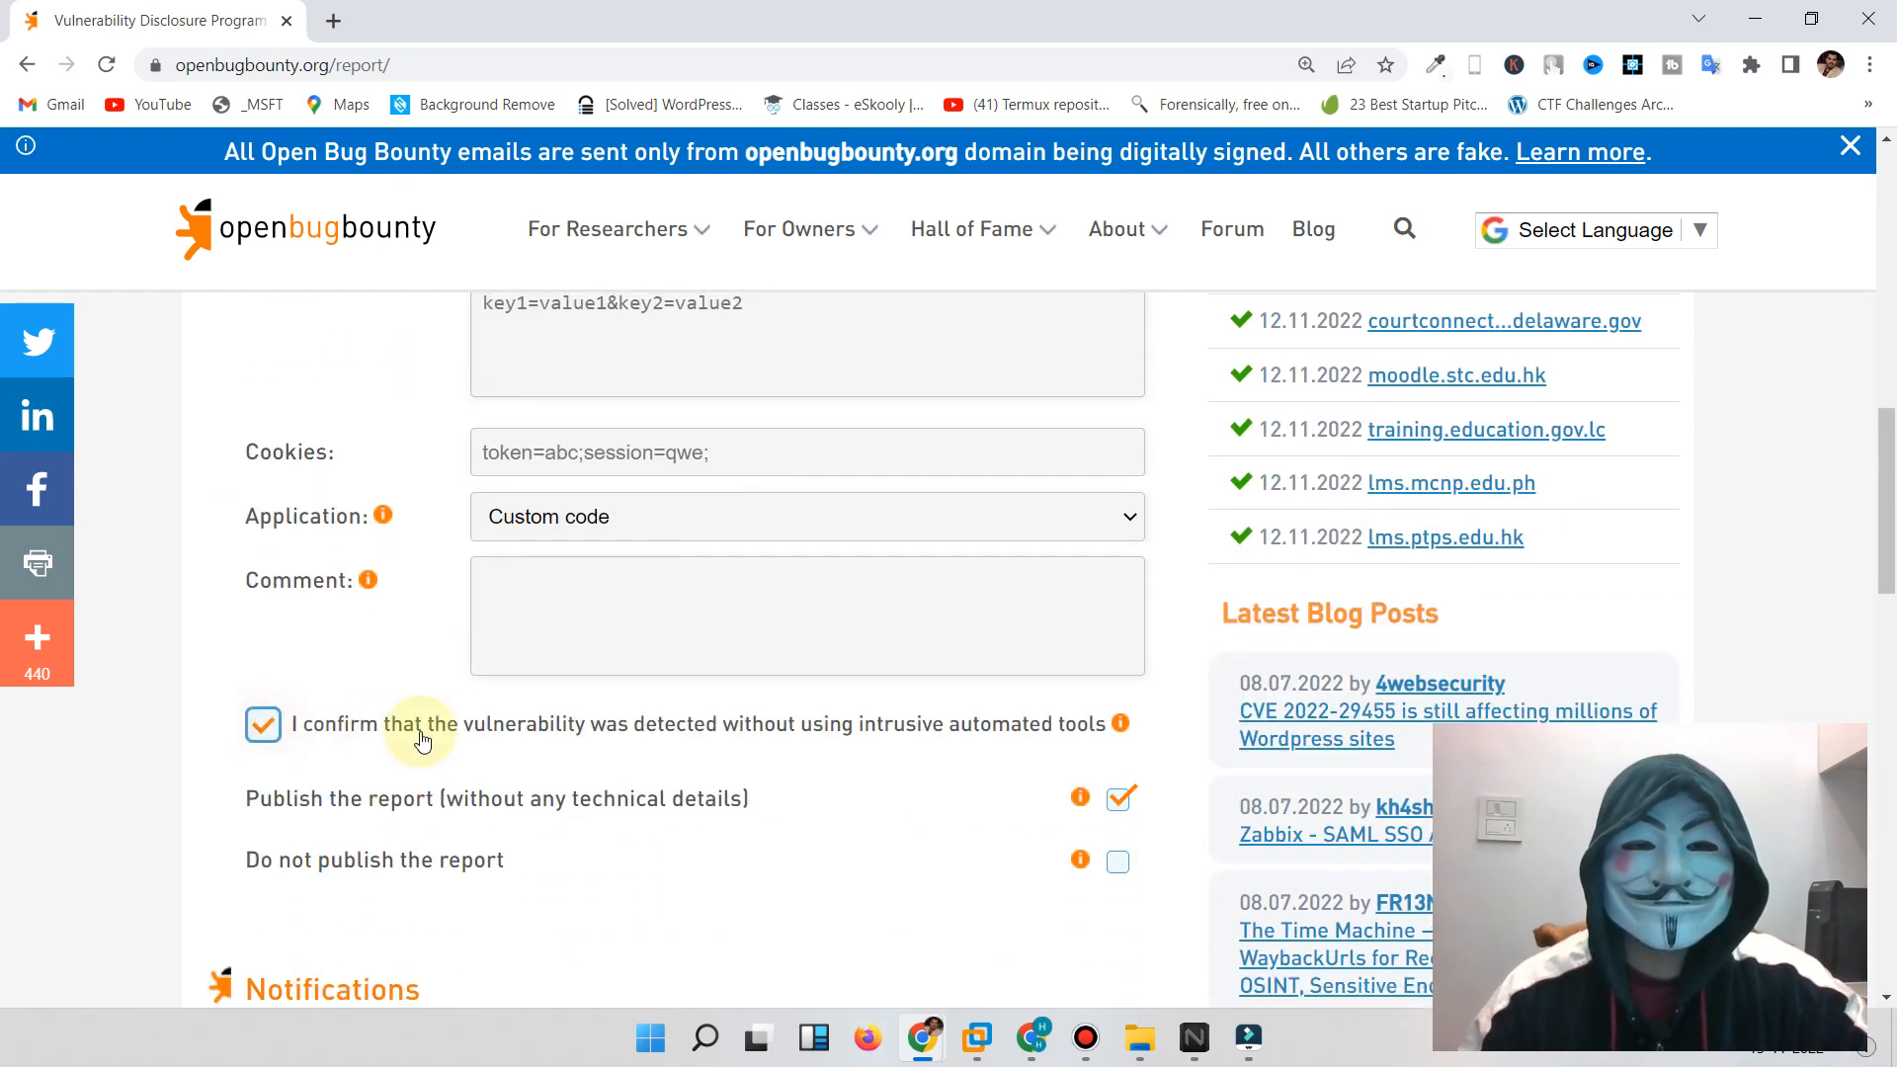
pyautogui.moveTo(856, 747)
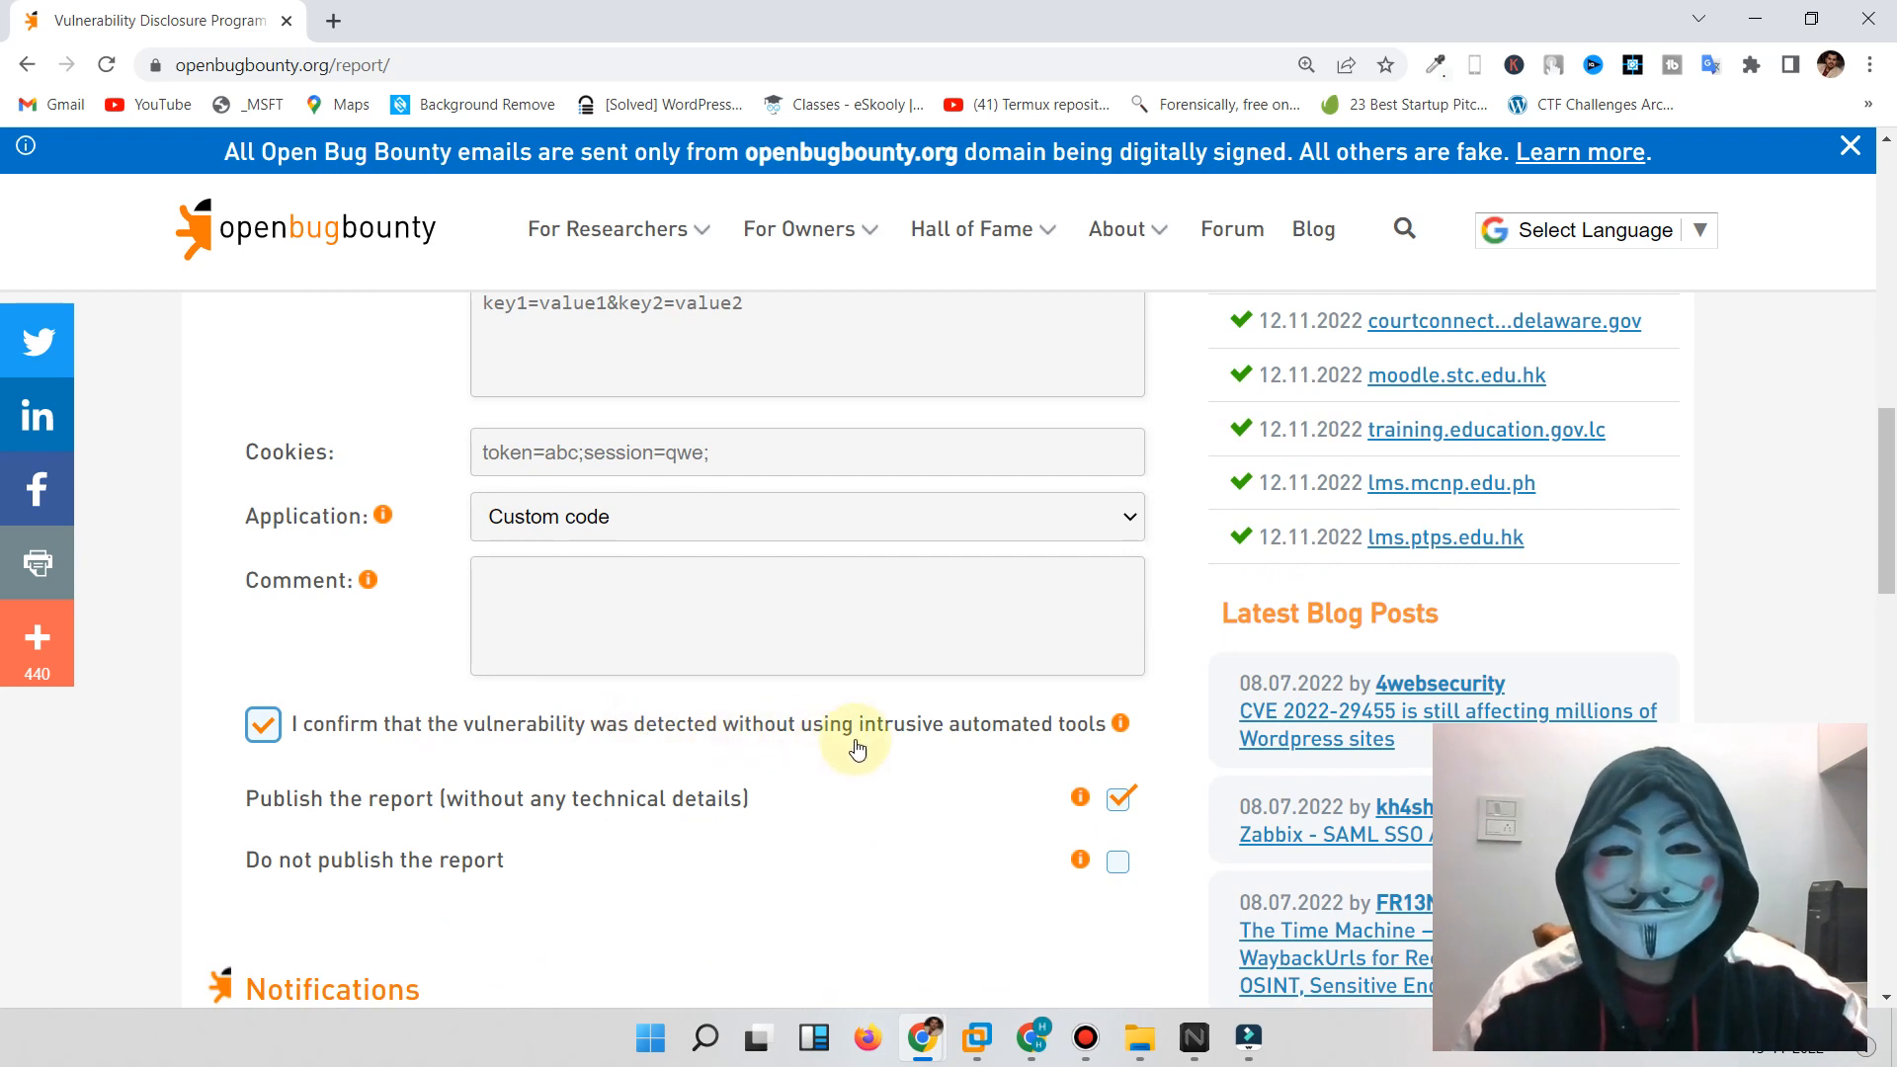
pyautogui.moveTo(1017, 755)
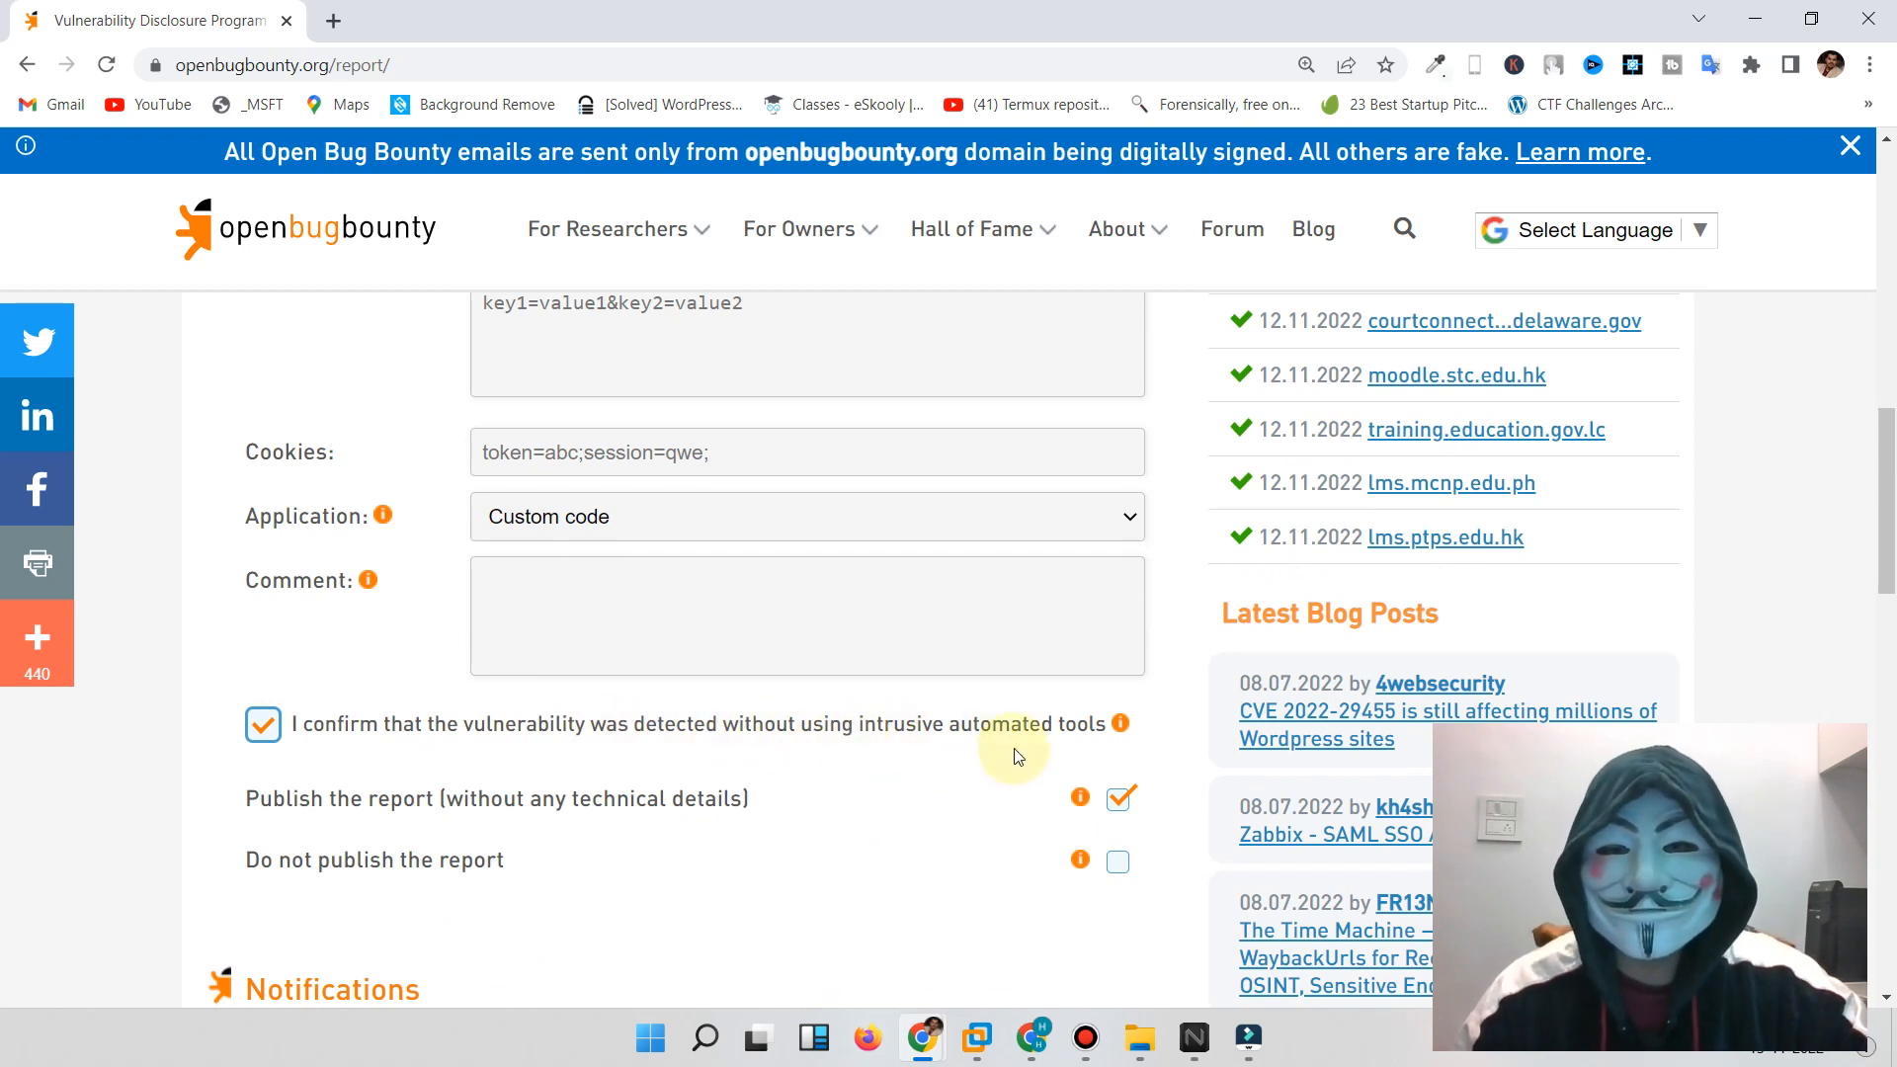
pyautogui.moveTo(1097, 728)
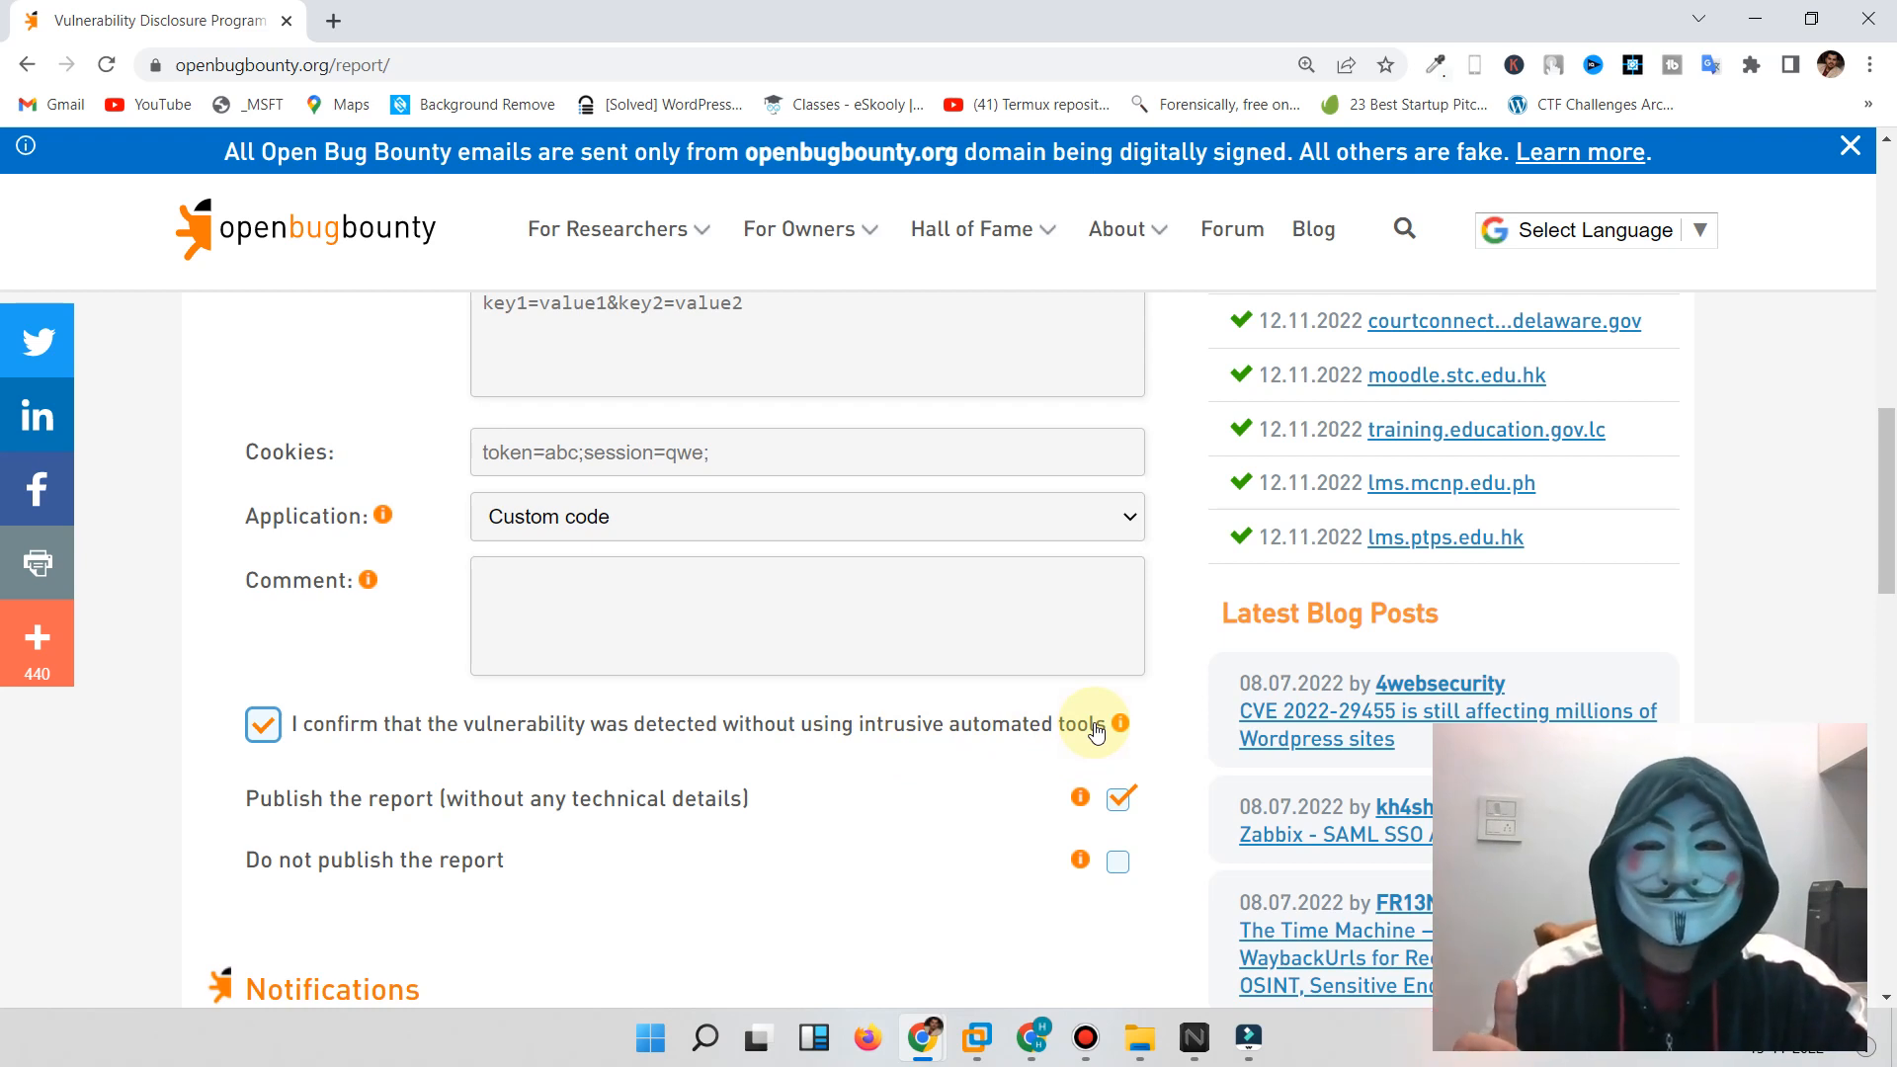
pyautogui.scroll(-3)
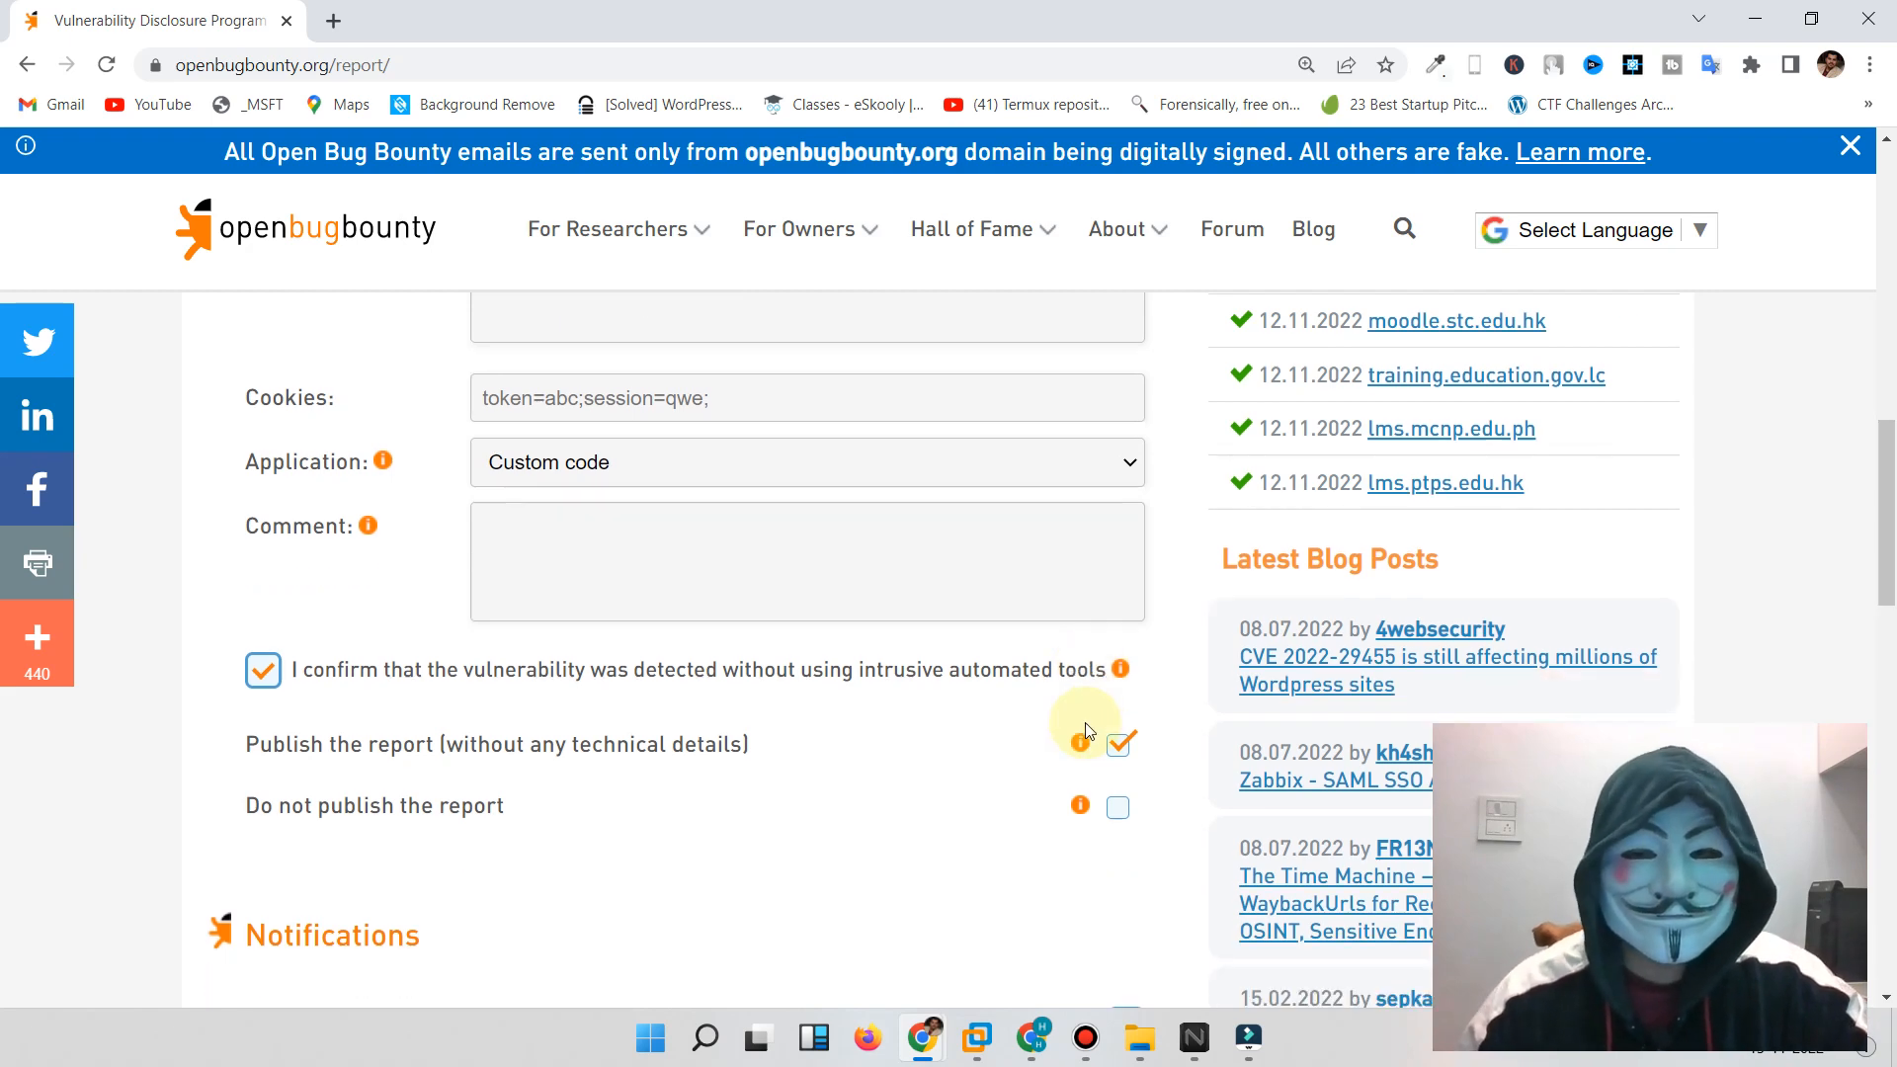
pyautogui.scroll(-3)
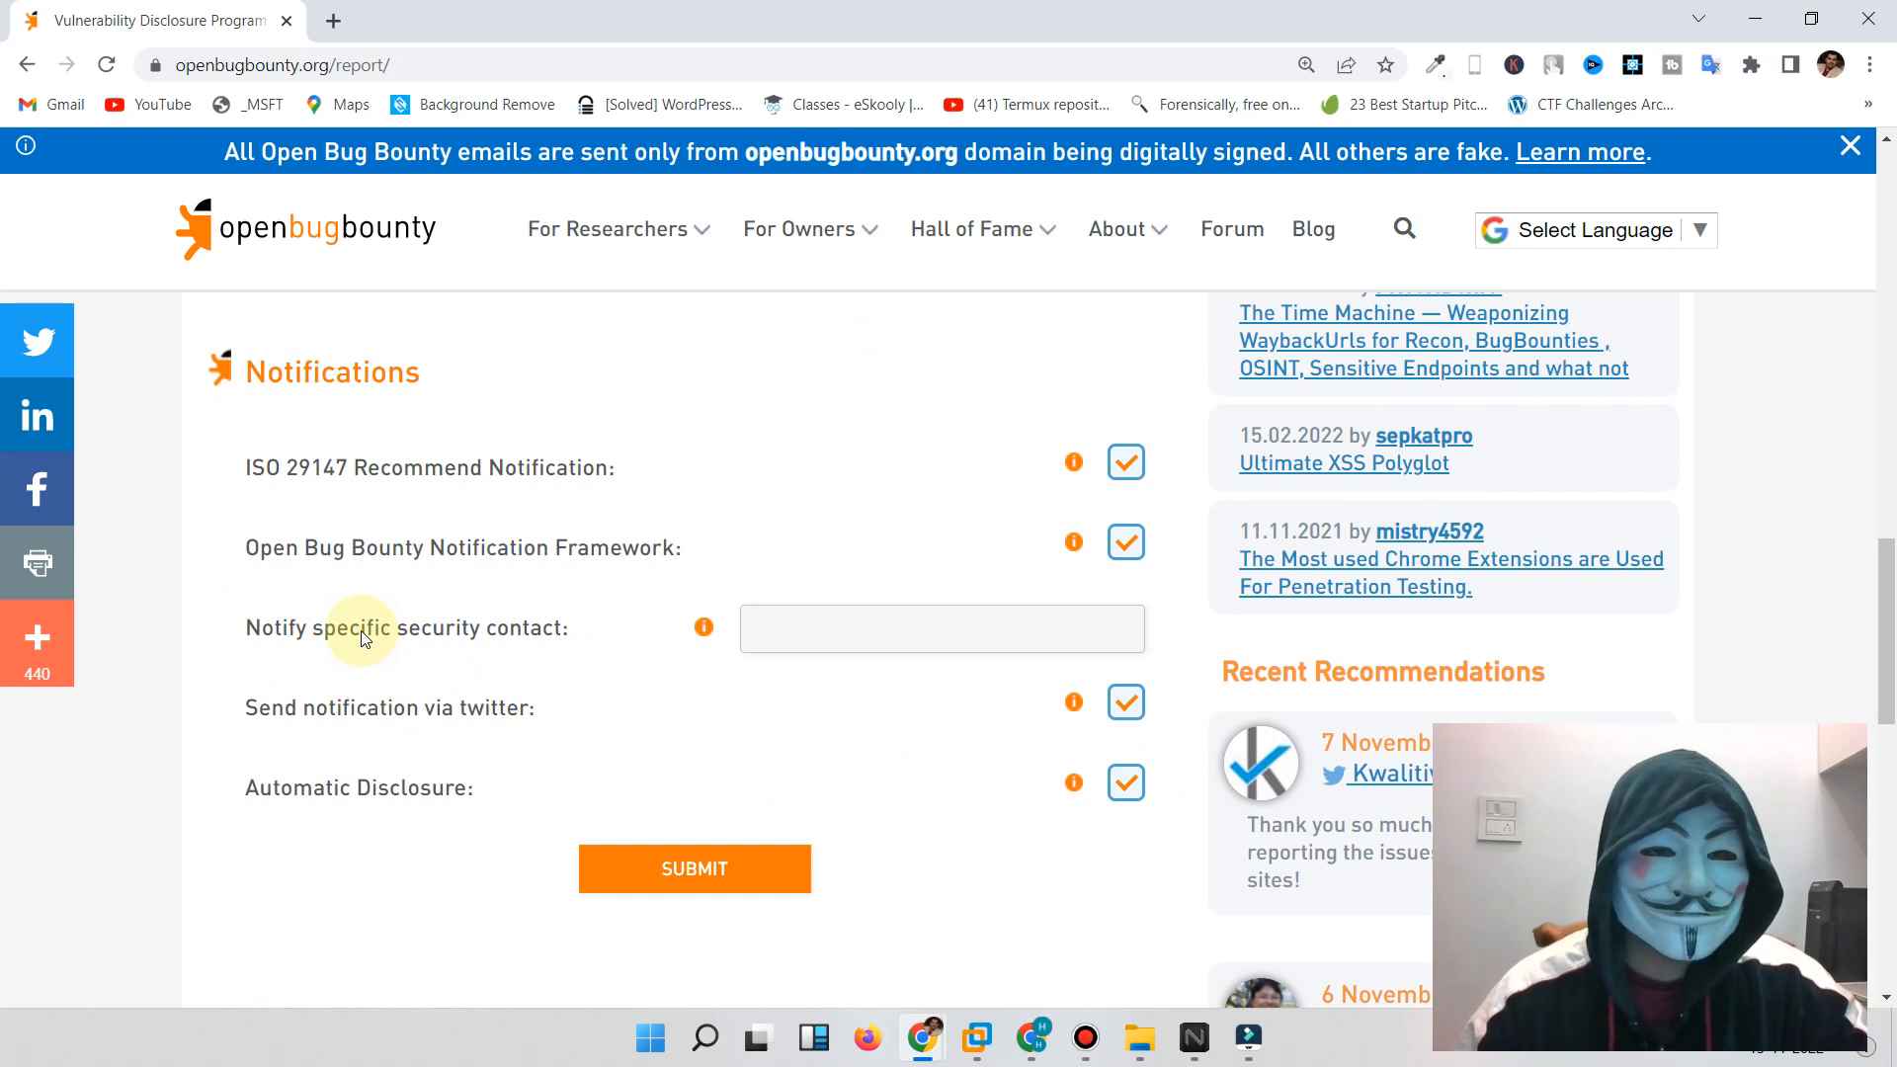
pyautogui.click(894, 627)
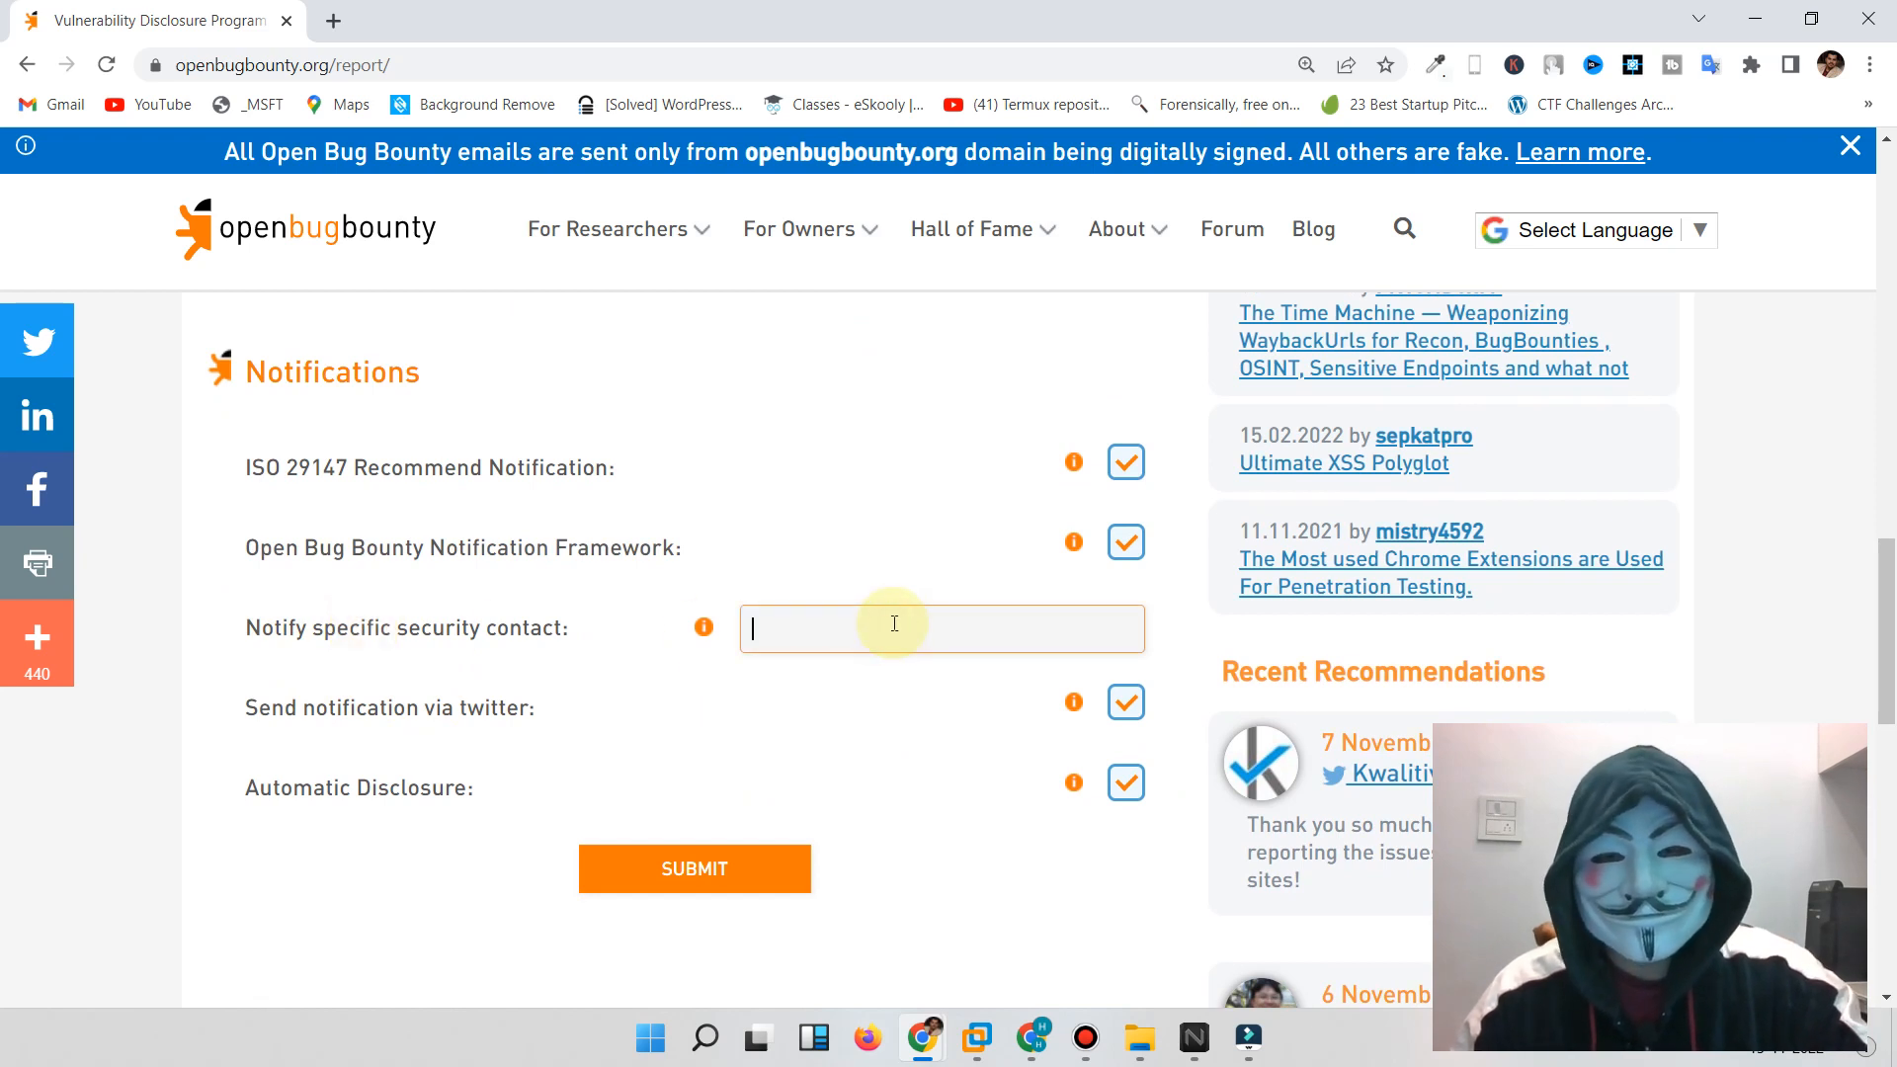
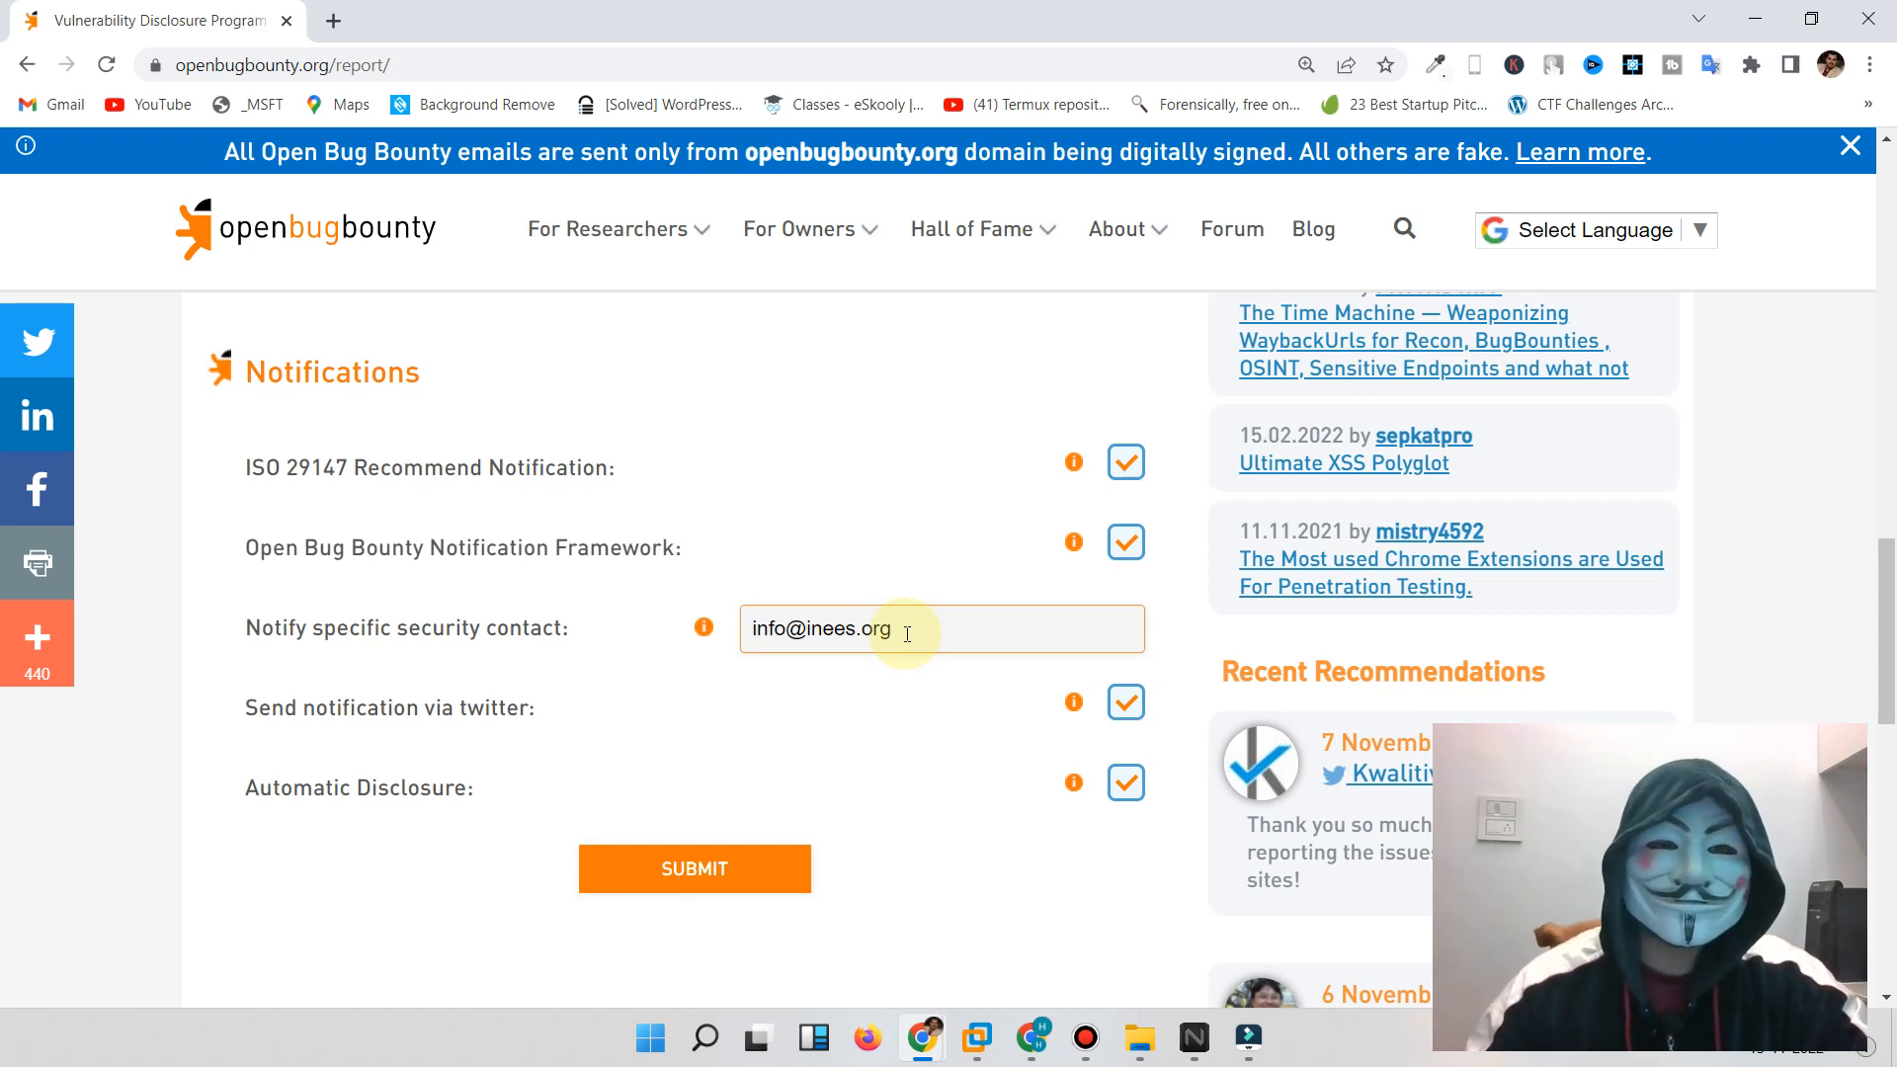
pyautogui.click(694, 868)
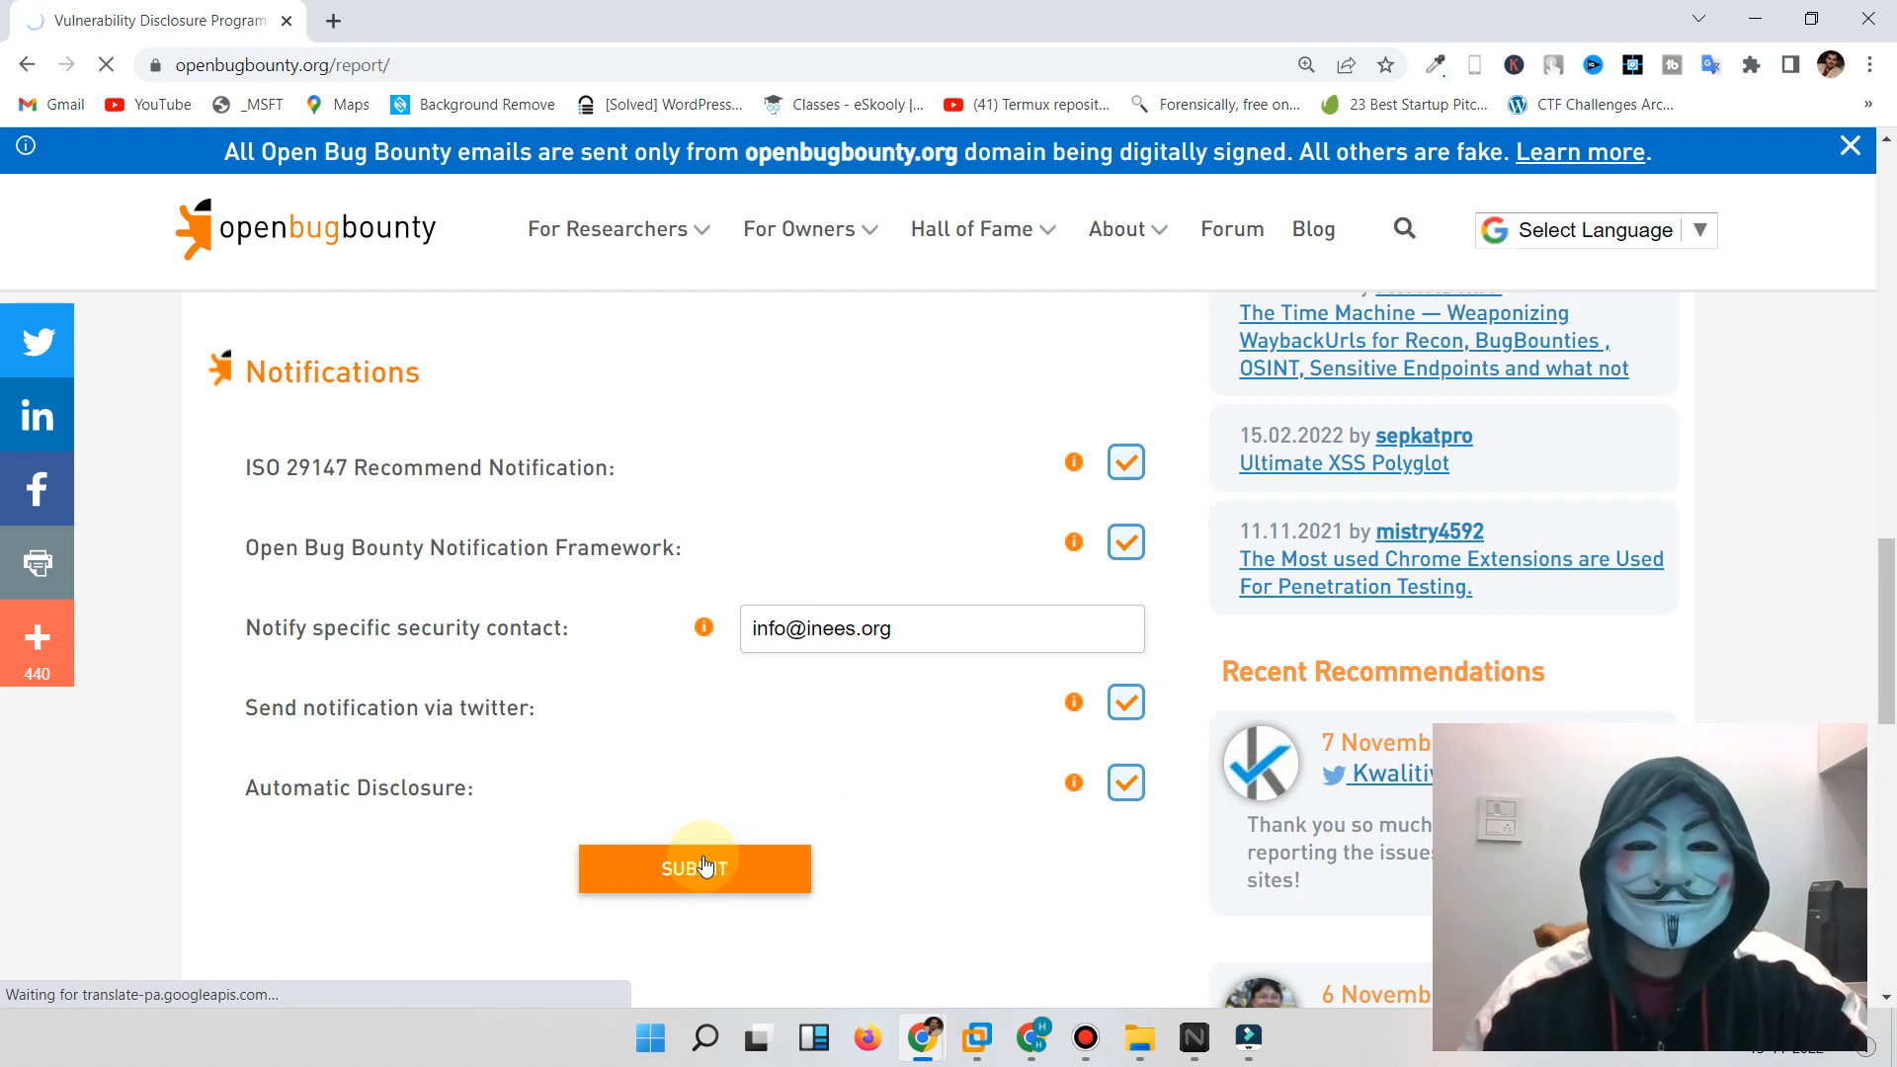
pyautogui.click(695, 868)
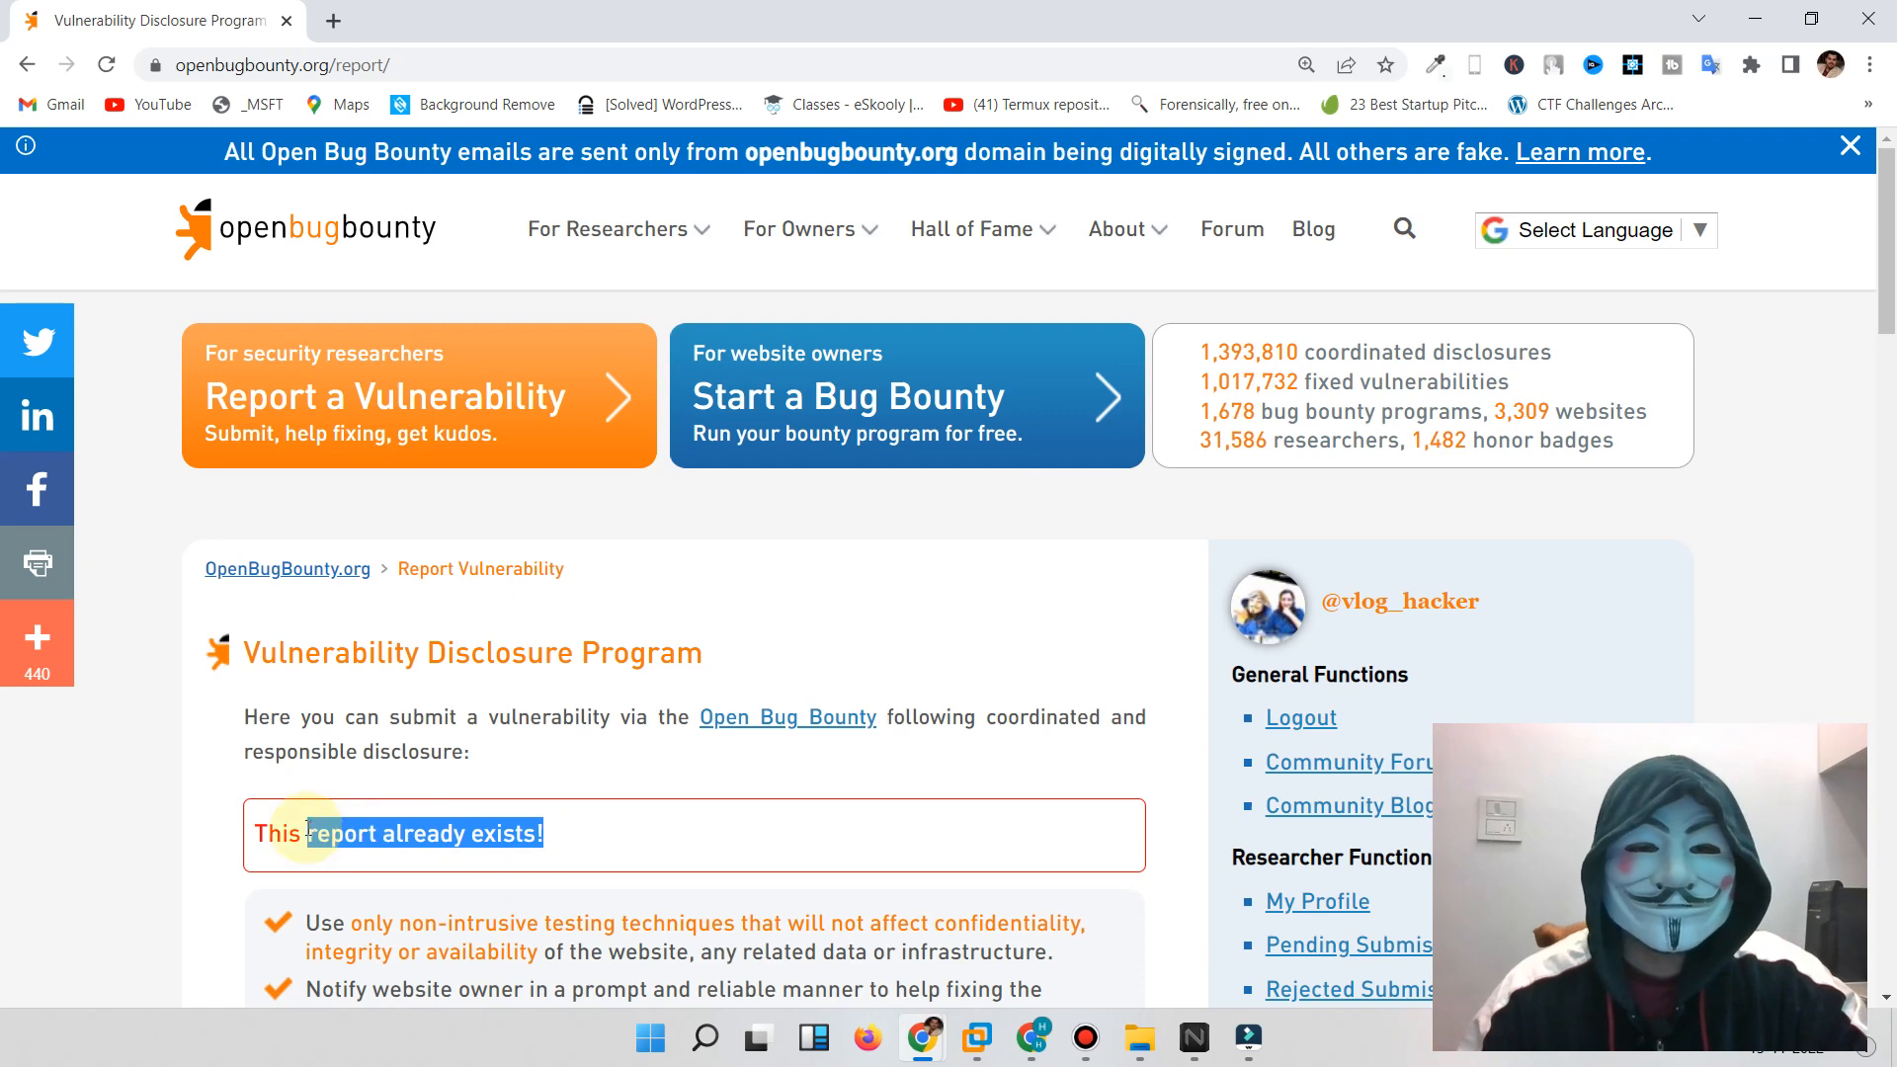
pyautogui.tripleClick(396, 833)
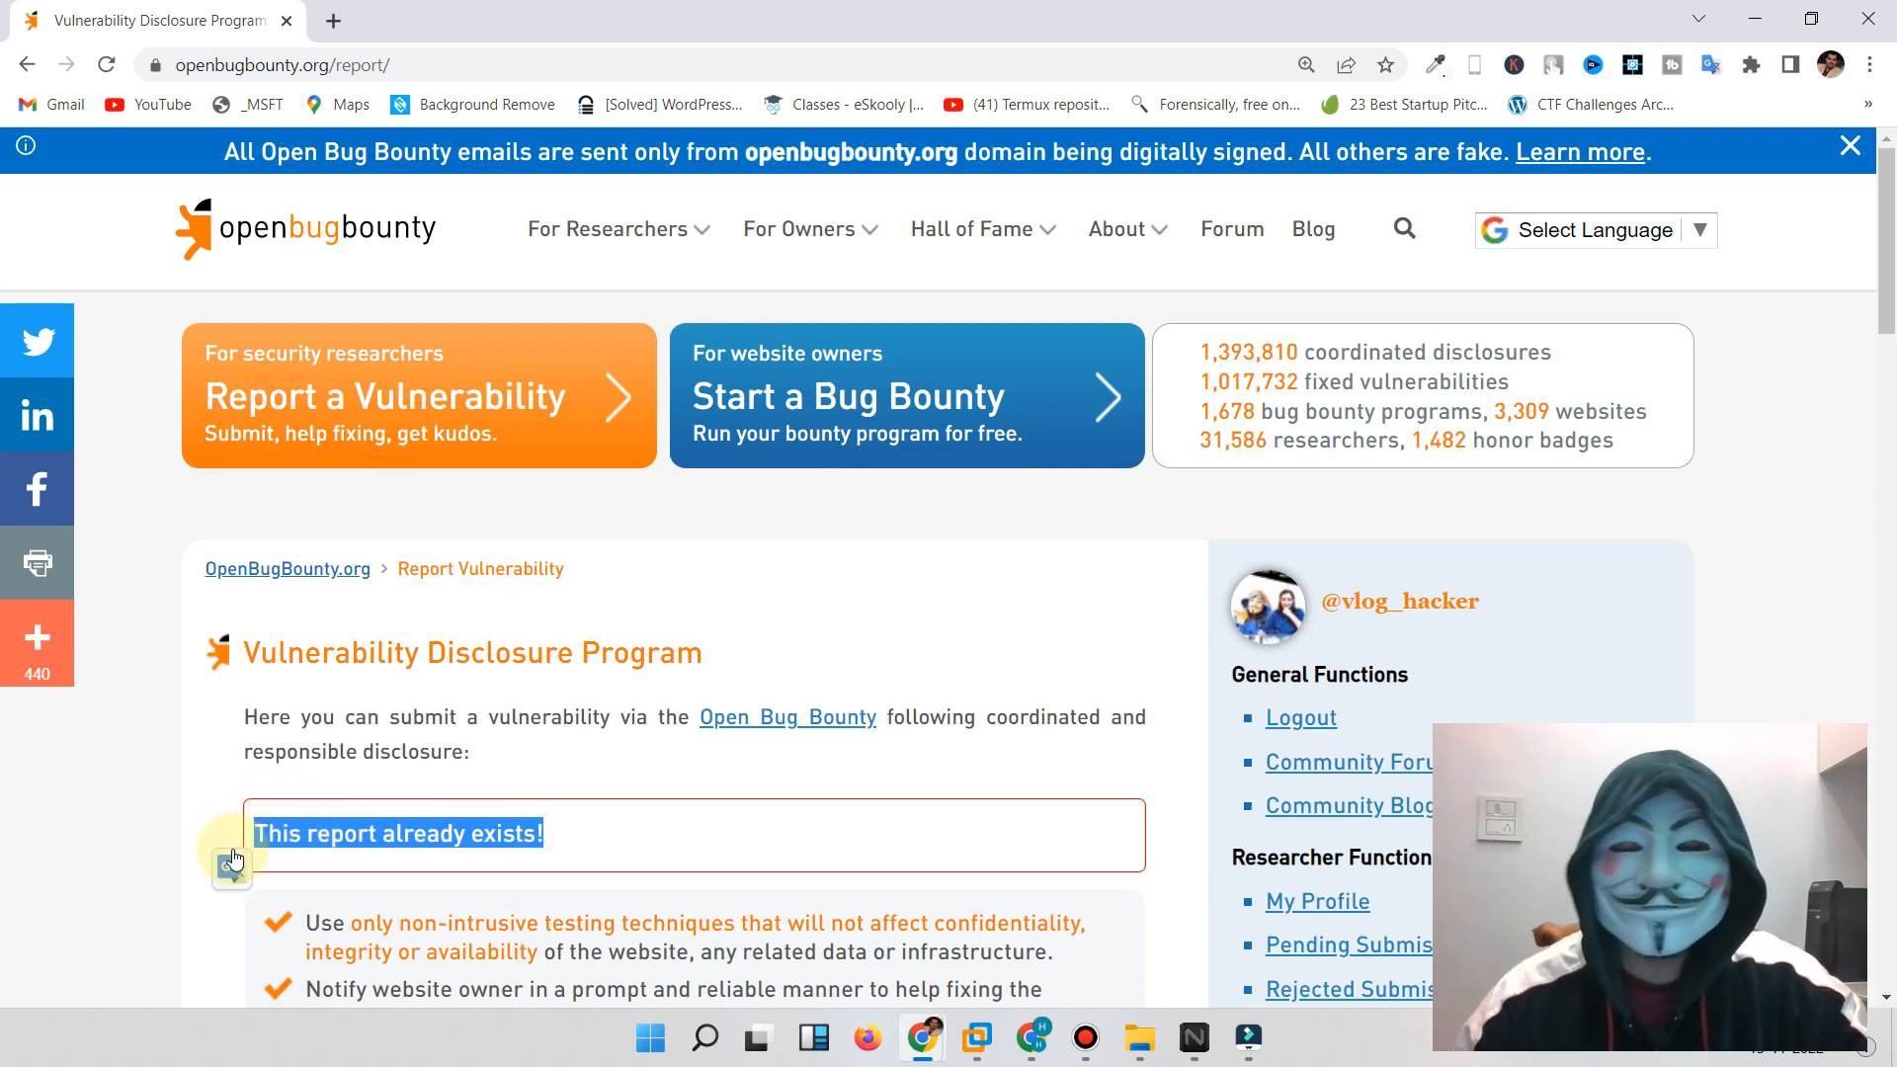
pyautogui.moveTo(915, 1032)
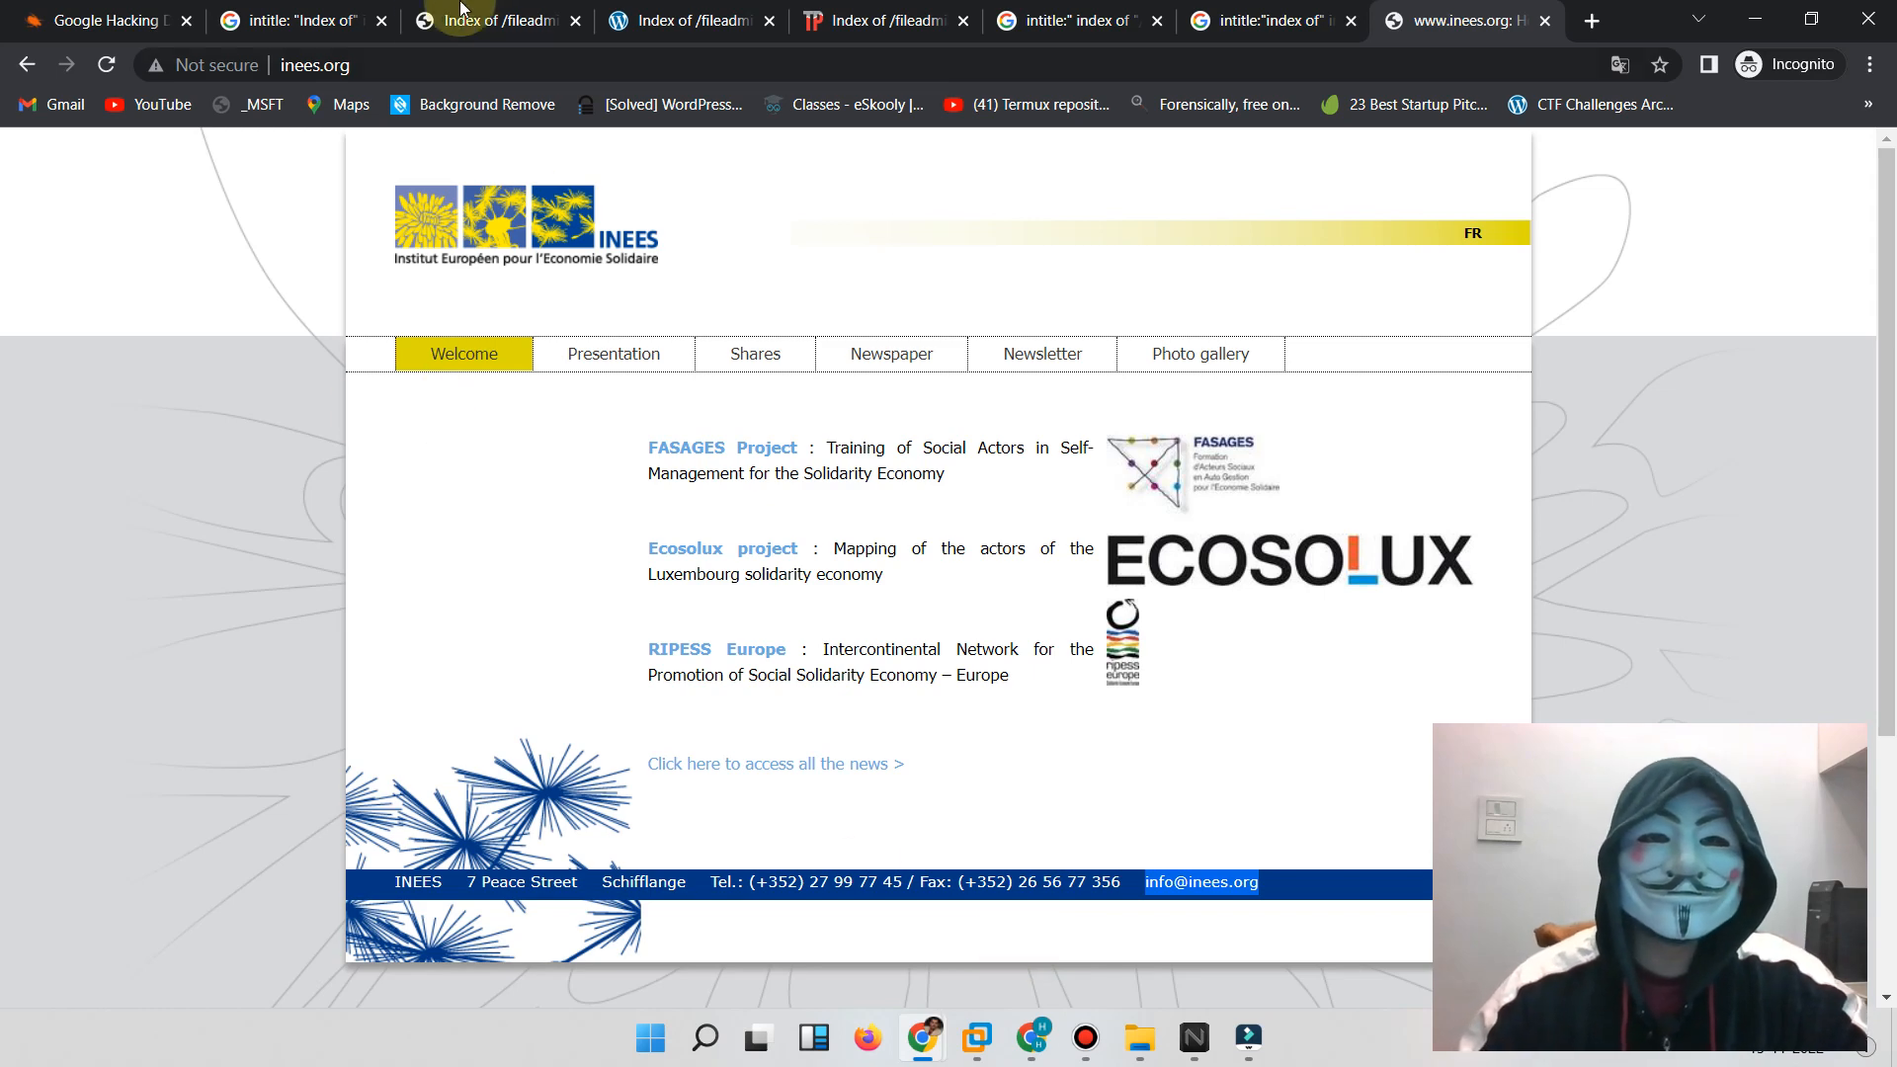
# Return to the sparc-climate.org tab and browse its homepage.
pyautogui.click(688, 20)
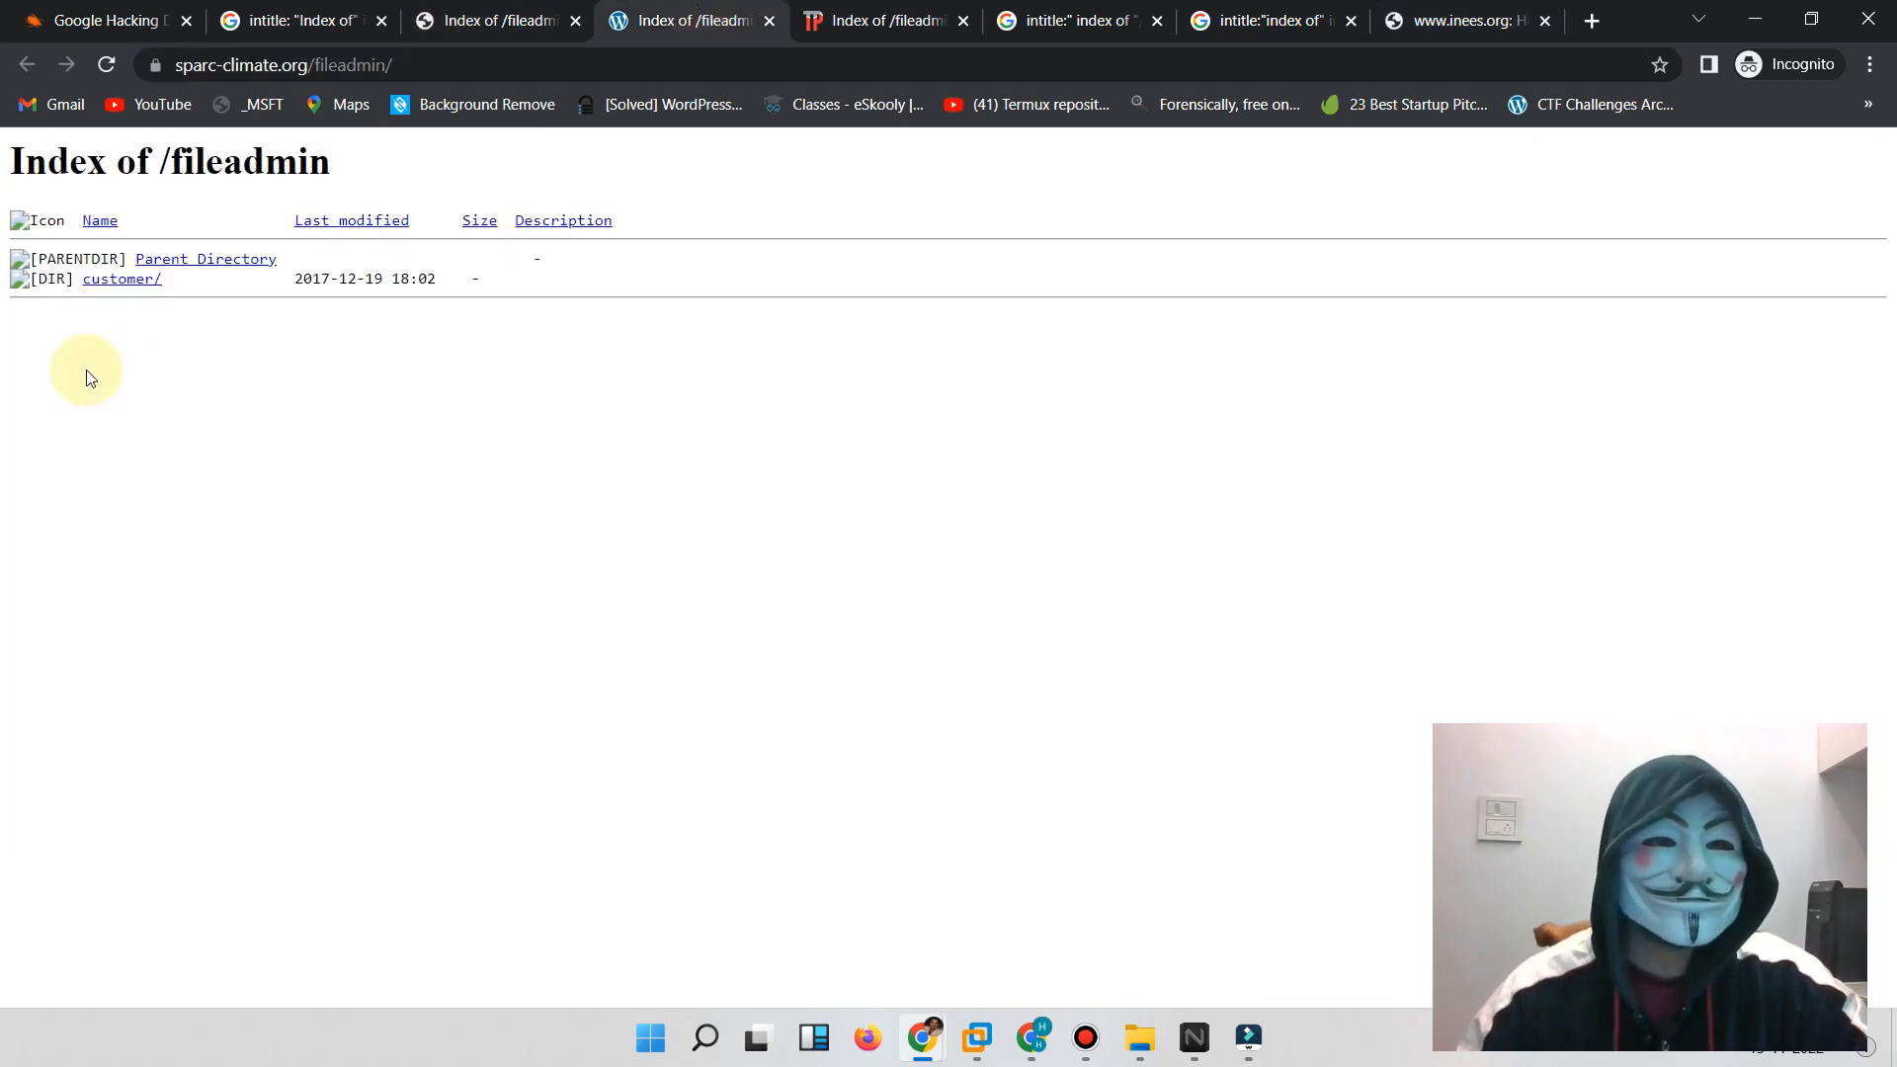
pyautogui.click(121, 279)
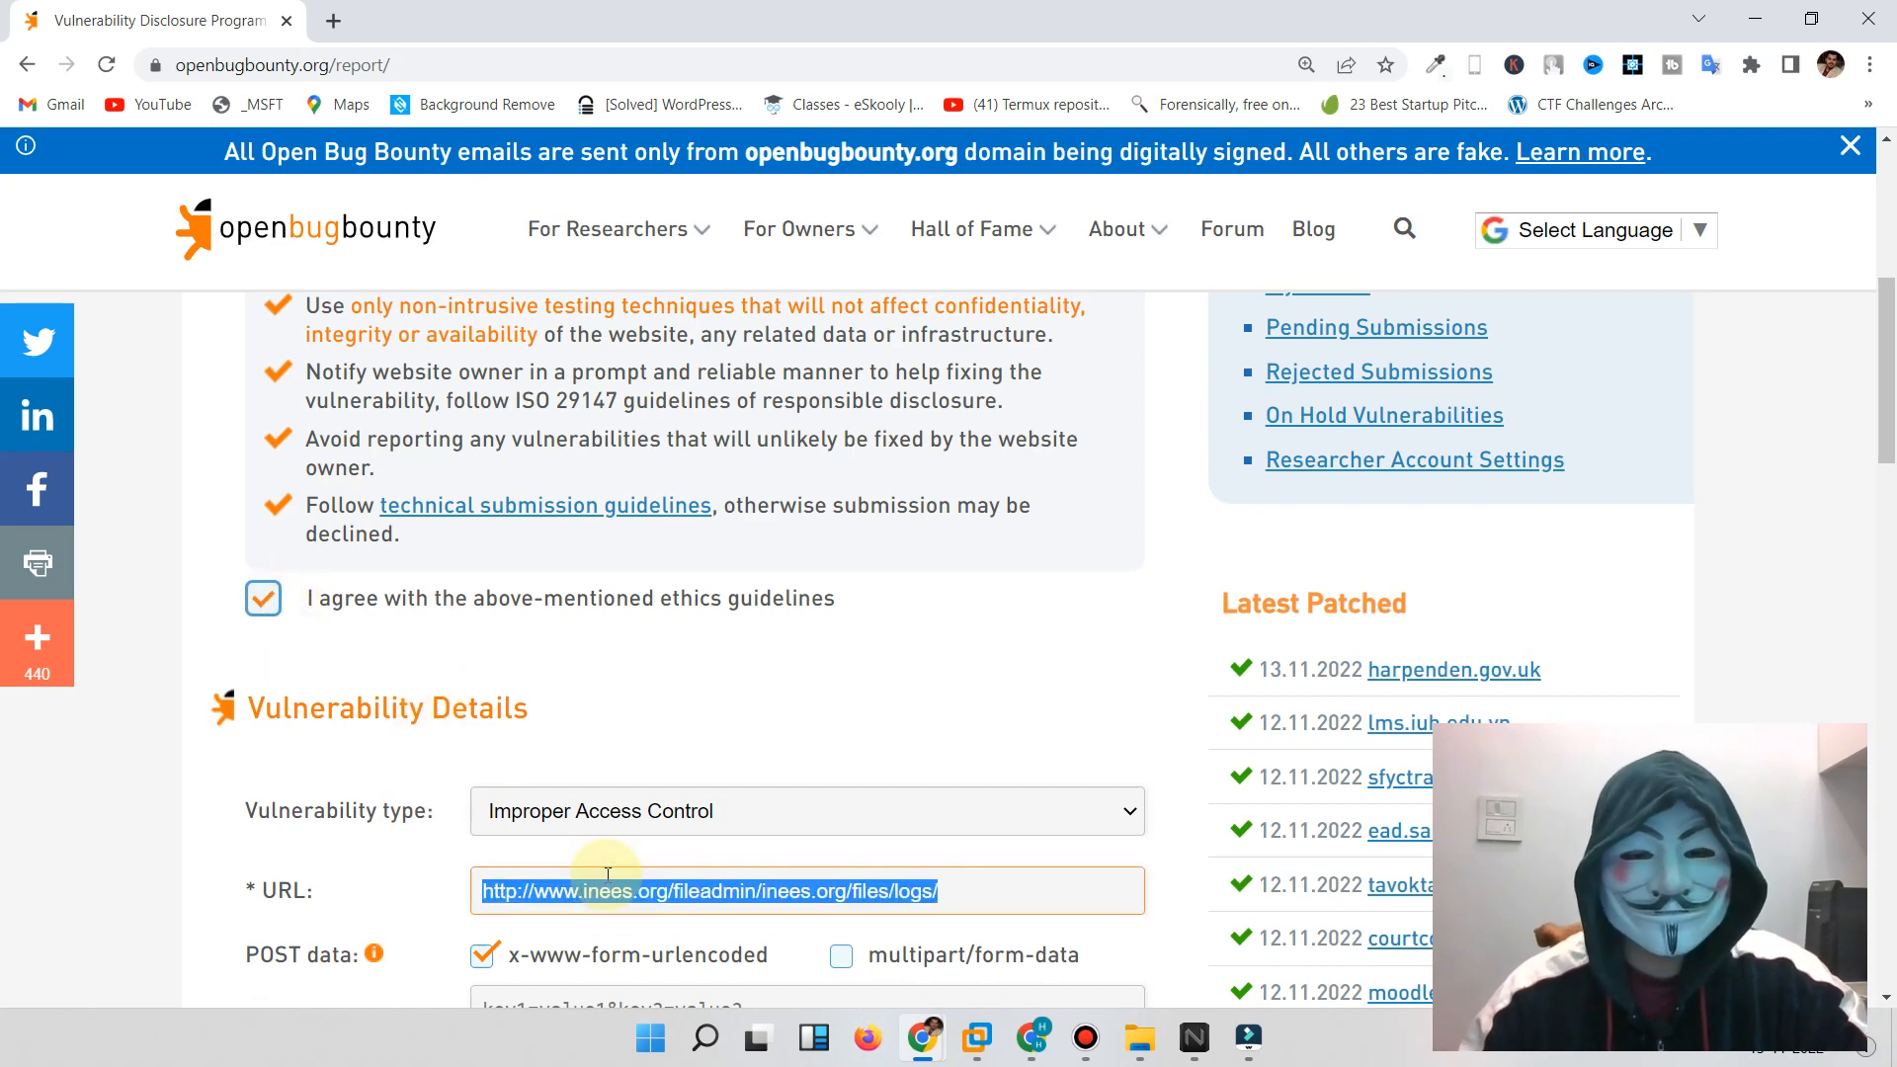
pyautogui.scroll(-3)
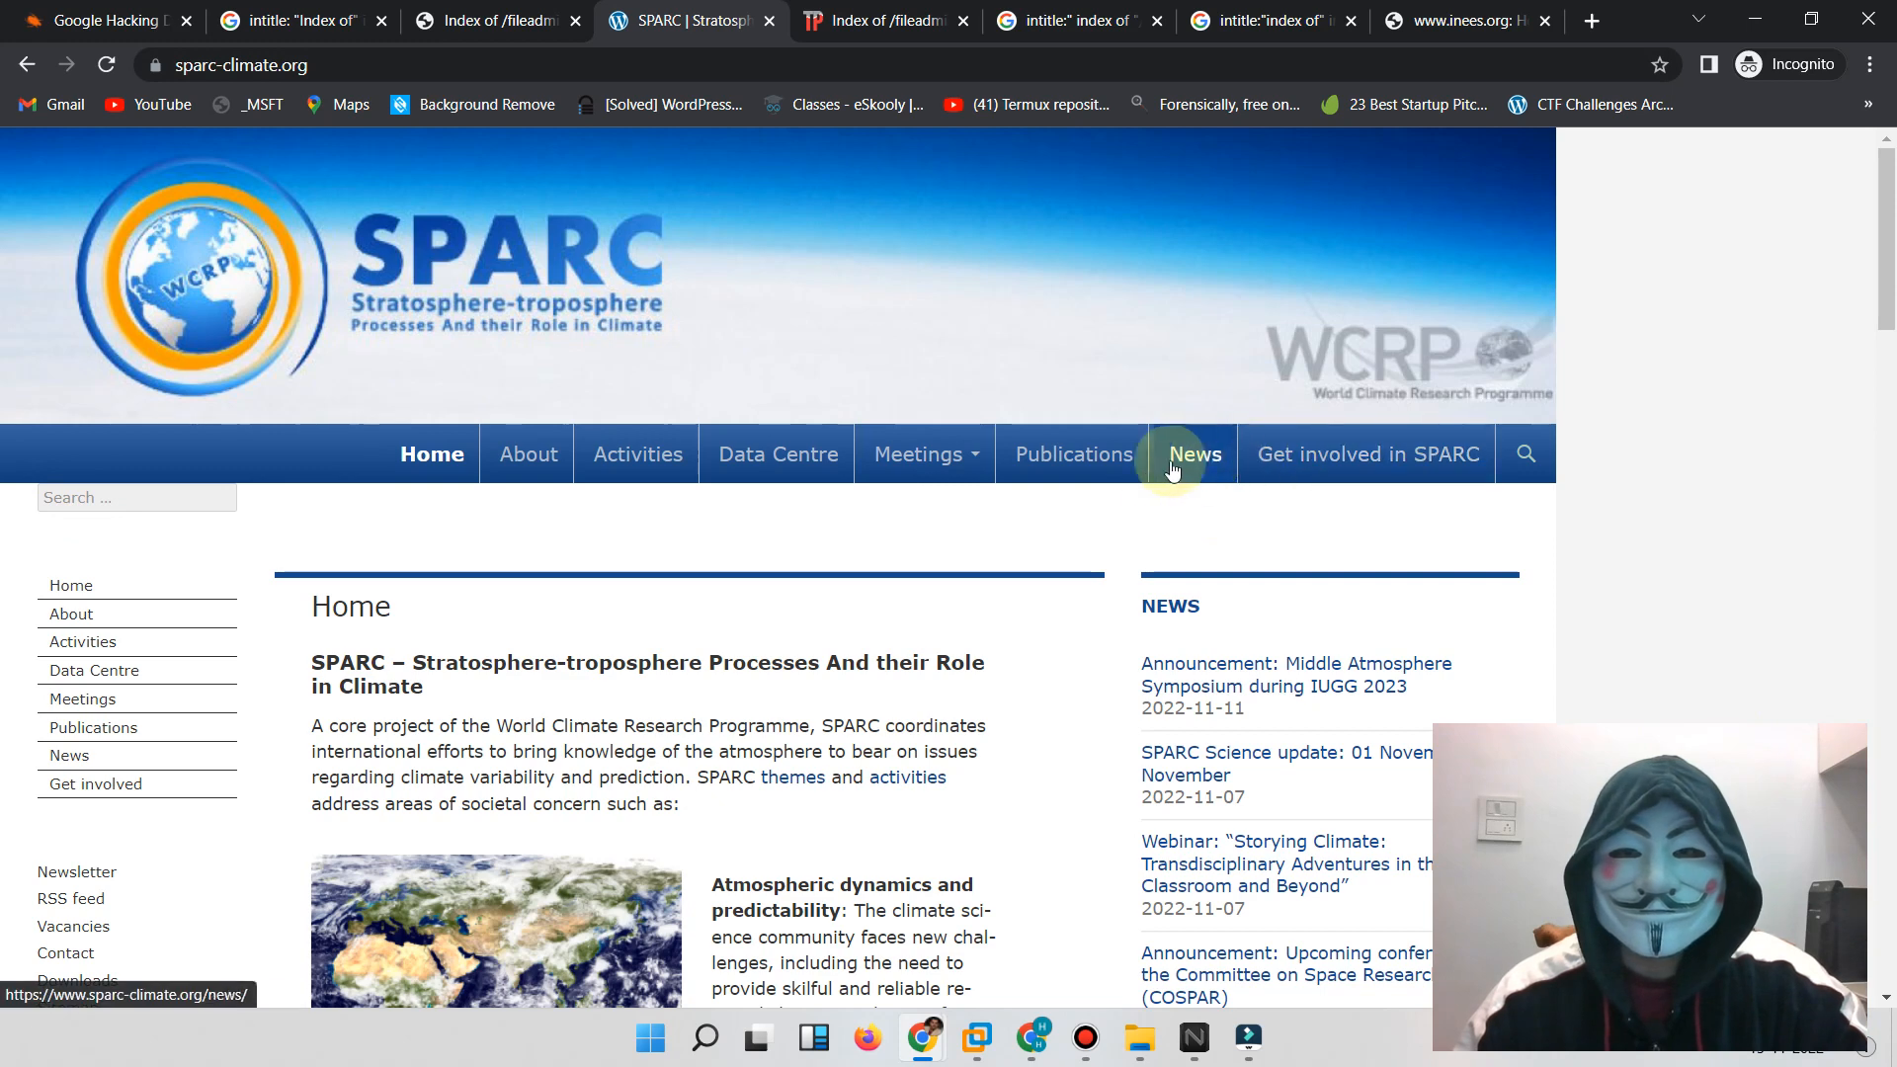
pyautogui.scroll(-3)
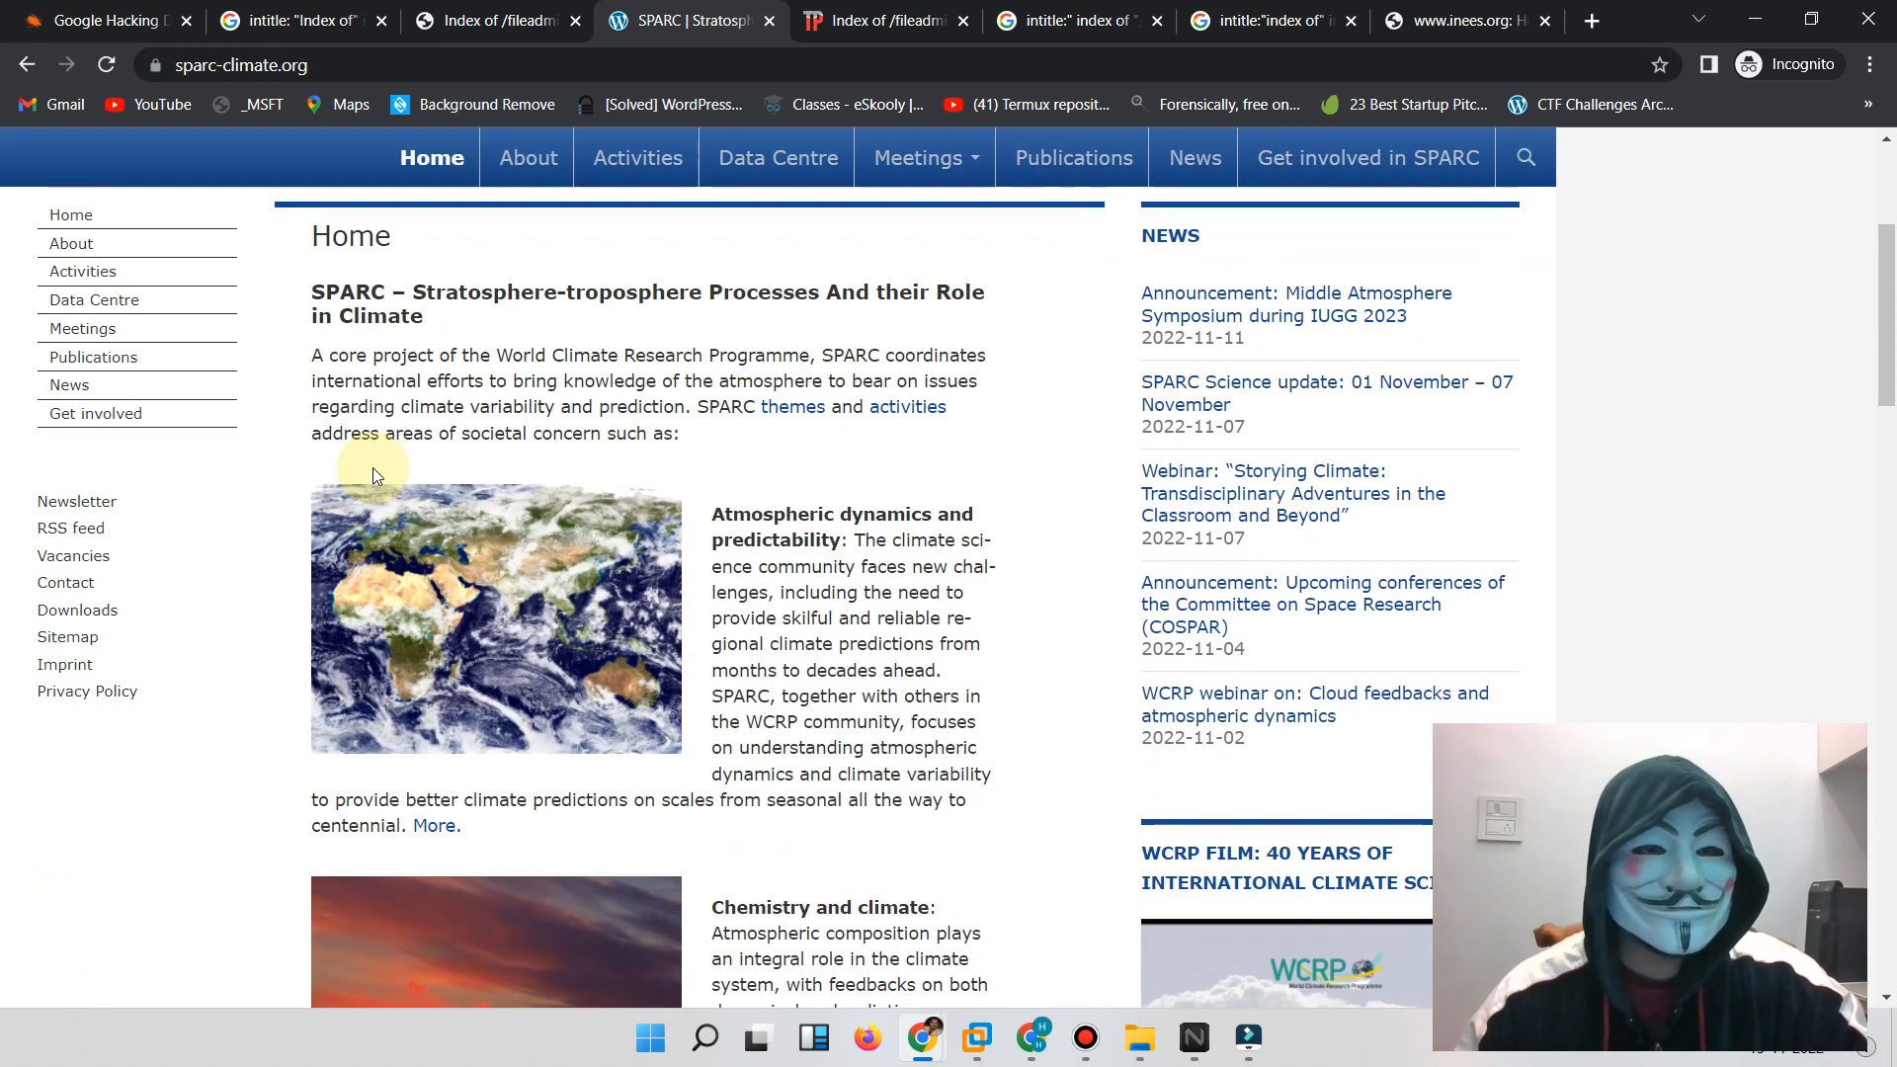
pyautogui.moveTo(66, 582)
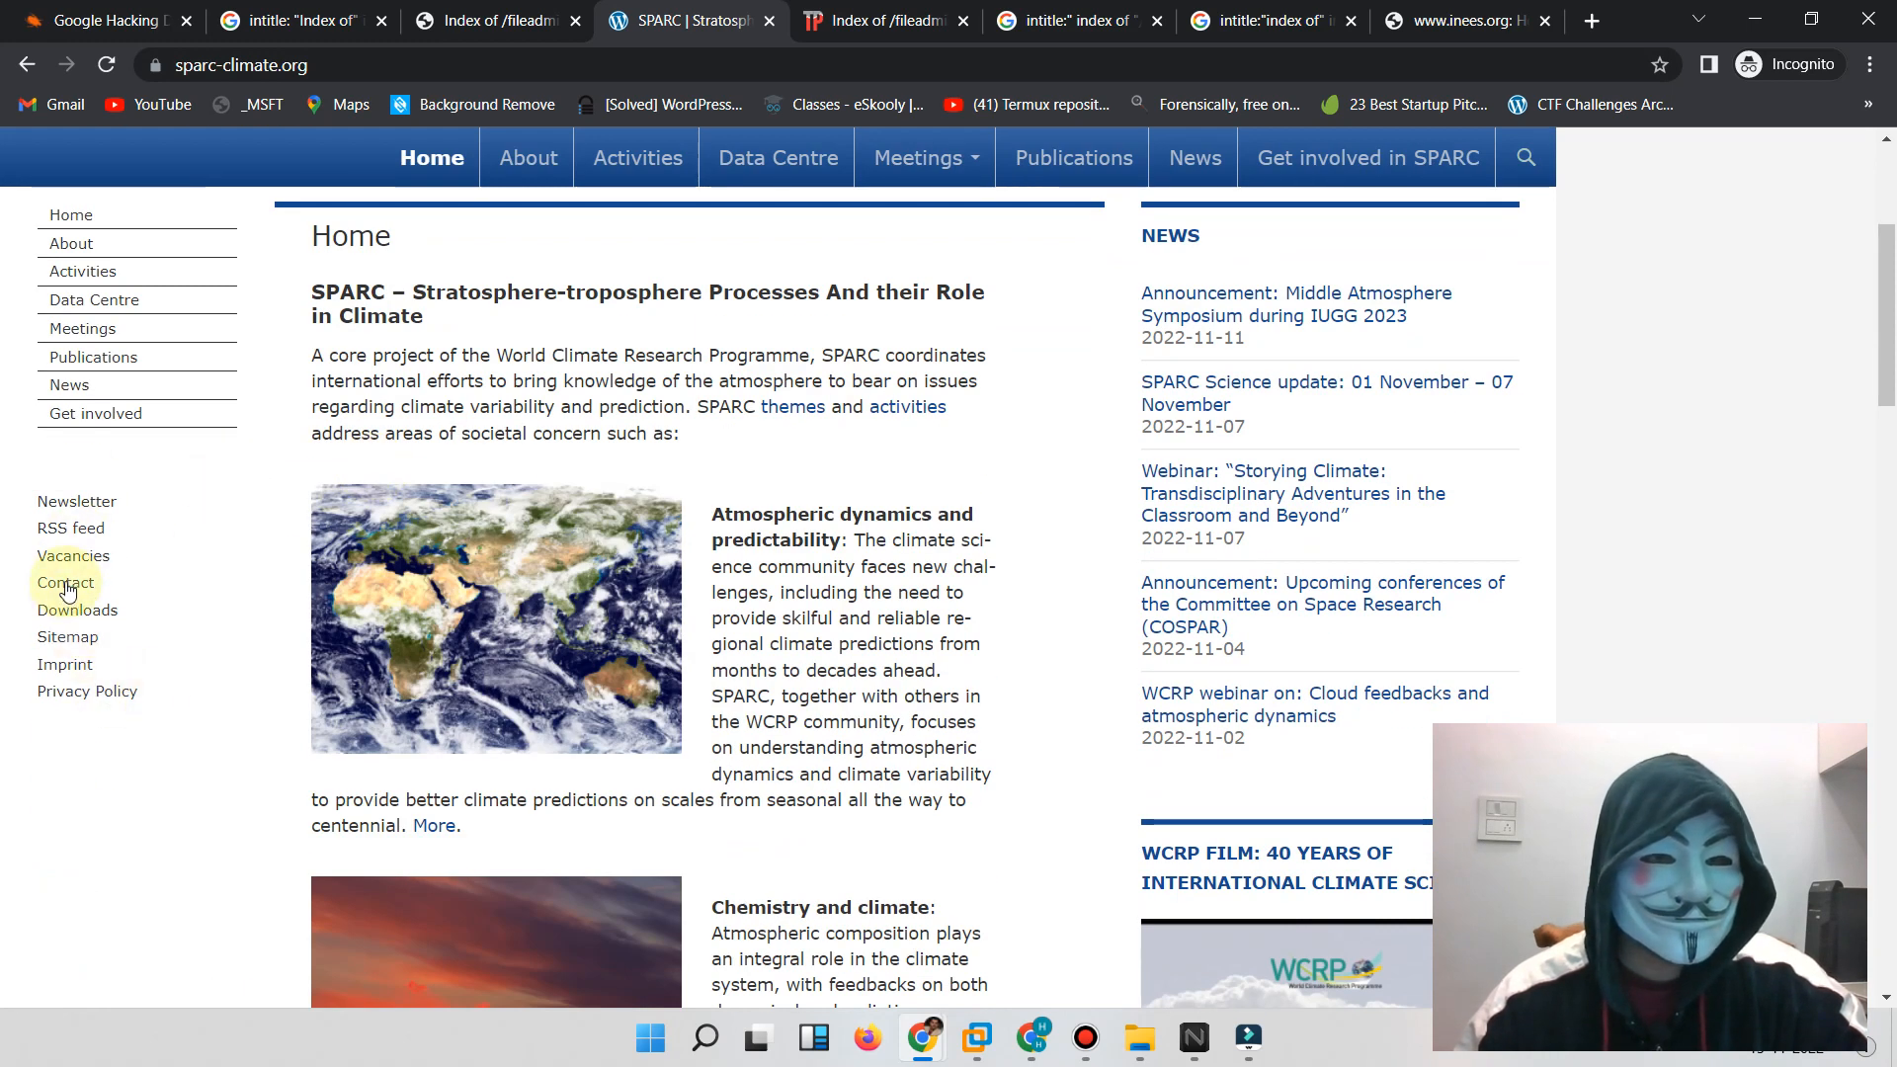
pyautogui.click(65, 581)
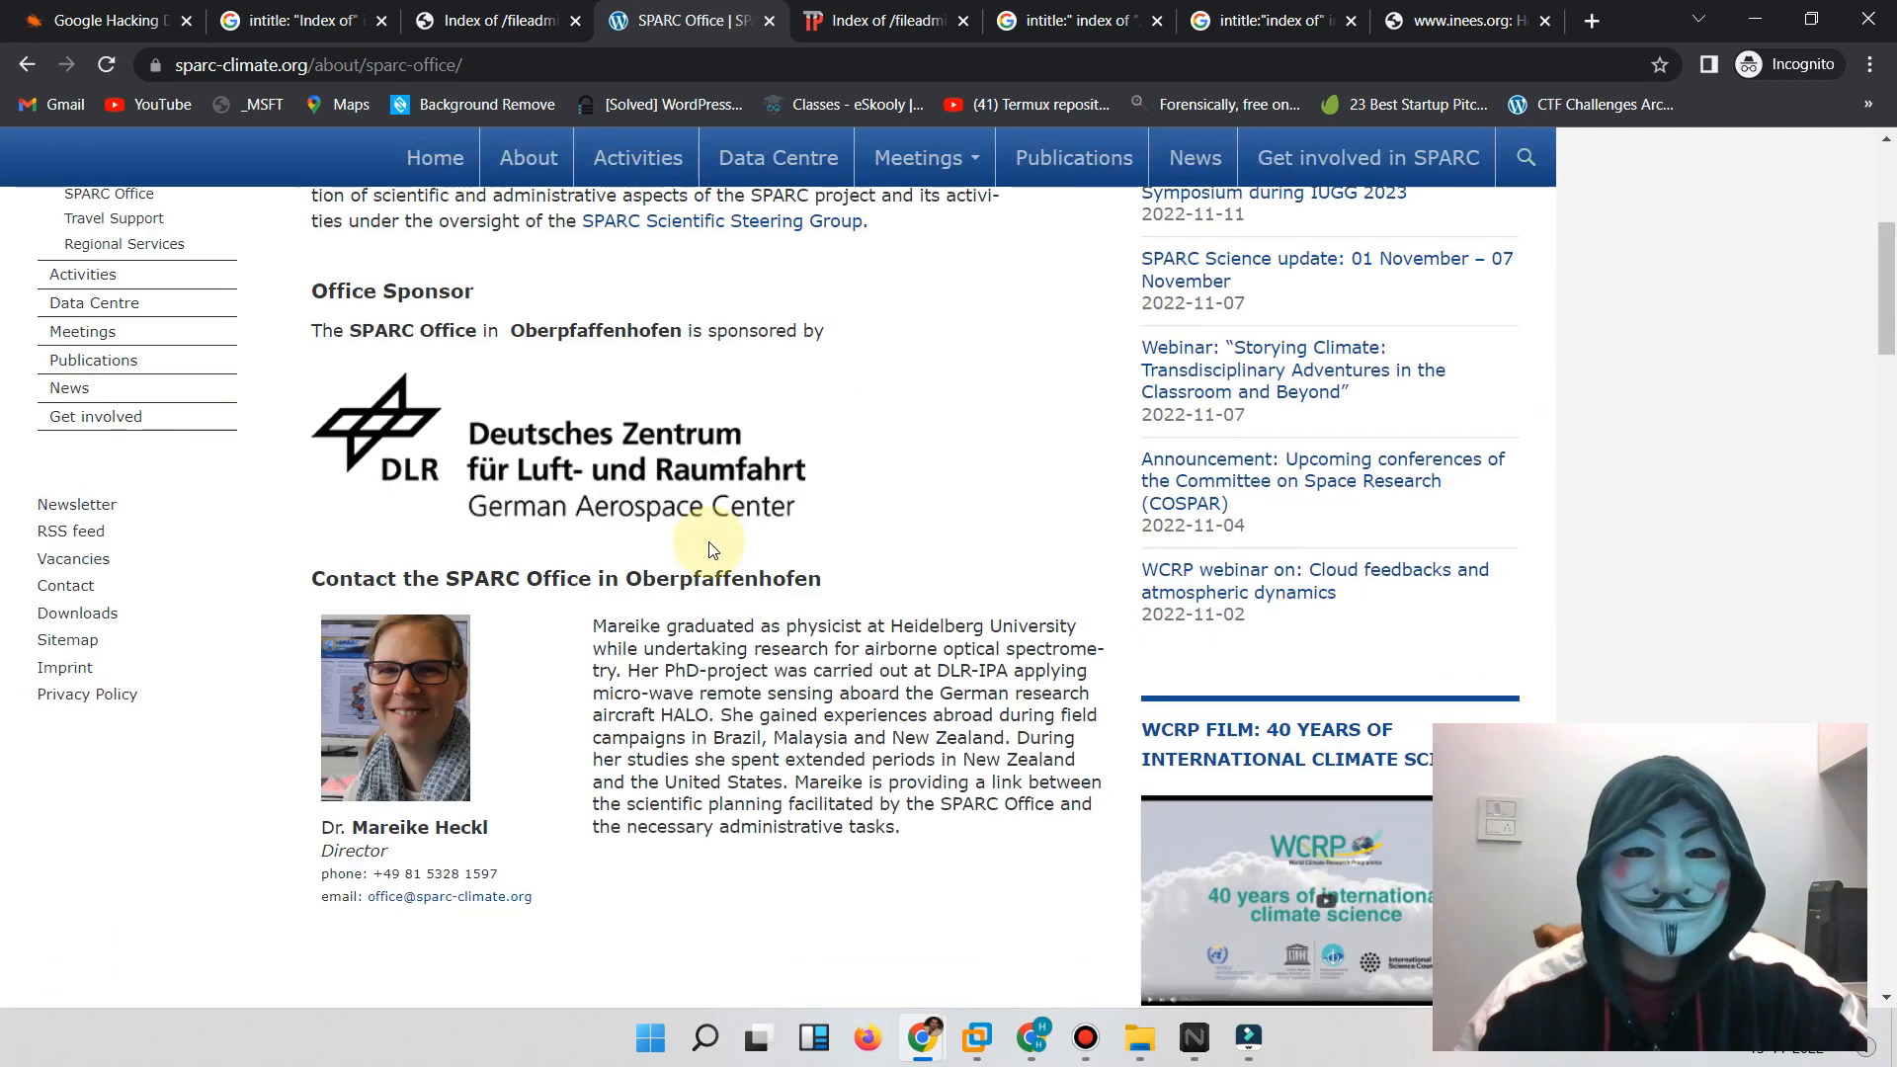
pyautogui.scroll(-3)
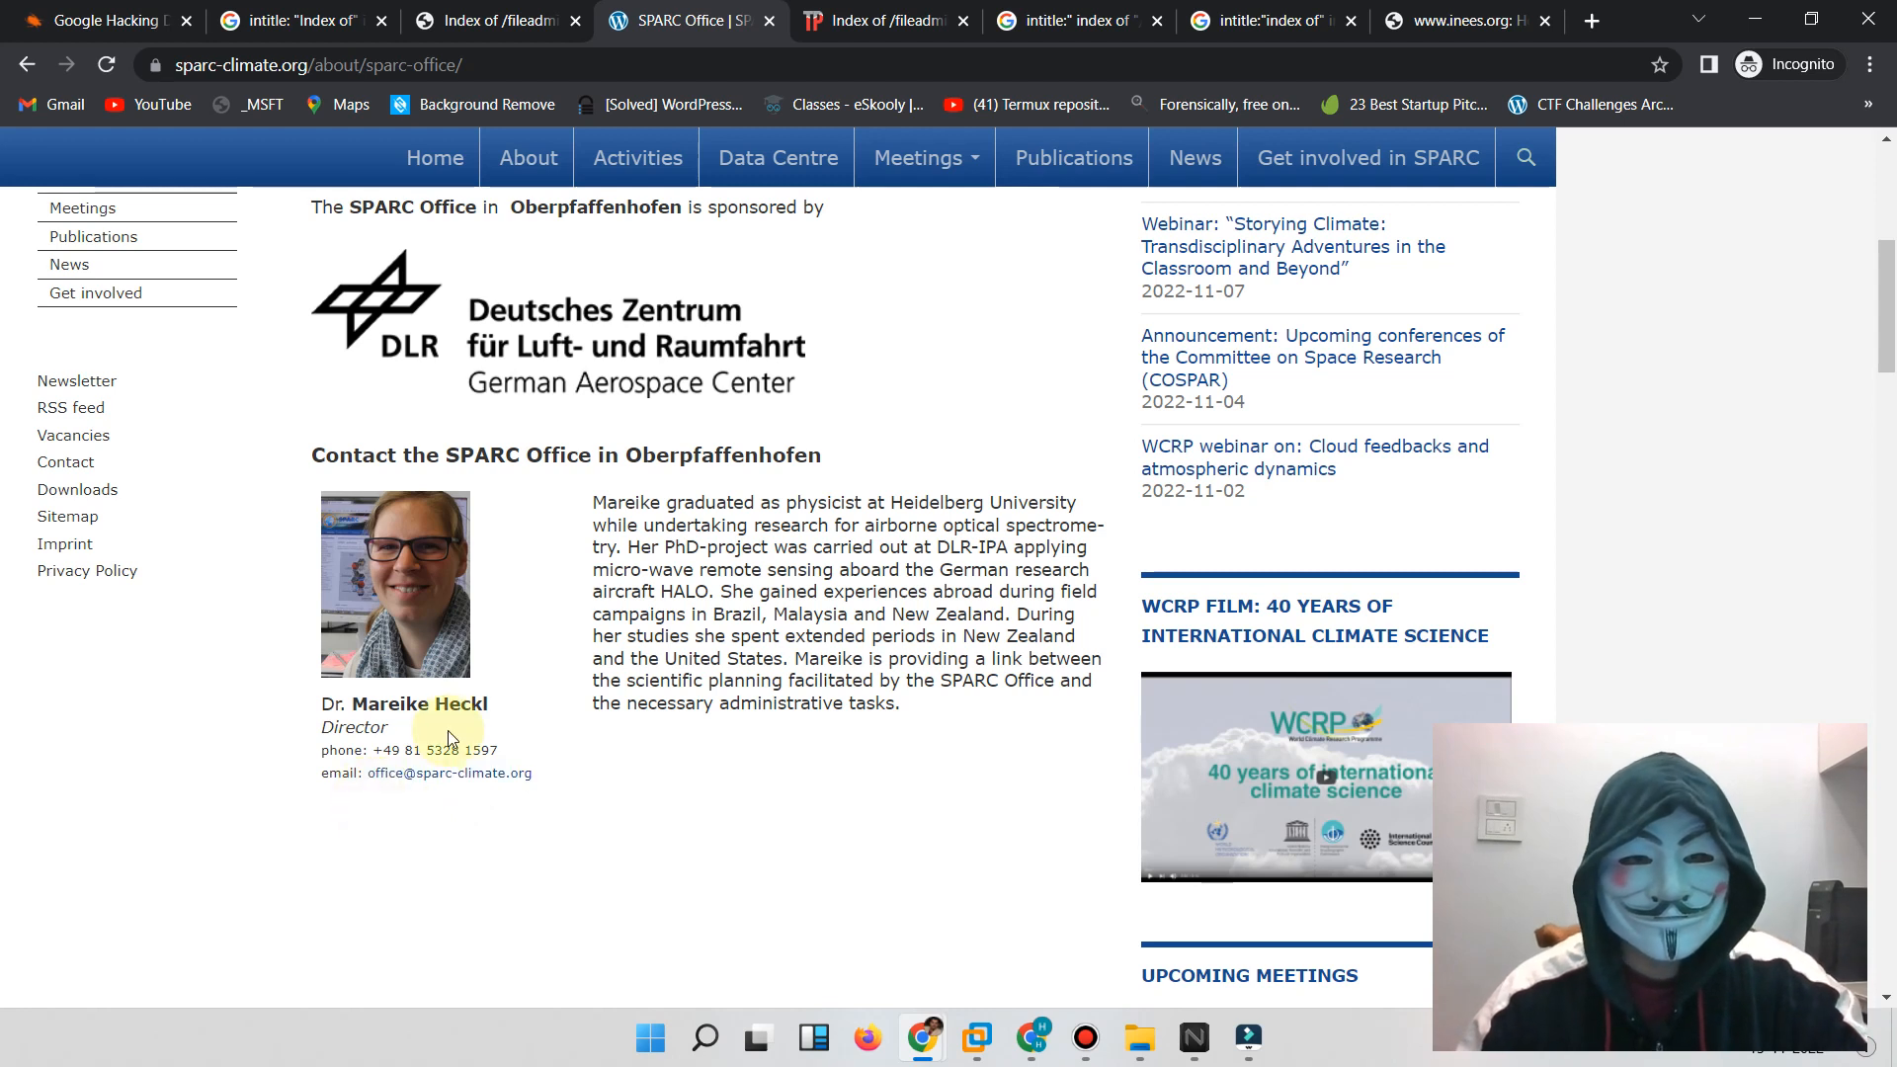
pyautogui.doubleClick(450, 772)
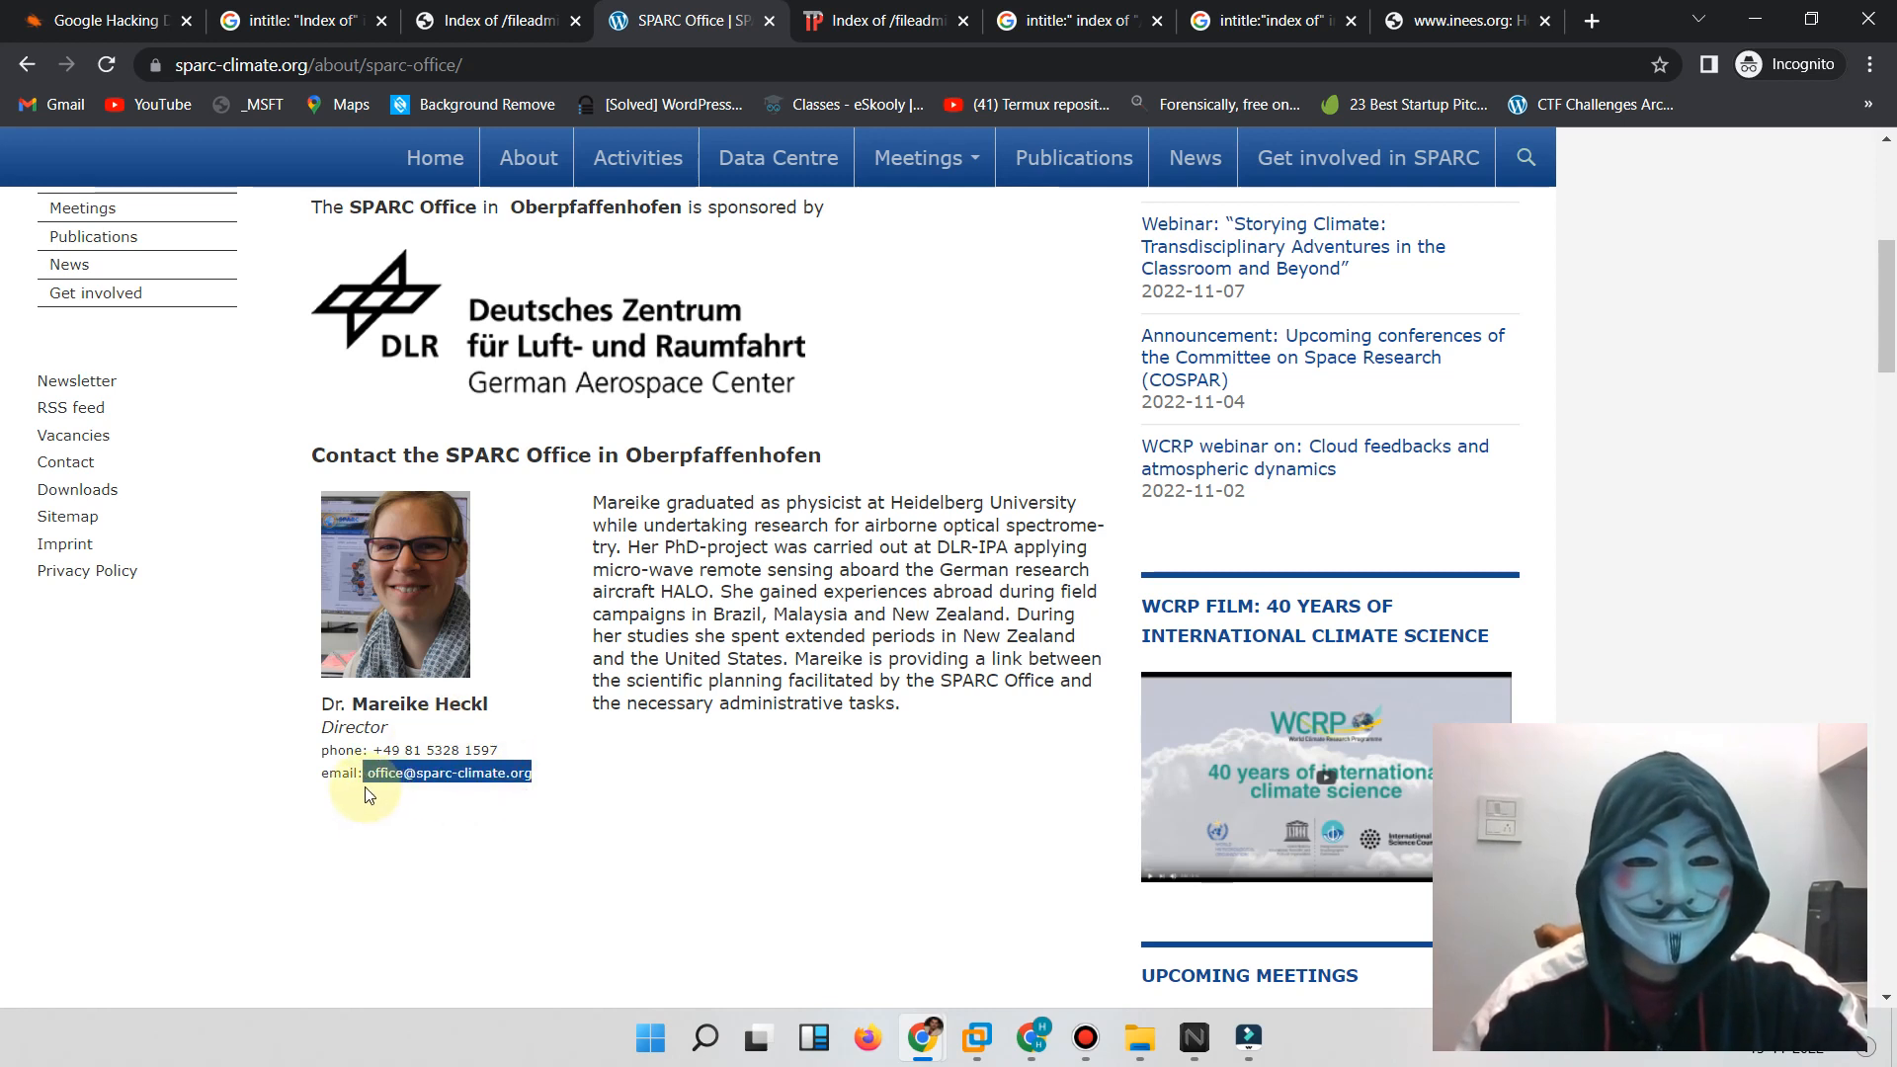
pyautogui.moveTo(776, 1018)
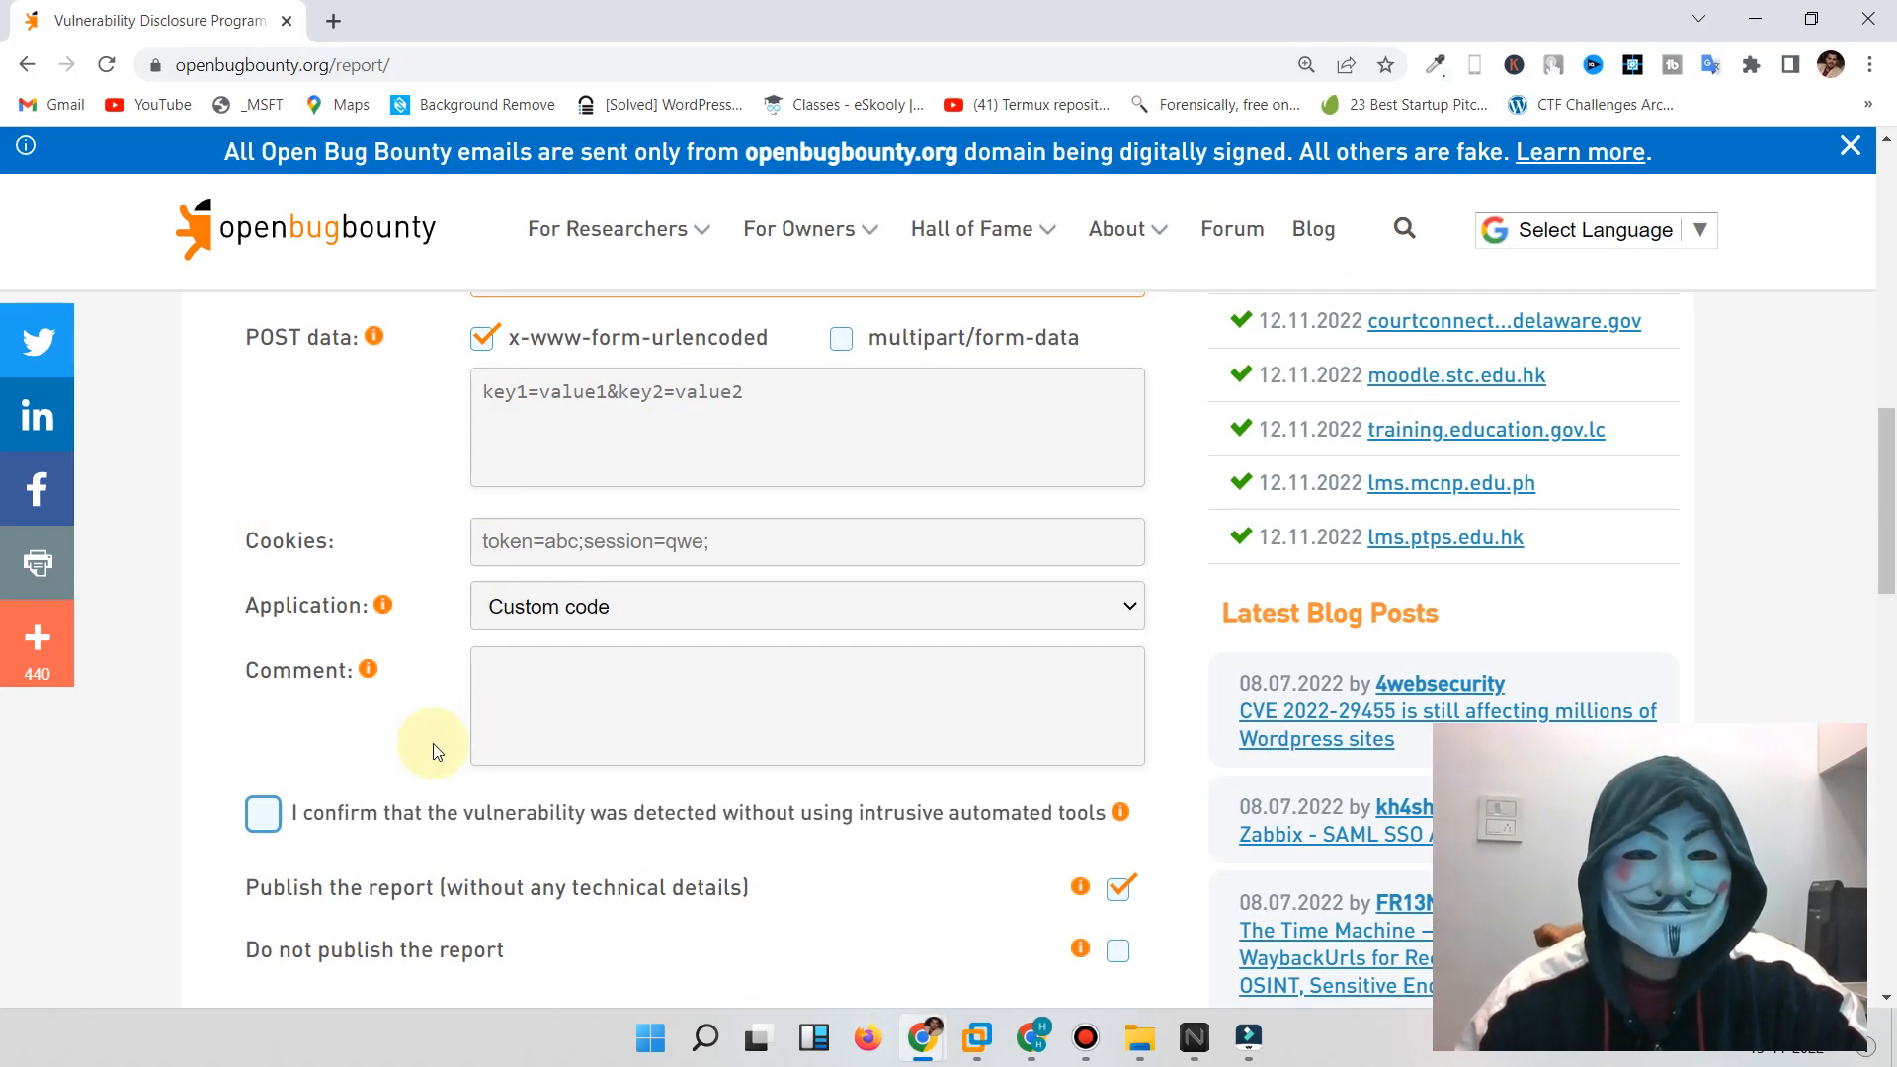
pyautogui.scroll(-3)
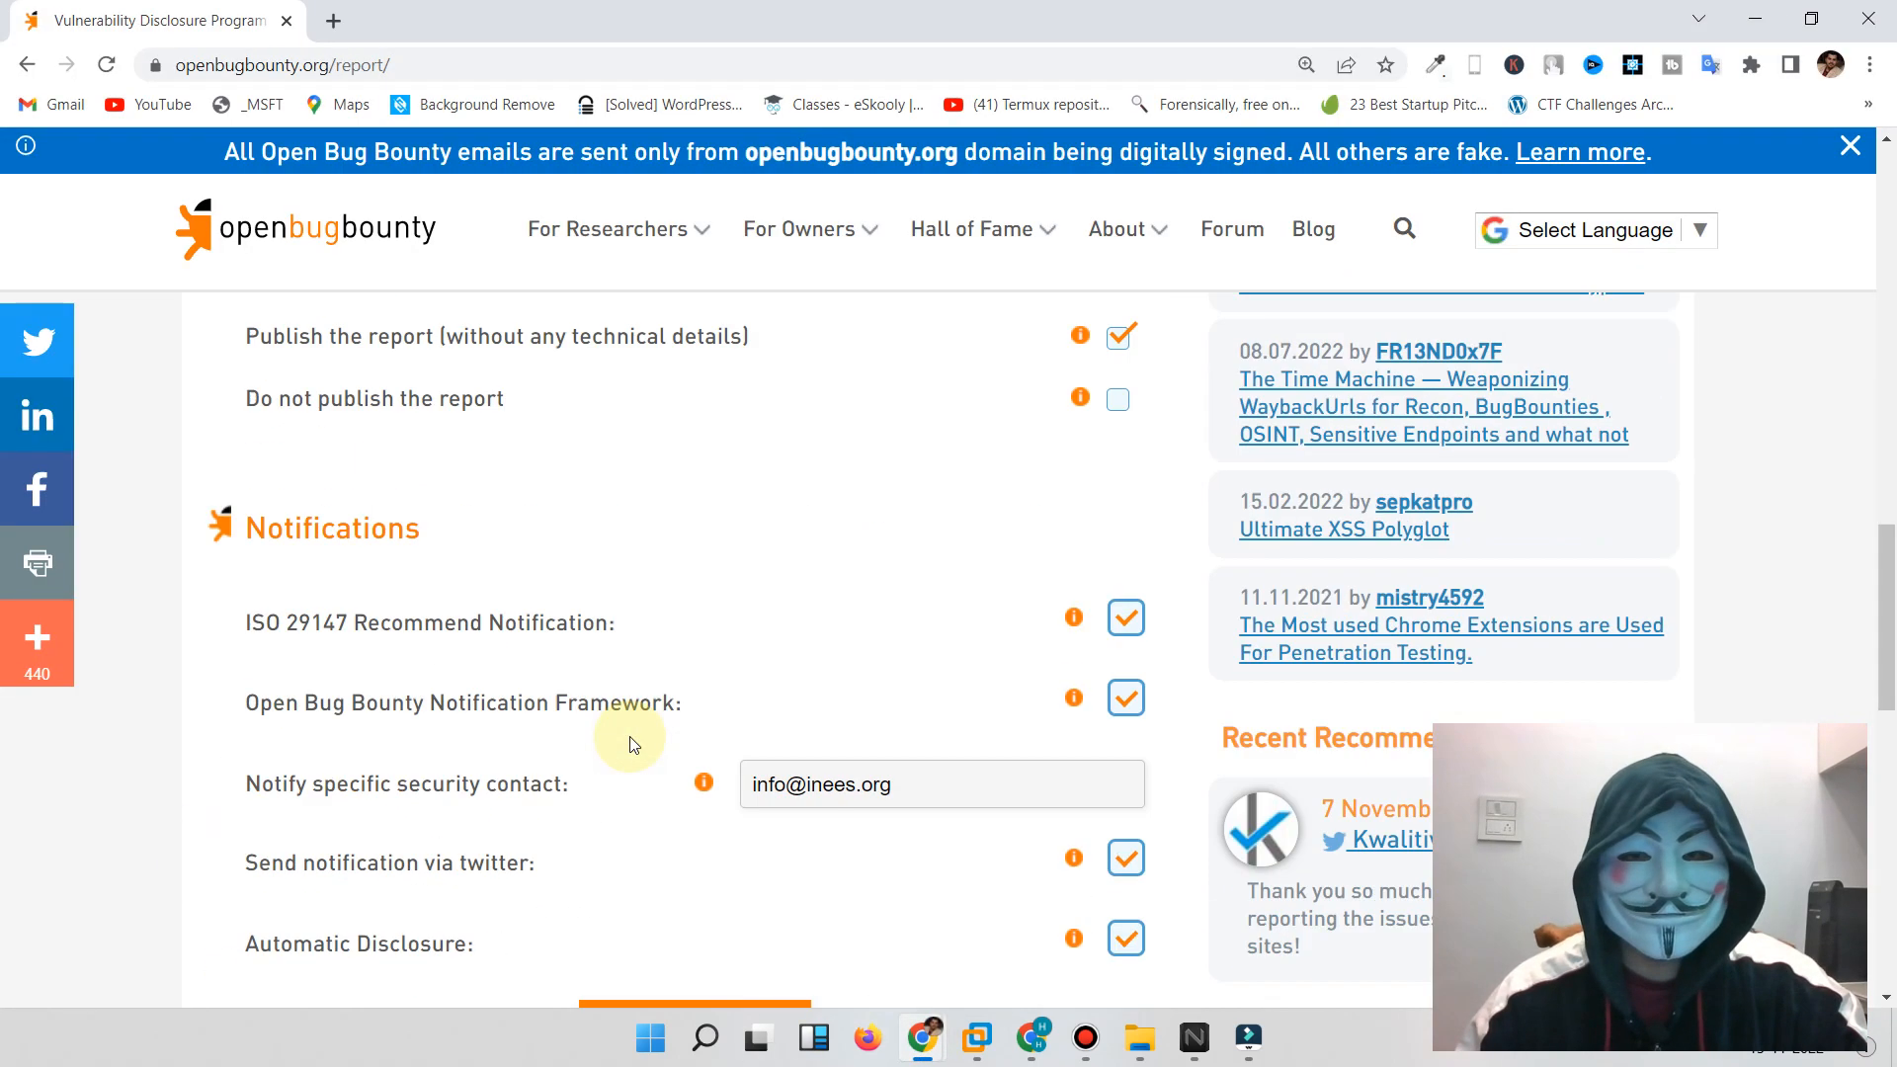
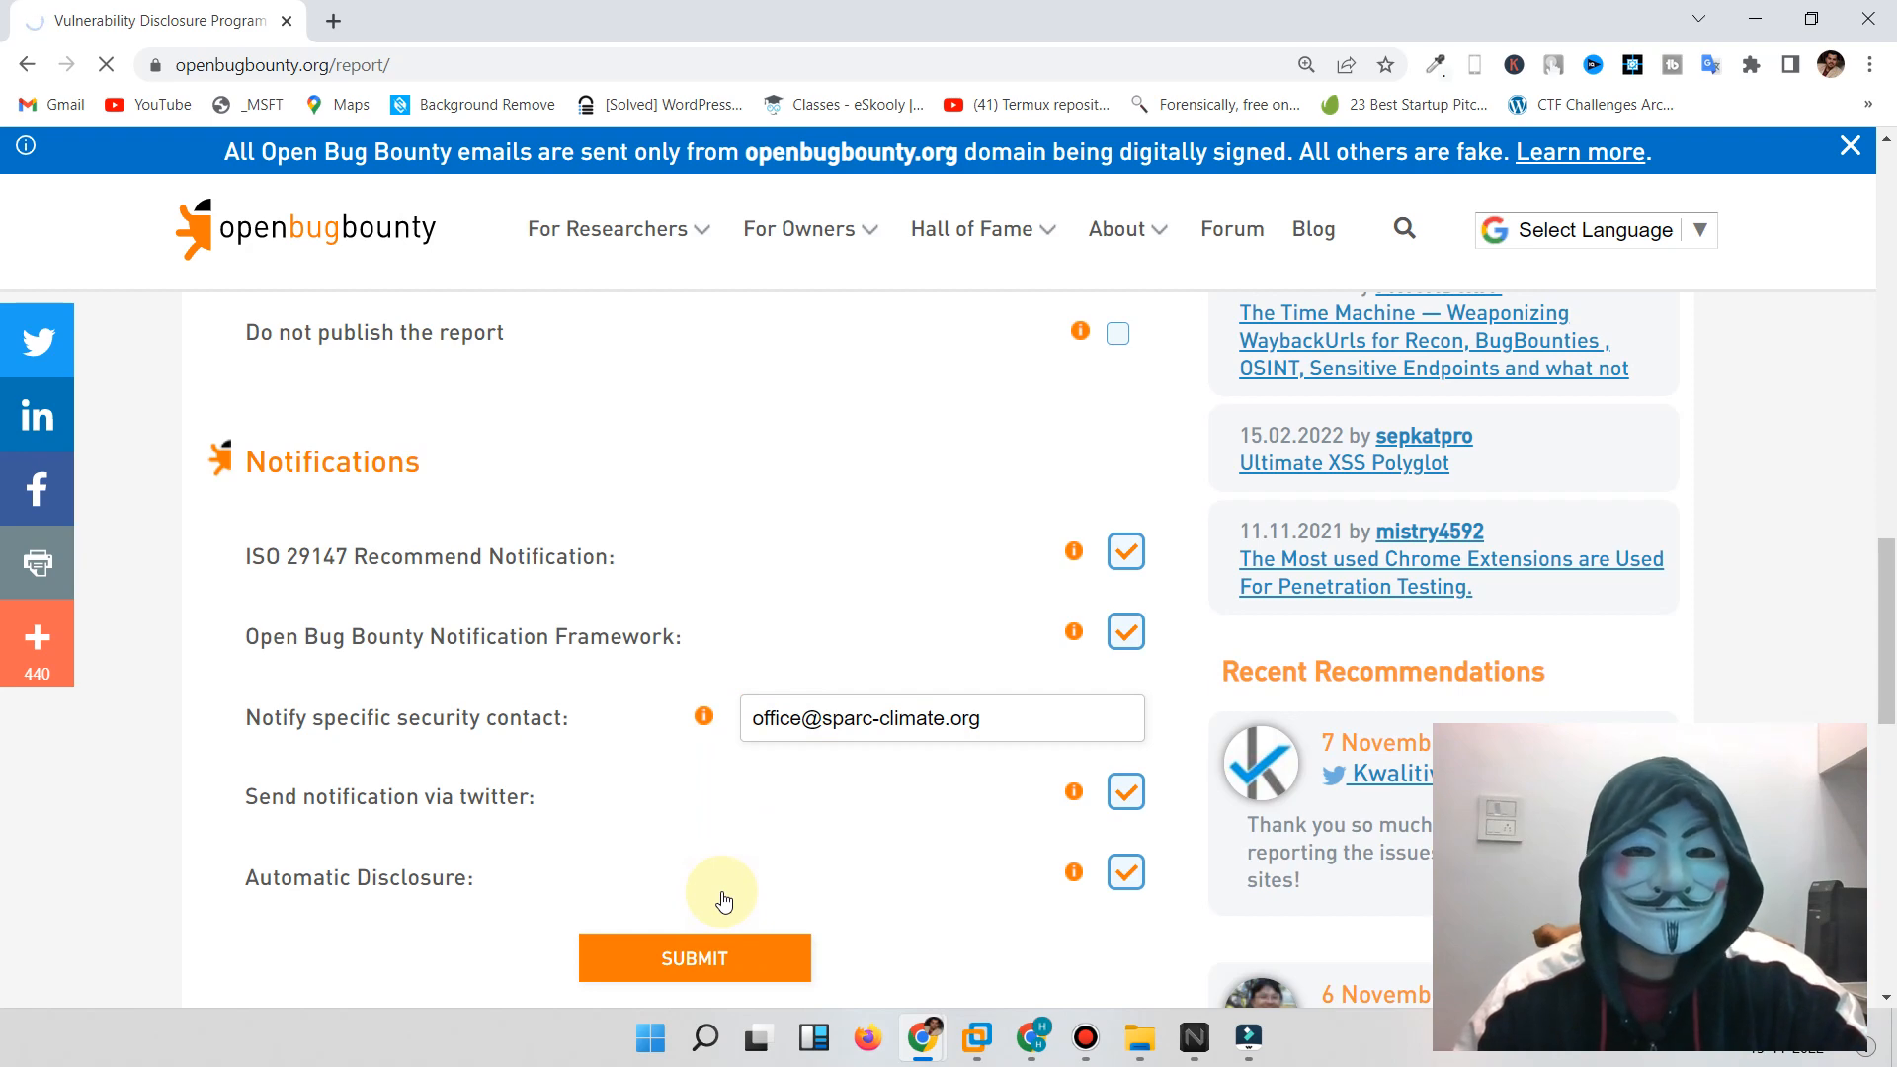
pyautogui.click(694, 958)
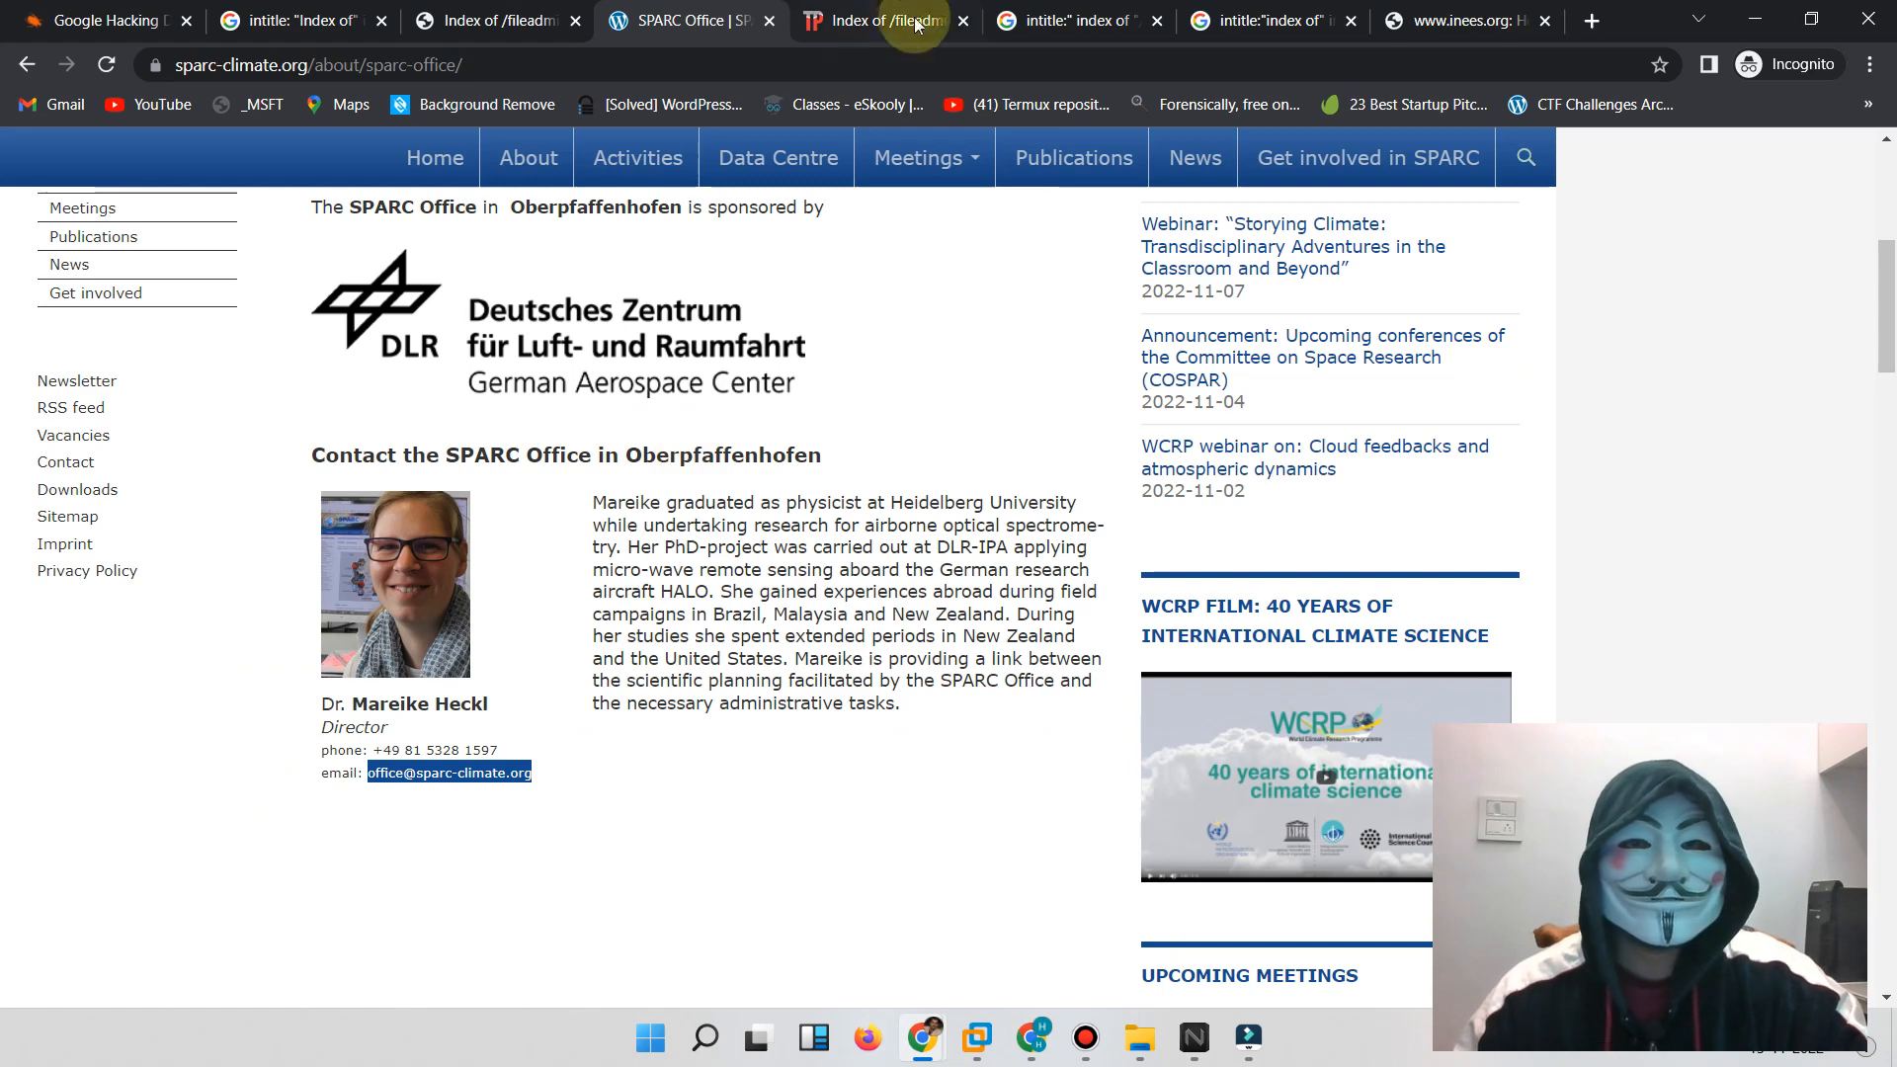
pyautogui.click(892, 20)
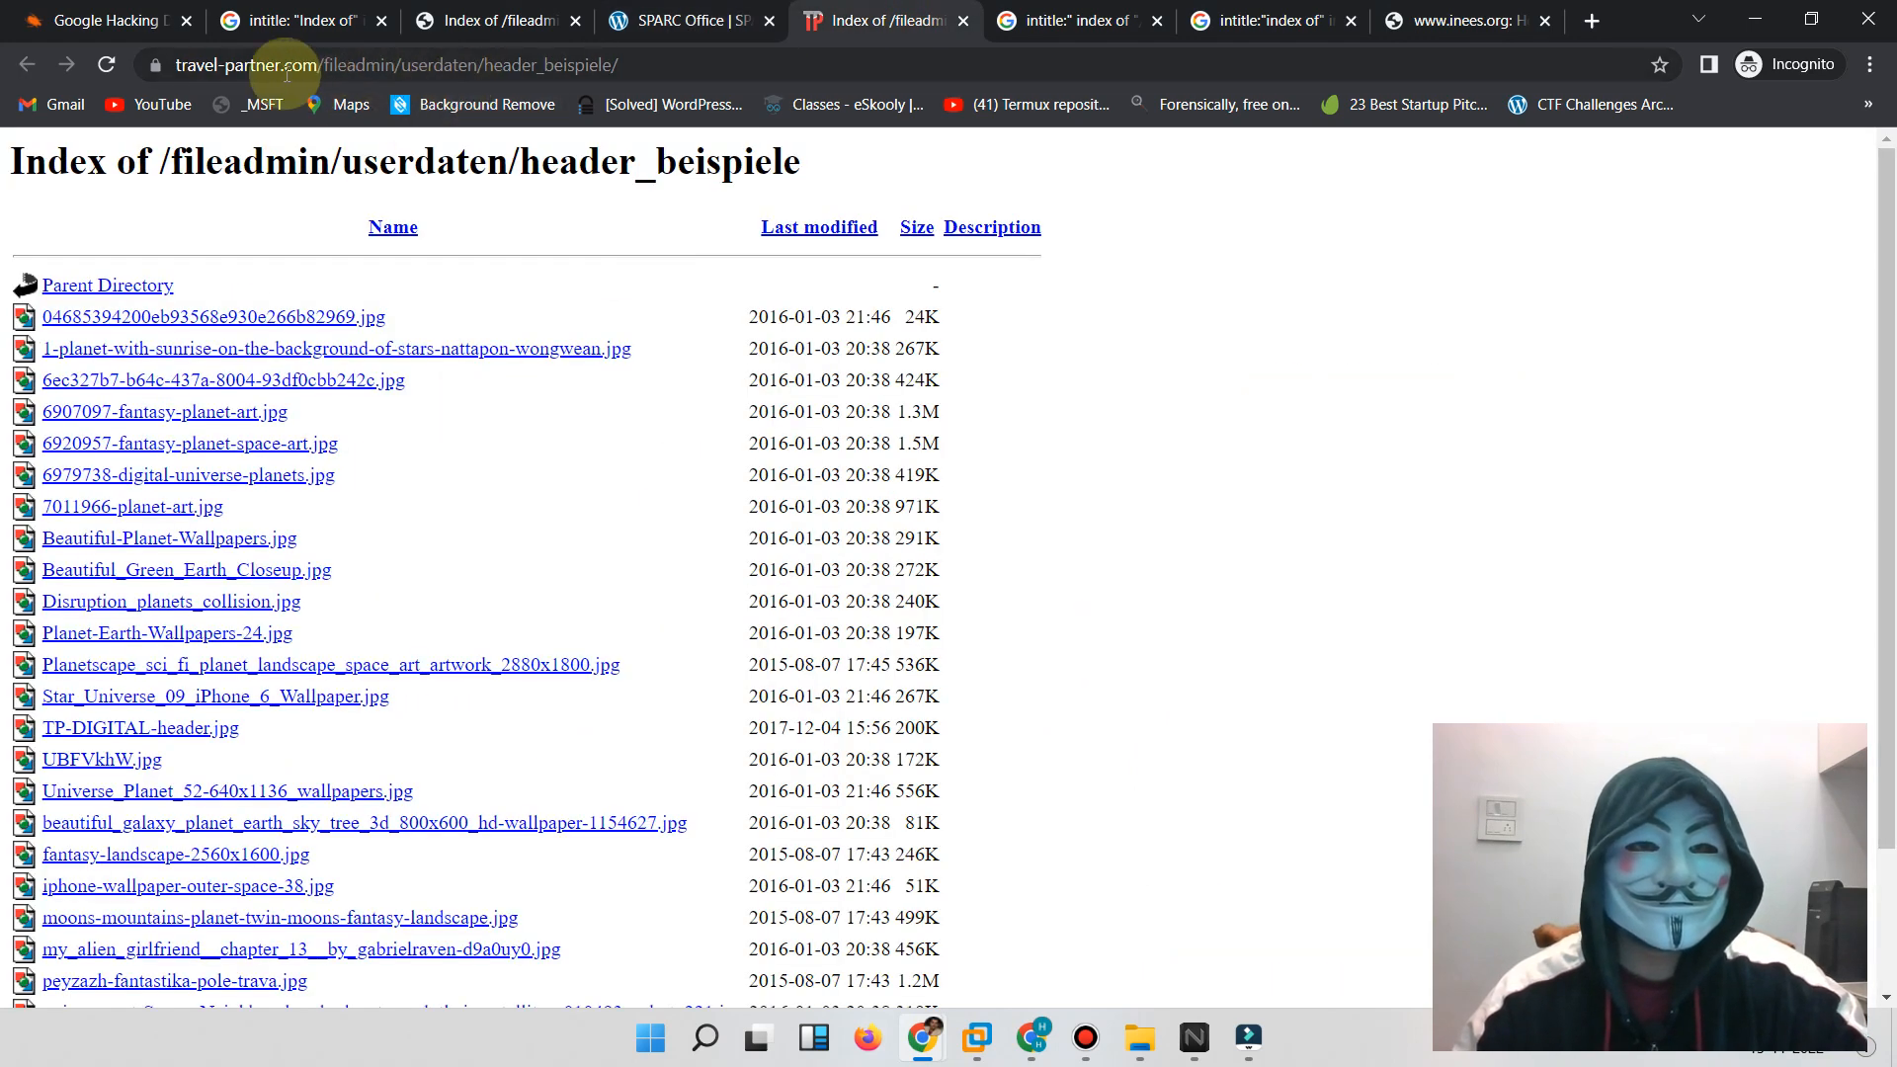
pyautogui.scroll(-3)
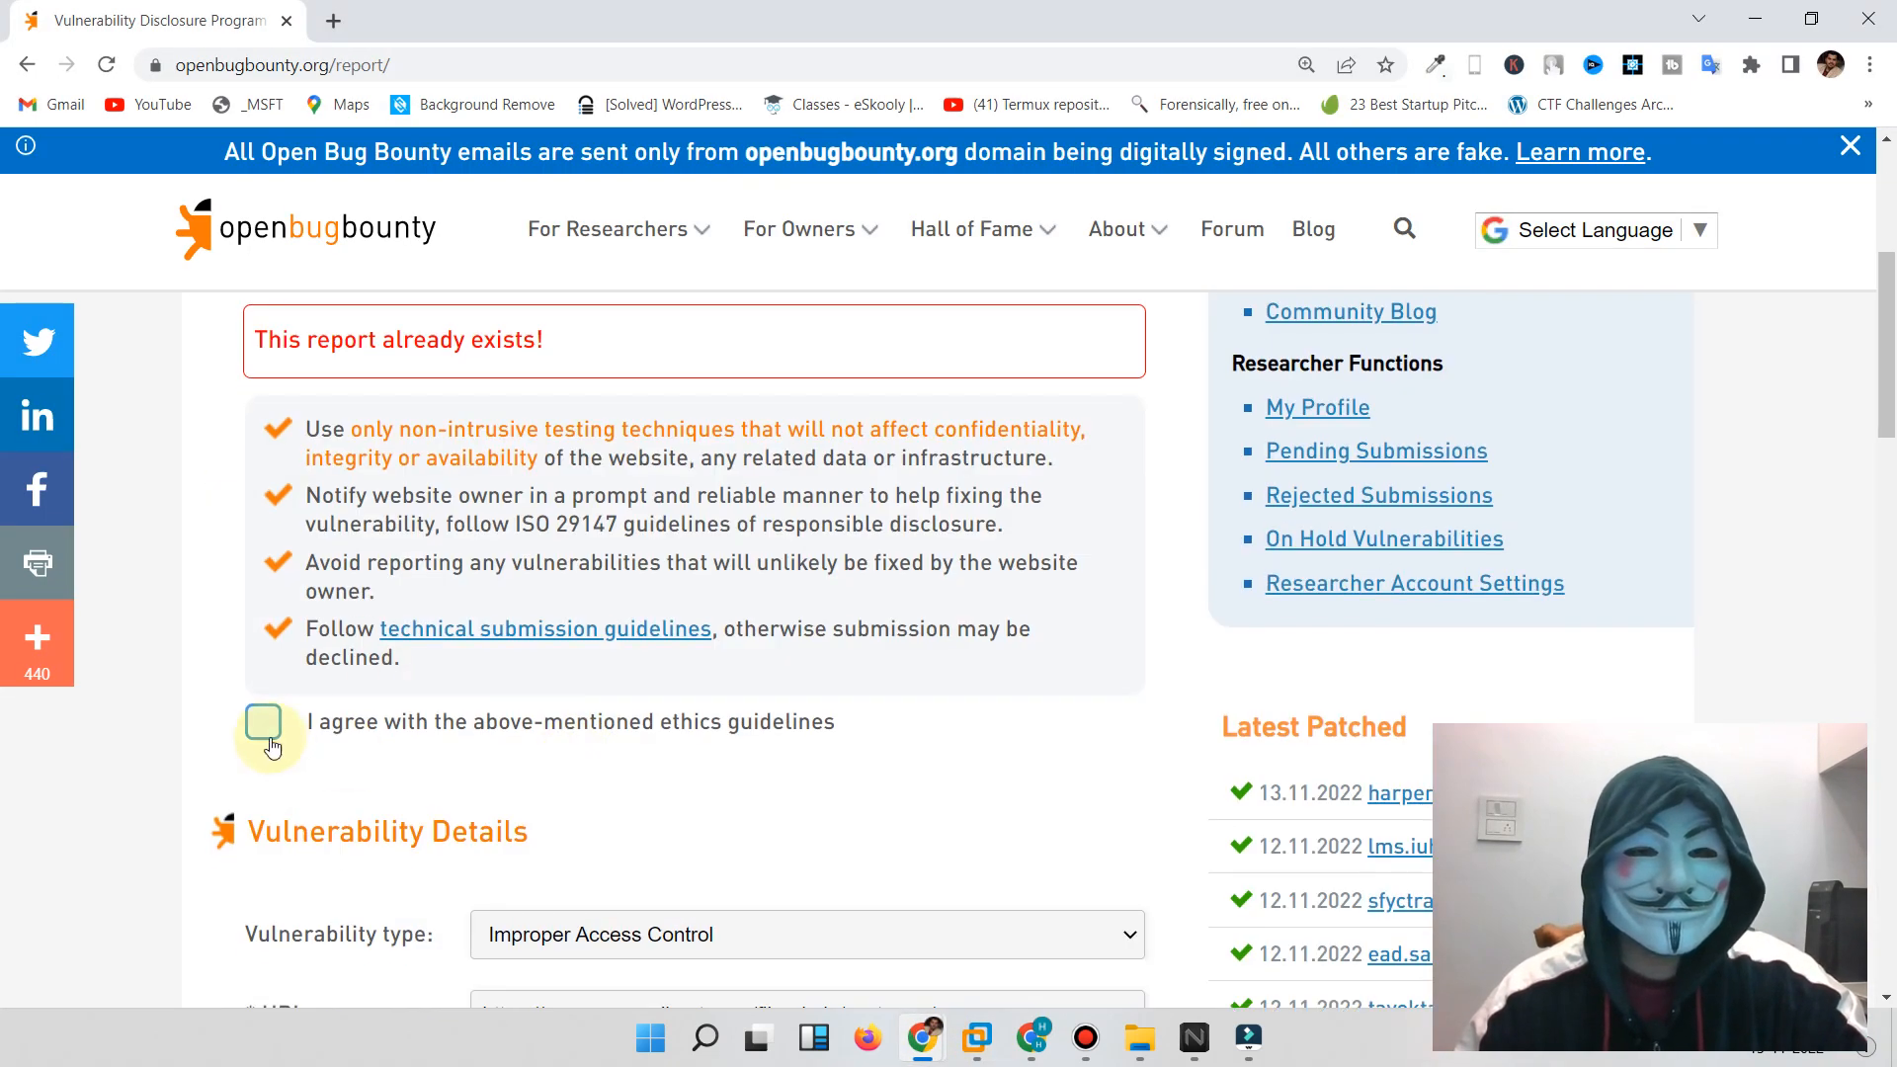
pyautogui.click(264, 723)
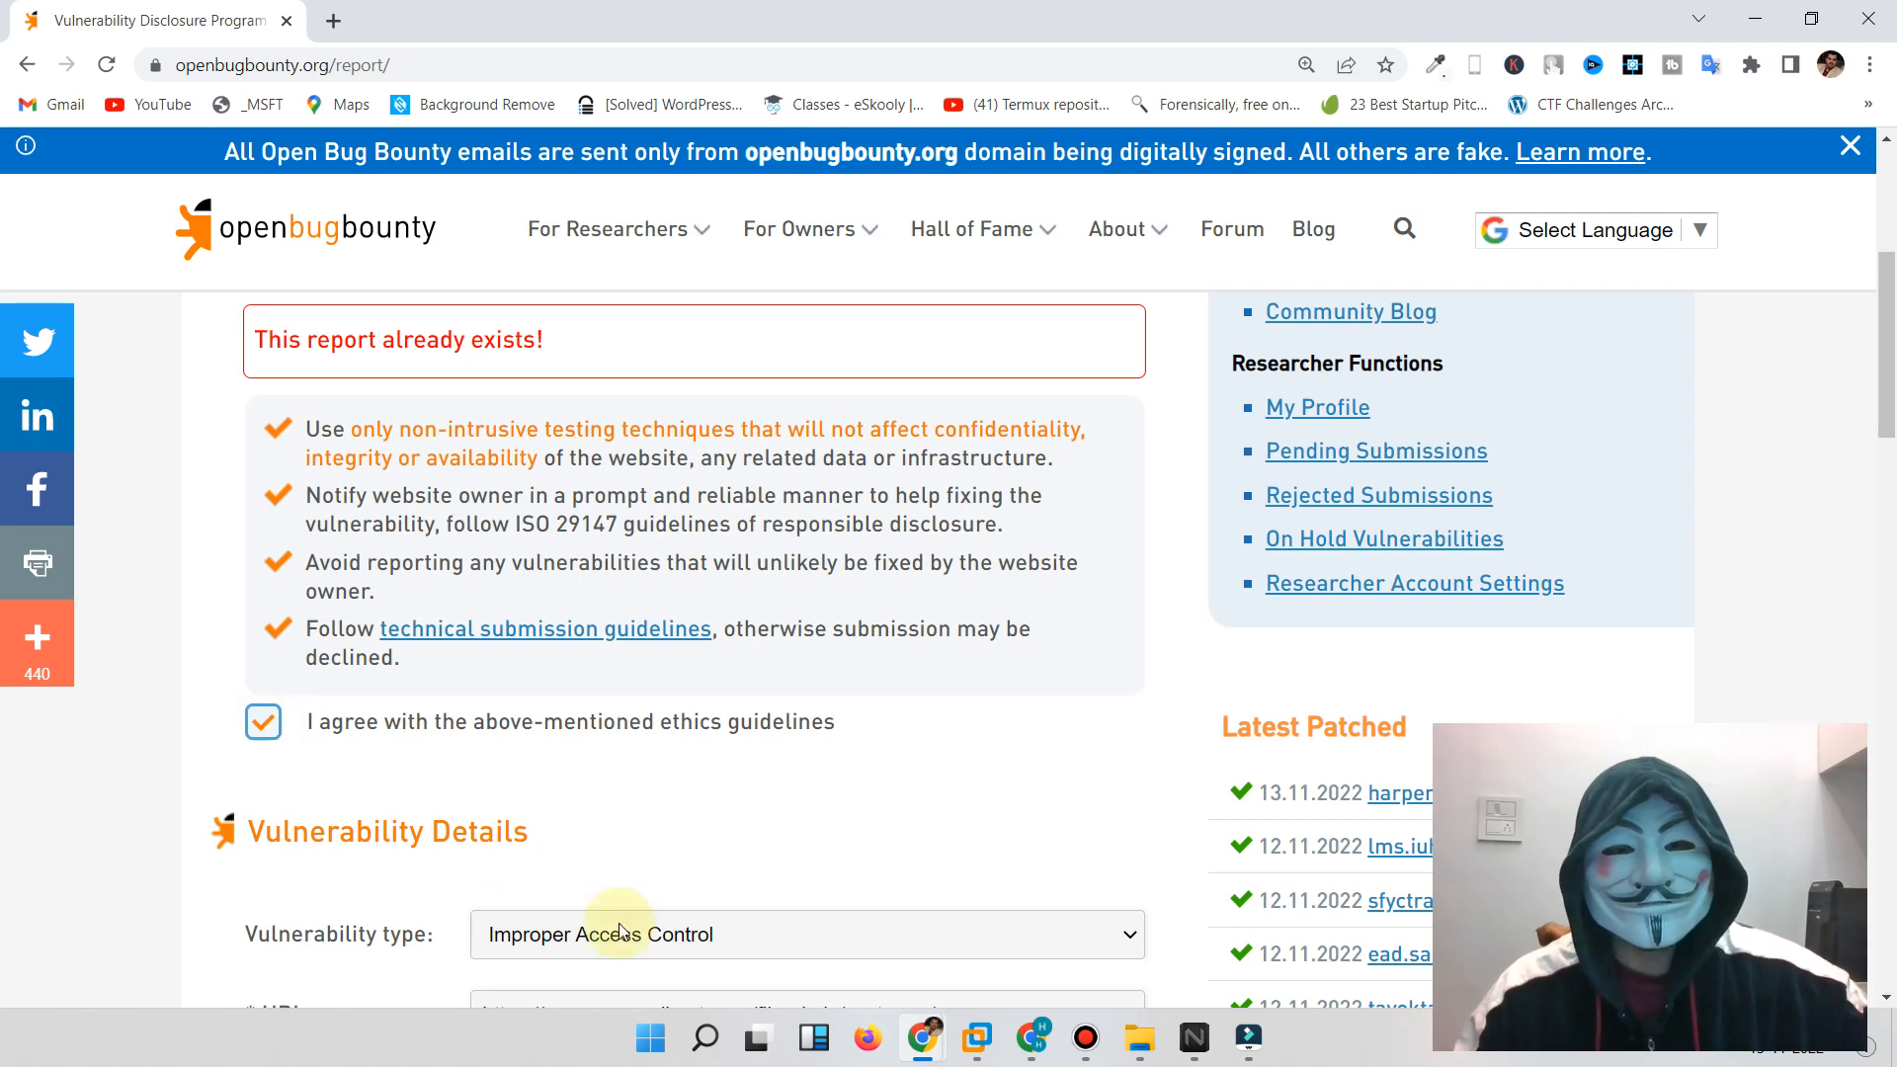
pyautogui.scroll(-3)
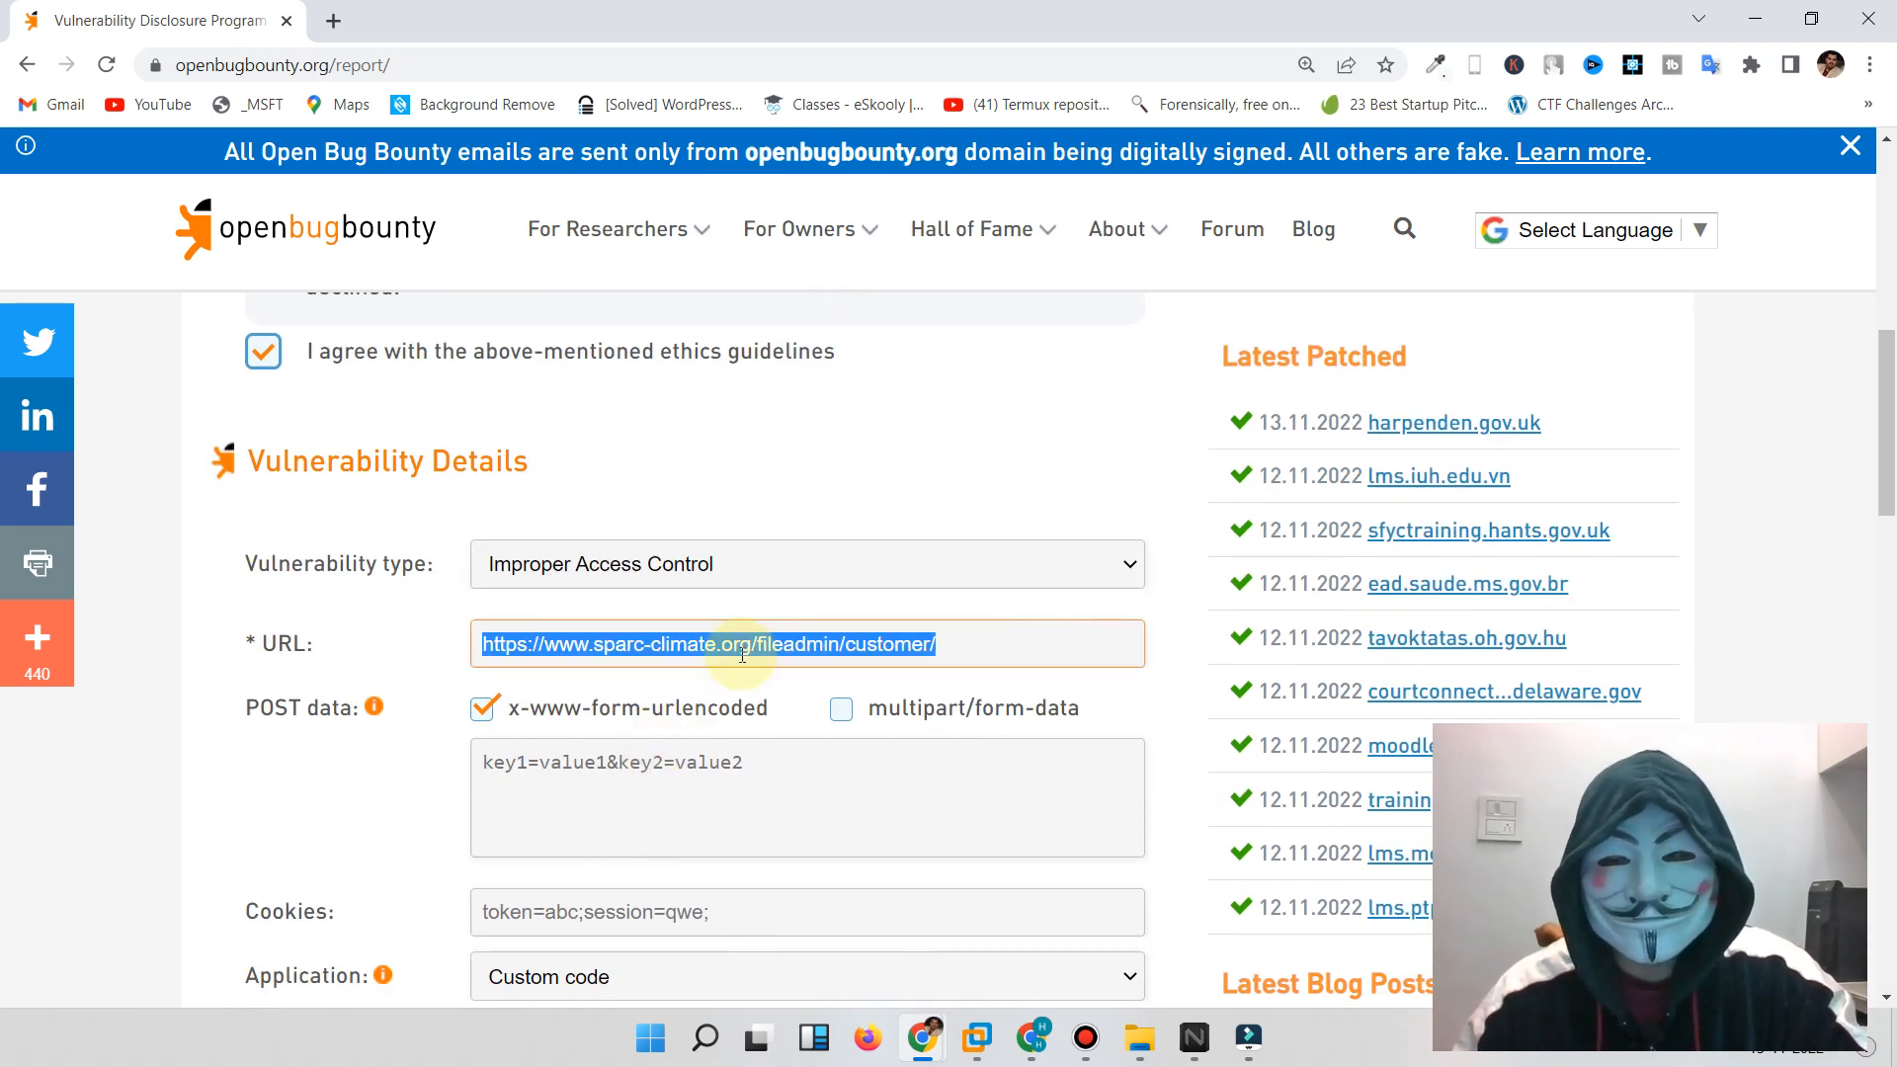
pyautogui.write('https://www.travel-partner.com/fileadmin/userdaten/header_beispiele/')
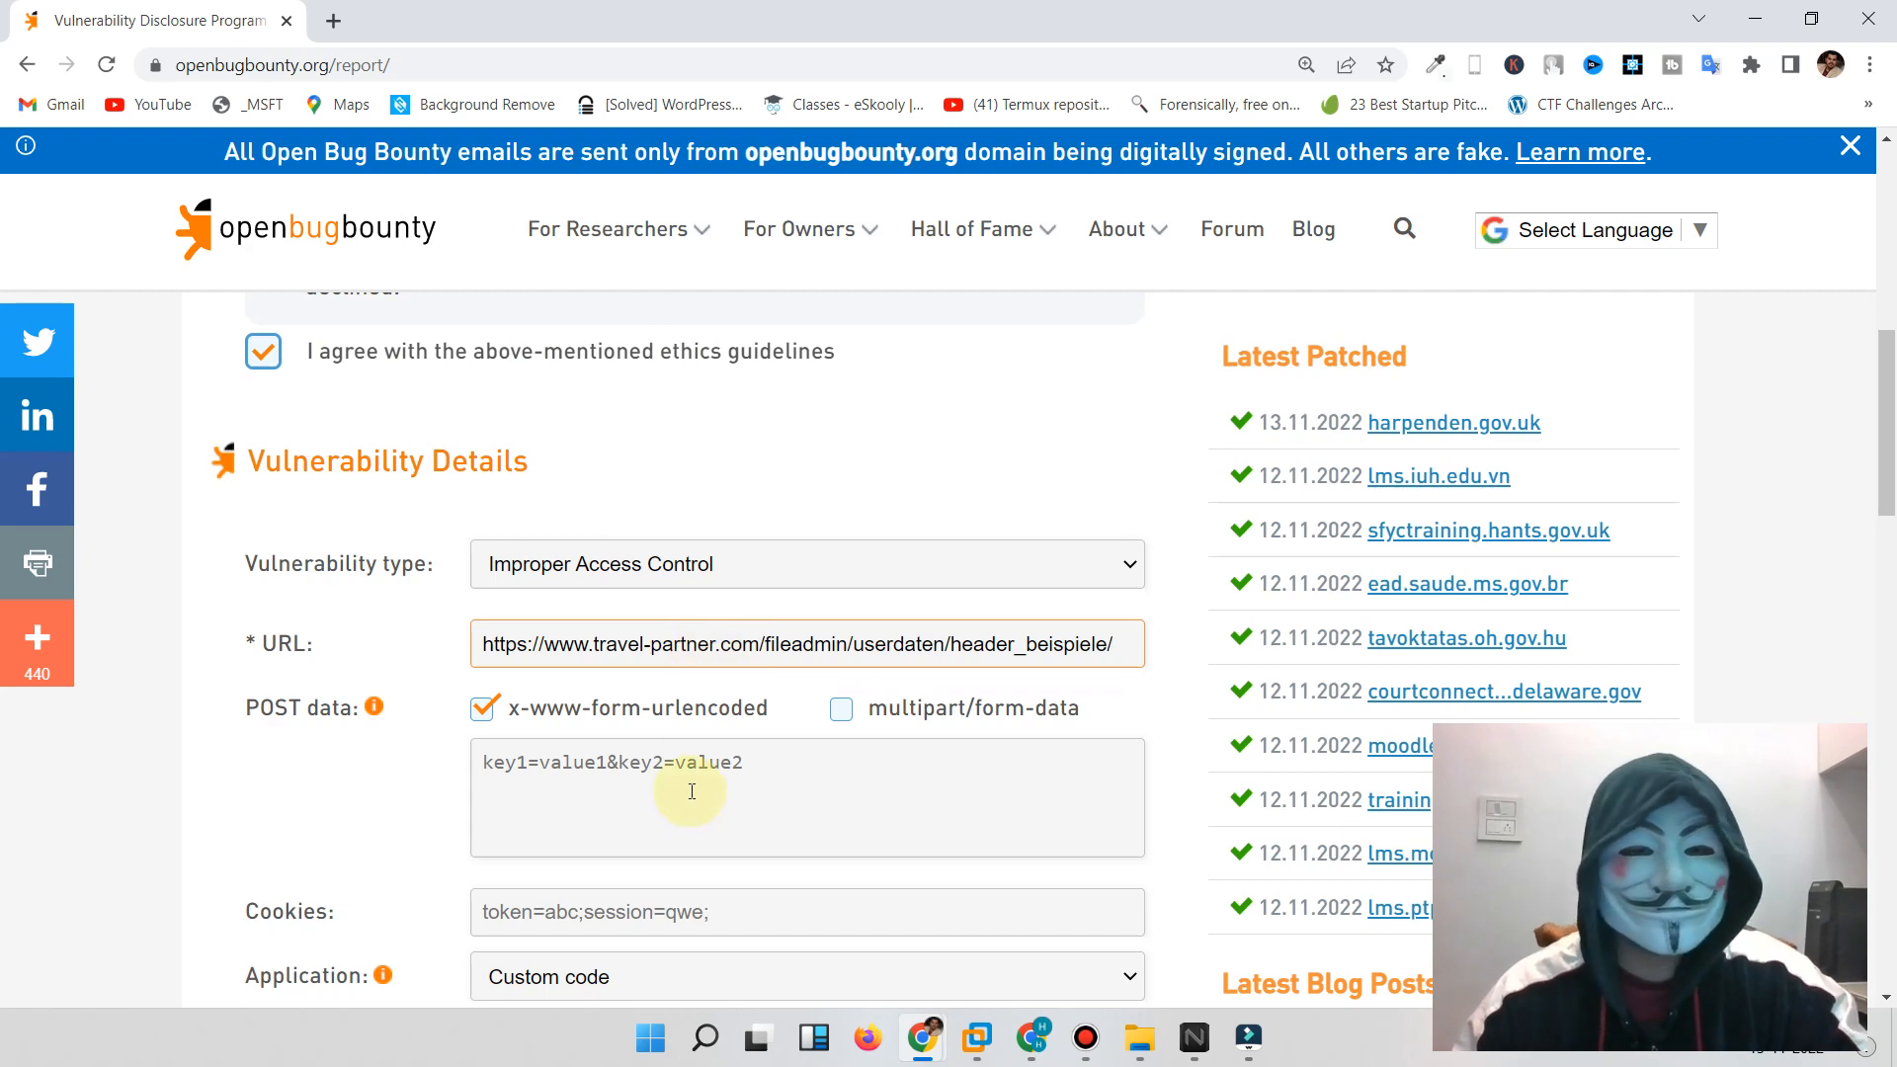
pyautogui.scroll(-3)
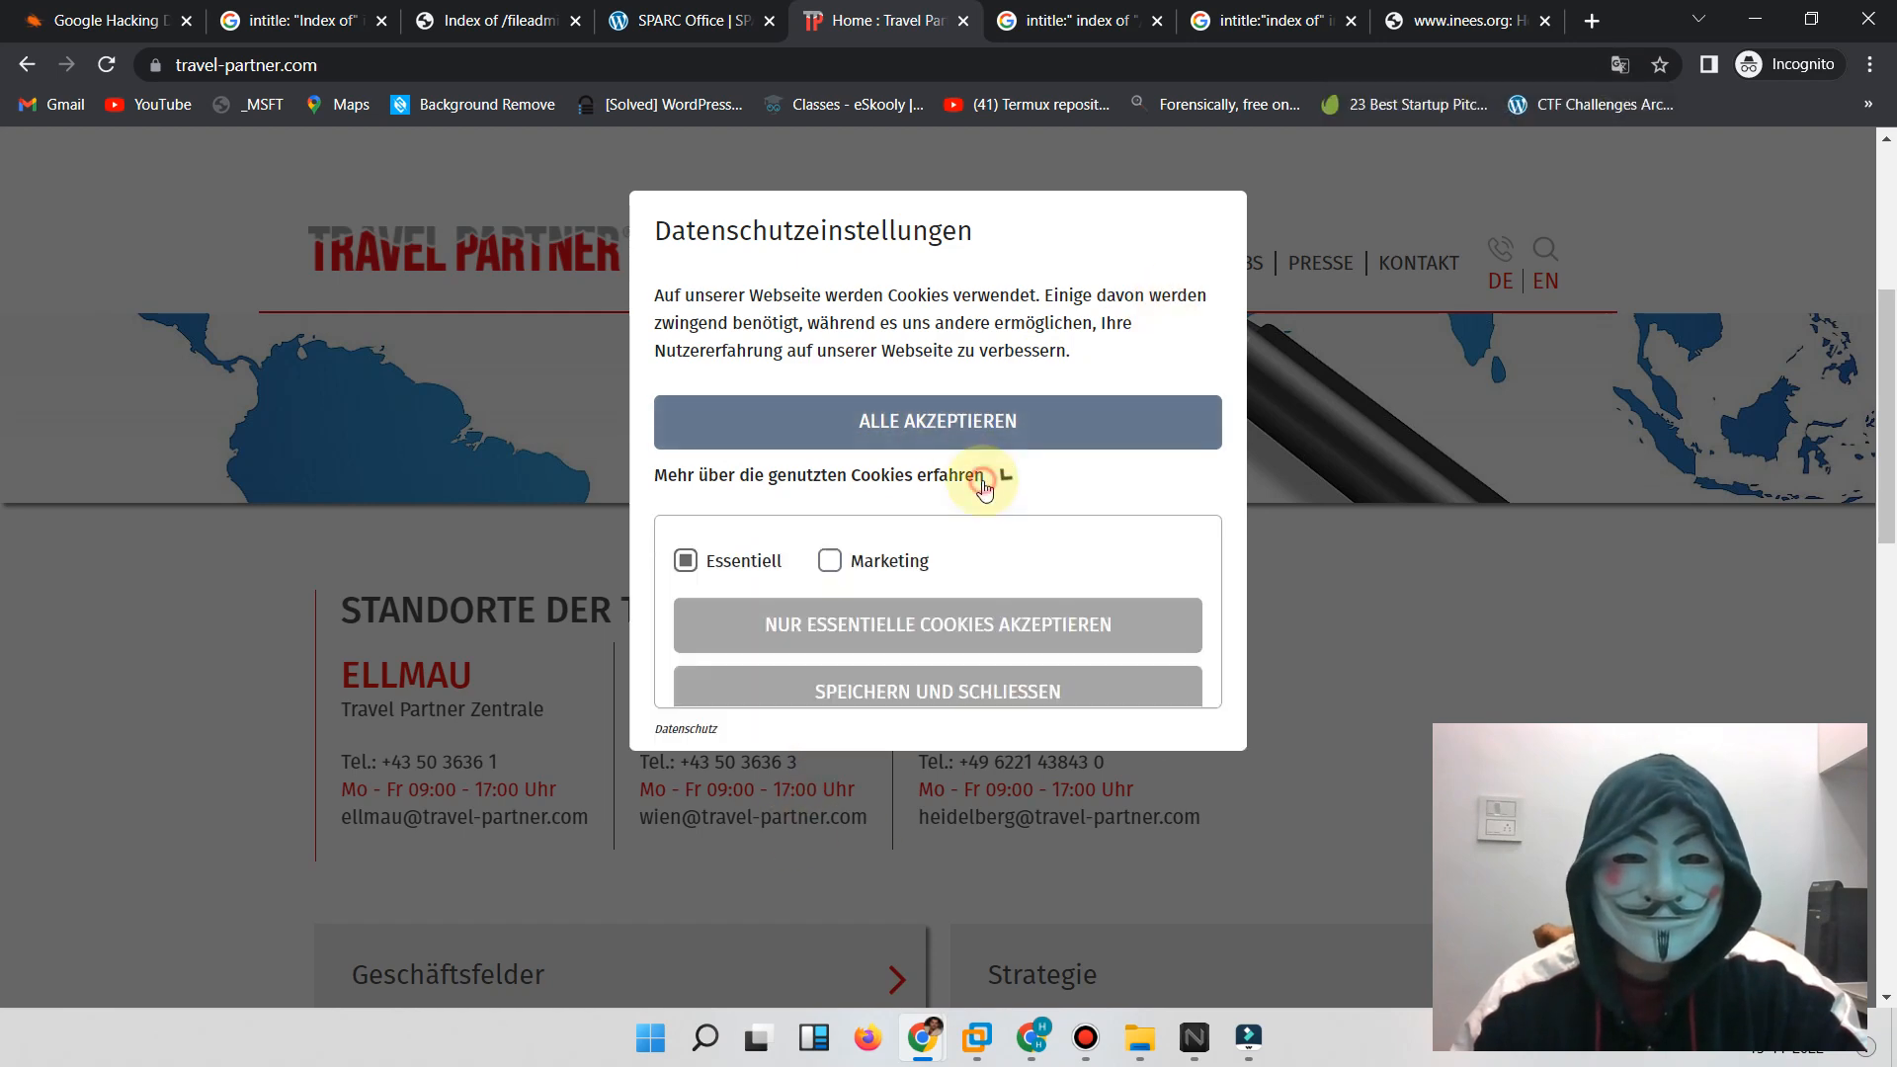
# Dismiss the cookie banner on travel-partner.com and copy the Rosenheim office's contact email.
pyautogui.click(937, 422)
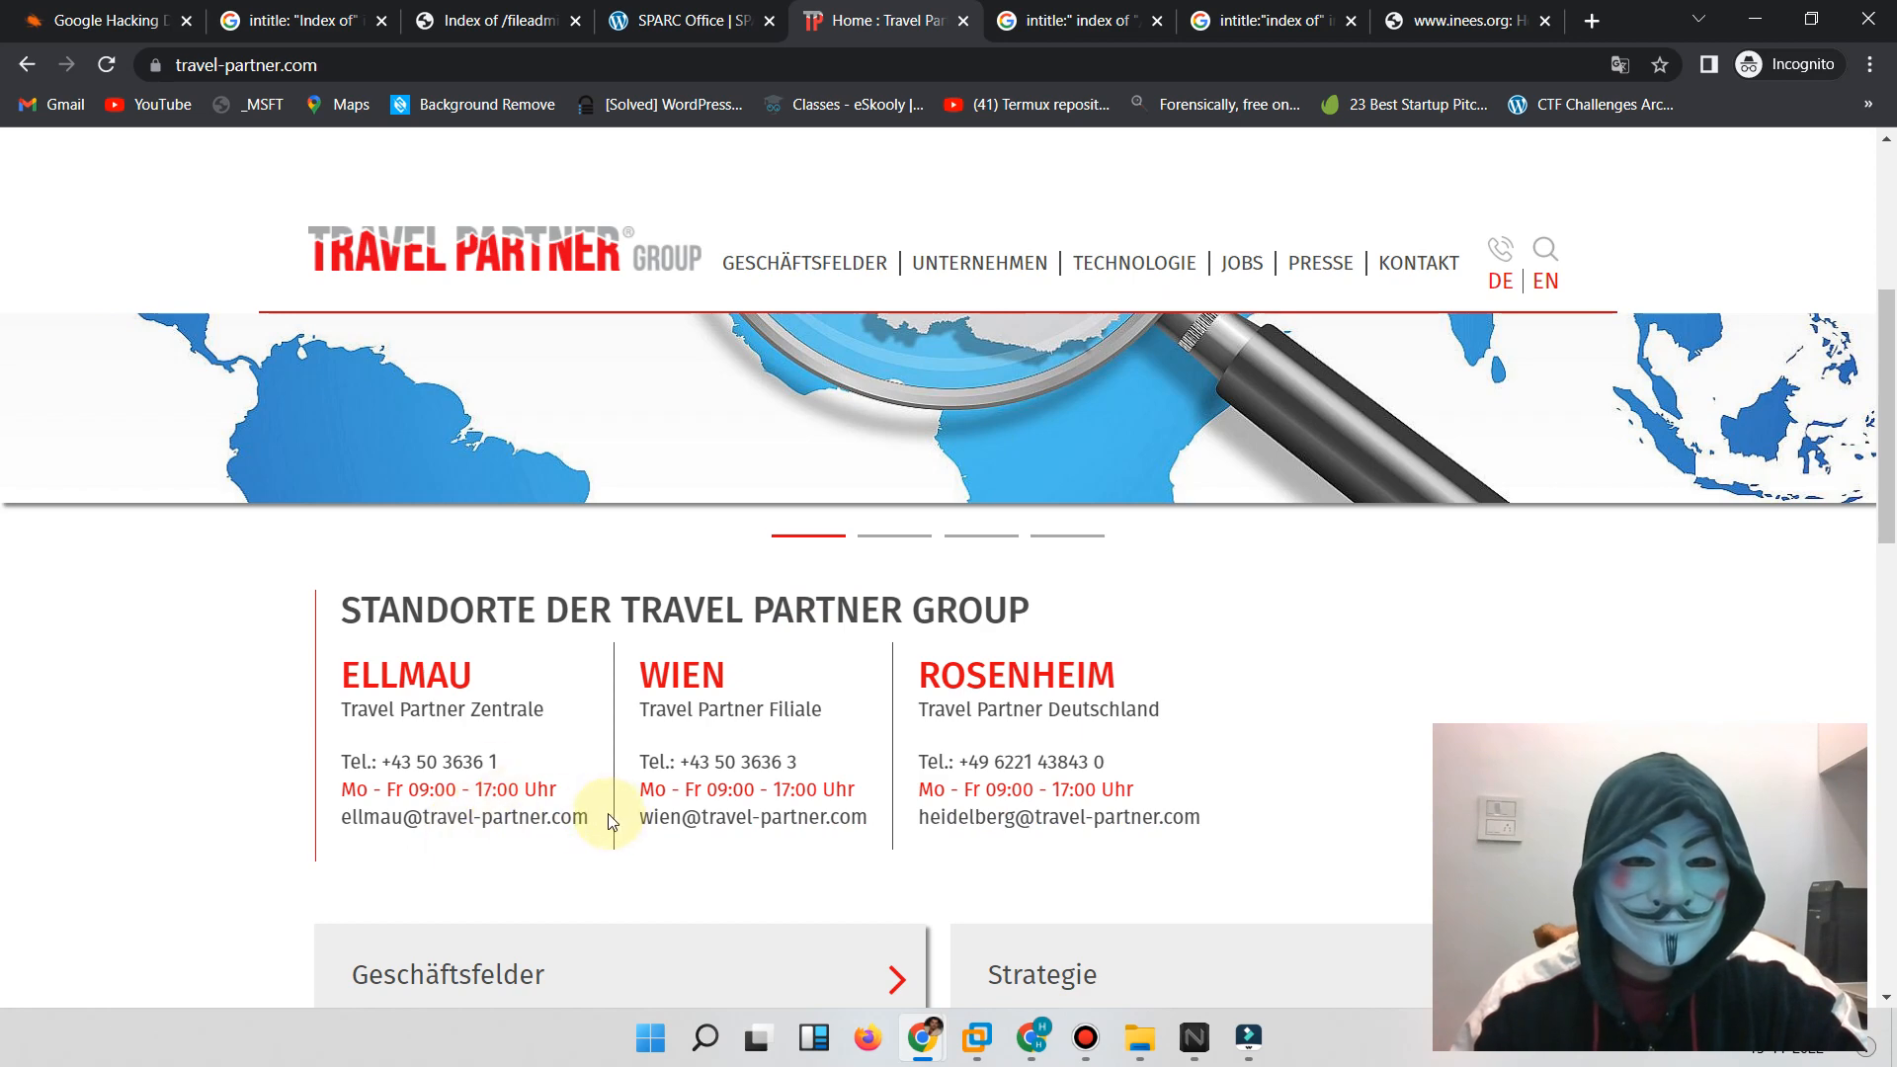
pyautogui.scroll(-3)
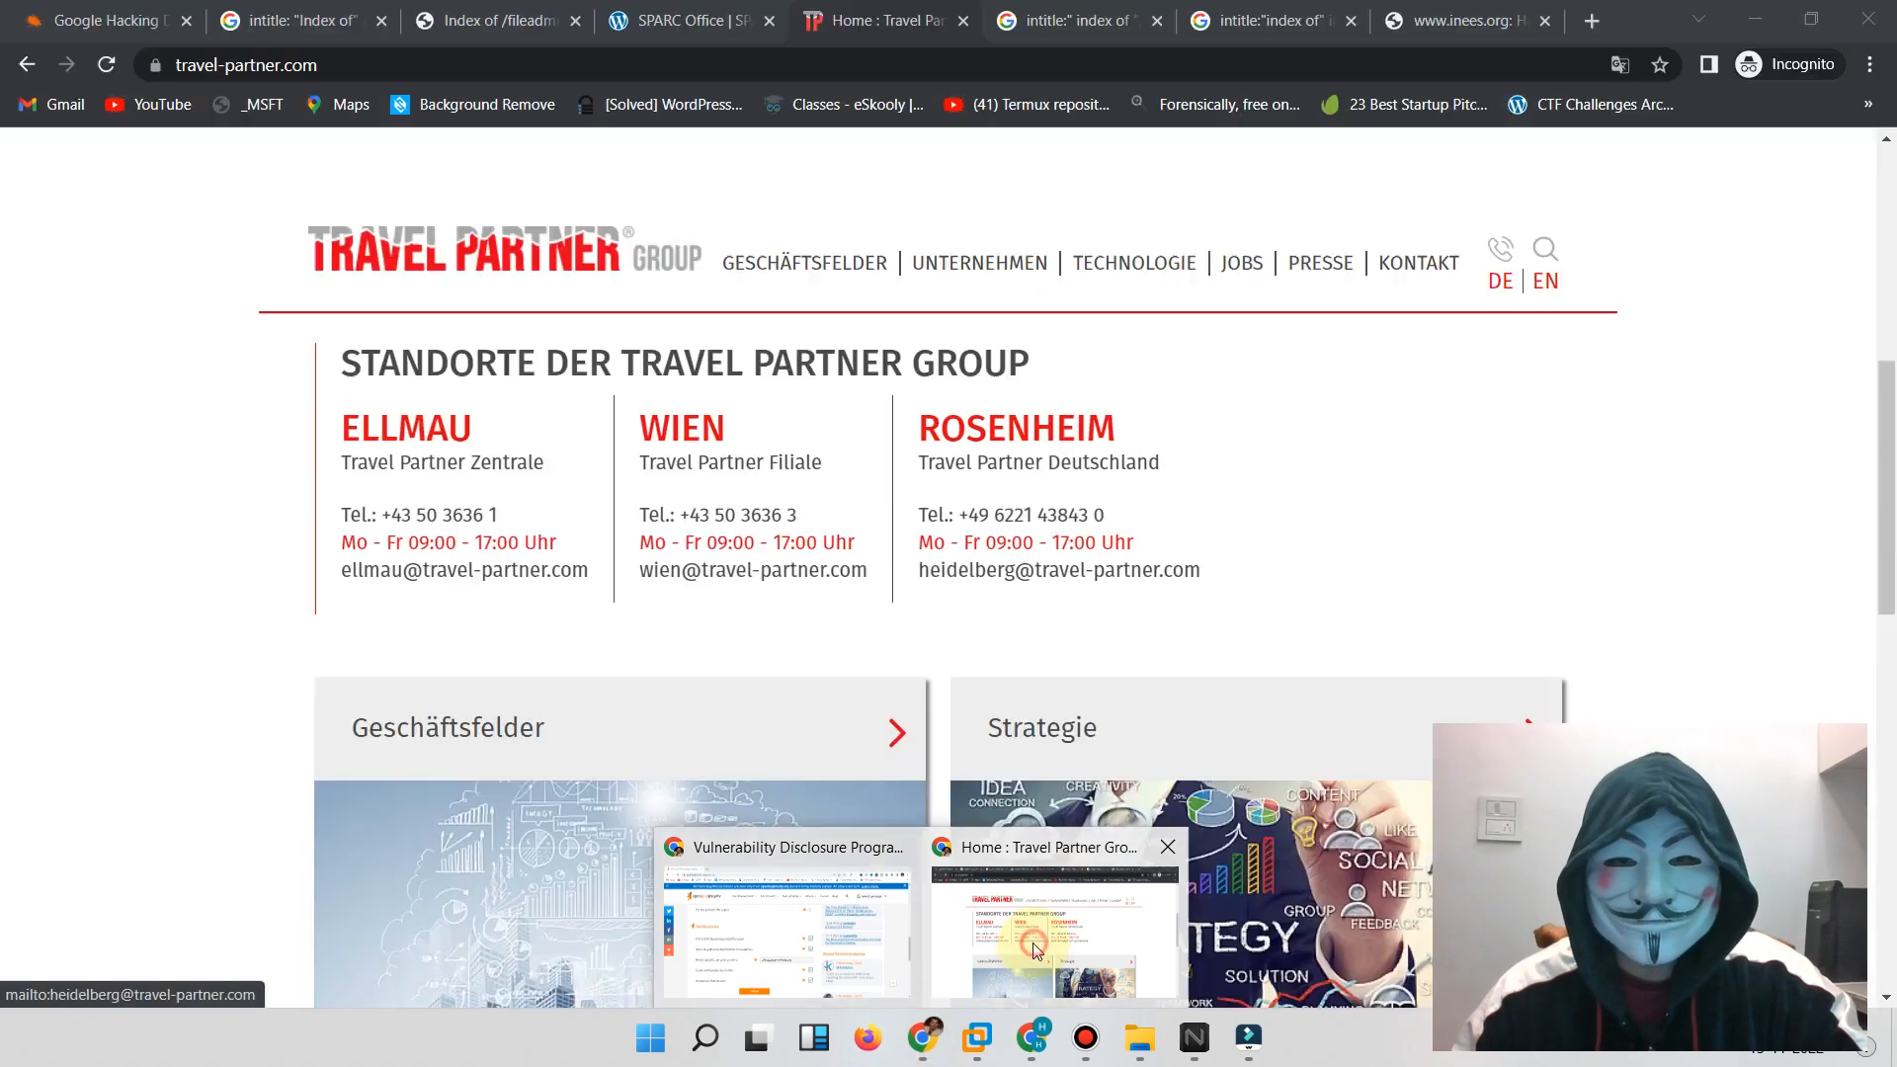
pyautogui.rightClick(1059, 569)
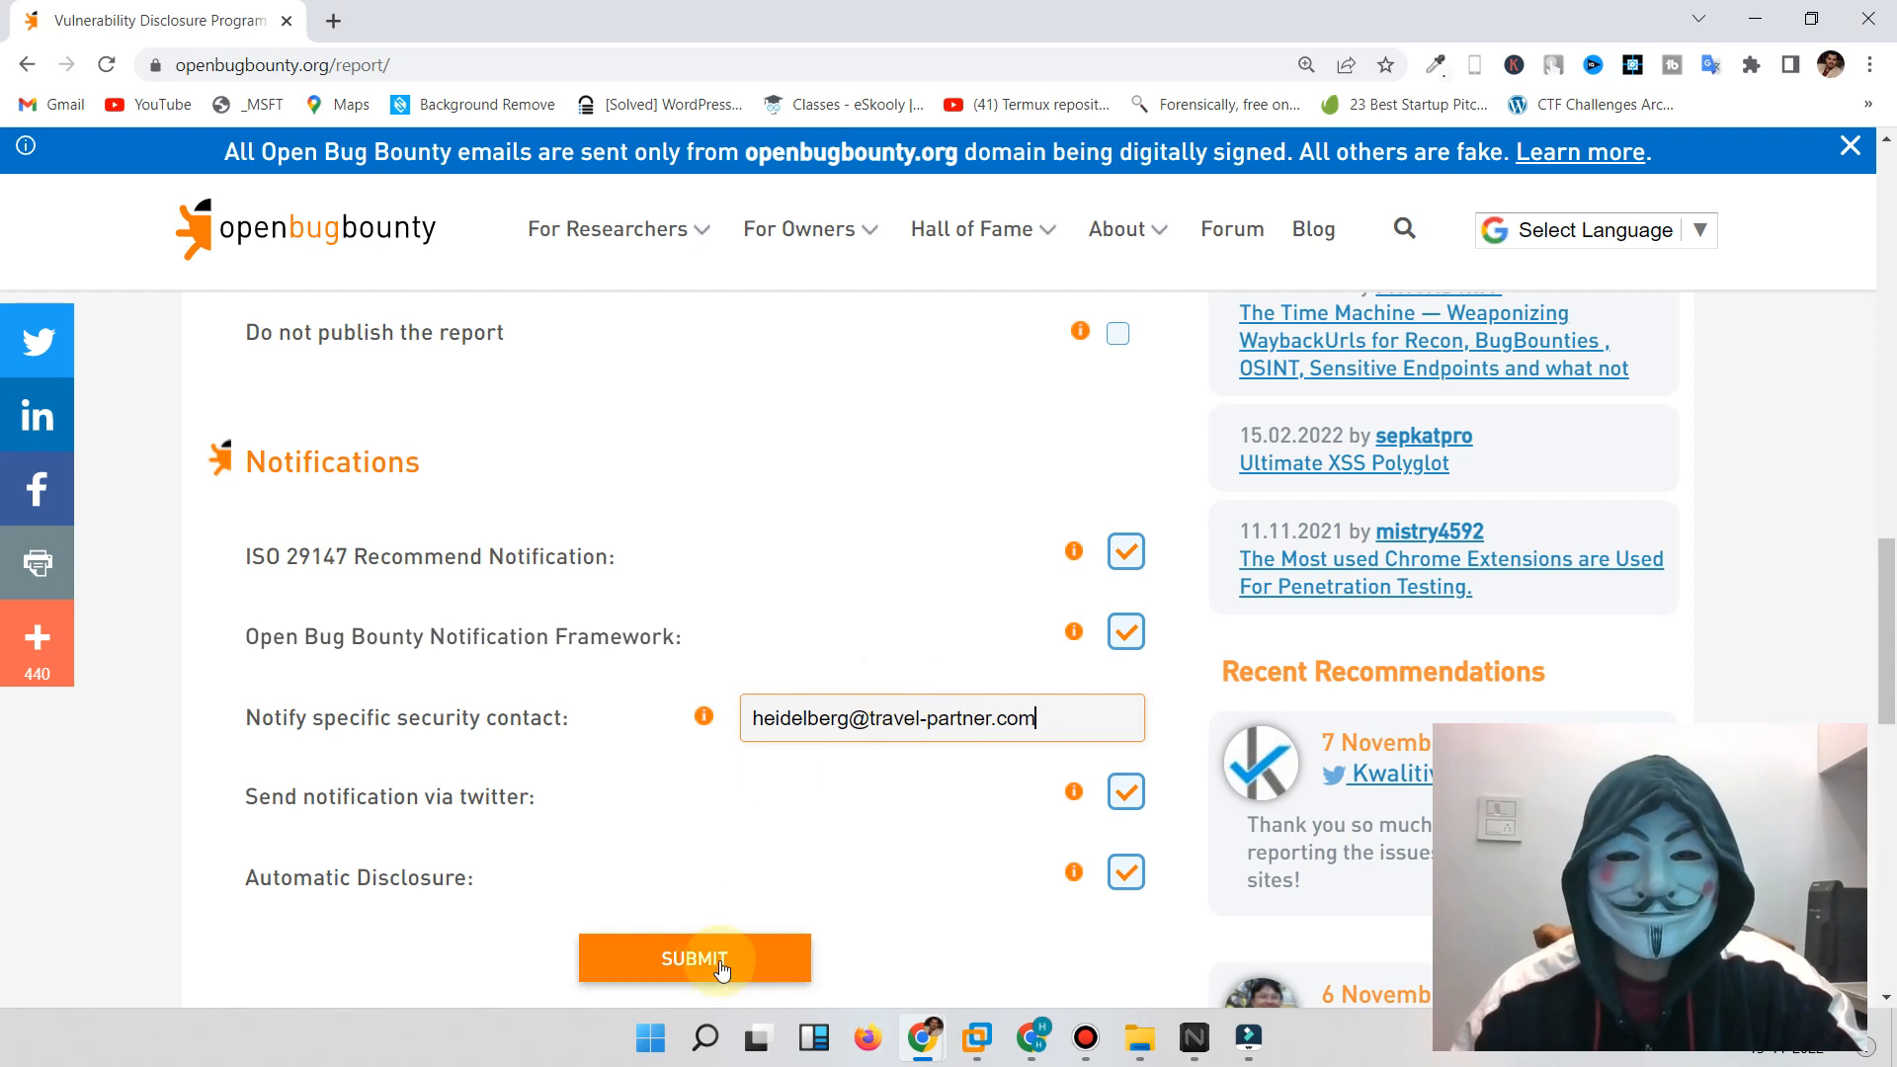
# Submit the travel-partner.com report and reach the 'Thank you' verification confirmation.
pyautogui.click(695, 959)
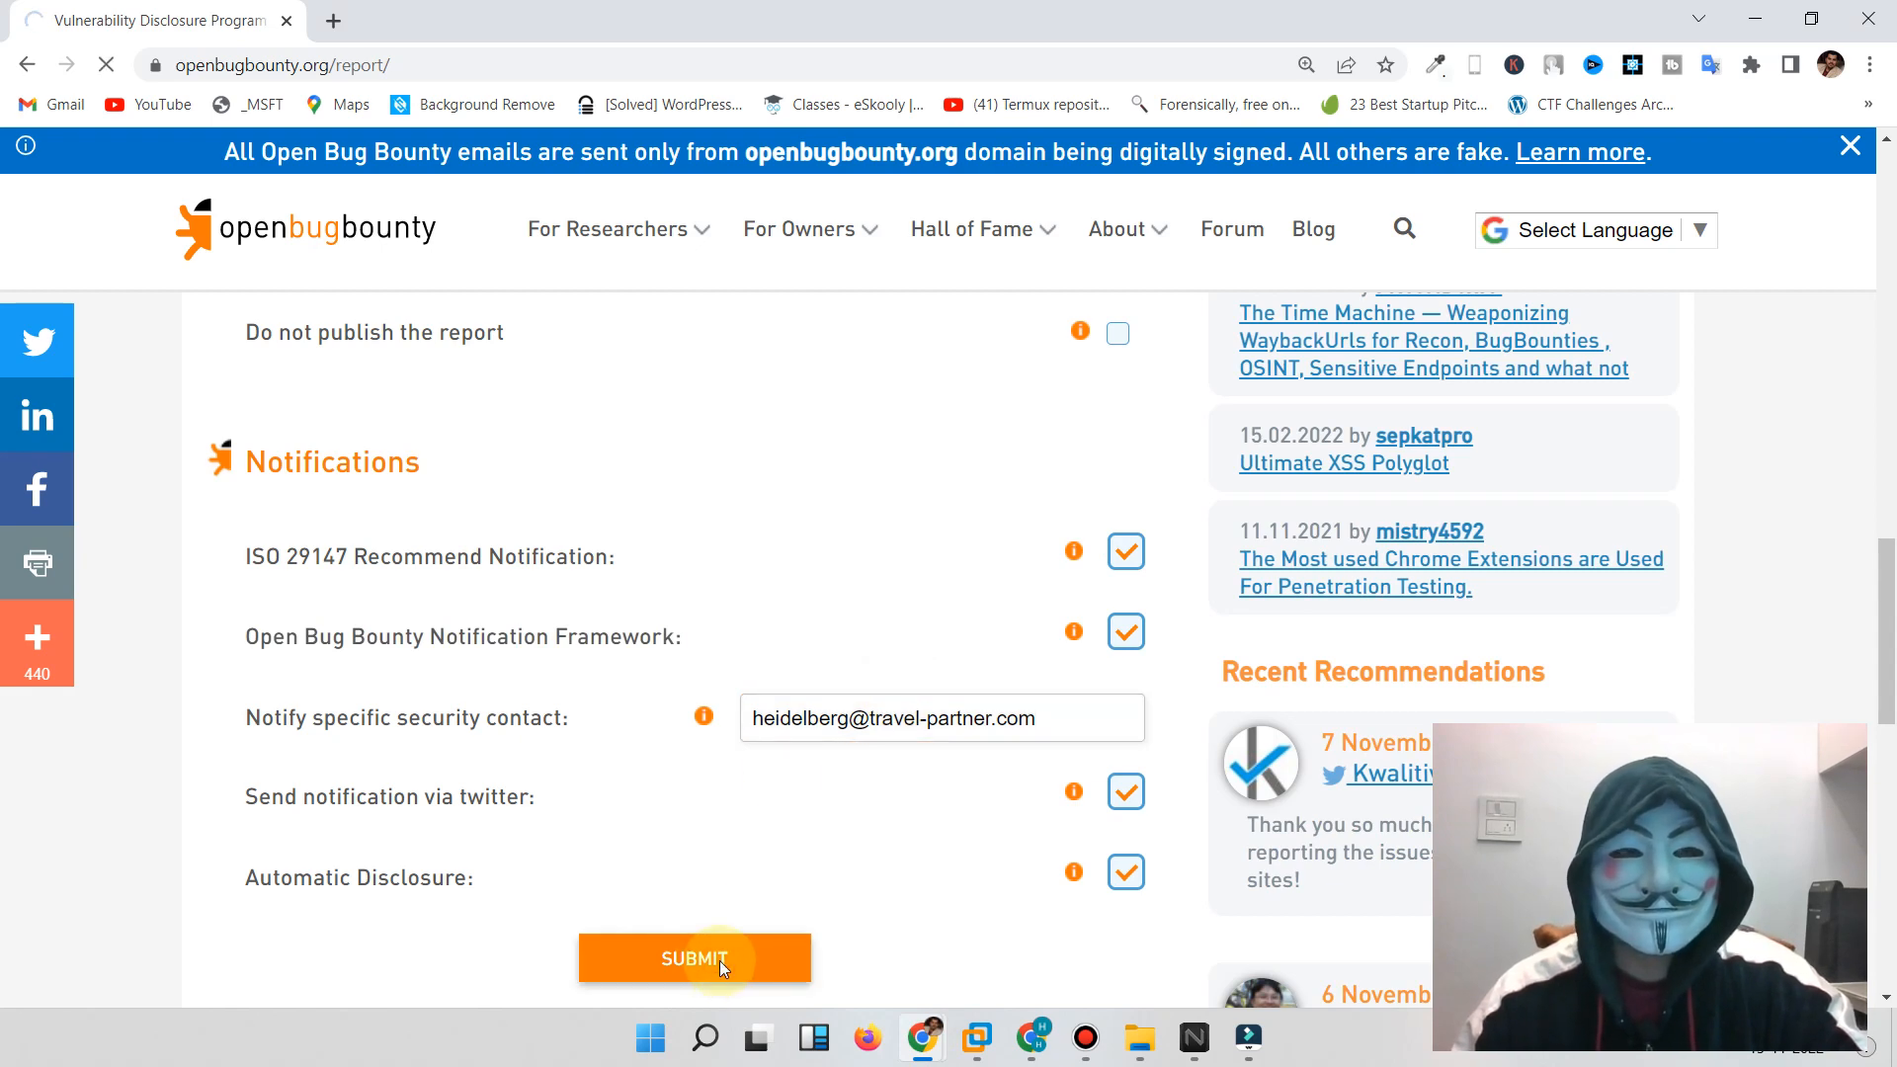
pyautogui.click(694, 958)
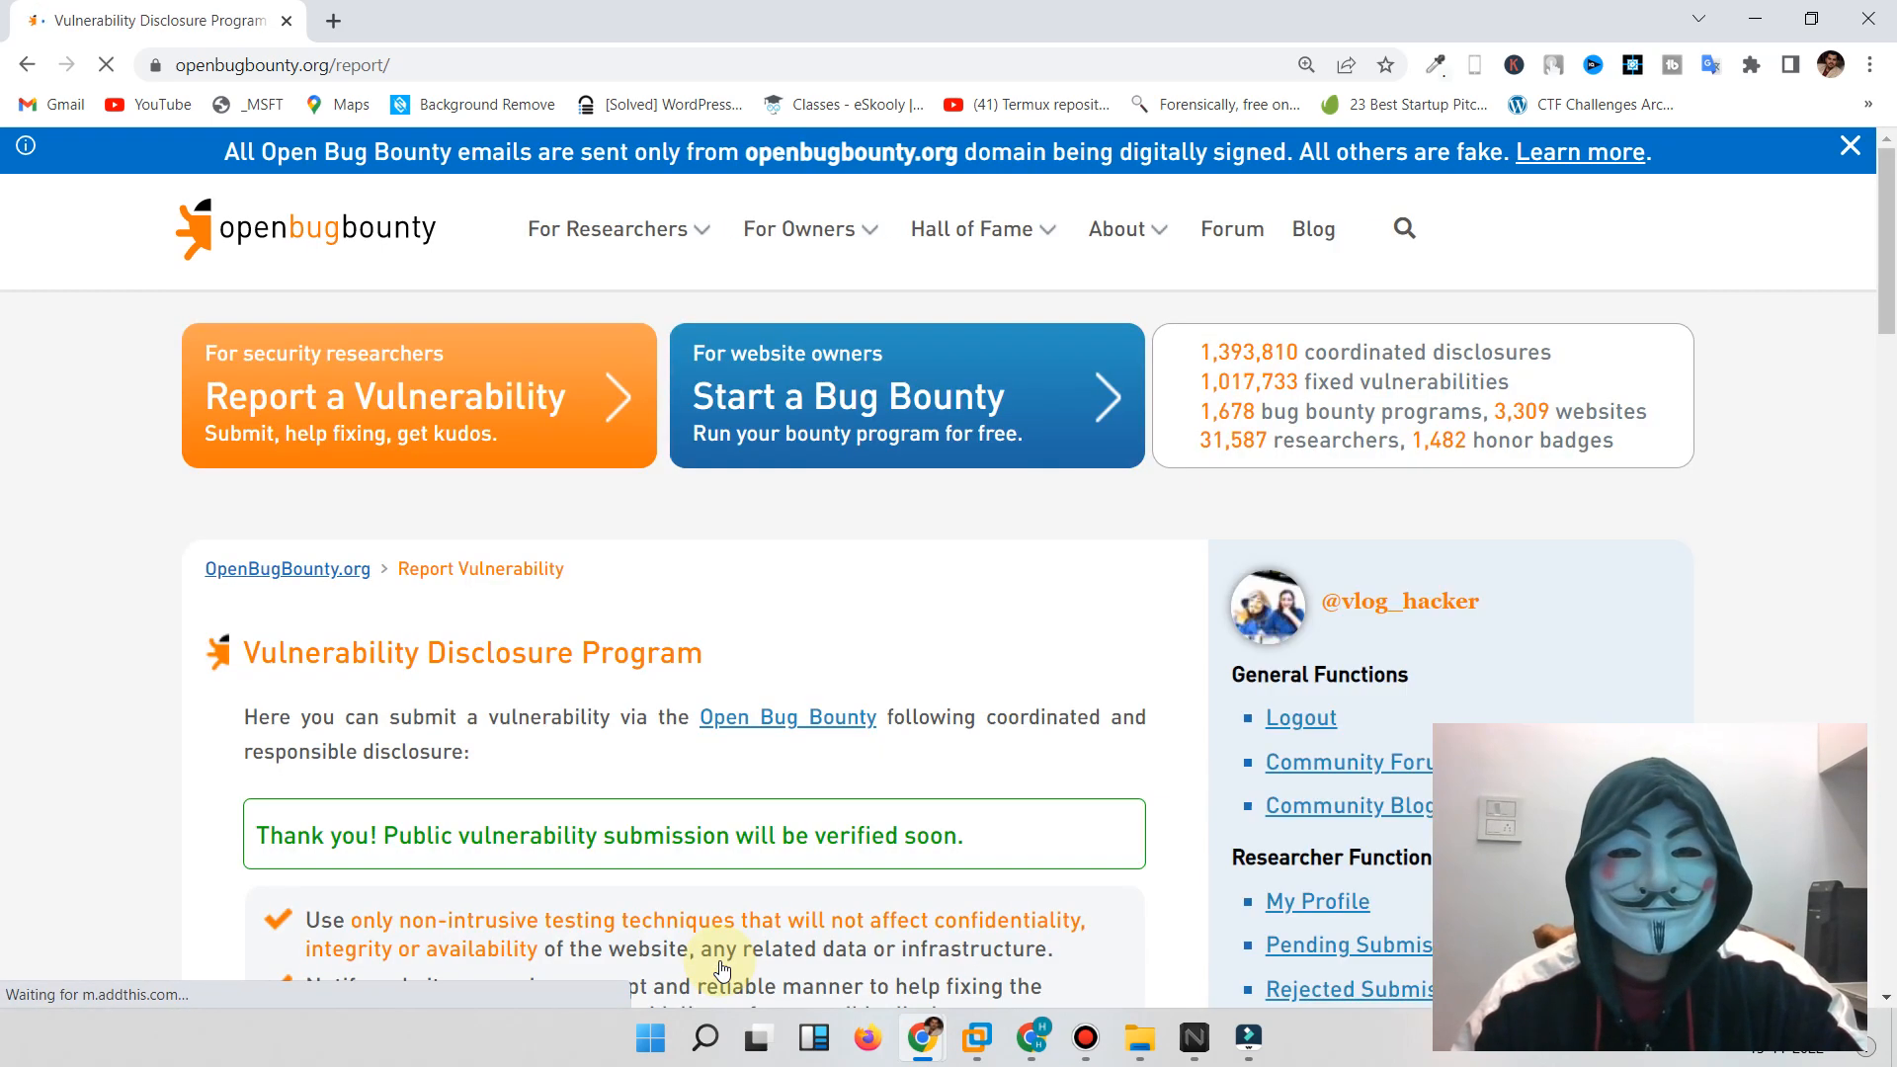
pyautogui.scroll(-3)
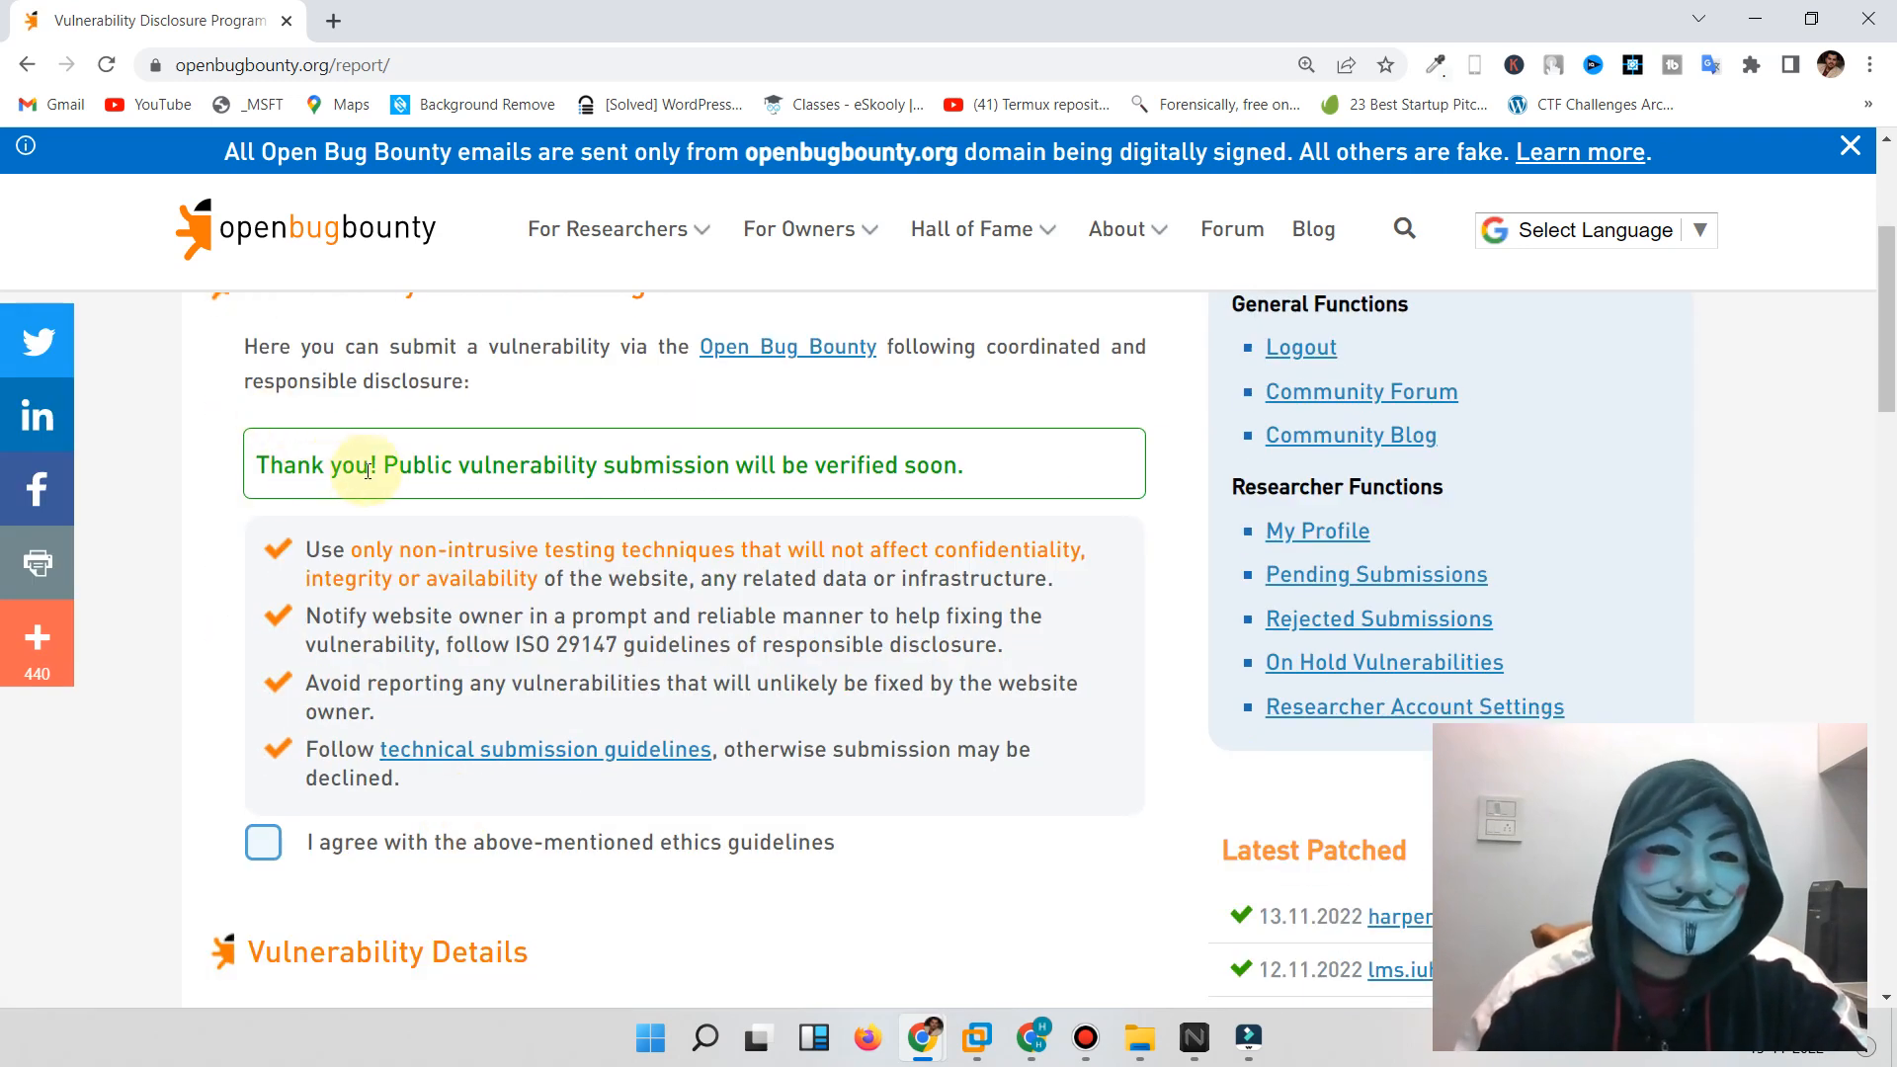
pyautogui.moveTo(817, 496)
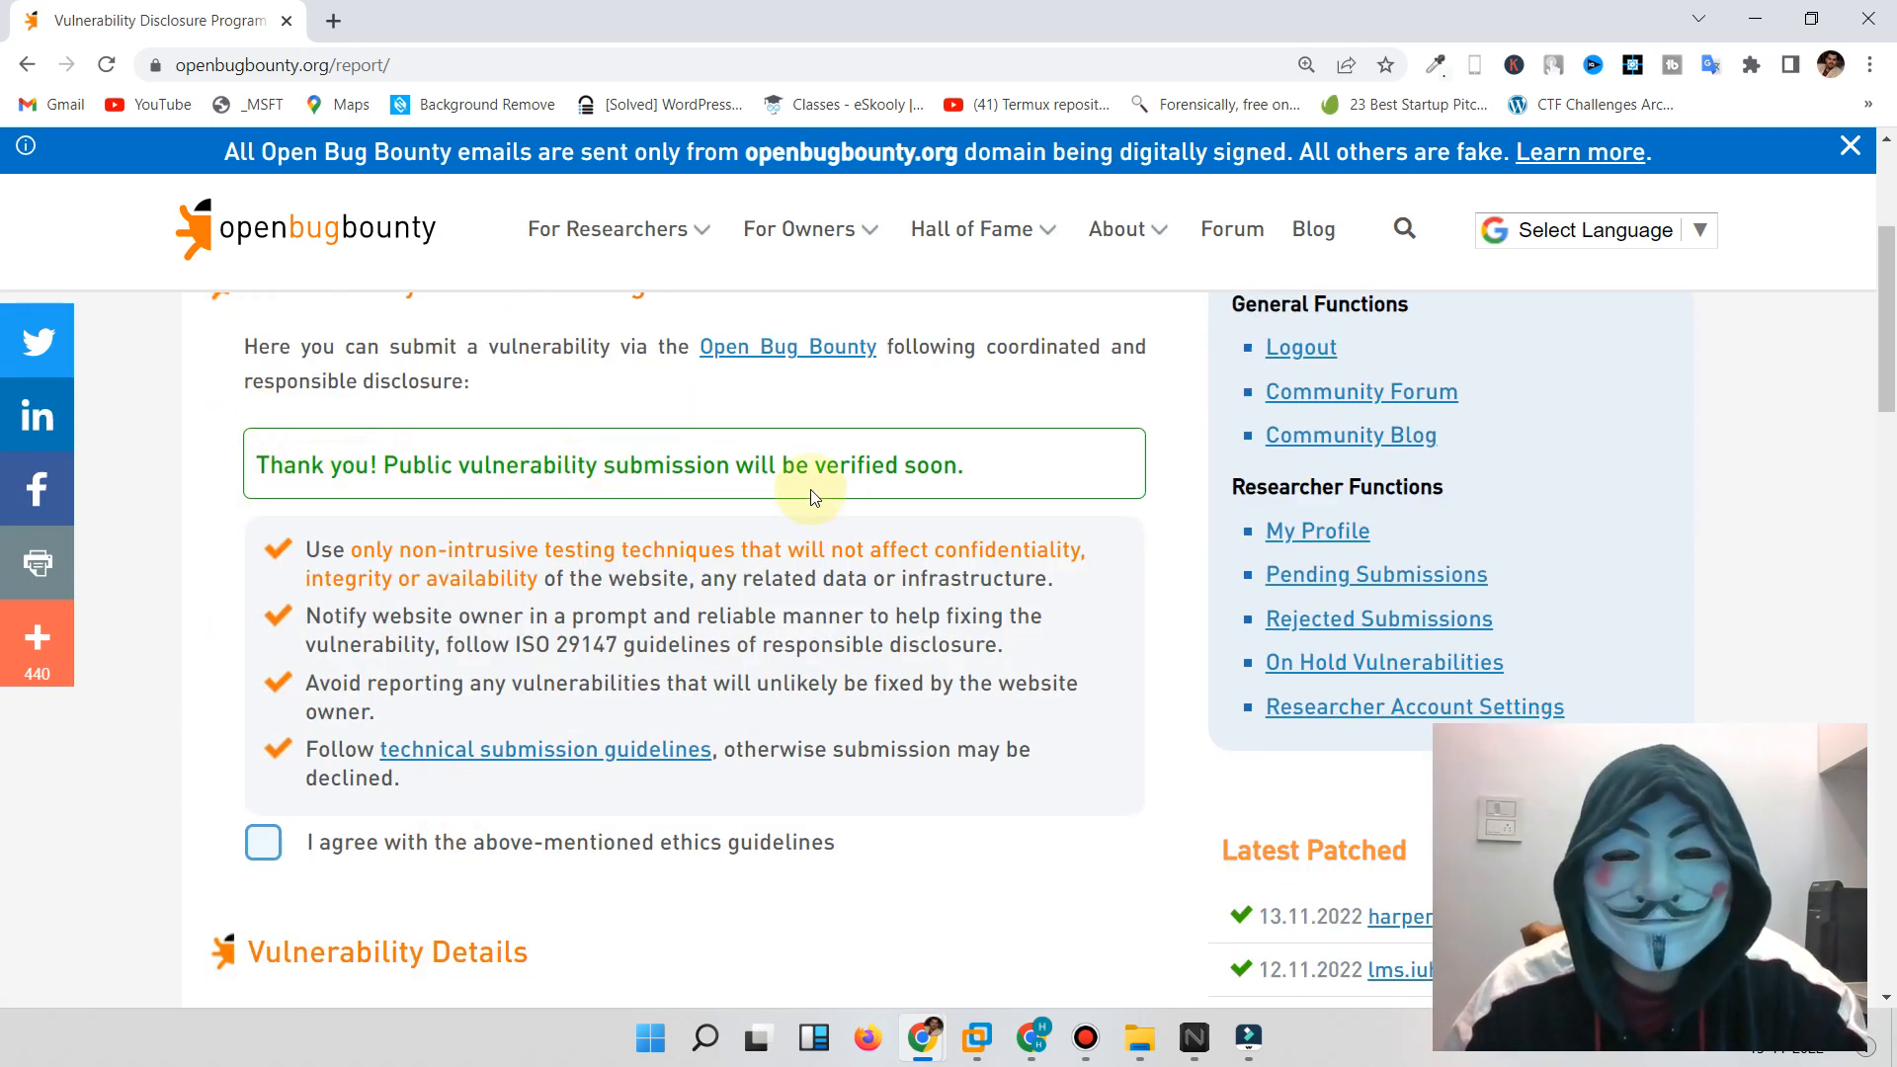
pyautogui.moveTo(897, 486)
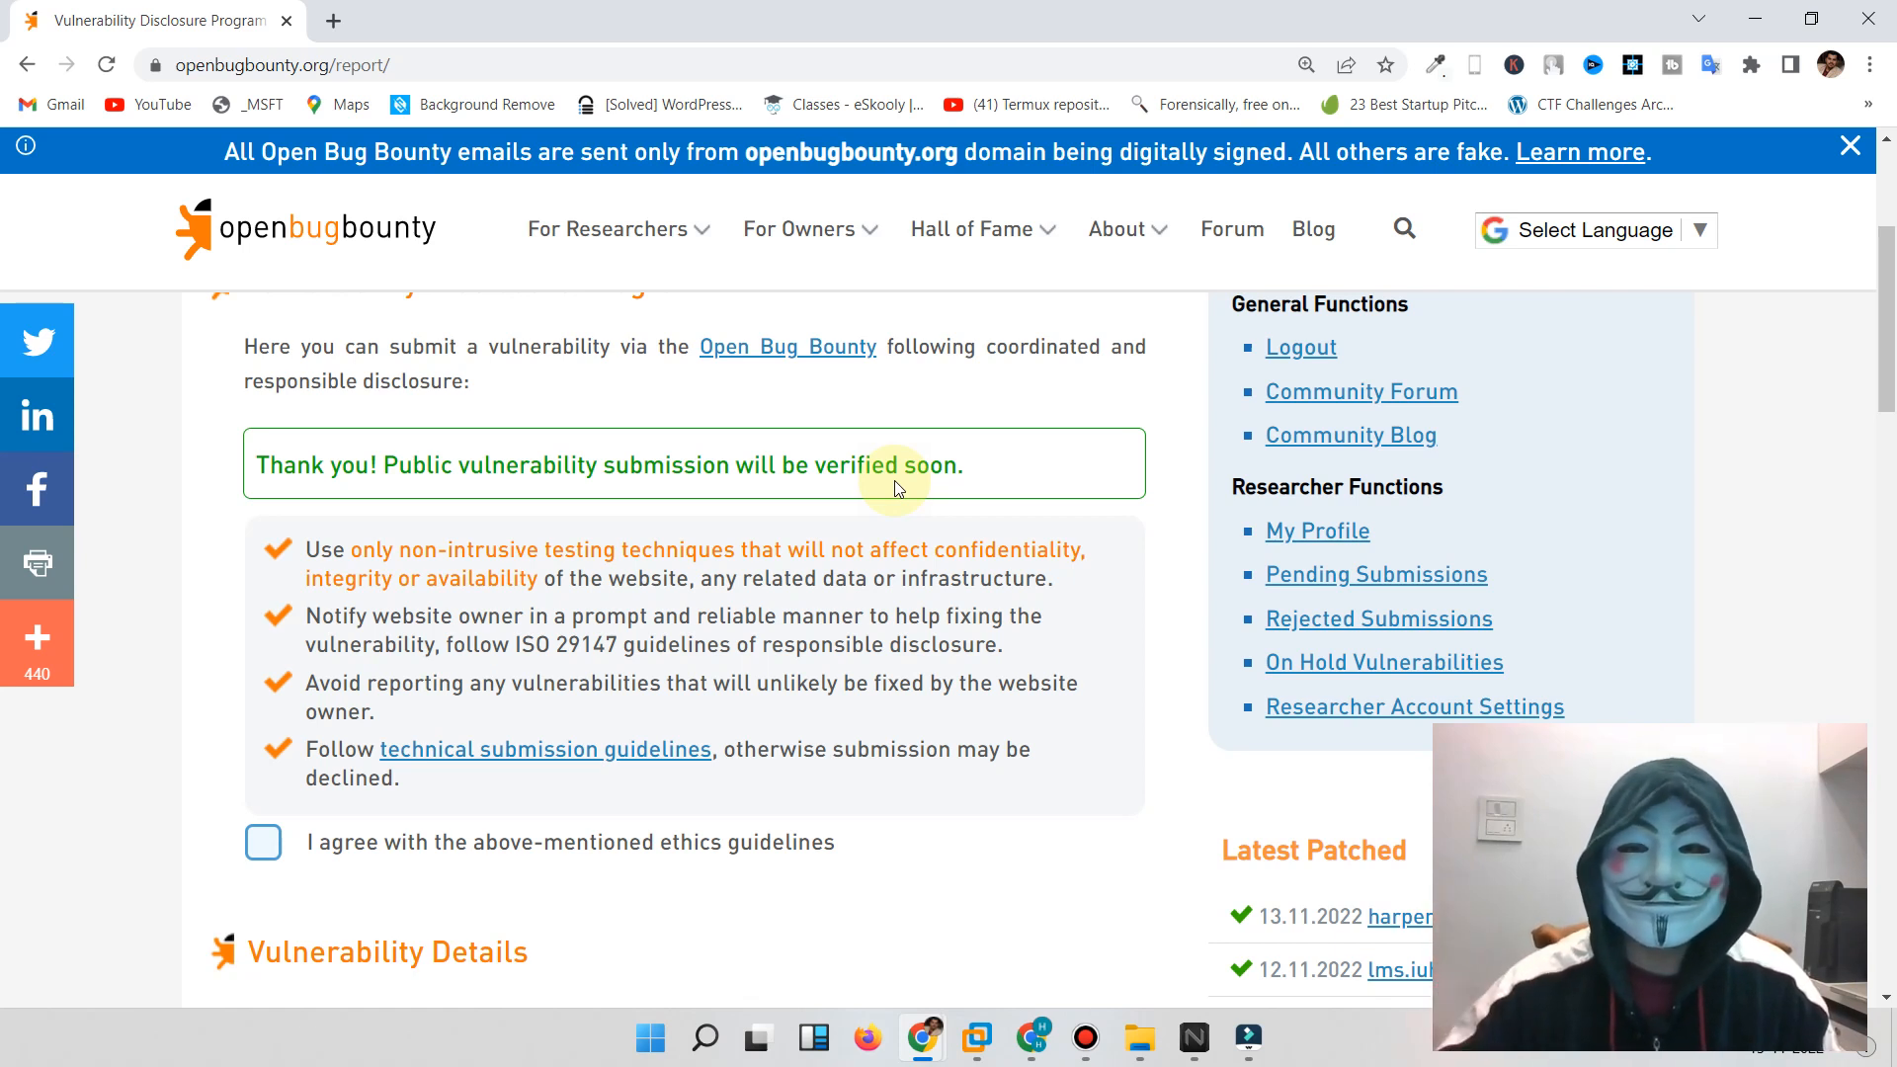
# List the pending submissions and select the Pending status of the travel-partner.com report 3051921.
pyautogui.click(1376, 574)
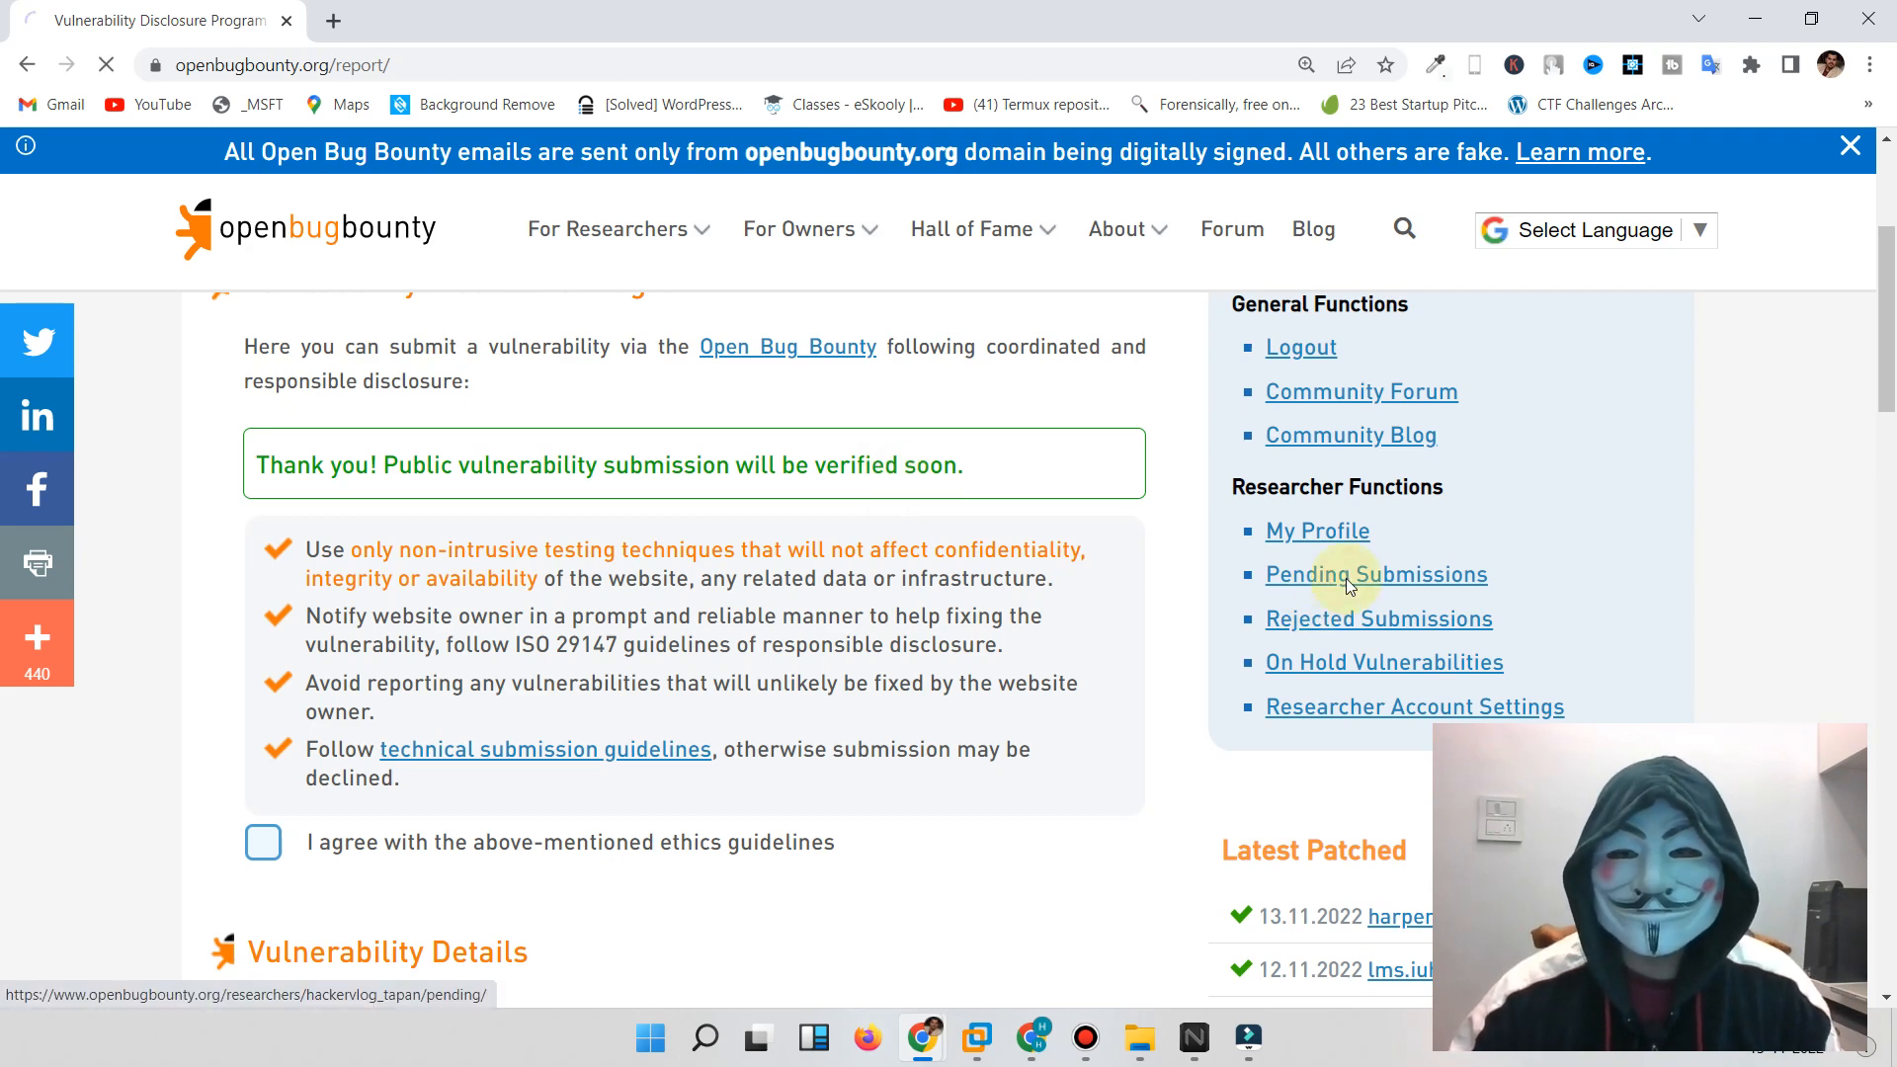
pyautogui.click(1376, 574)
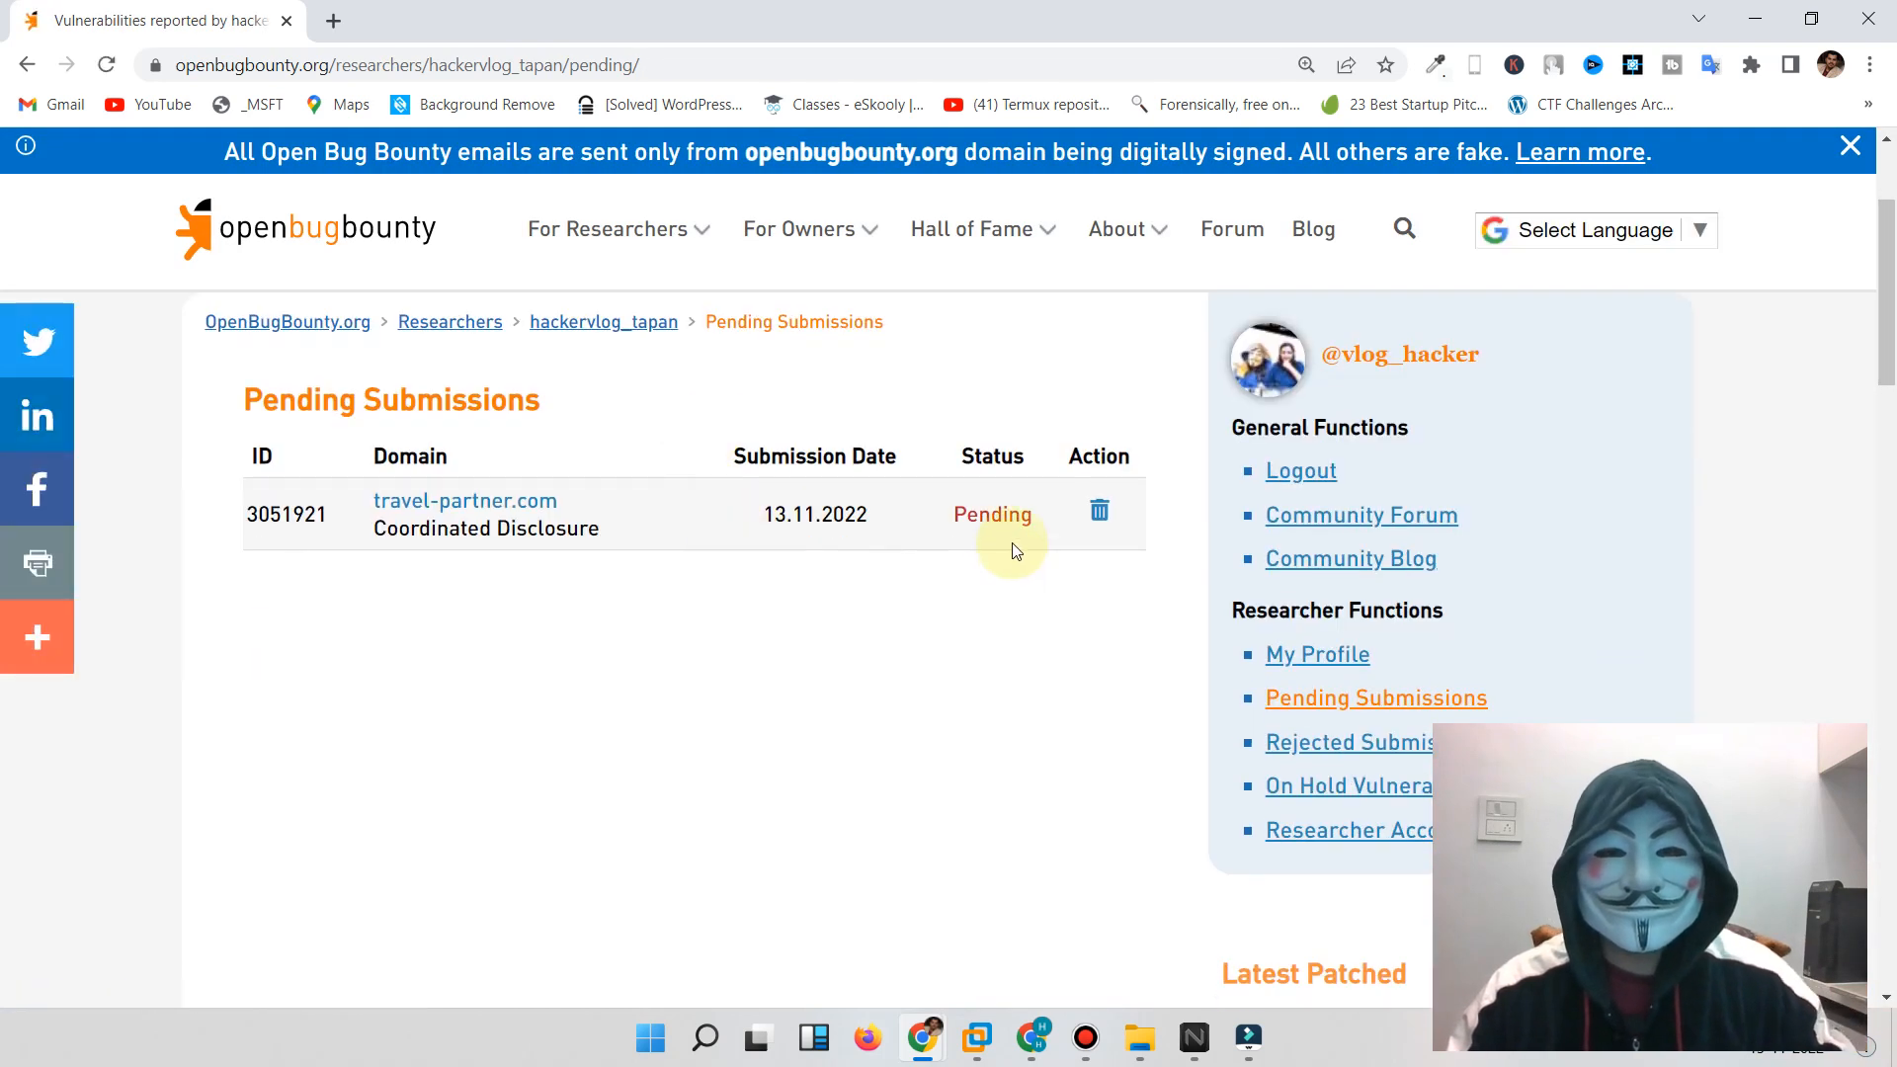
pyautogui.doubleClick(992, 515)
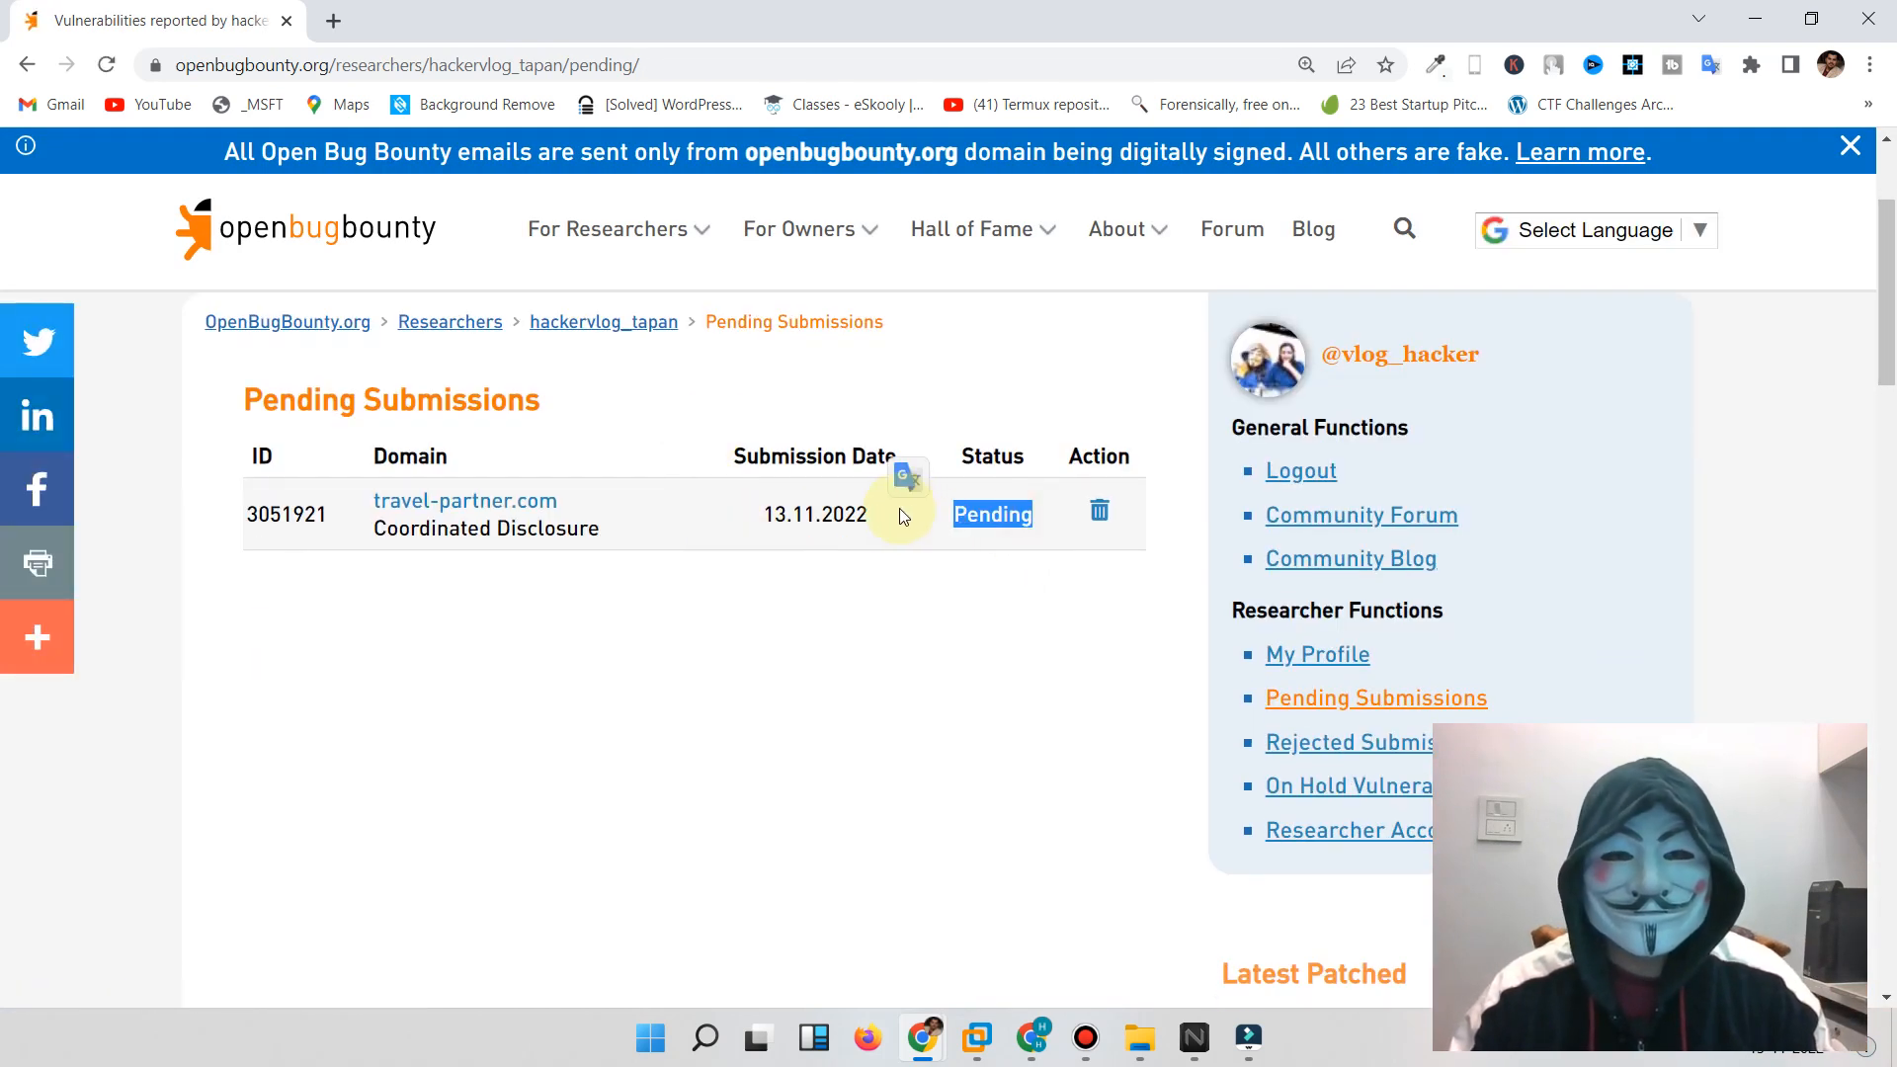
pyautogui.scroll(-3)
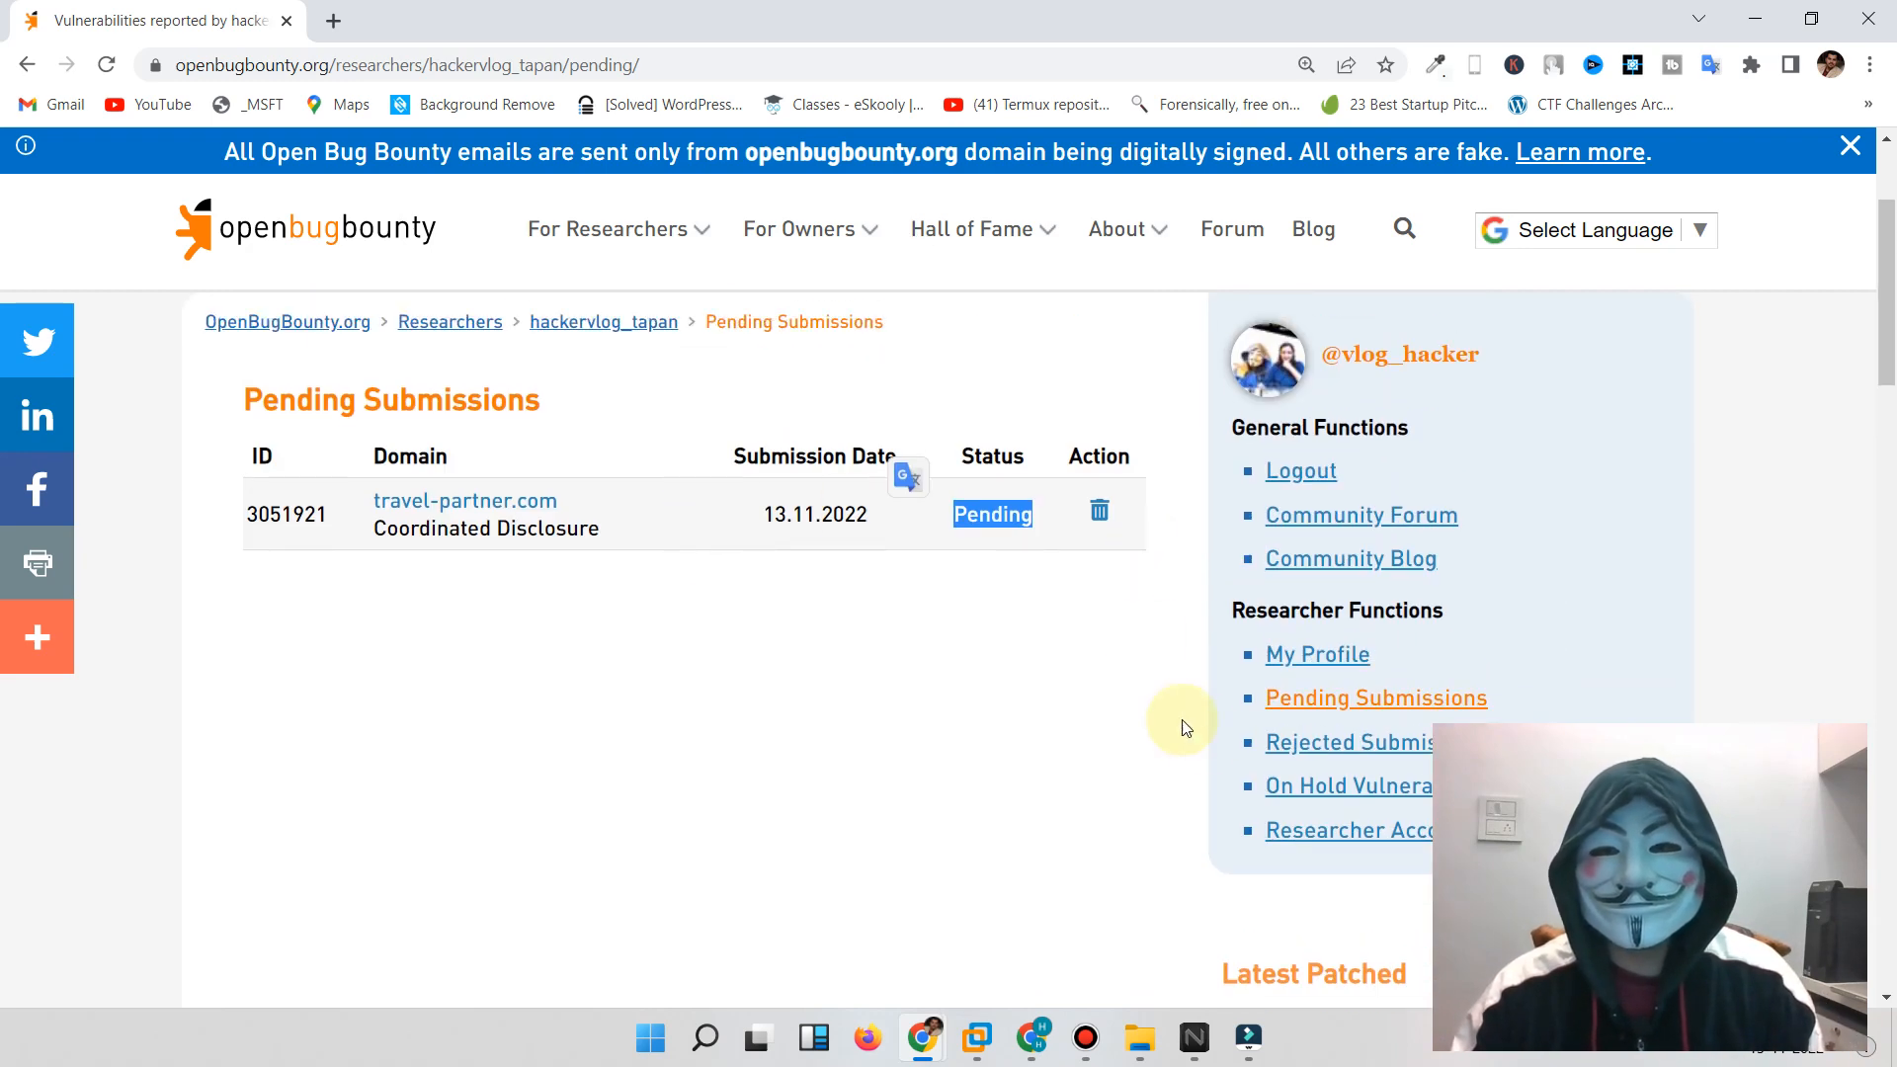
# List the on-hold vulnerabilities and request a patch check for telecomwatch.in via 'Check now'.
pyautogui.click(1348, 785)
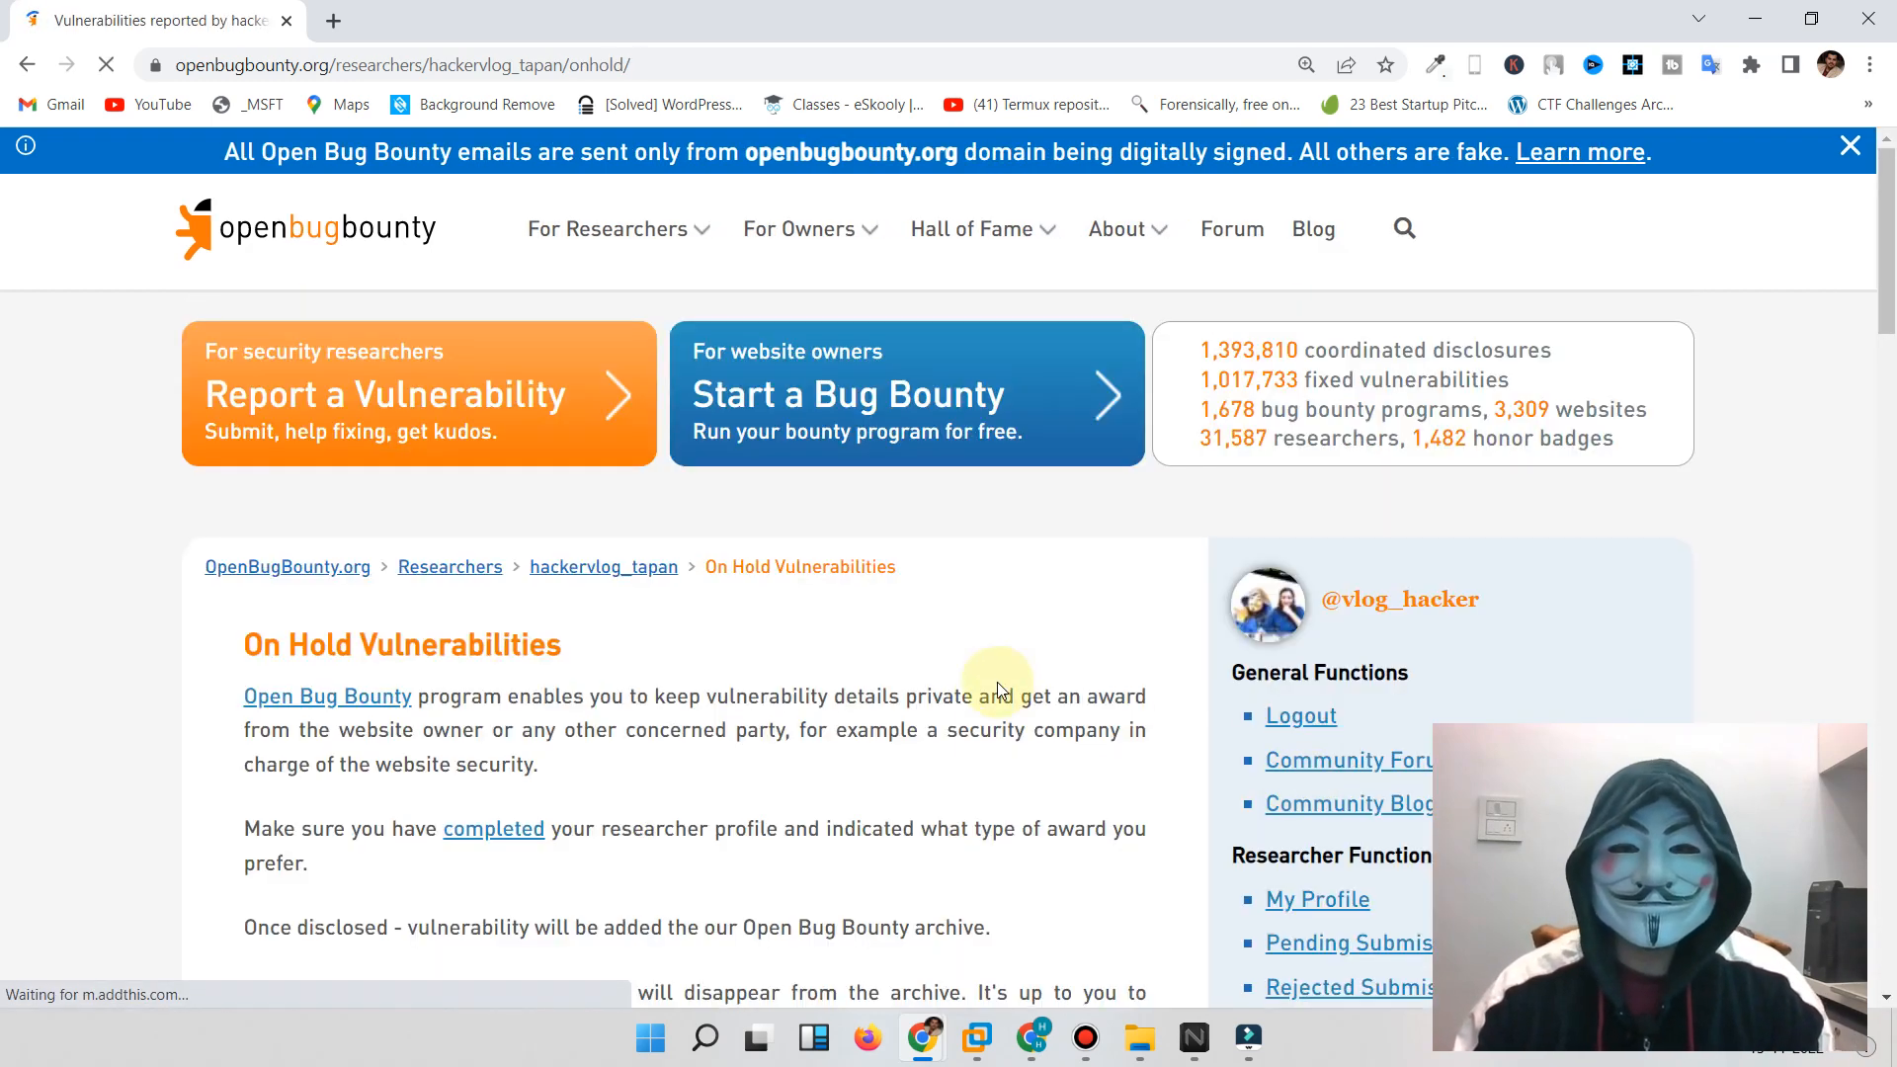
pyautogui.scroll(-3)
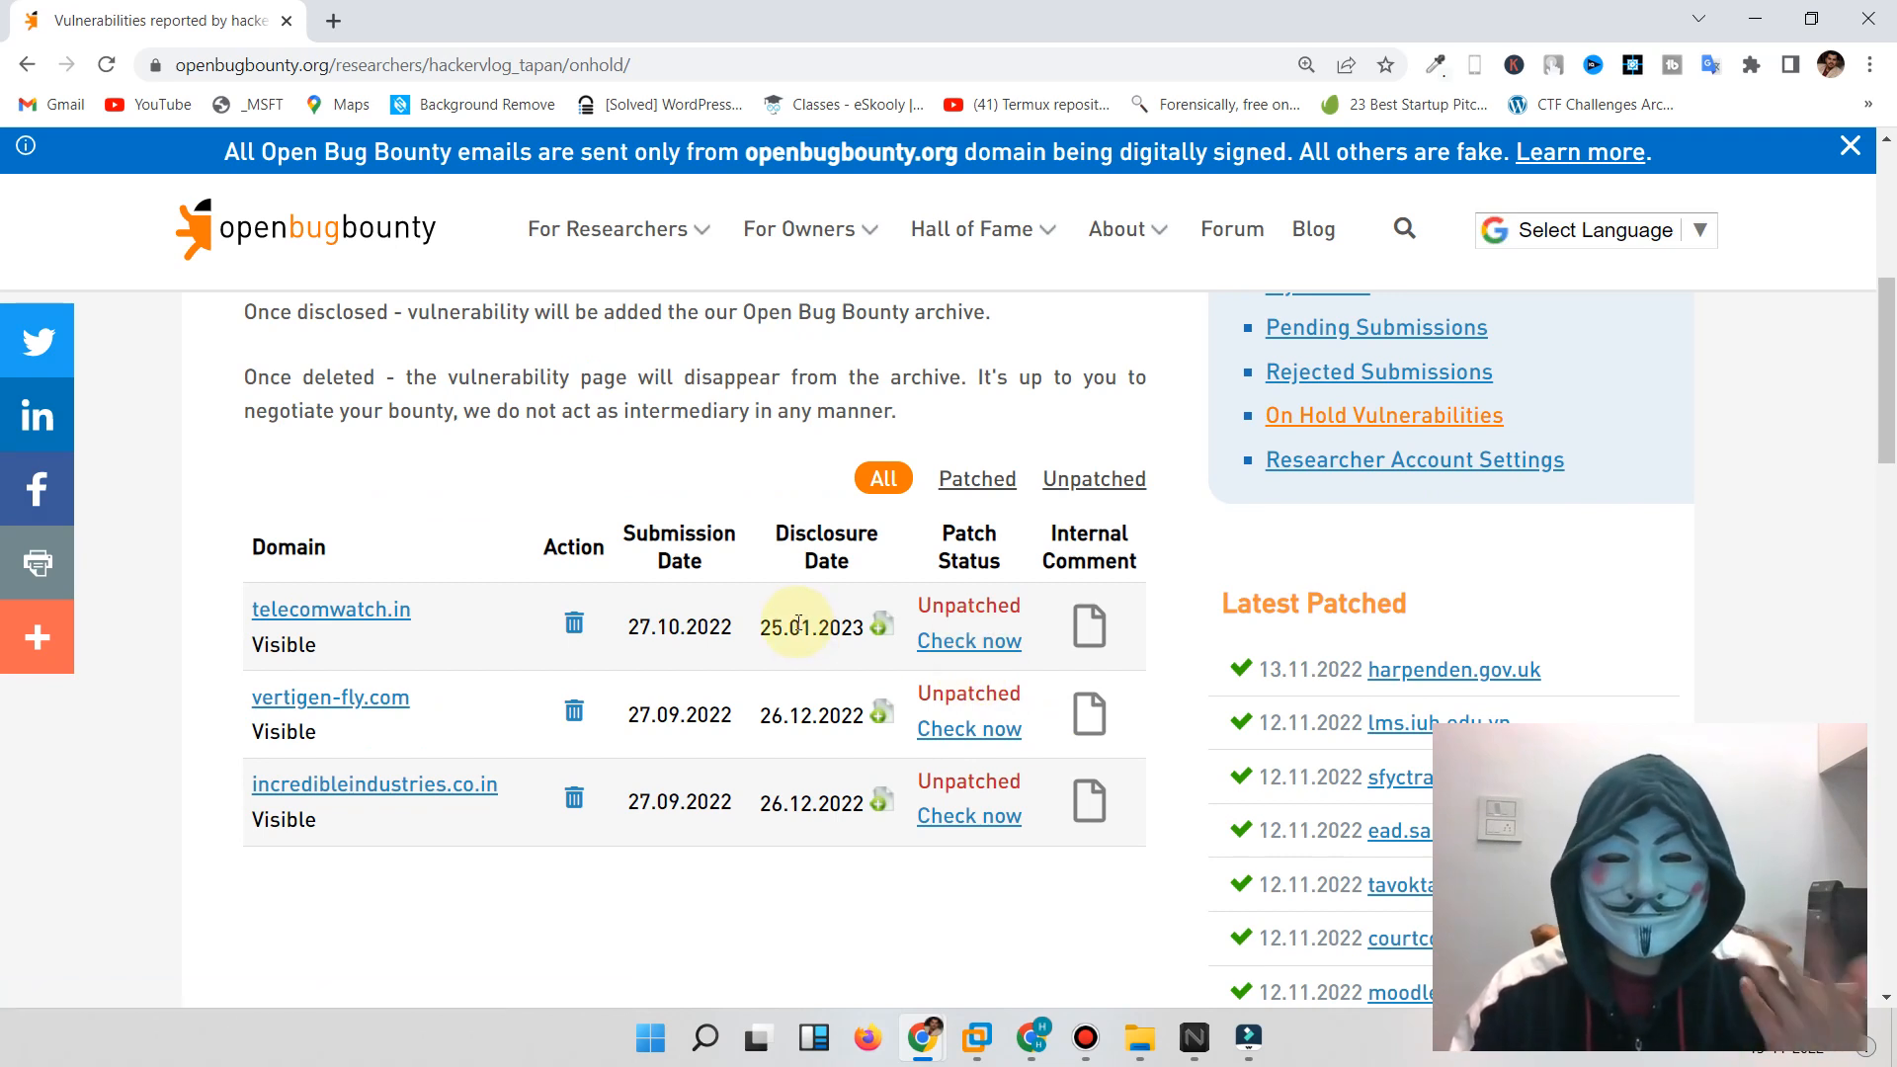
pyautogui.moveTo(990, 640)
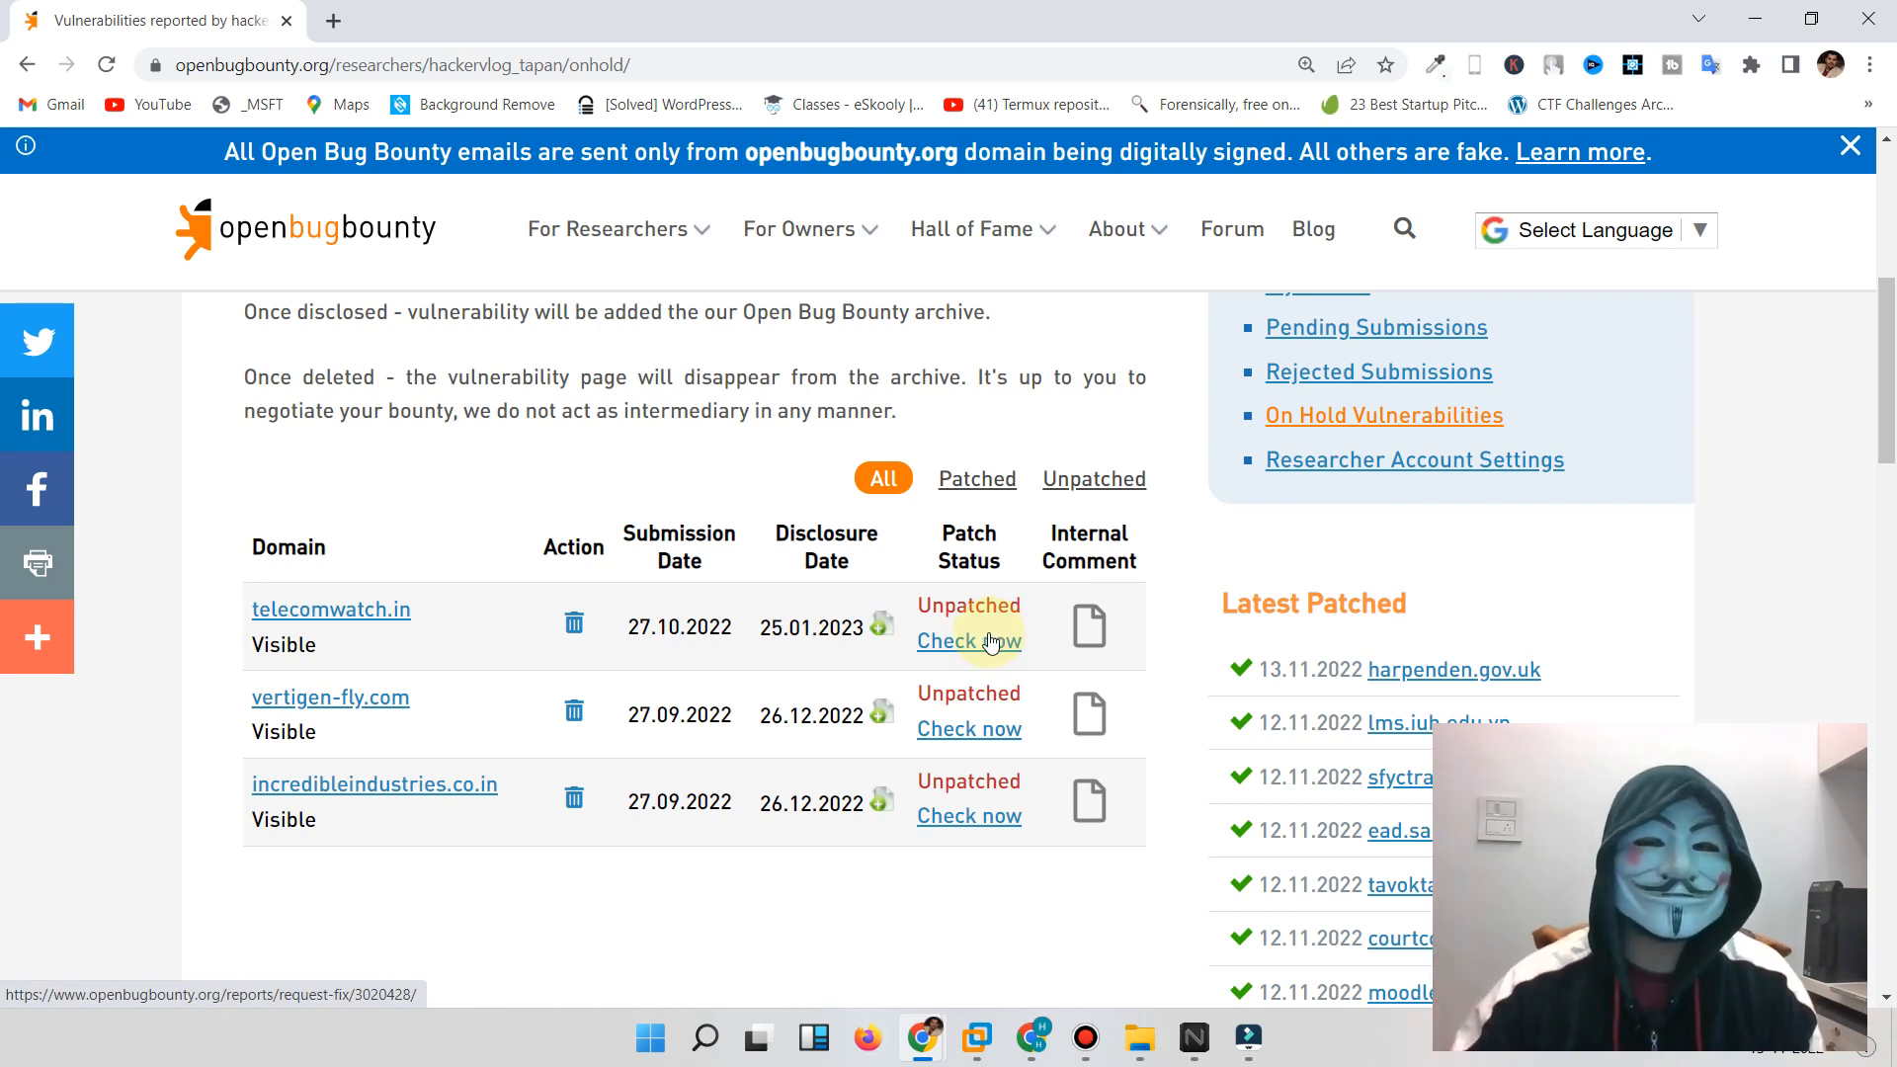
pyautogui.click(968, 640)
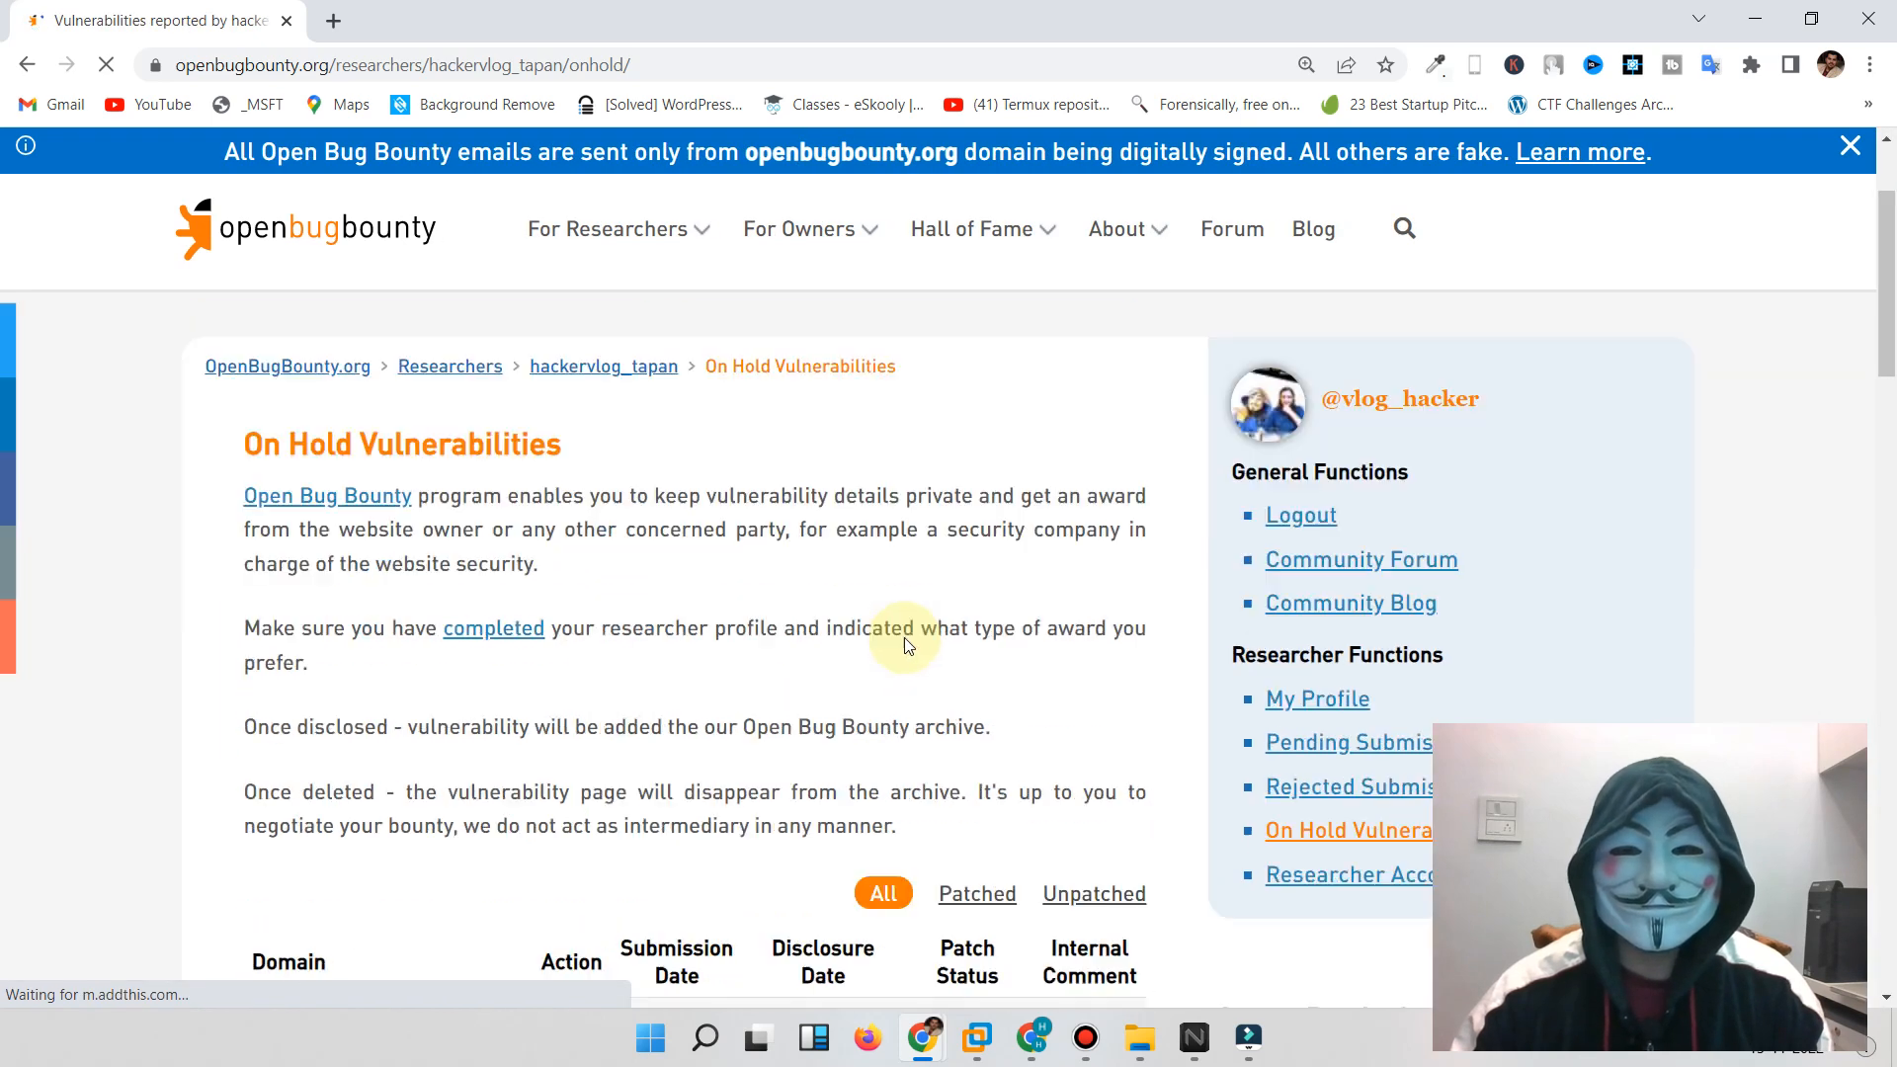
pyautogui.scroll(-3)
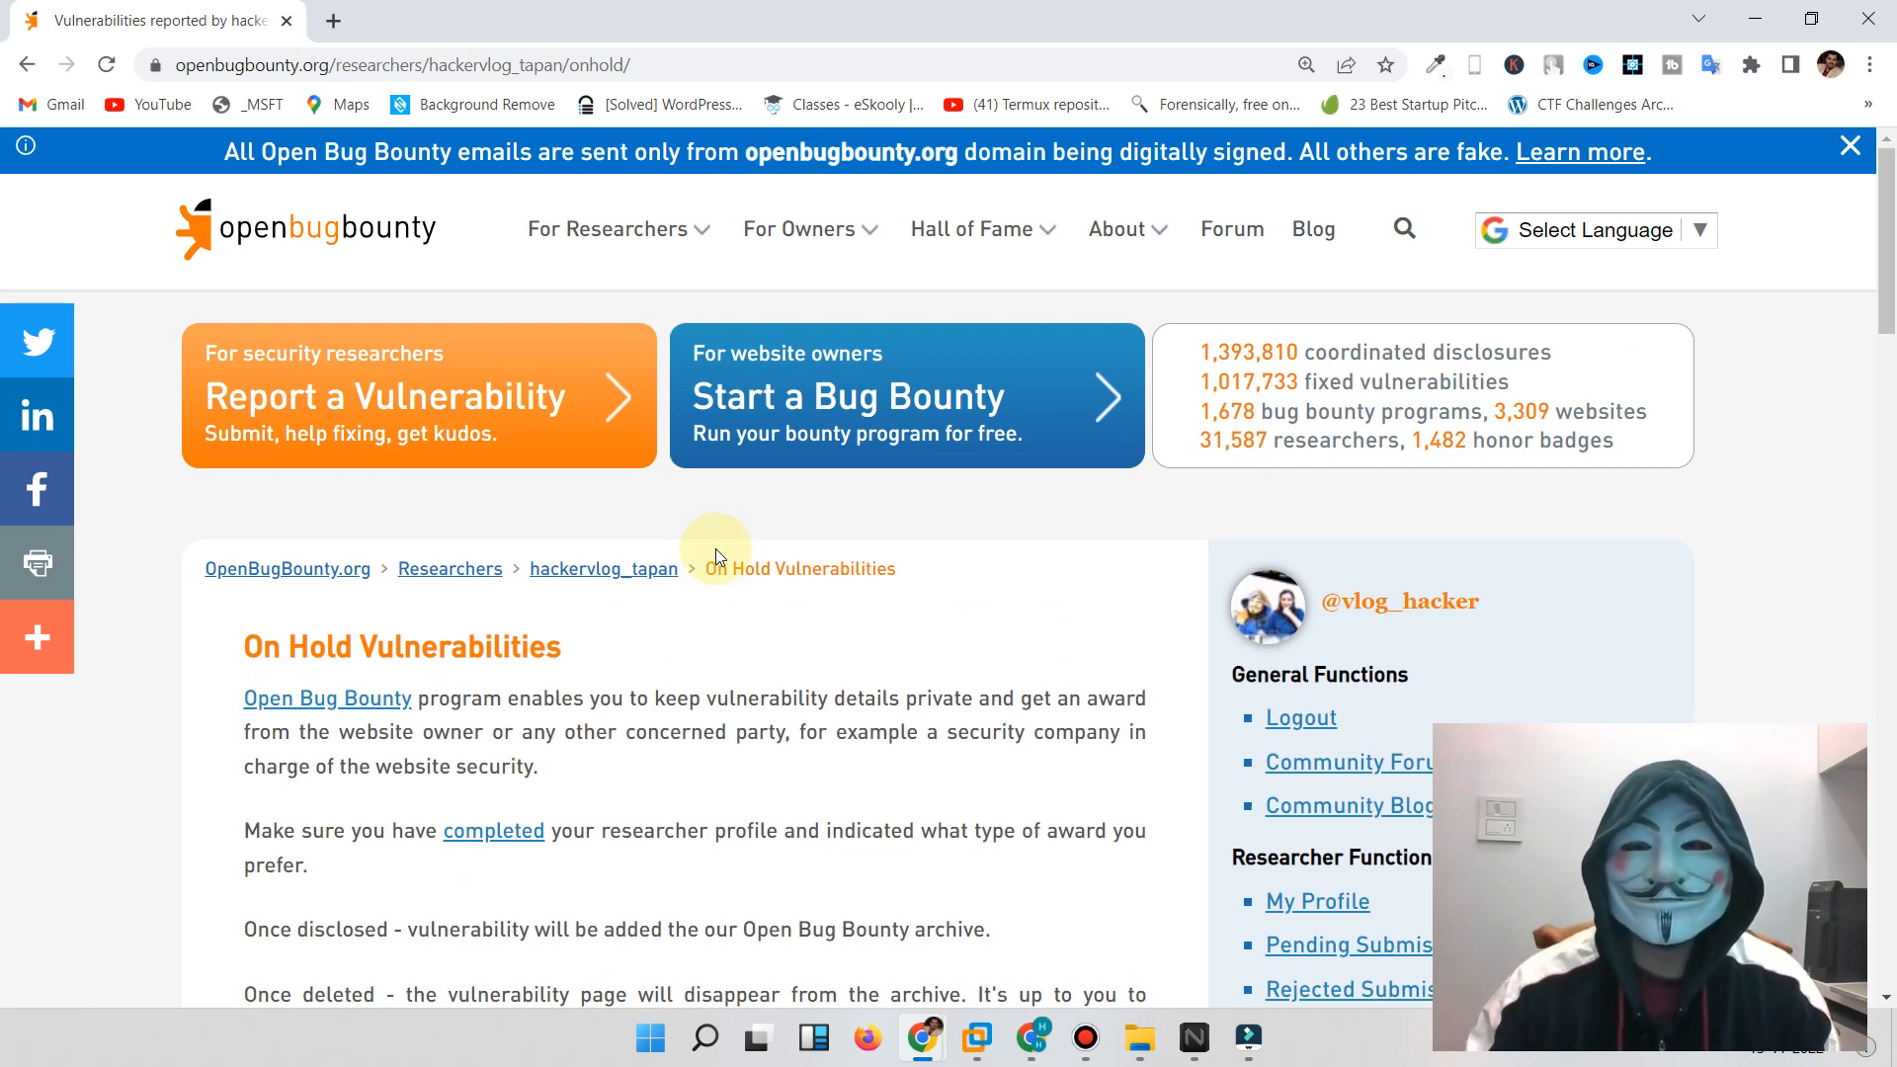
pyautogui.scroll(-3)
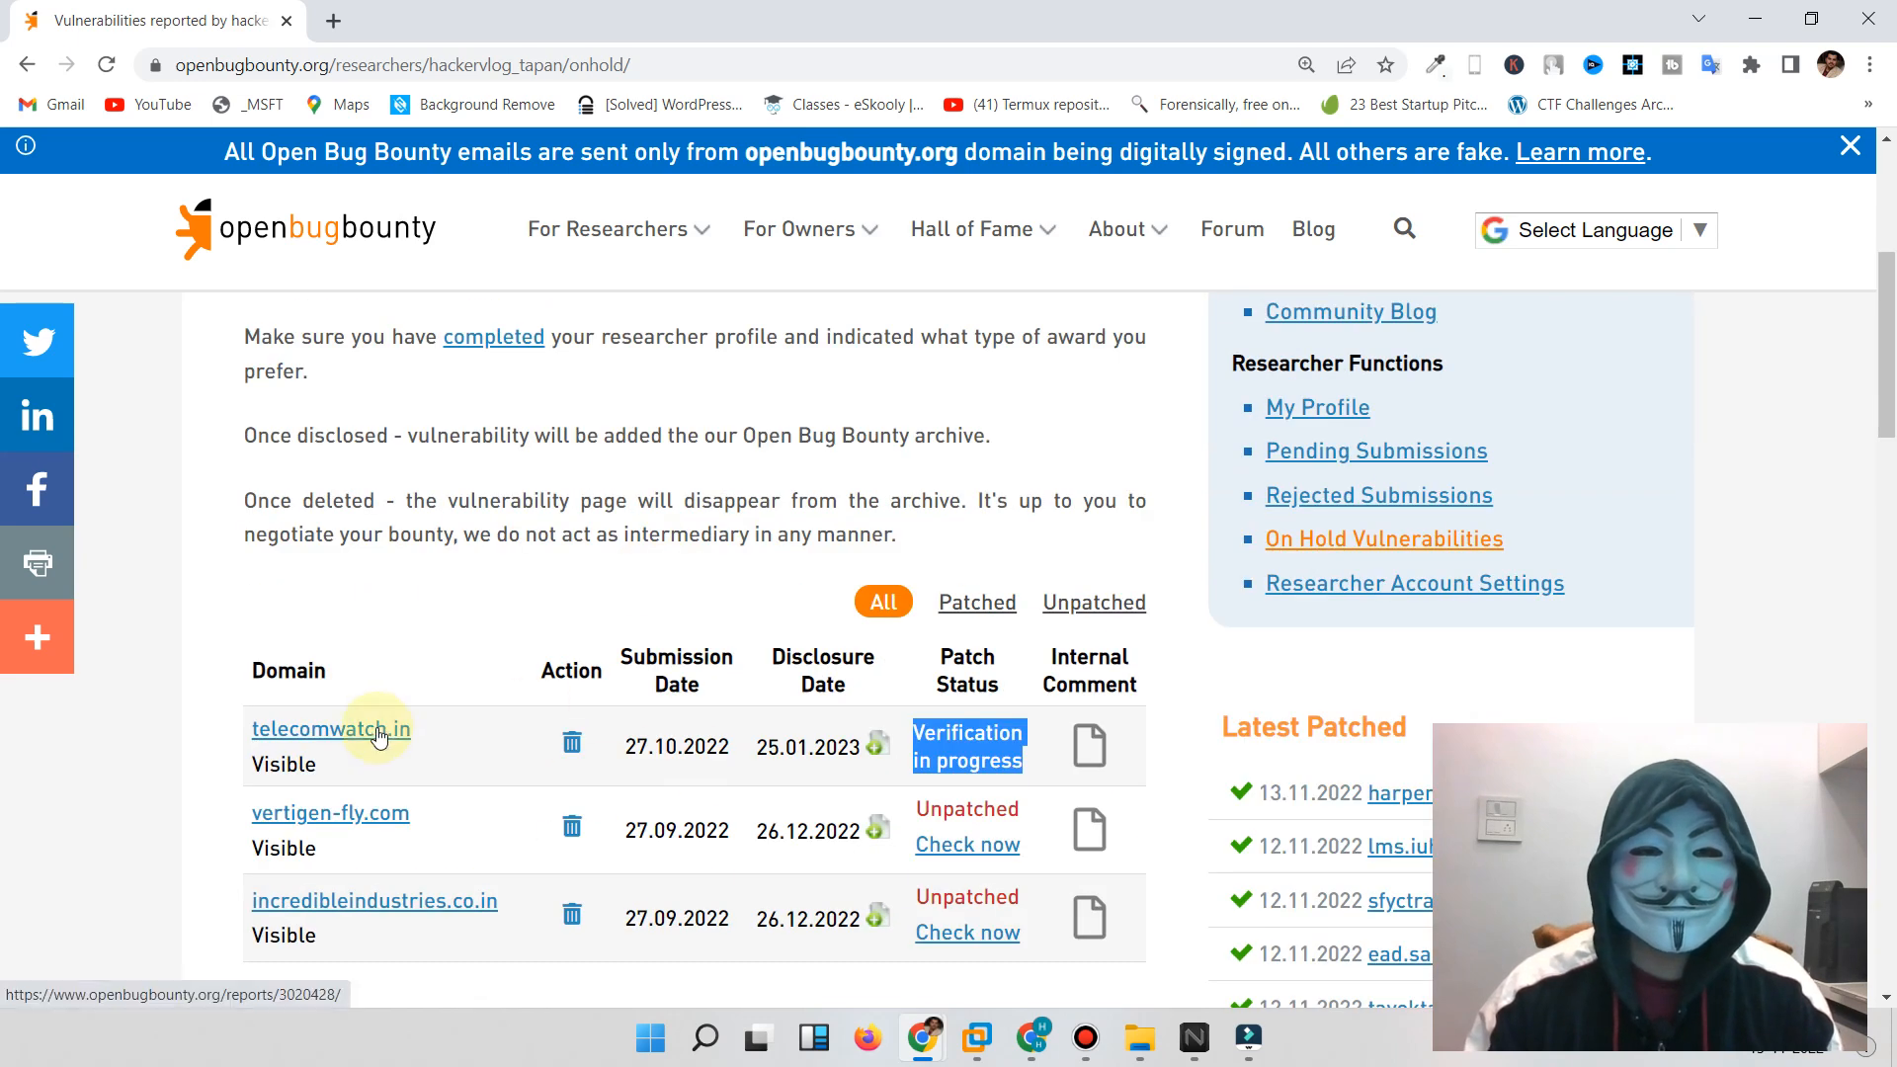
# View the telecomwatch.in Open Redirect report OBB-3020428 from the on-hold table.
pyautogui.click(331, 729)
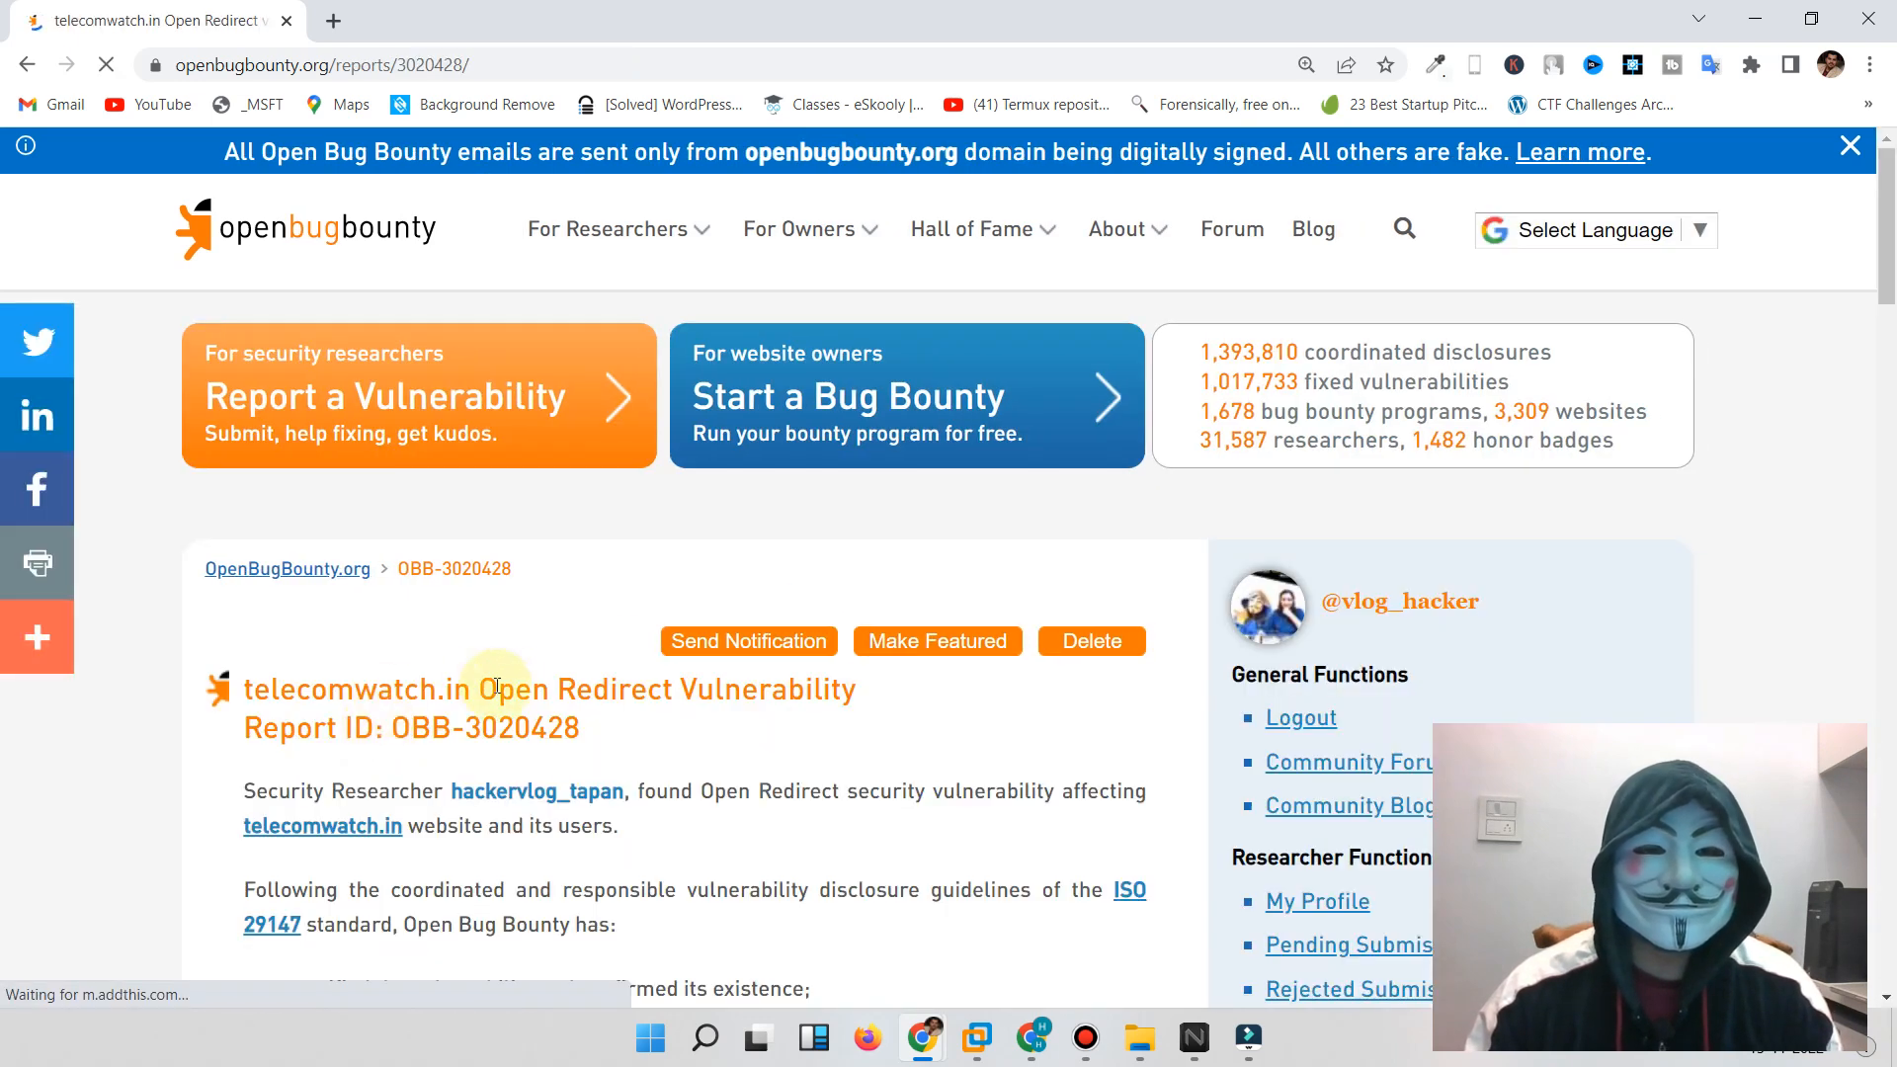
pyautogui.scroll(-3)
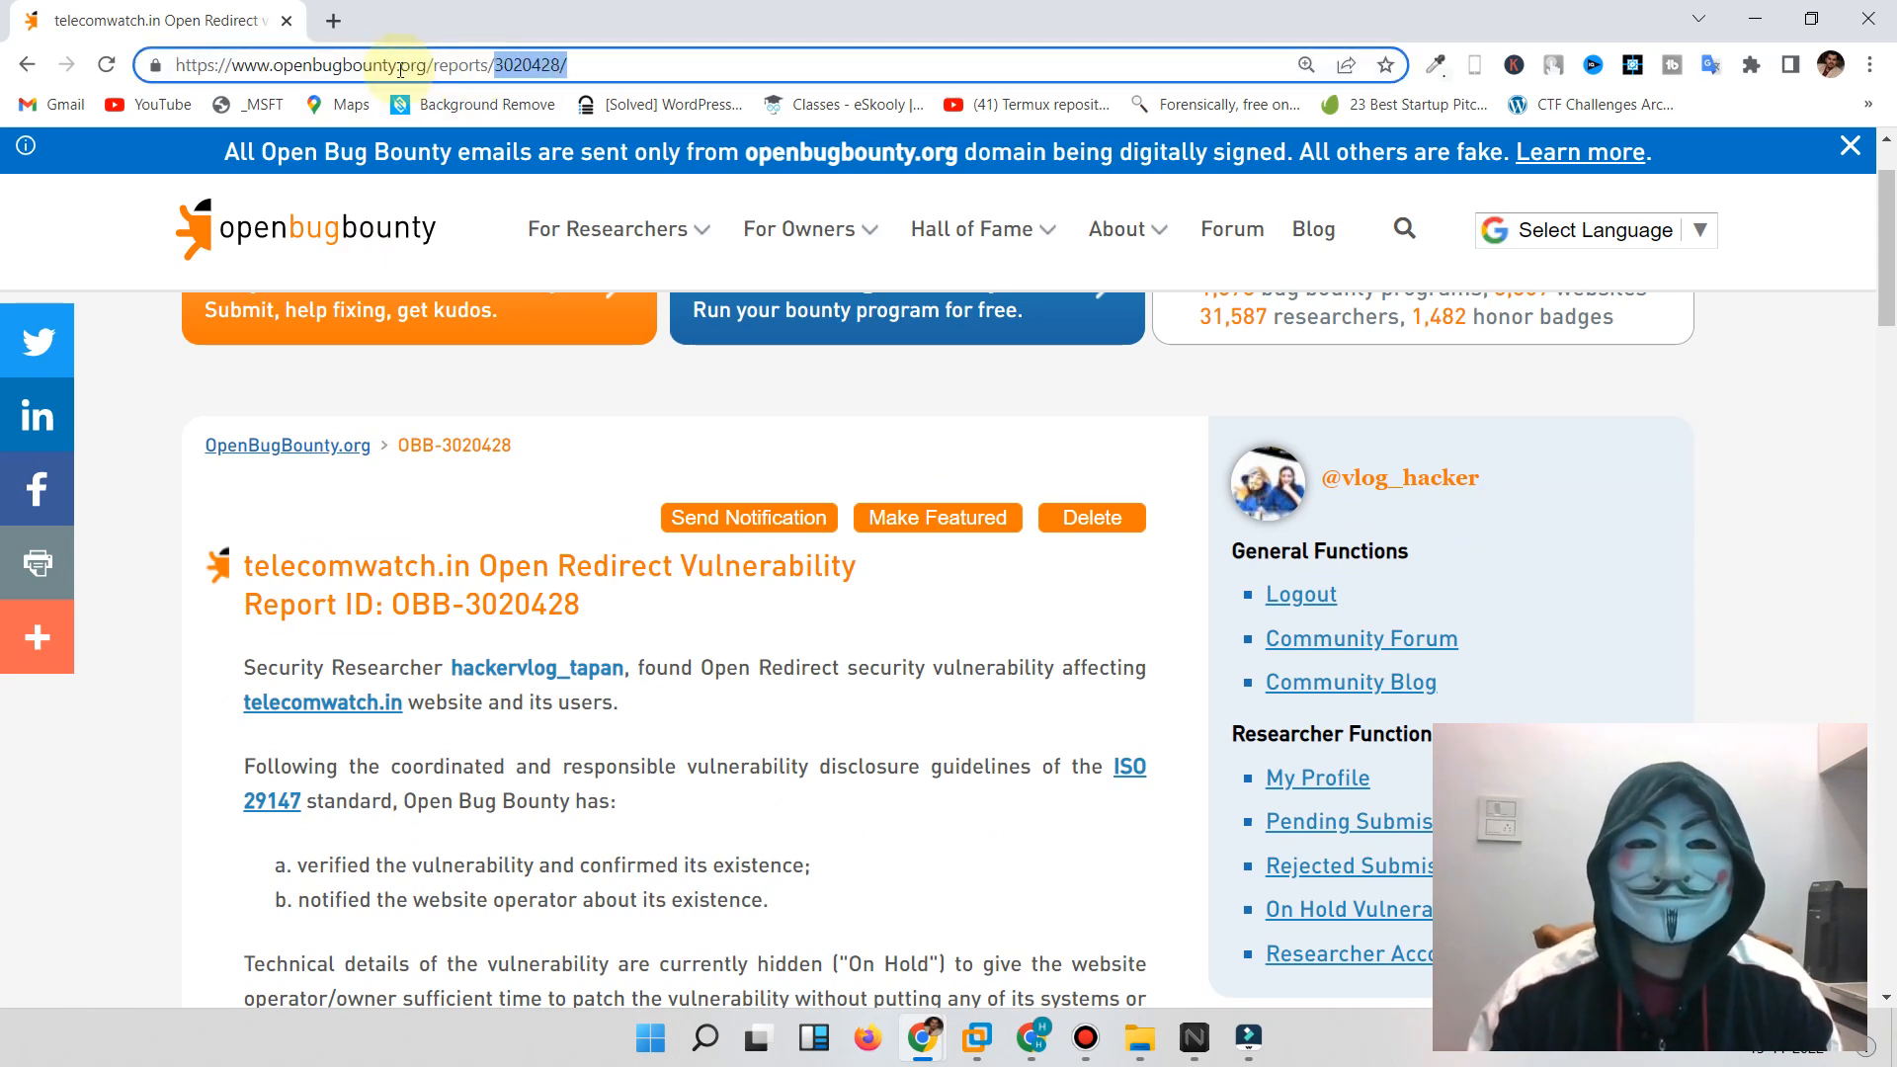
pyautogui.moveTo(566, 408)
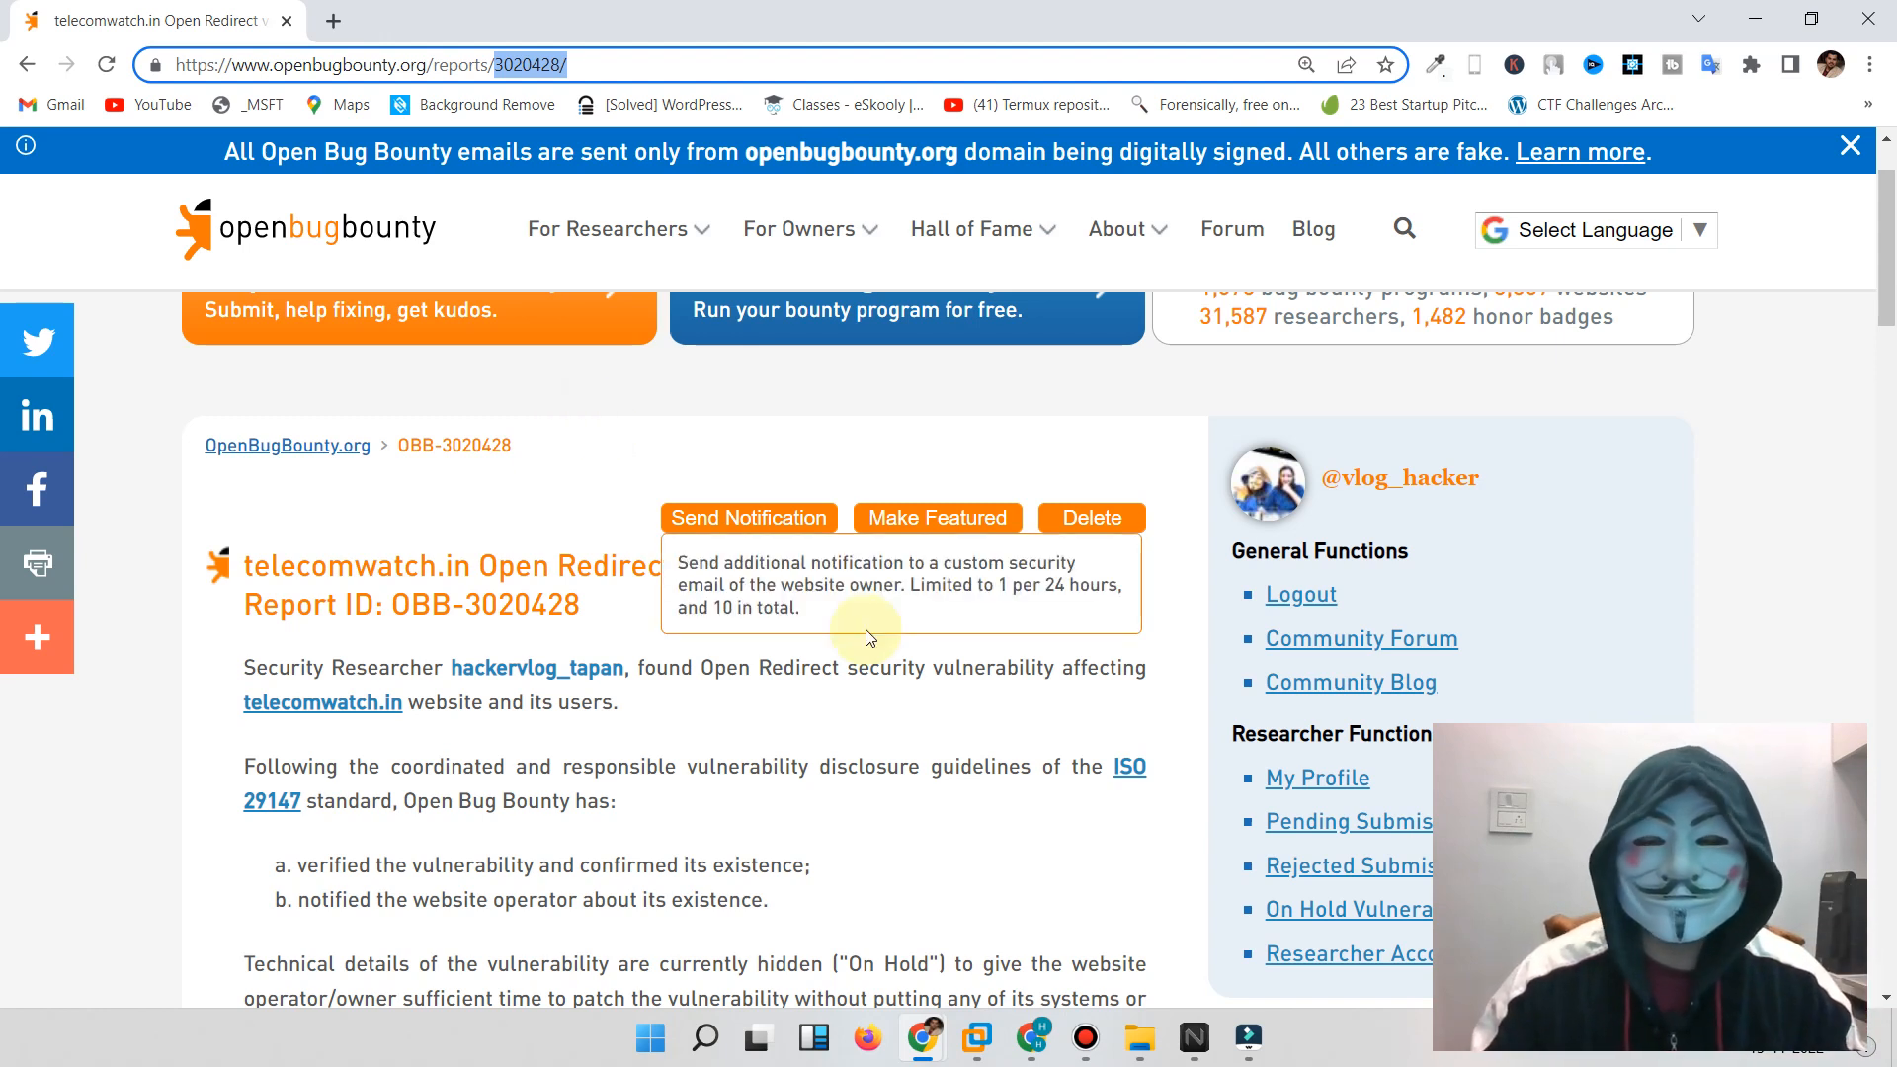
pyautogui.moveTo(839, 357)
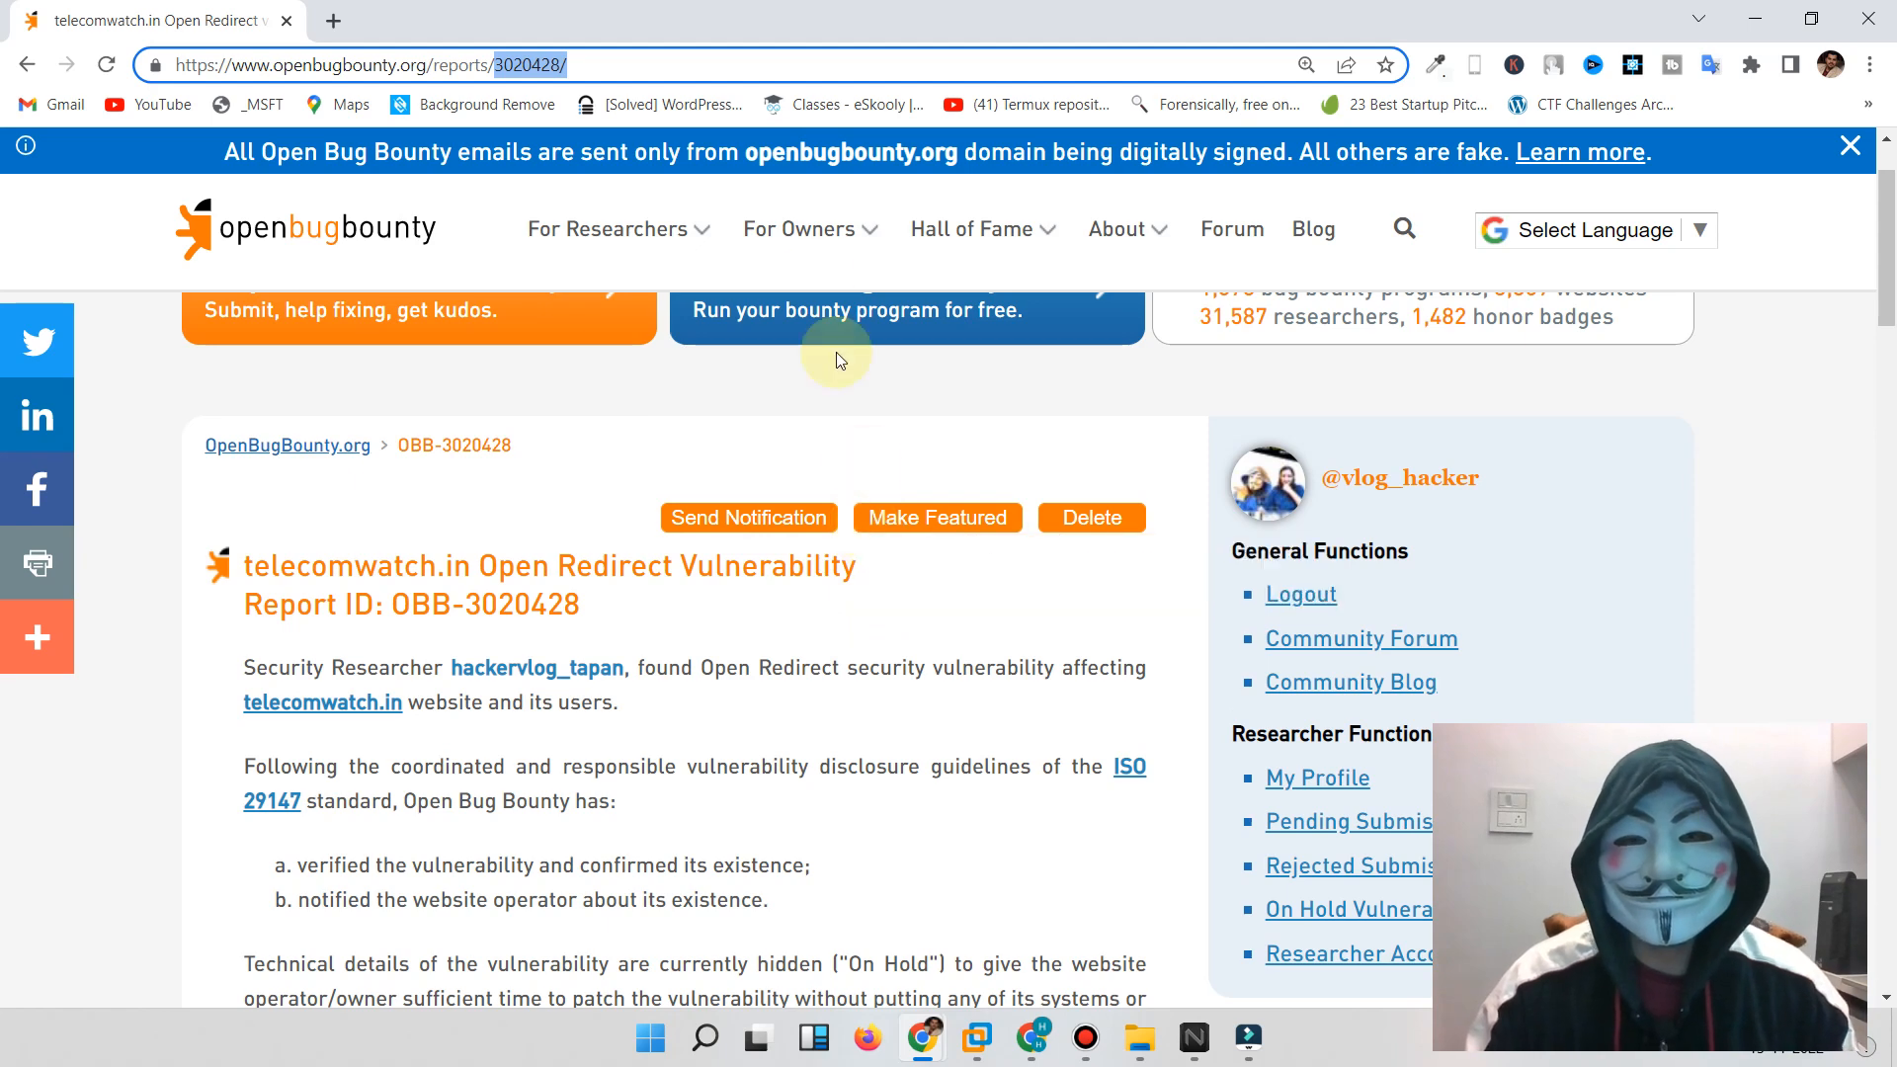